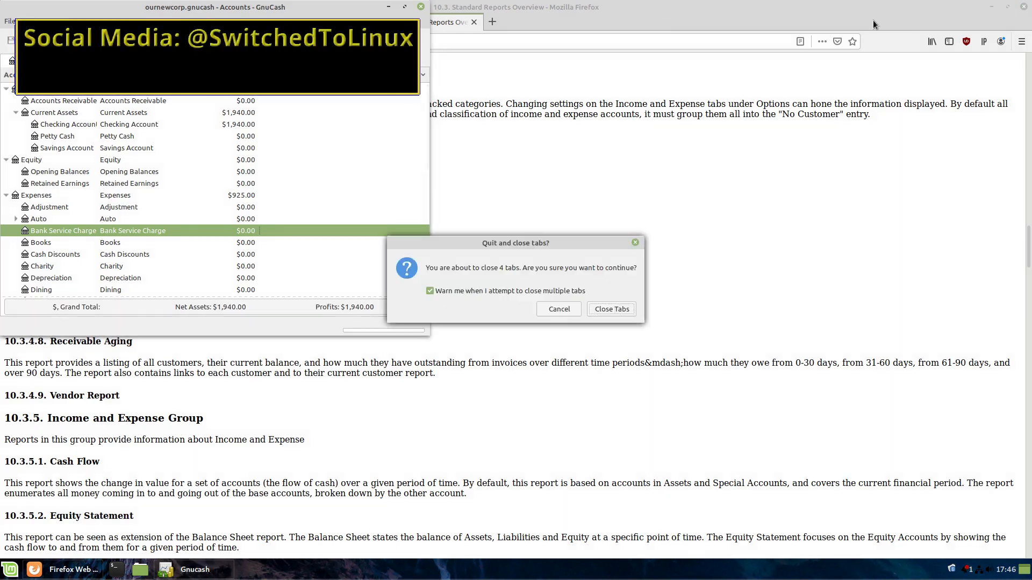
- Close the Firefox documentation tabs and maximize the GnuCash Accounts window
click(611, 308)
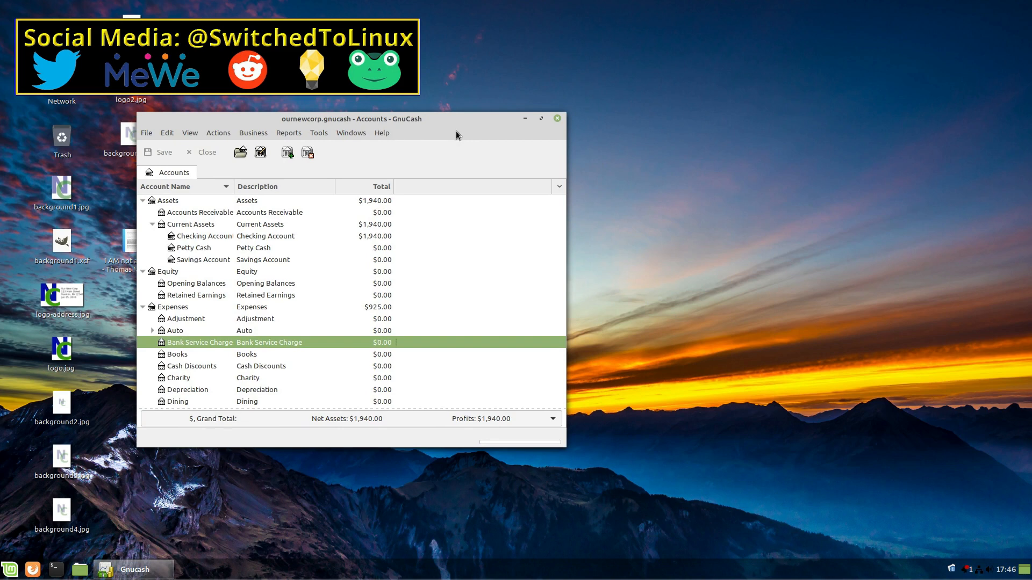
click(541, 118)
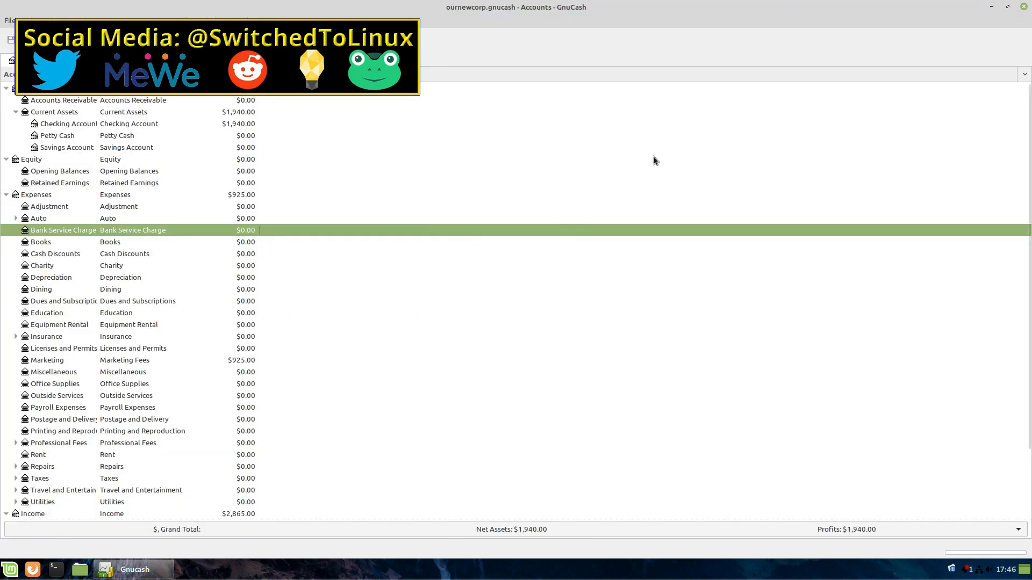
mouse_move(654, 357)
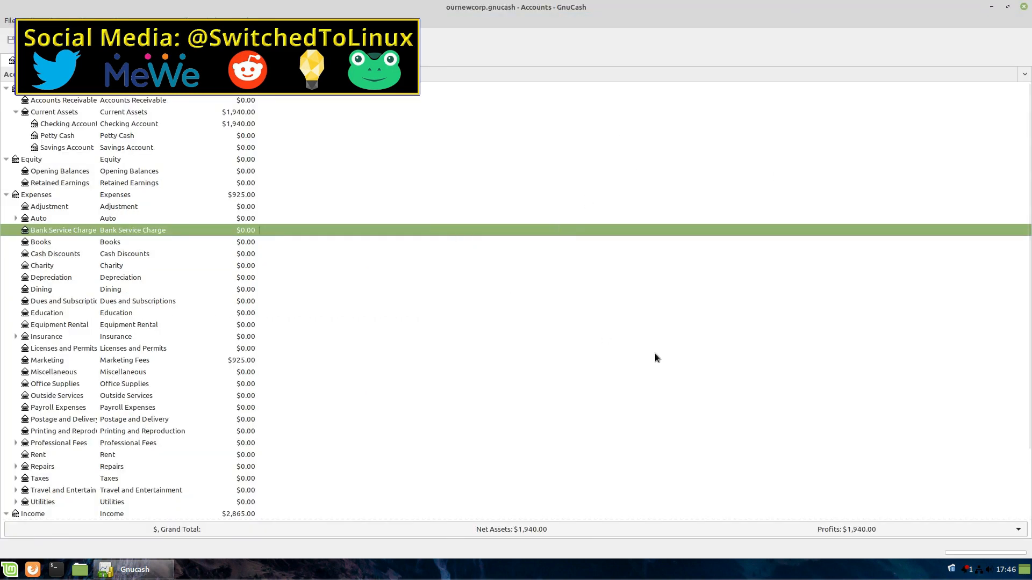
mouse_move(645, 333)
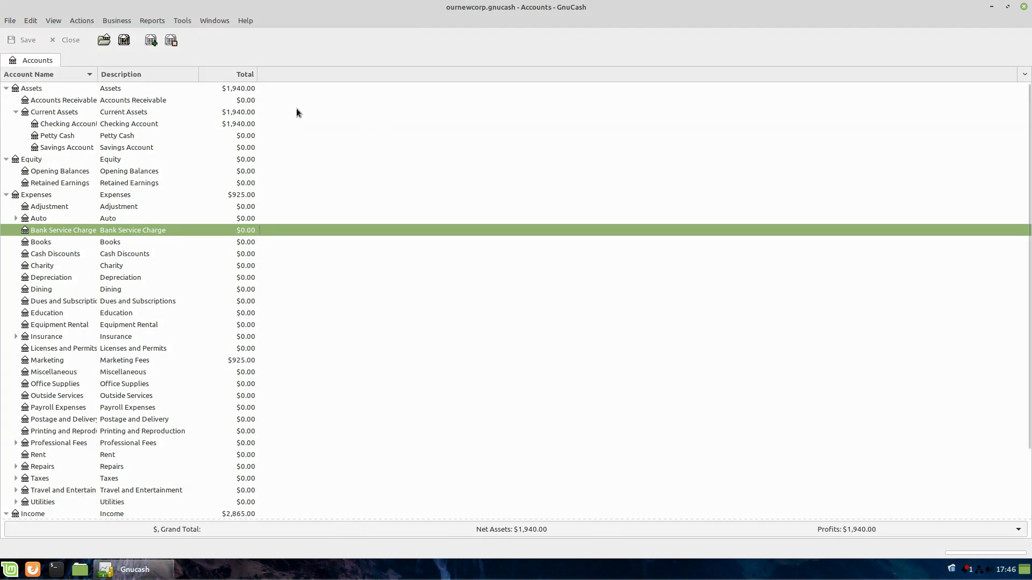
mouse_move(135, 24)
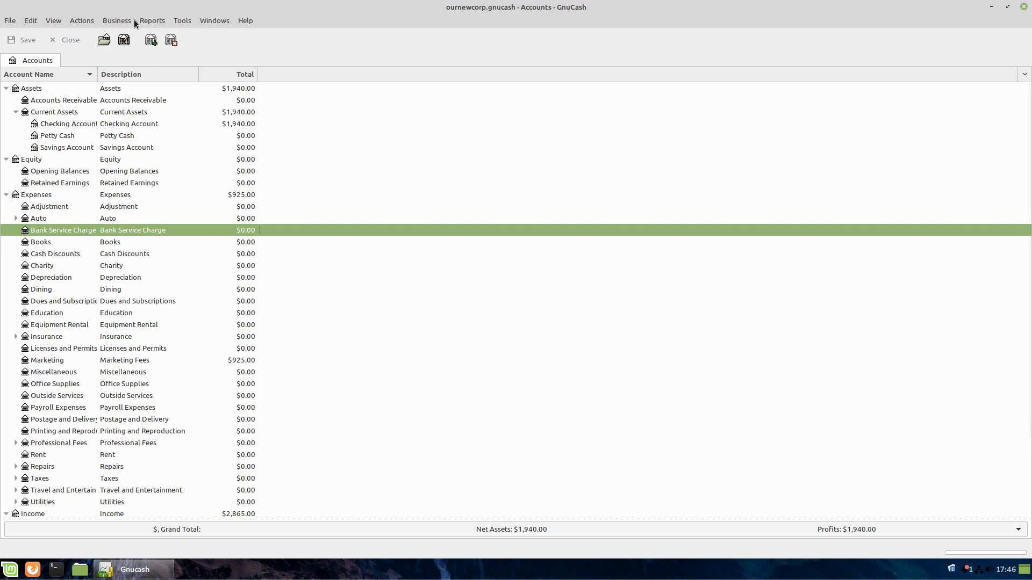
click(152, 20)
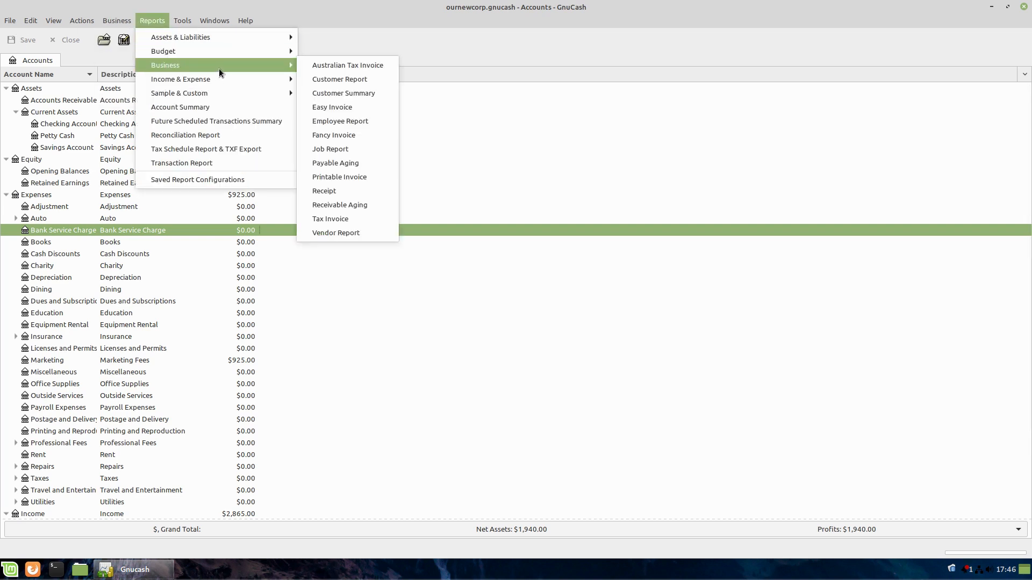
click(342, 92)
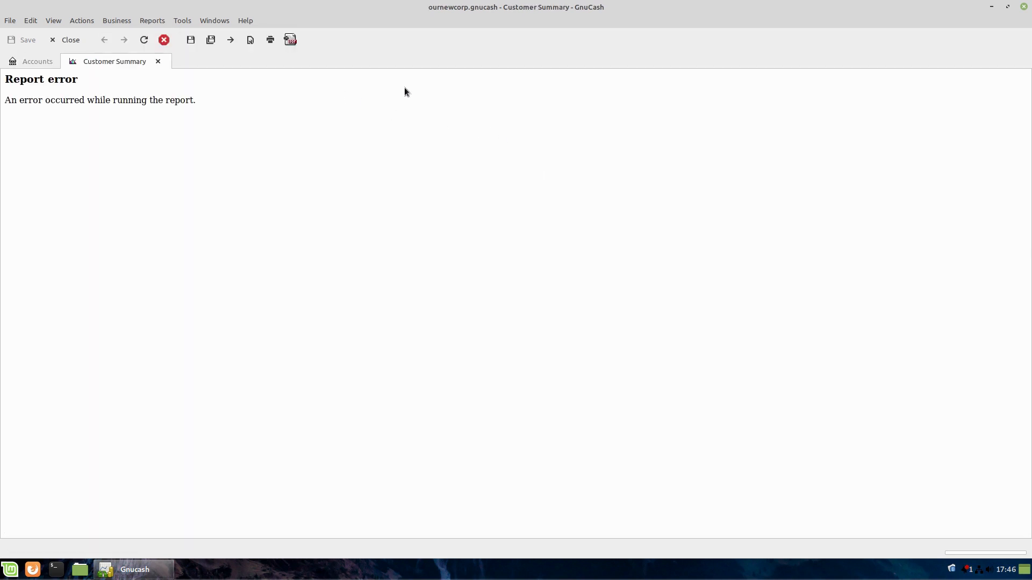
mouse_move(305, 143)
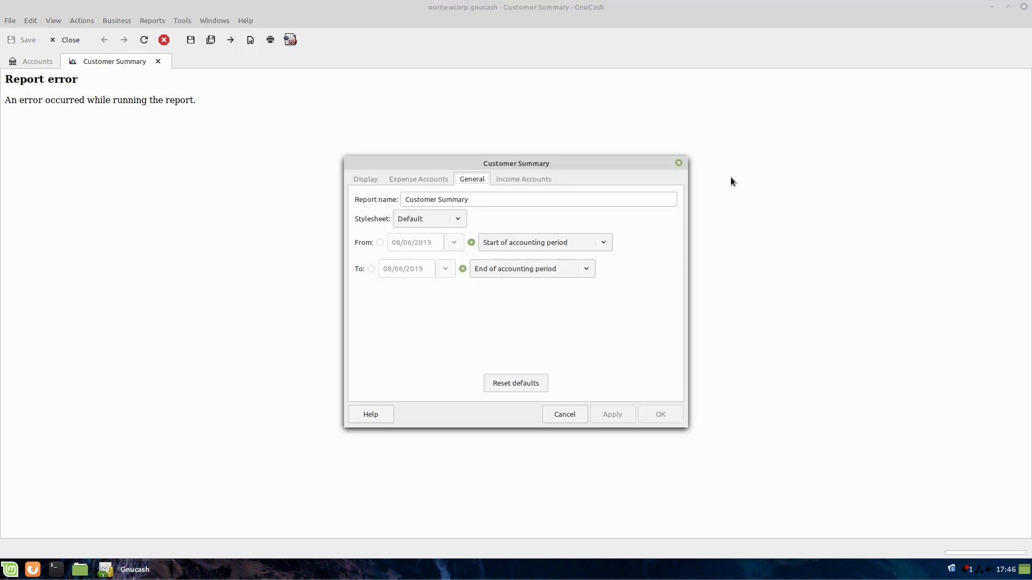
click(524, 179)
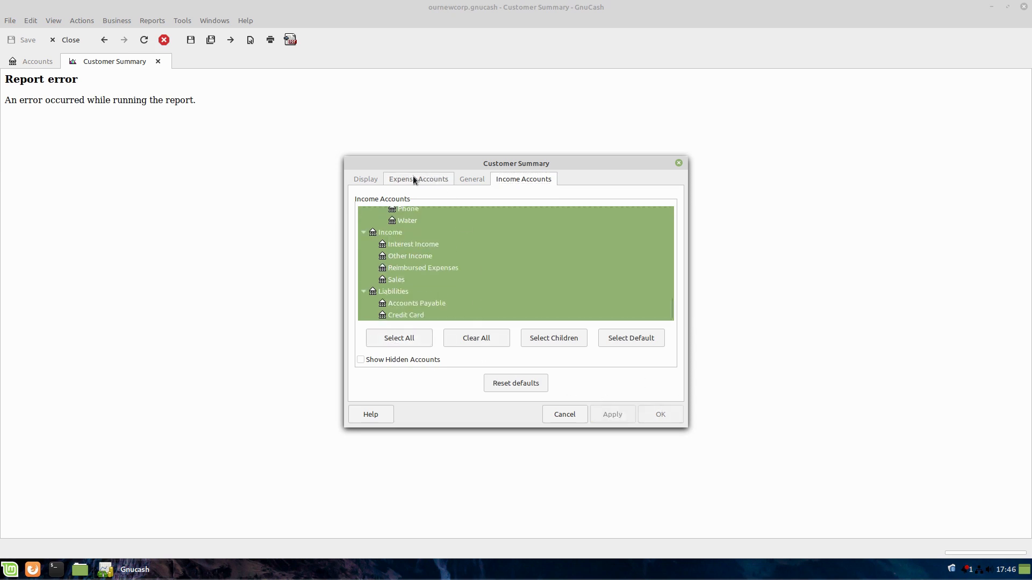
click(419, 178)
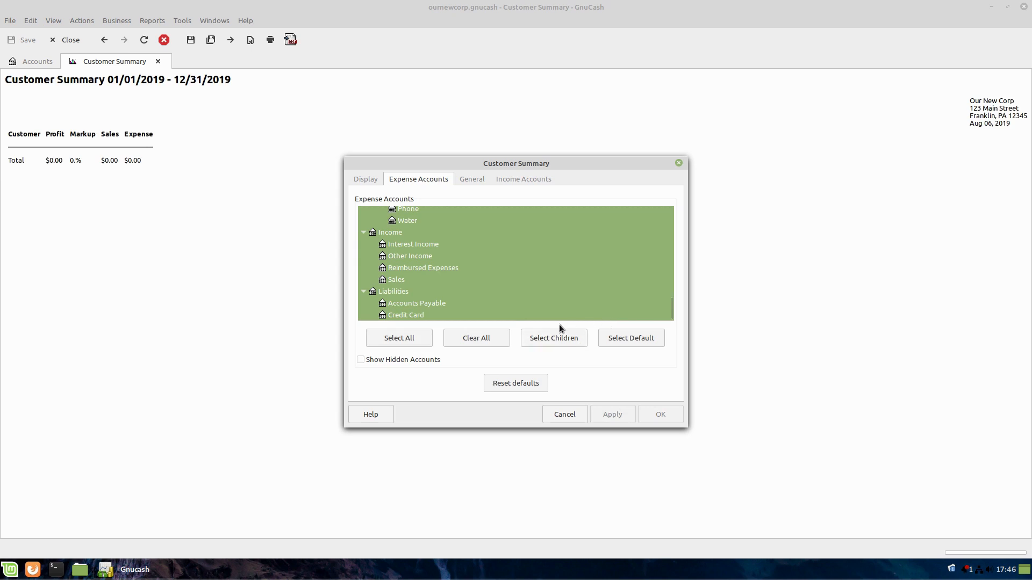
click(471, 180)
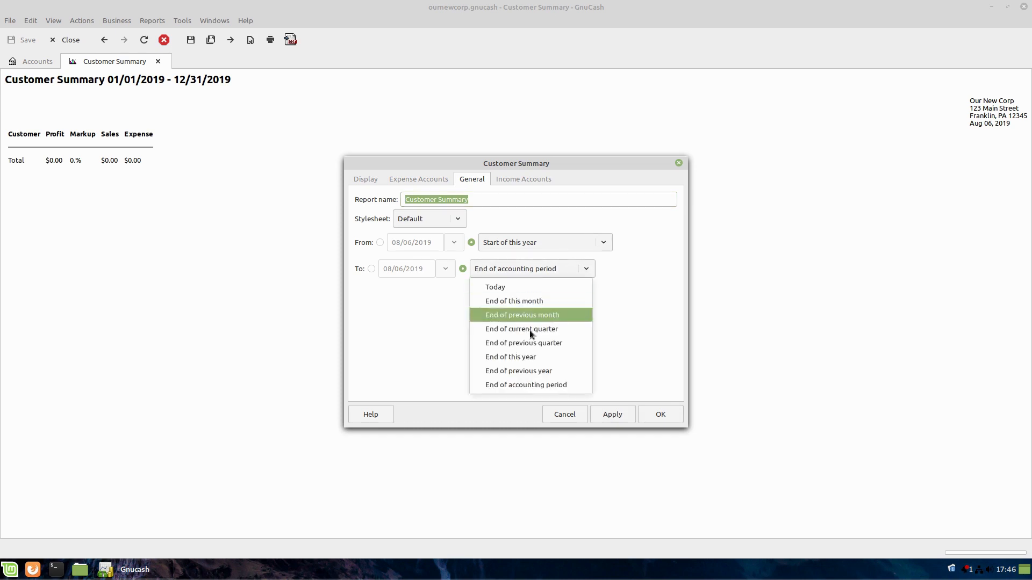
click(509, 357)
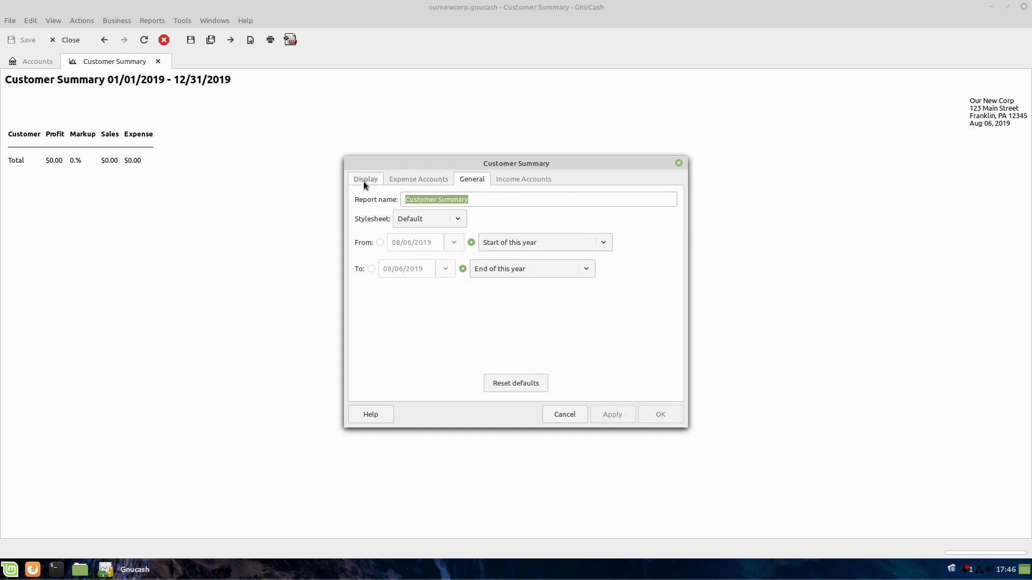
click(418, 178)
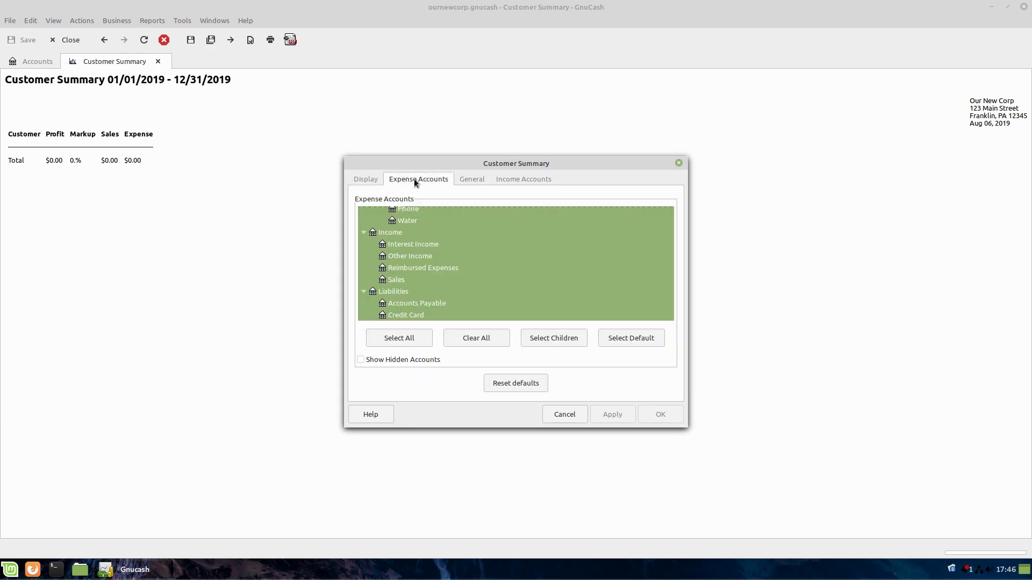
click(471, 179)
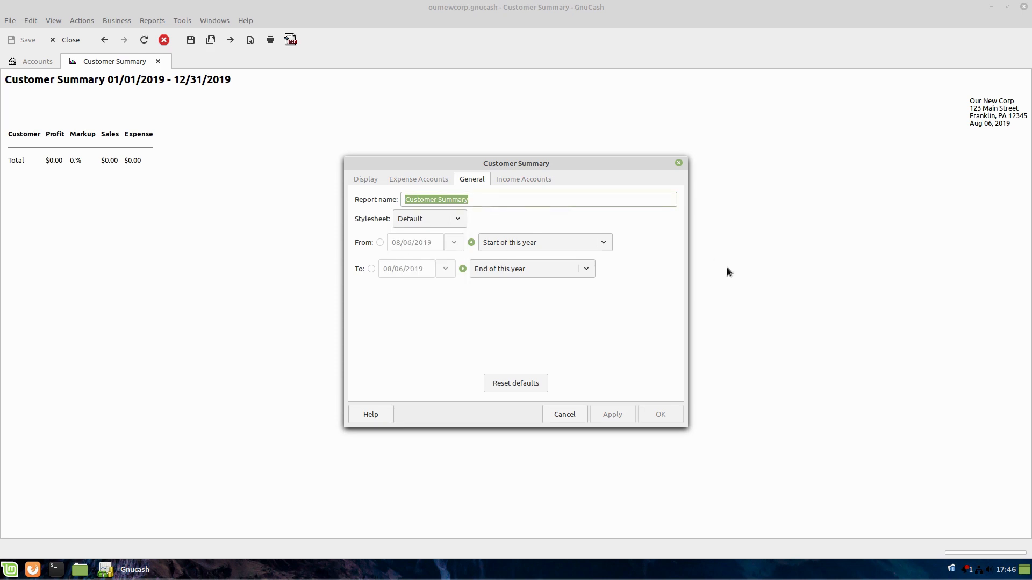
mouse_move(594, 445)
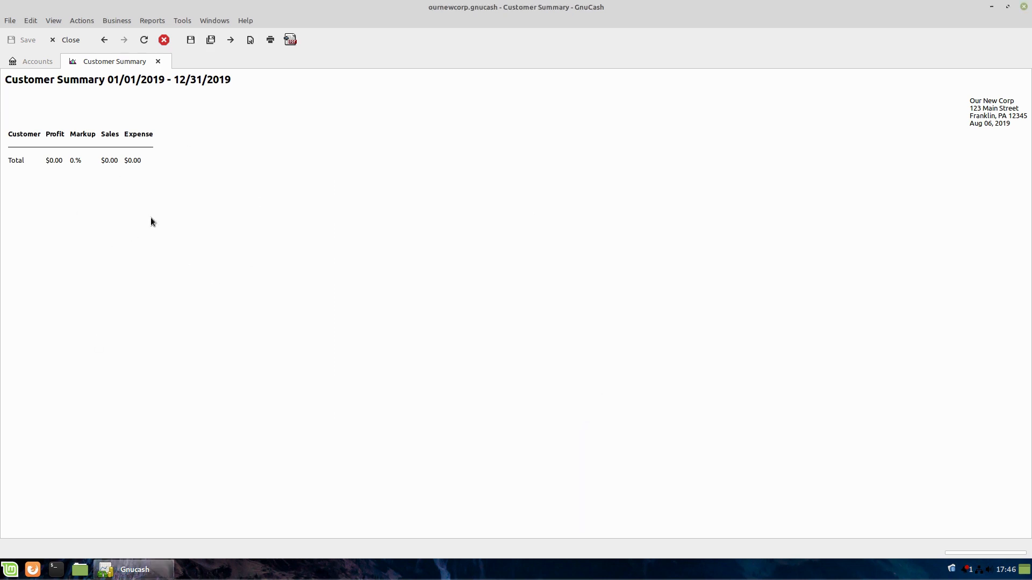
mouse_move(168, 72)
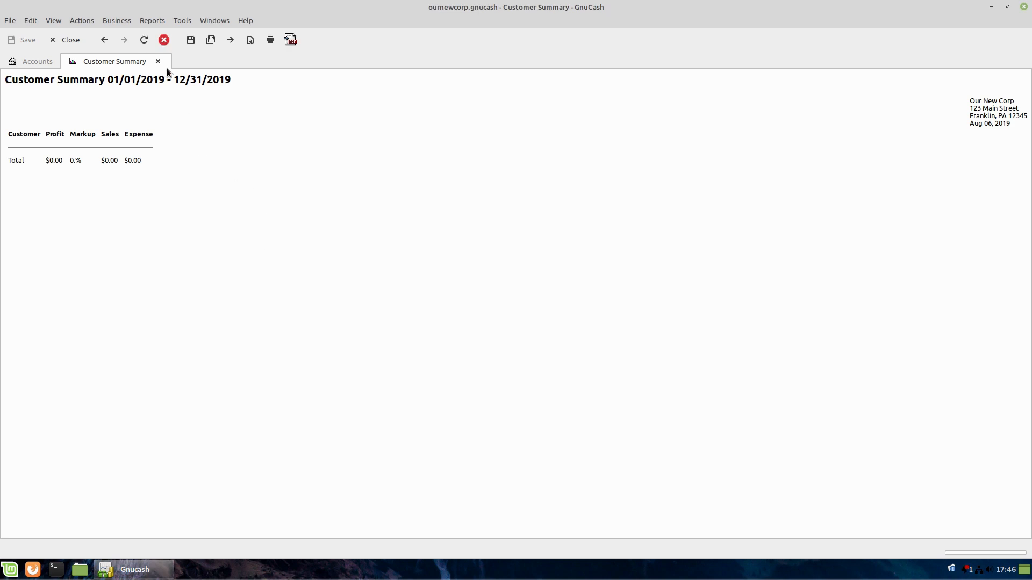
click(37, 60)
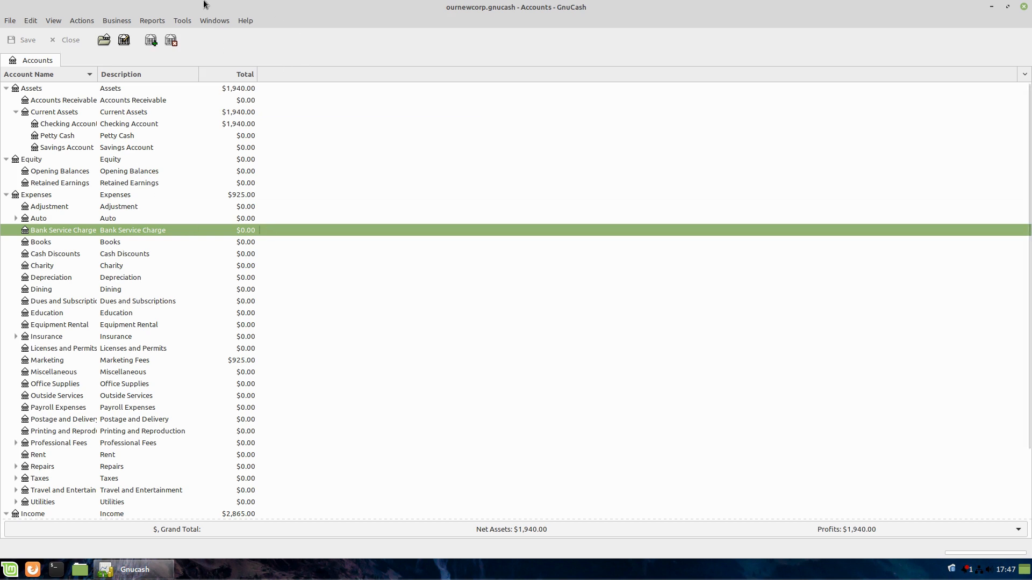
mouse_move(266, 42)
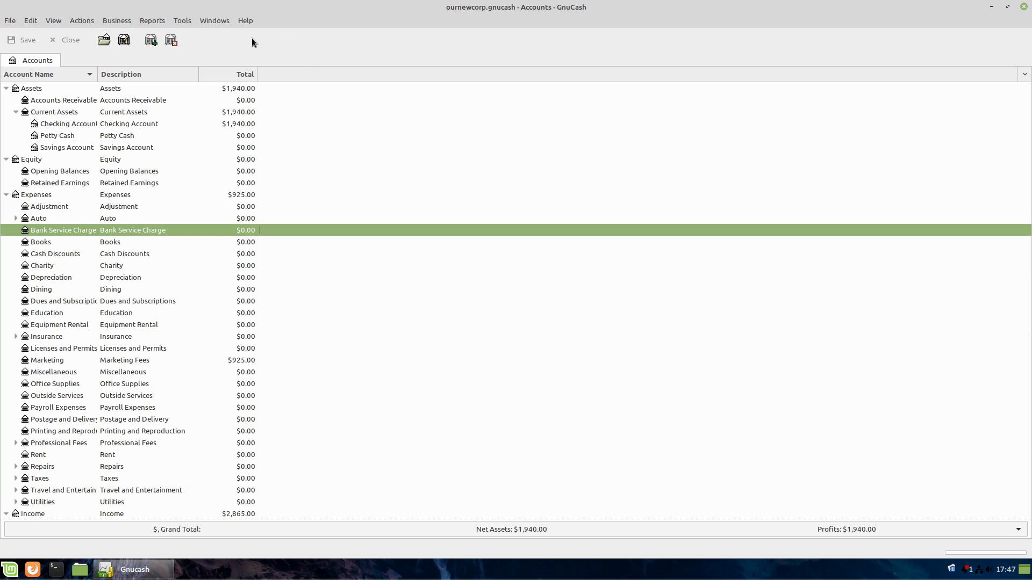
mouse_move(262, 52)
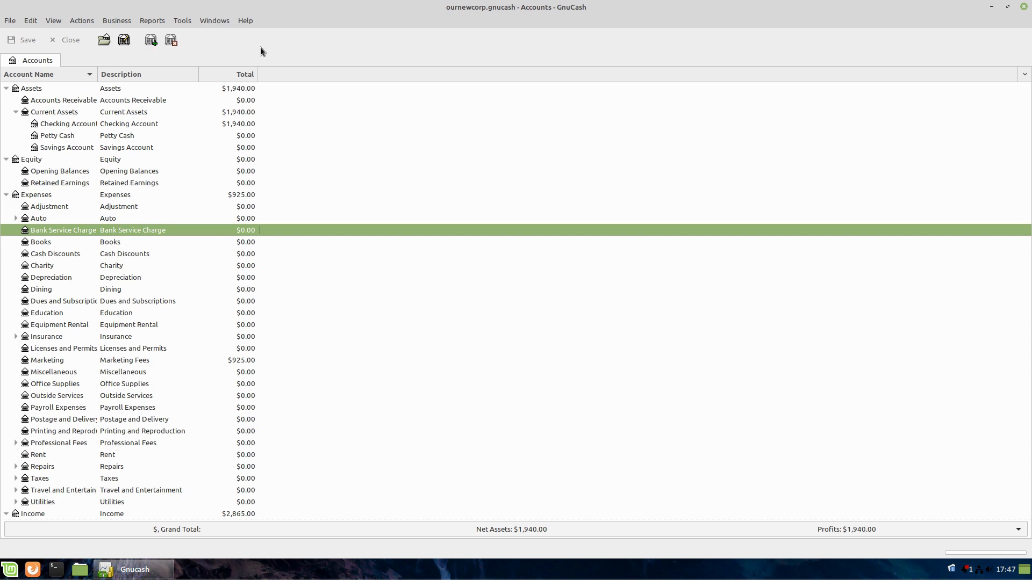
- Run the Liabilities Over Time chart from Assets & Liabilities reports, then close its empty tab
click(152, 21)
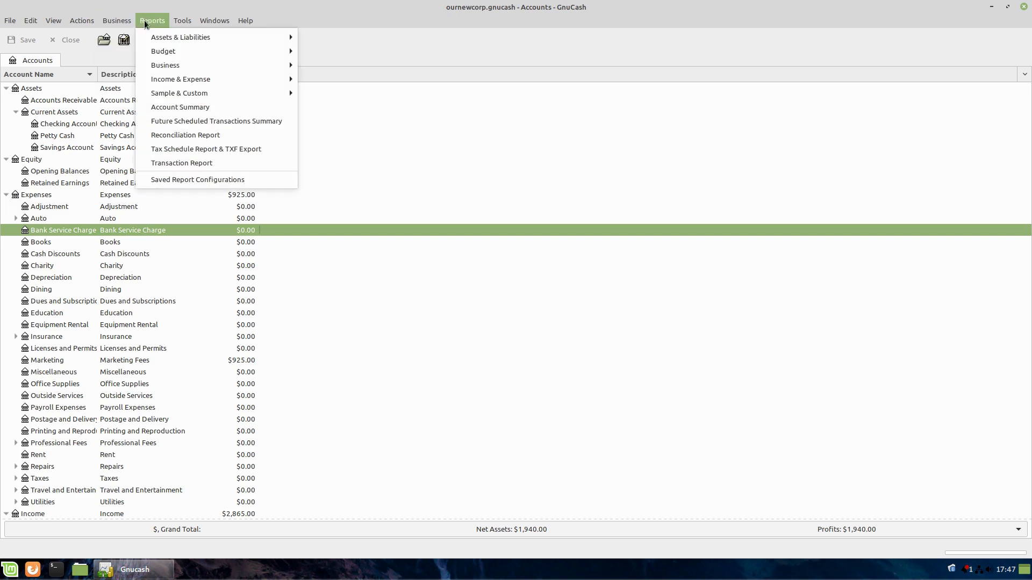
mouse_move(181, 36)
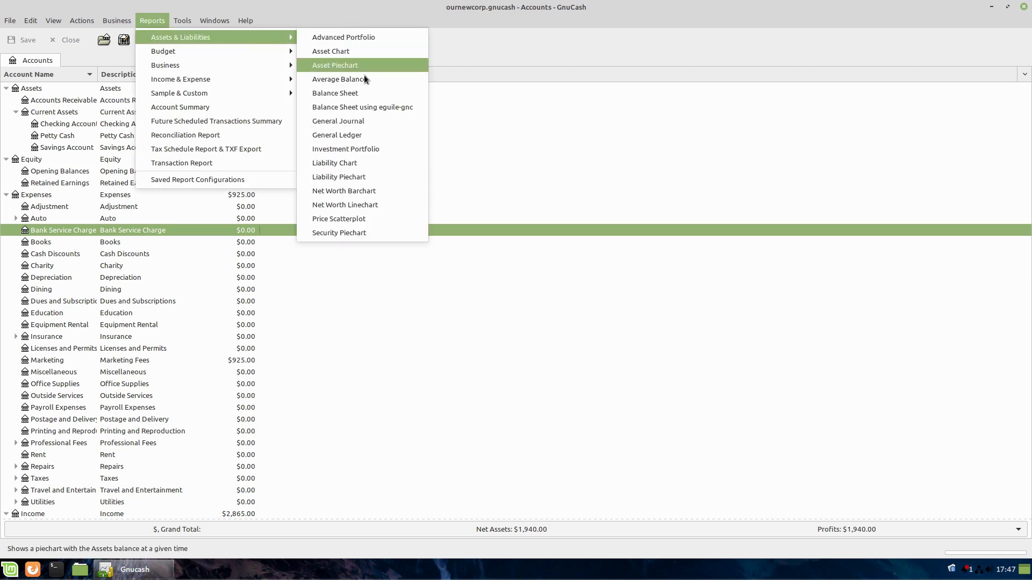
mouse_move(336, 135)
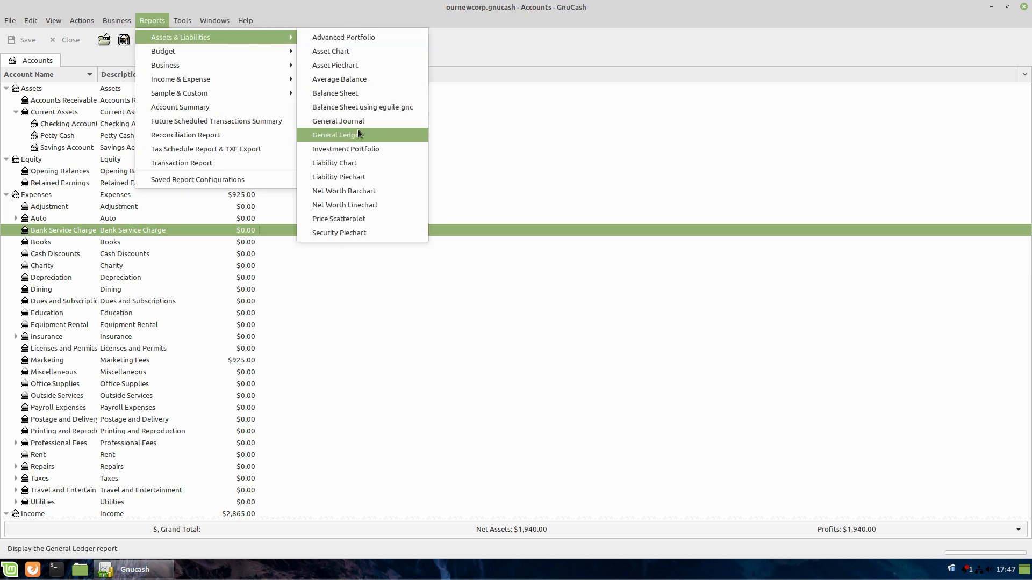
mouse_move(334, 162)
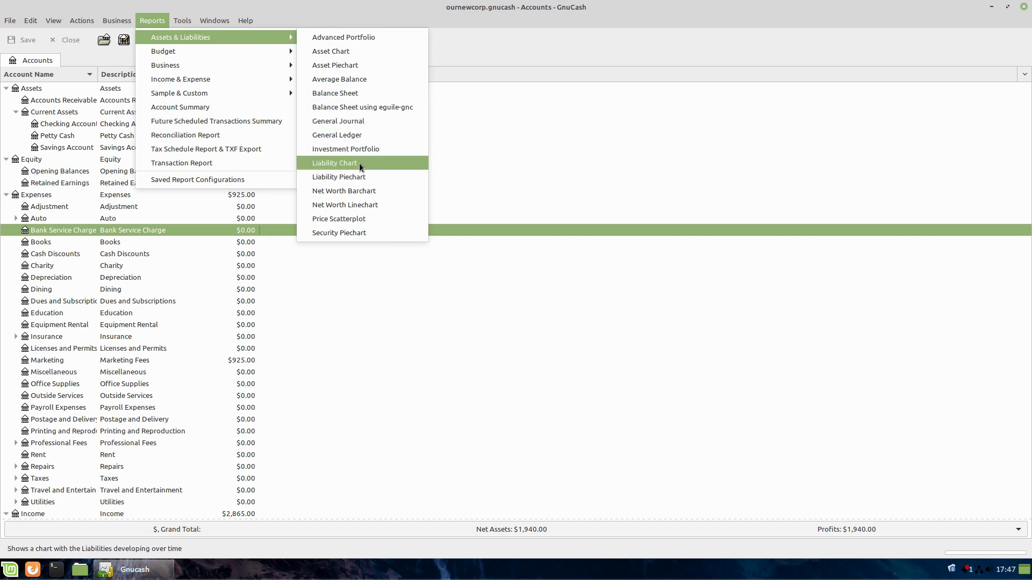
click(335, 162)
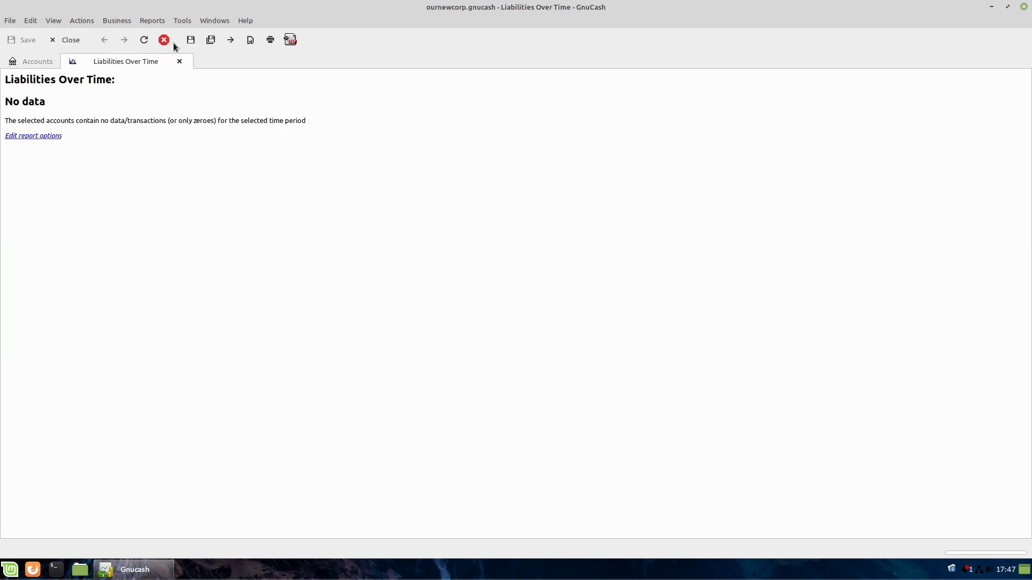
click(151, 20)
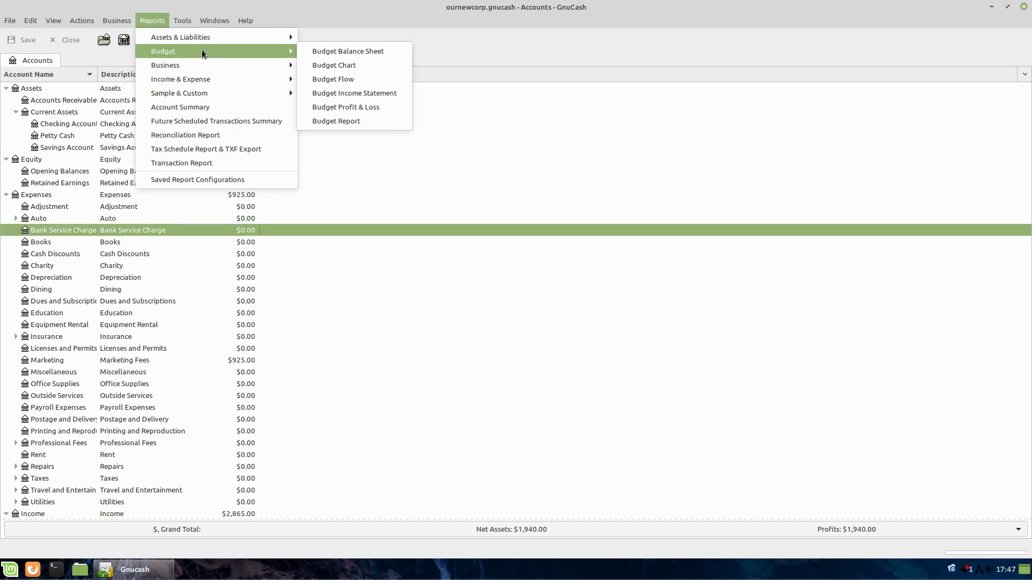
mouse_move(347, 51)
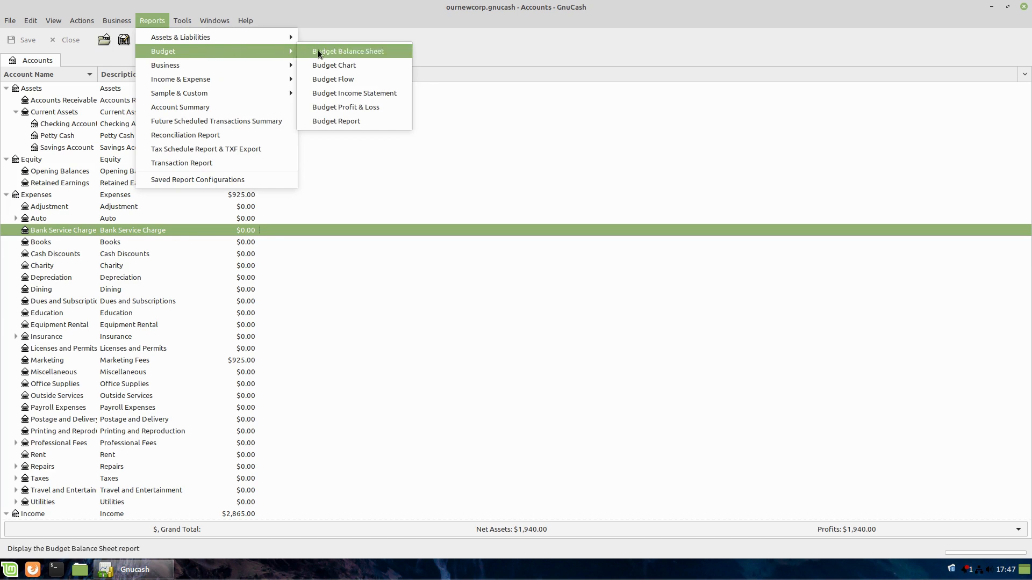
mouse_move(345, 108)
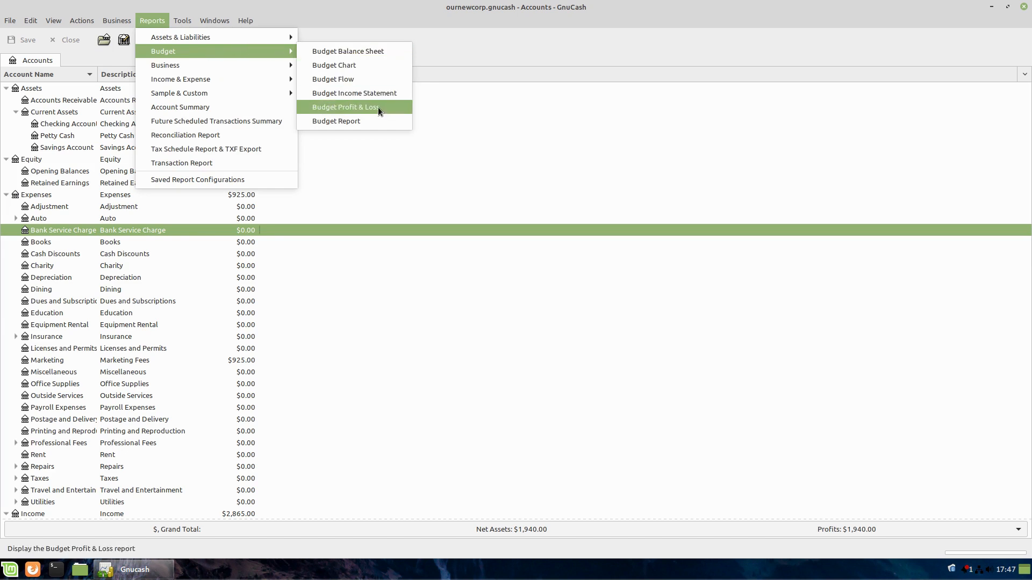
- Run the Budget Profit & Loss report and review its Marketing budget figures, then return to the Reports menu
click(345, 106)
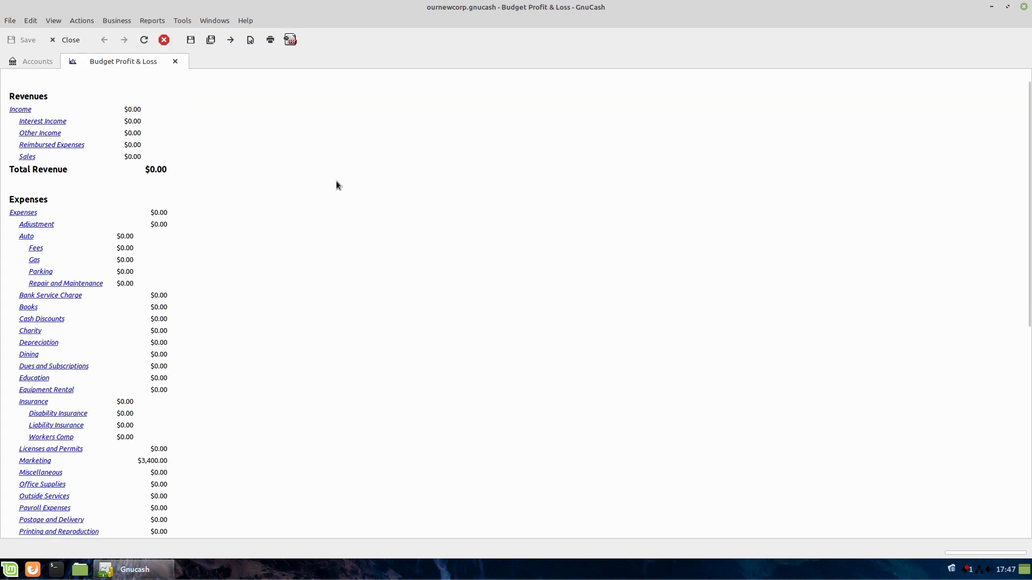
scroll(down, 3)
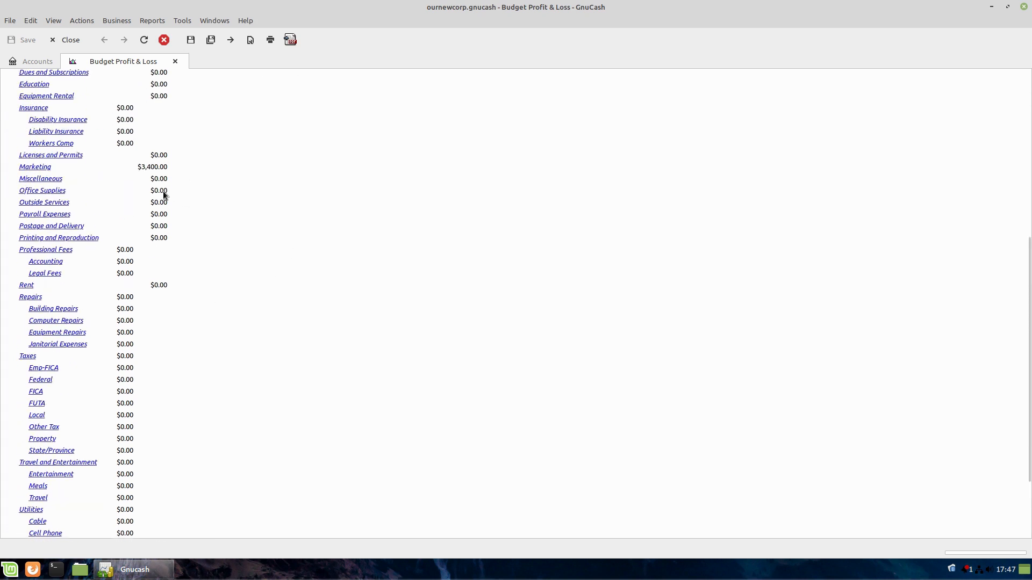
mouse_move(164, 177)
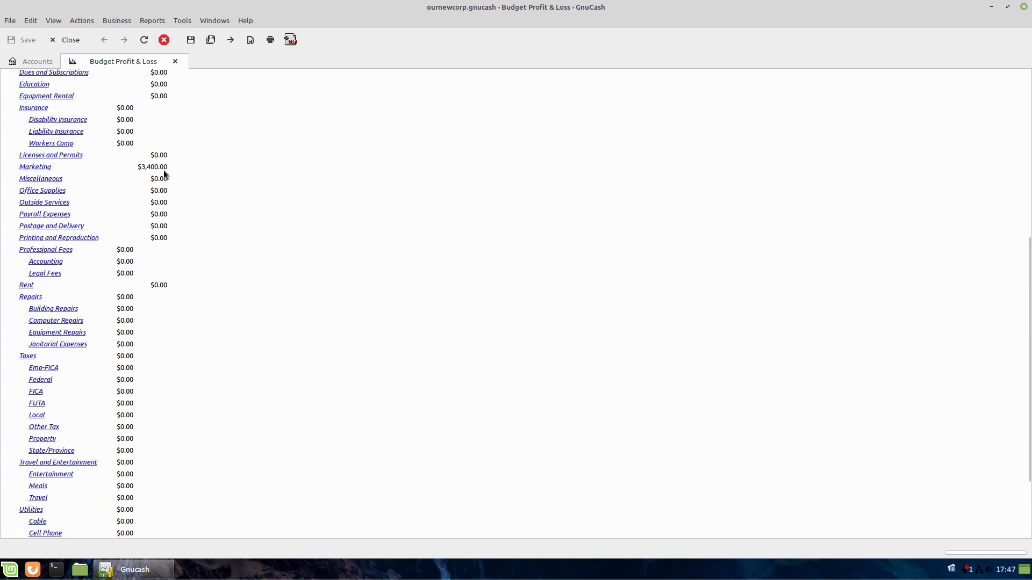
scroll(down, 3)
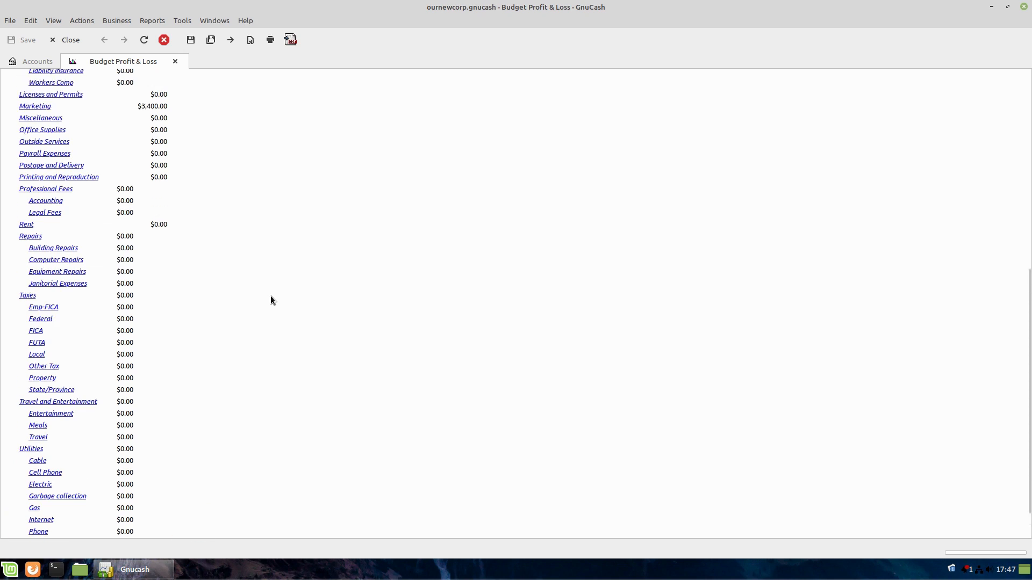
click(151, 20)
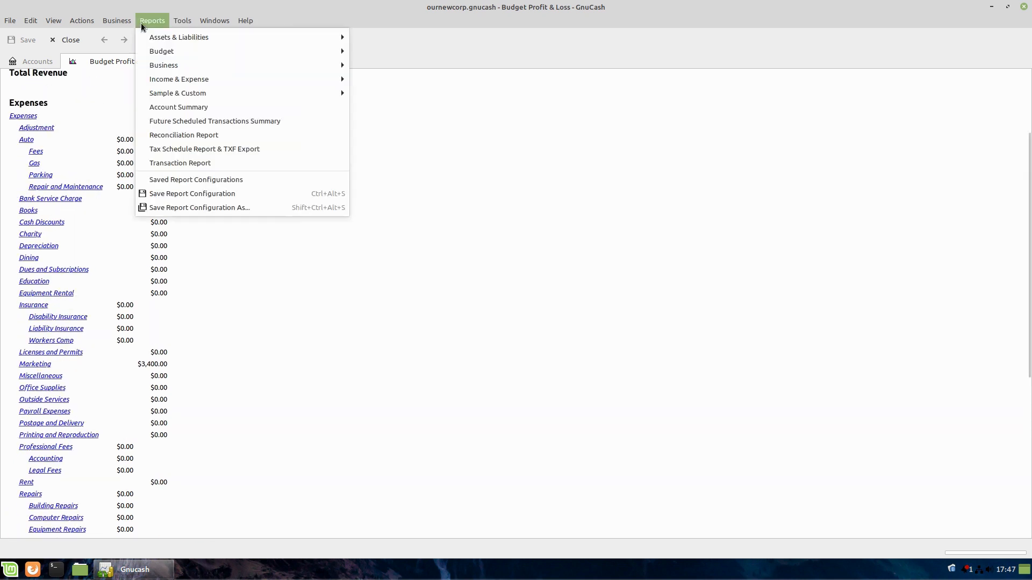
mouse_move(163, 65)
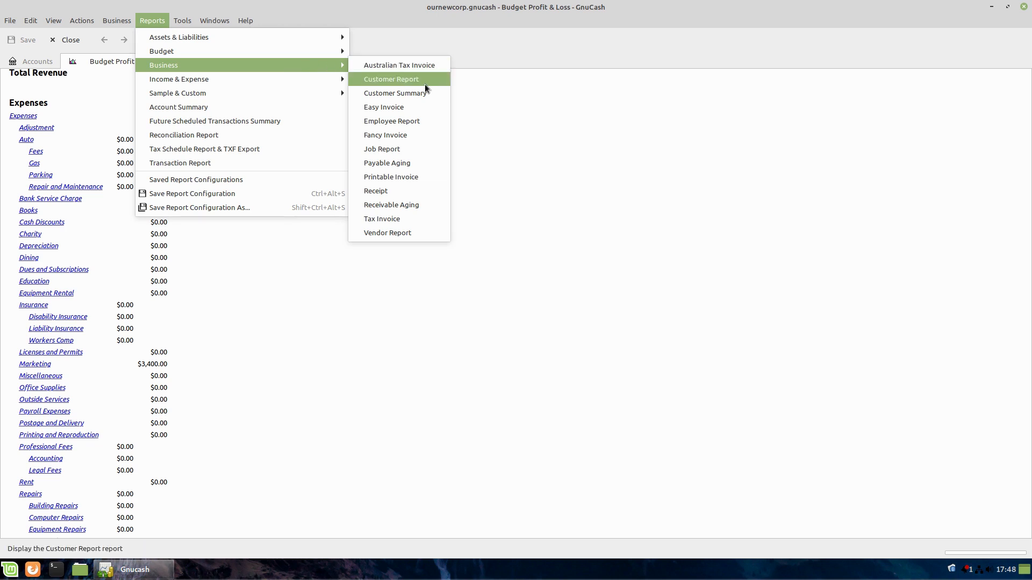
- Create a Customer Report and select OurFirstCustomer as its company via the Find search
click(391, 78)
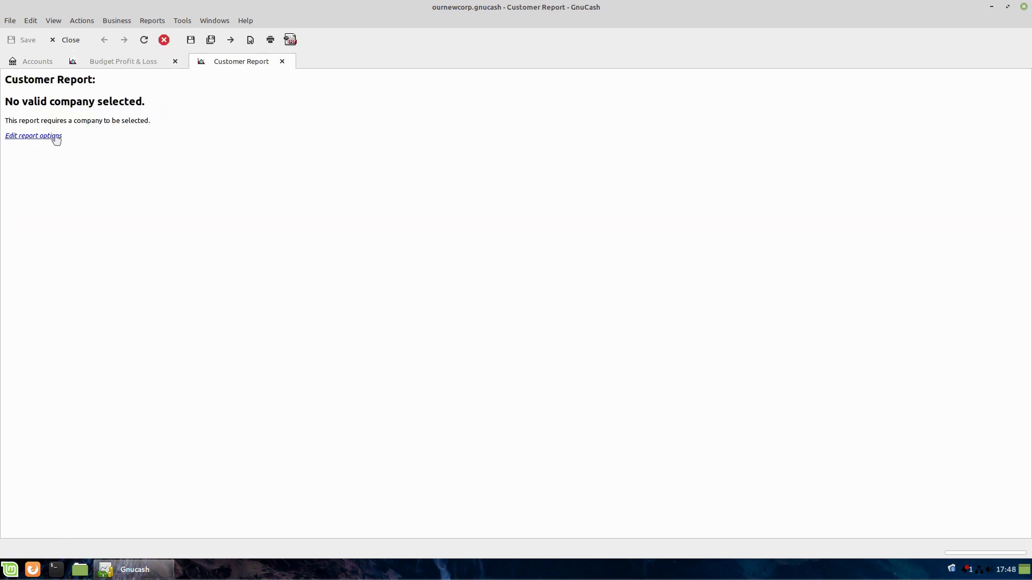
click(33, 135)
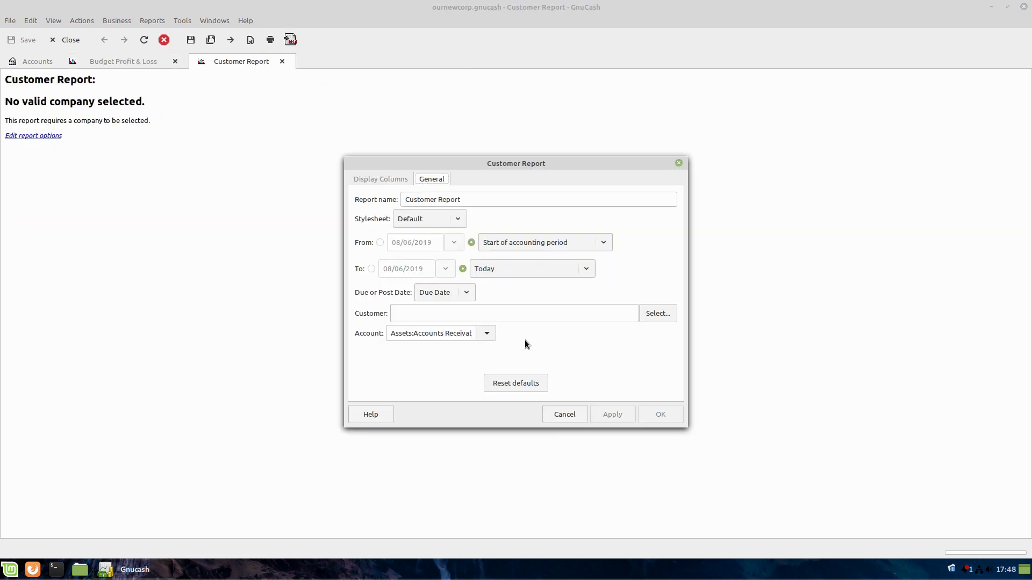
text(c)
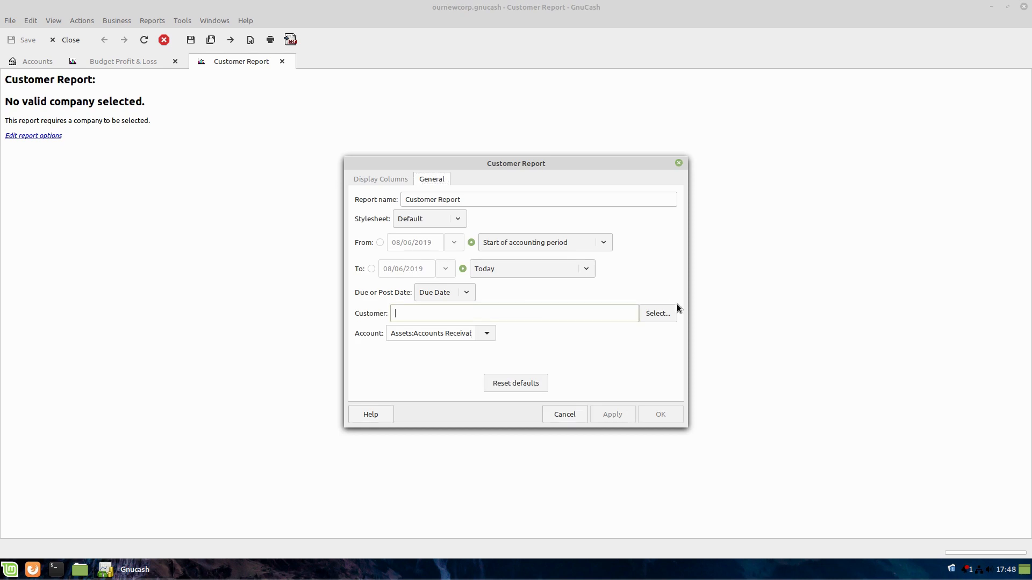
click(656, 313)
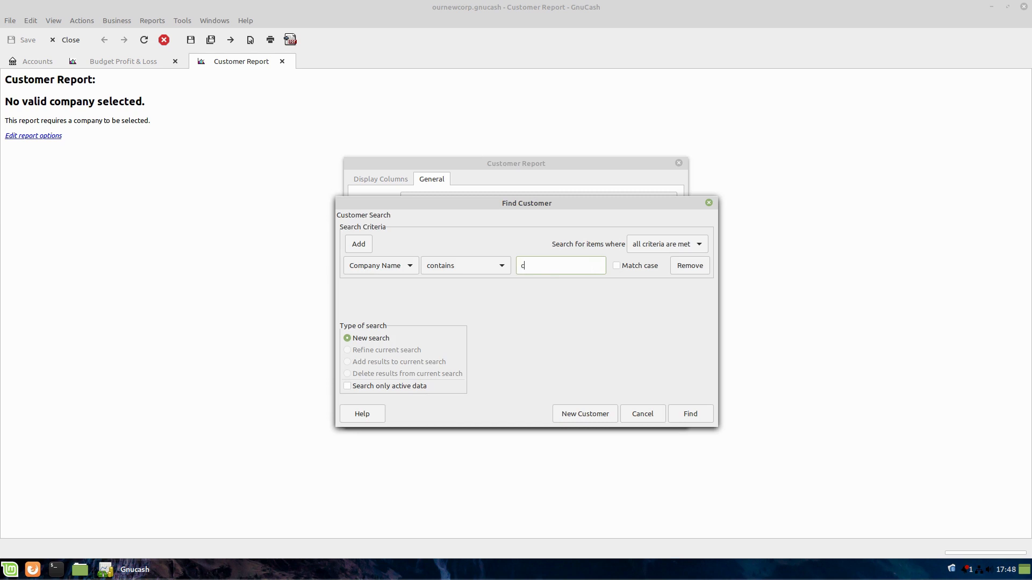
click(690, 413)
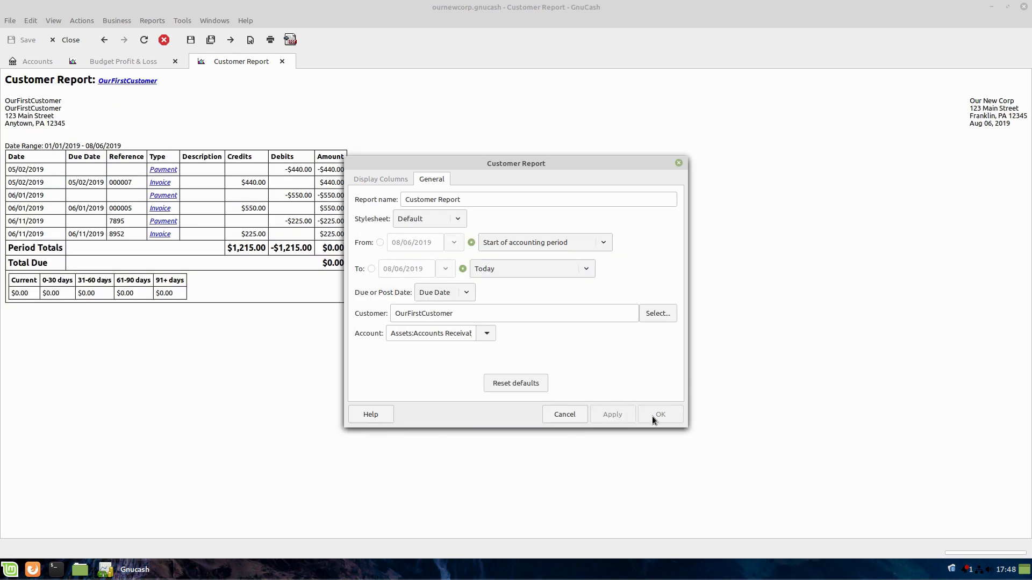
click(660, 415)
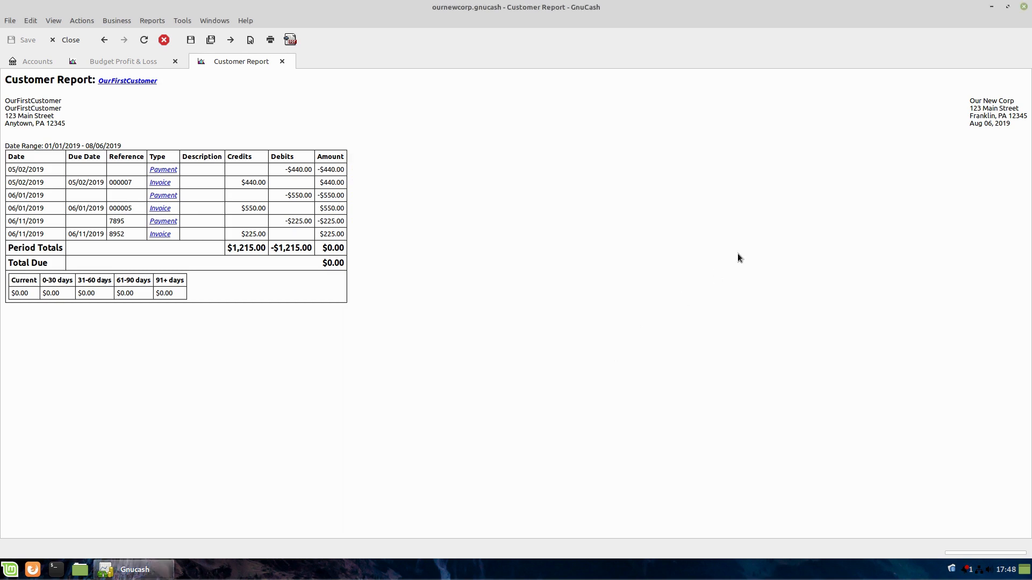
- Browse the Tools menu and bring up the Income & Expense report list
click(183, 21)
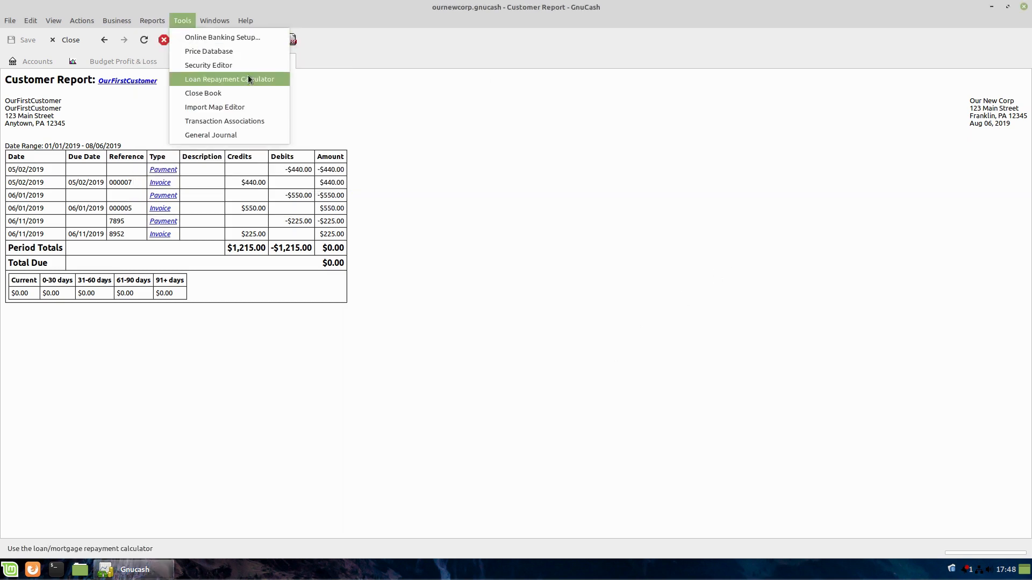
click(152, 20)
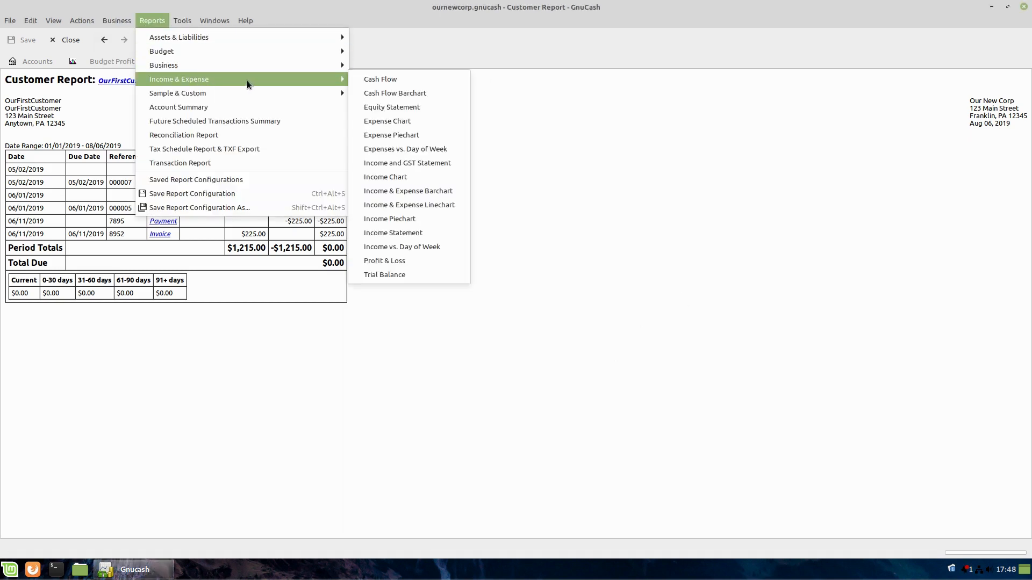
mouse_move(387, 122)
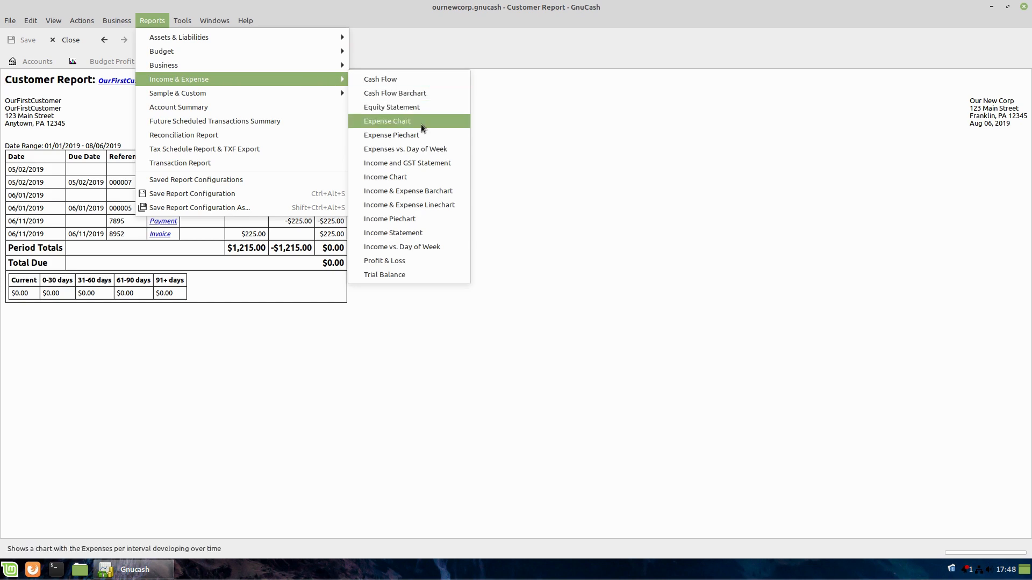
mouse_move(390, 136)
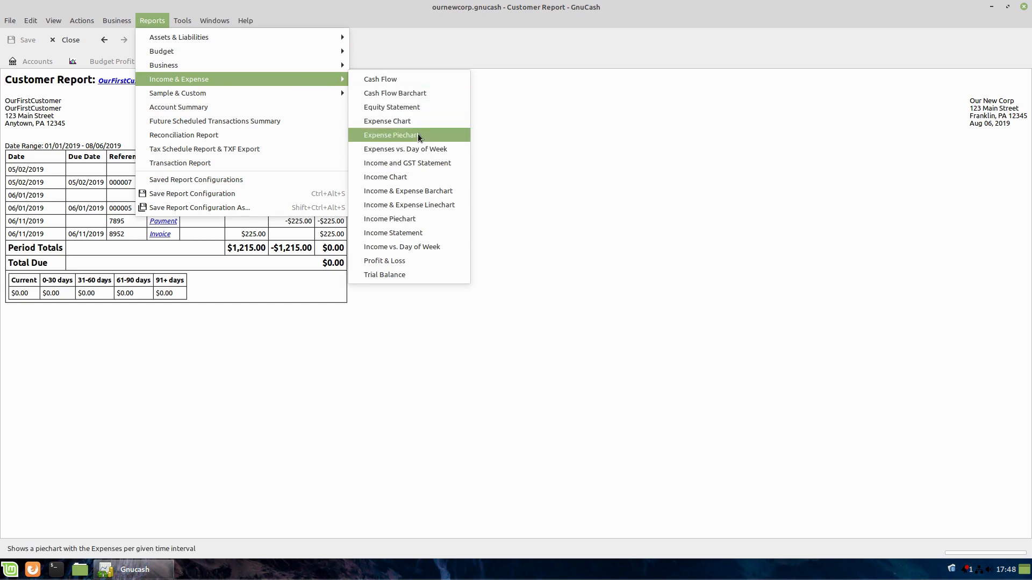
mouse_move(426, 162)
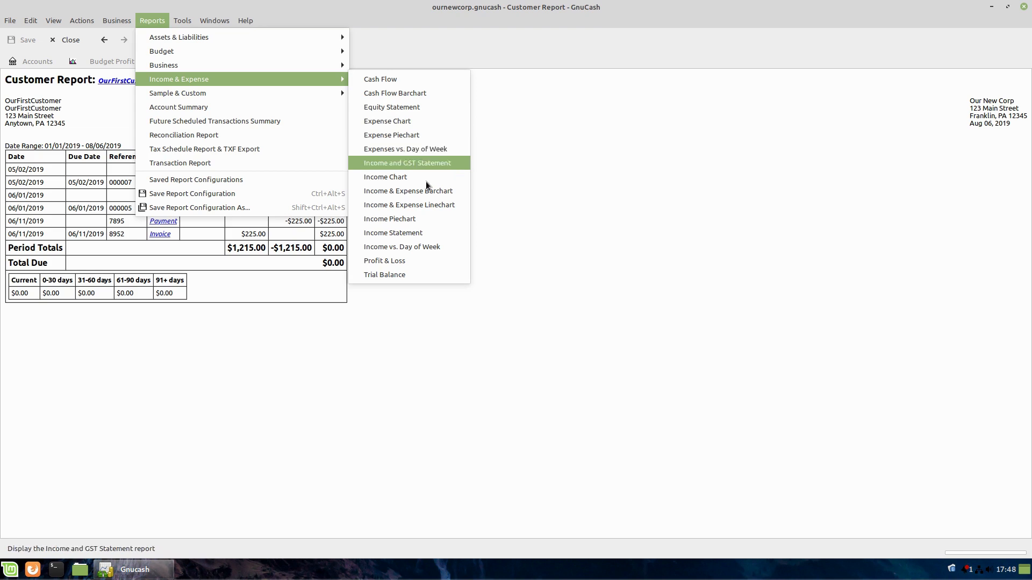
mouse_move(385, 176)
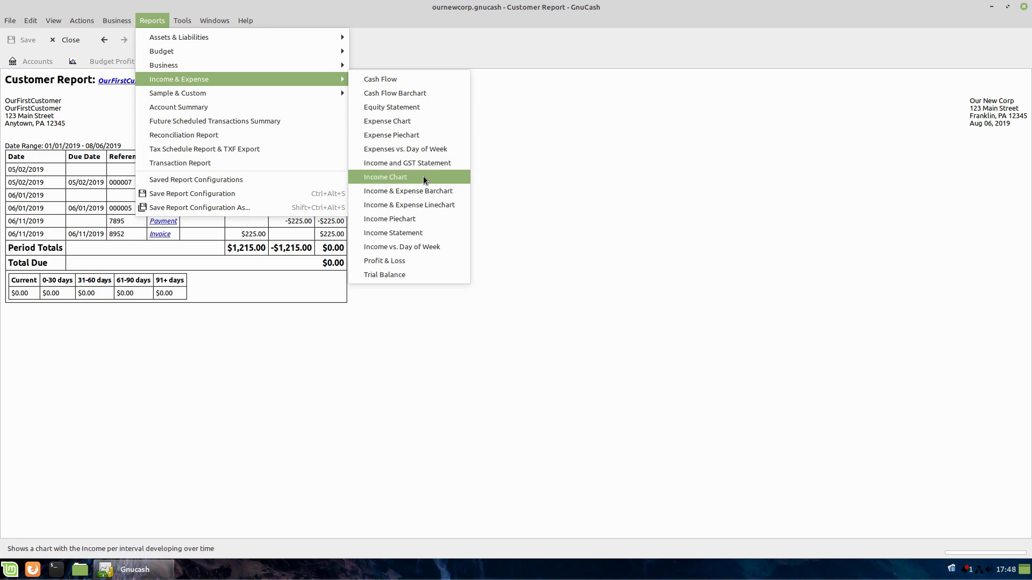
mouse_move(425, 260)
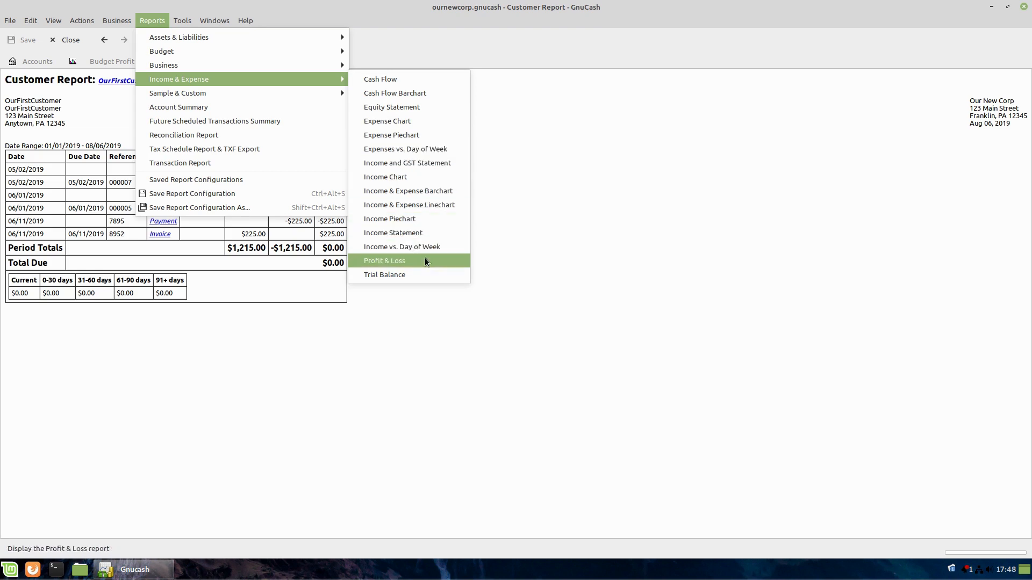
mouse_move(387, 121)
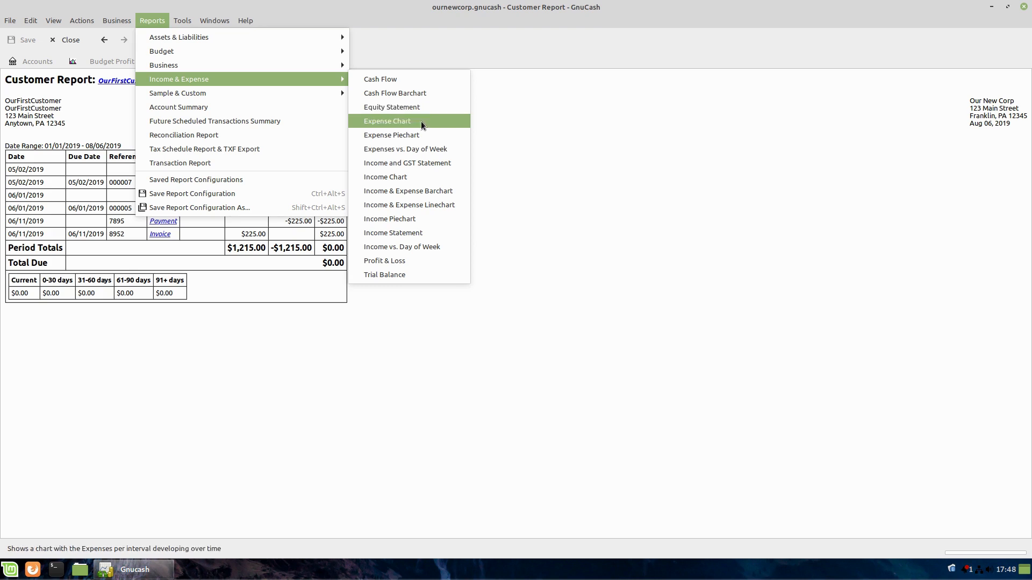
mouse_move(432, 142)
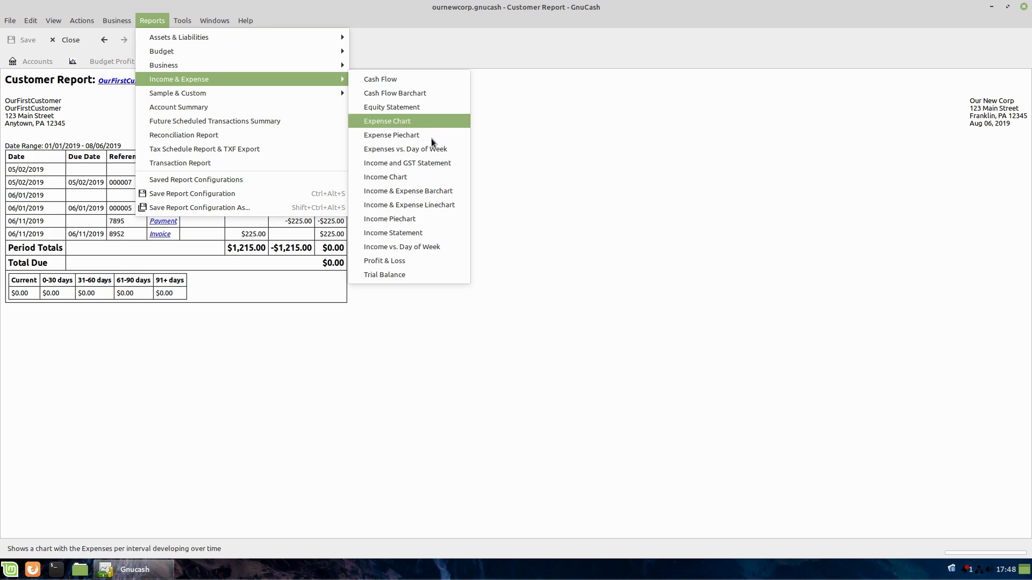
mouse_move(385, 177)
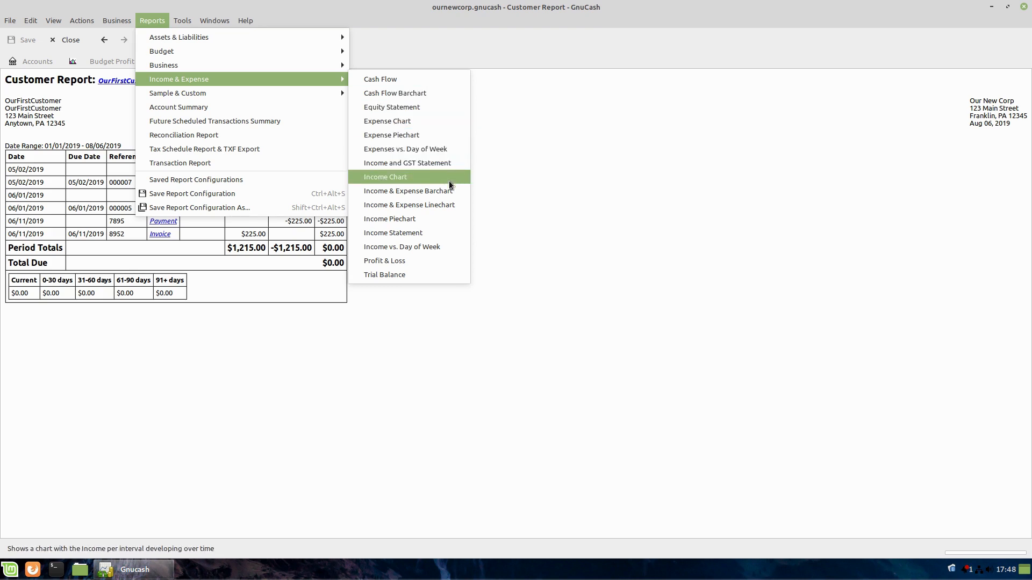
mouse_move(408, 191)
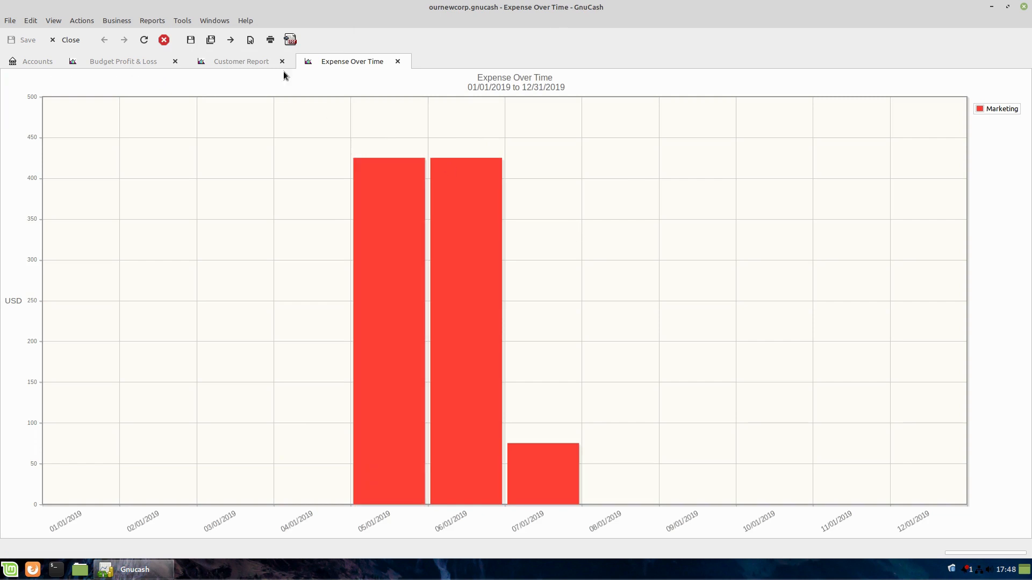
click(151, 21)
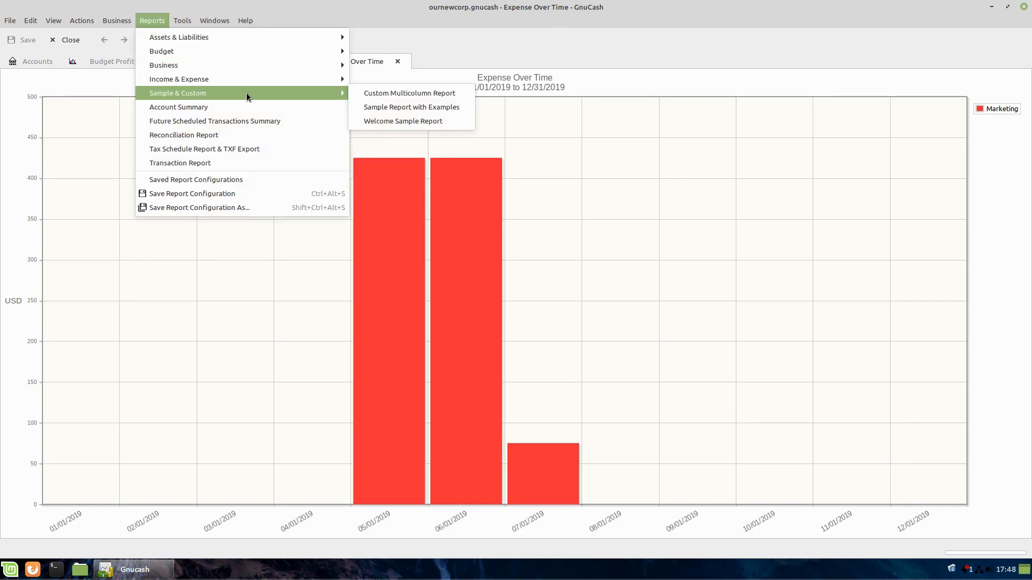
mouse_move(179, 78)
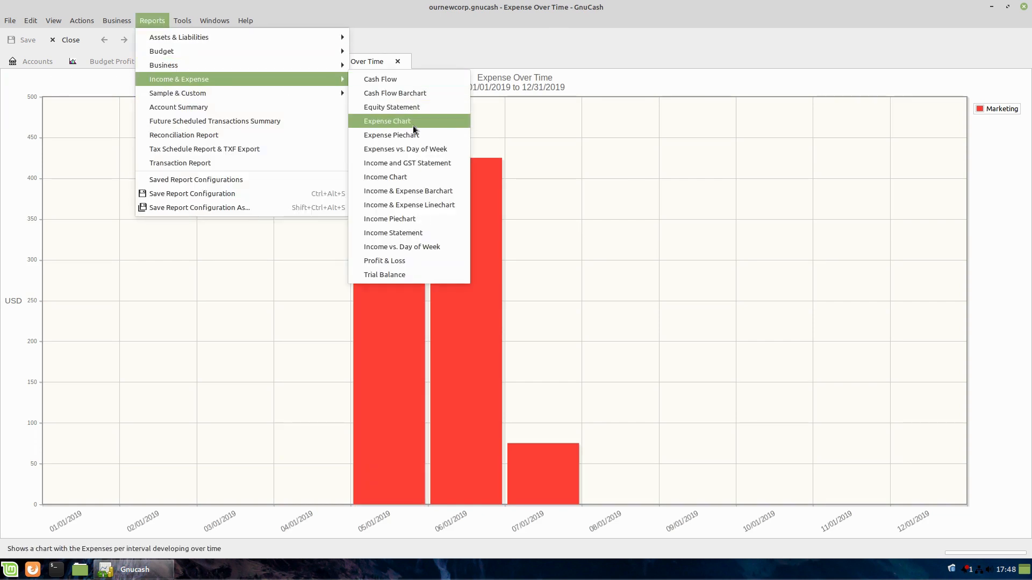
mouse_move(385, 176)
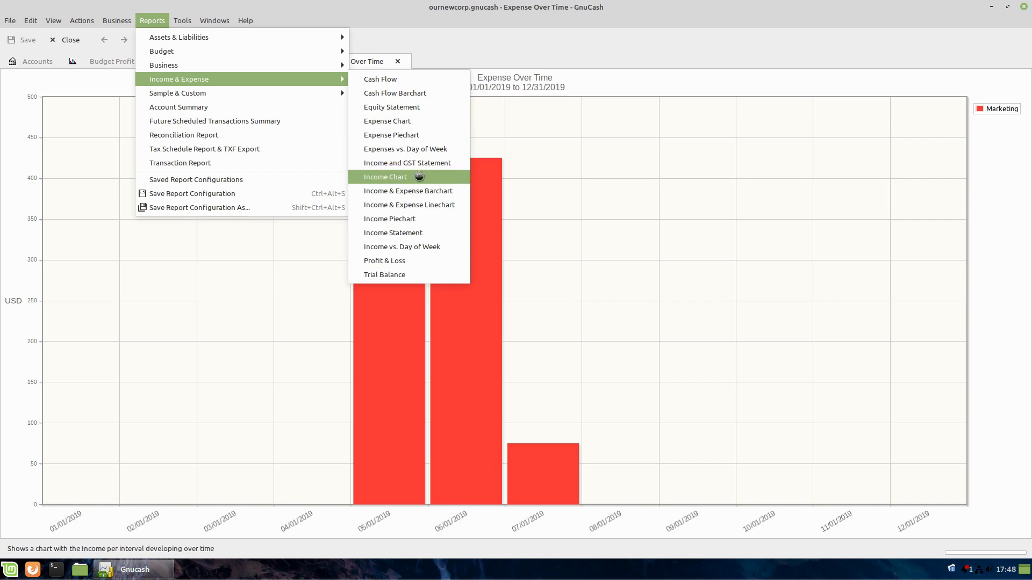
click(385, 176)
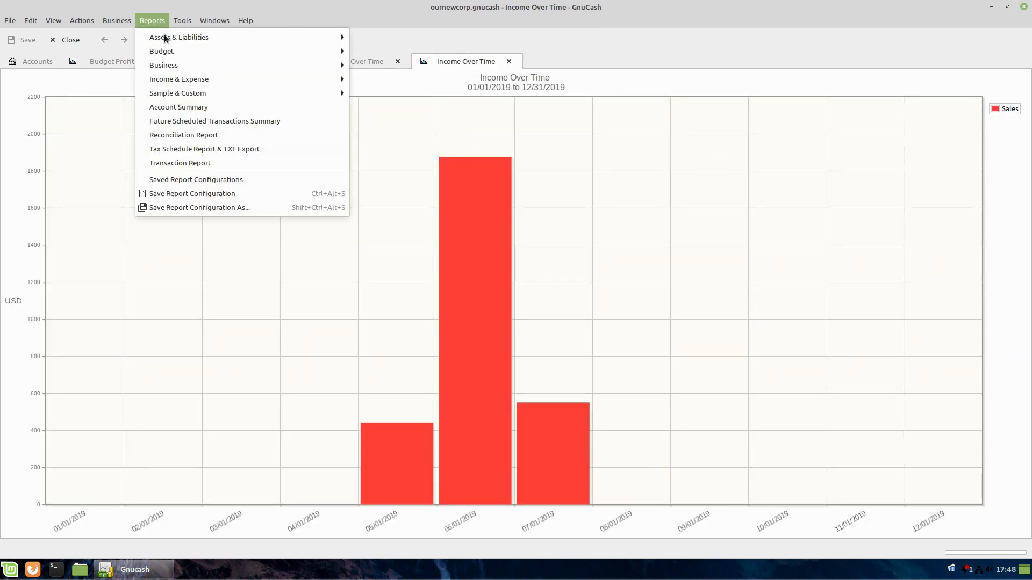
mouse_move(178, 79)
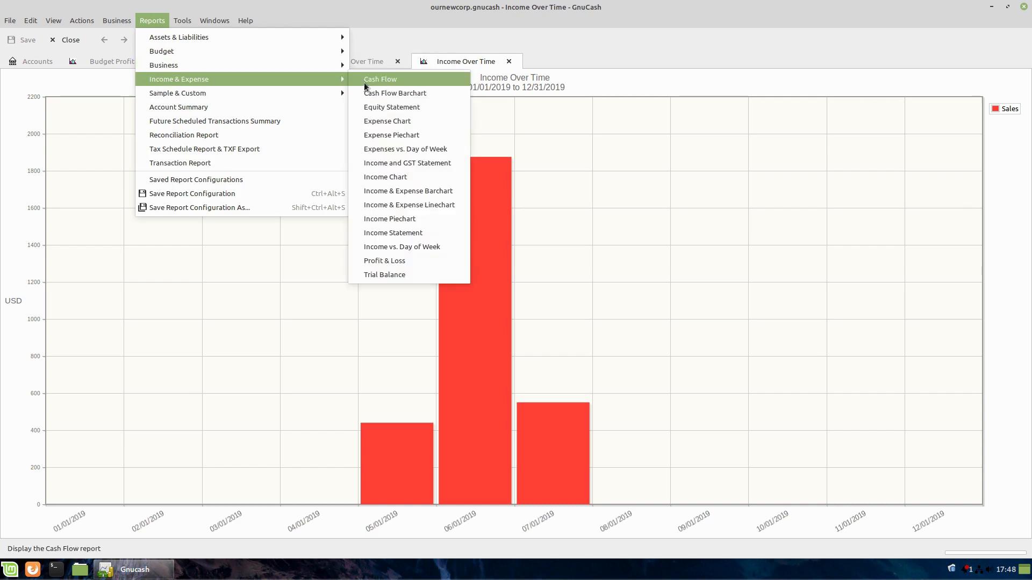
mouse_move(408, 191)
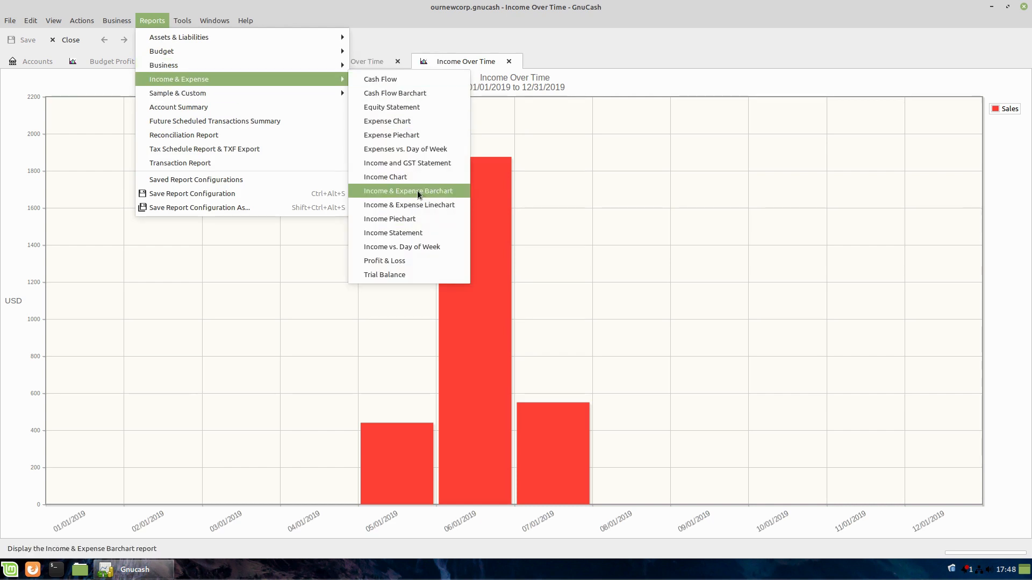
click(409, 191)
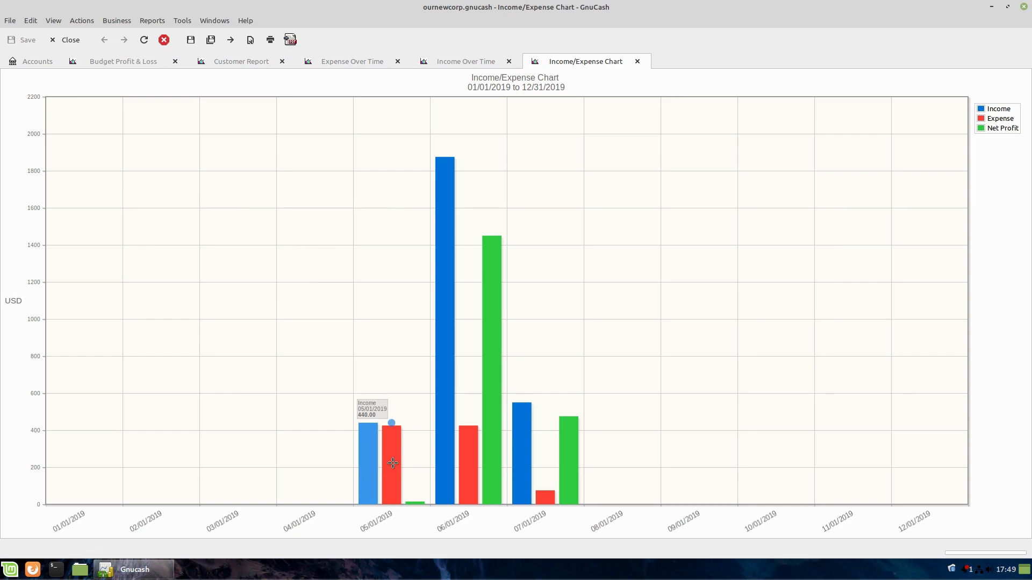
mouse_move(440, 470)
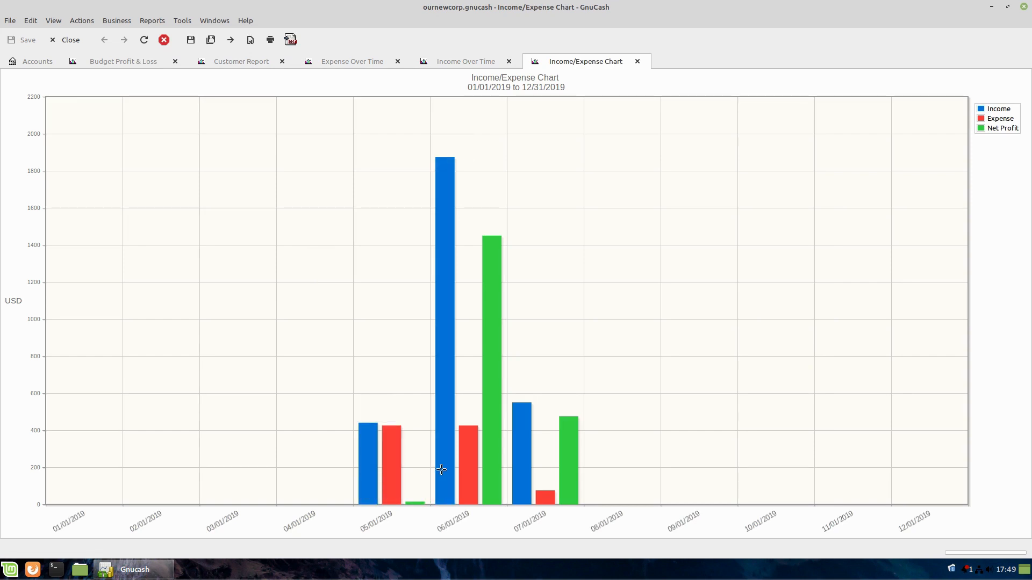
mouse_move(516, 277)
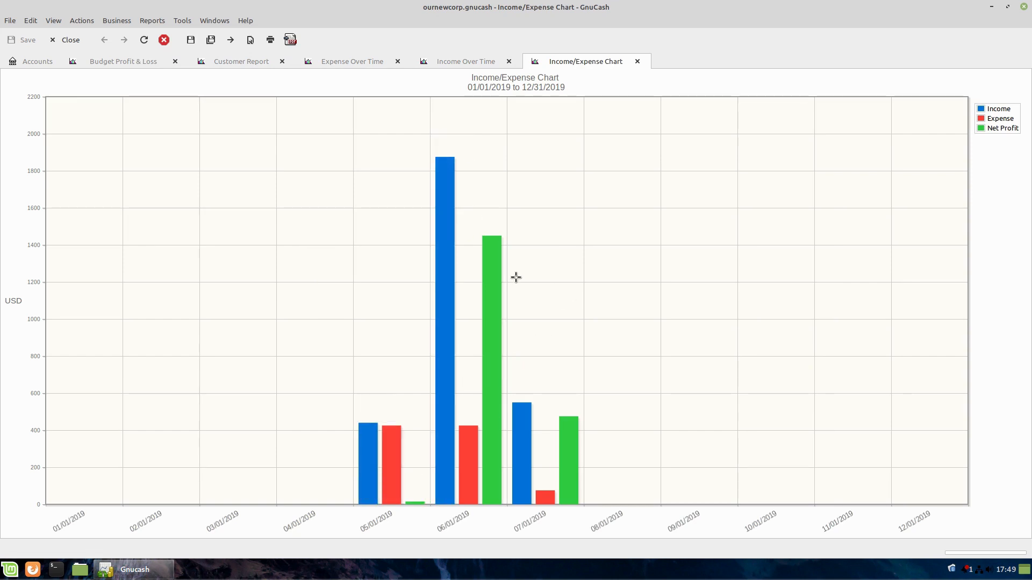
mouse_move(495, 111)
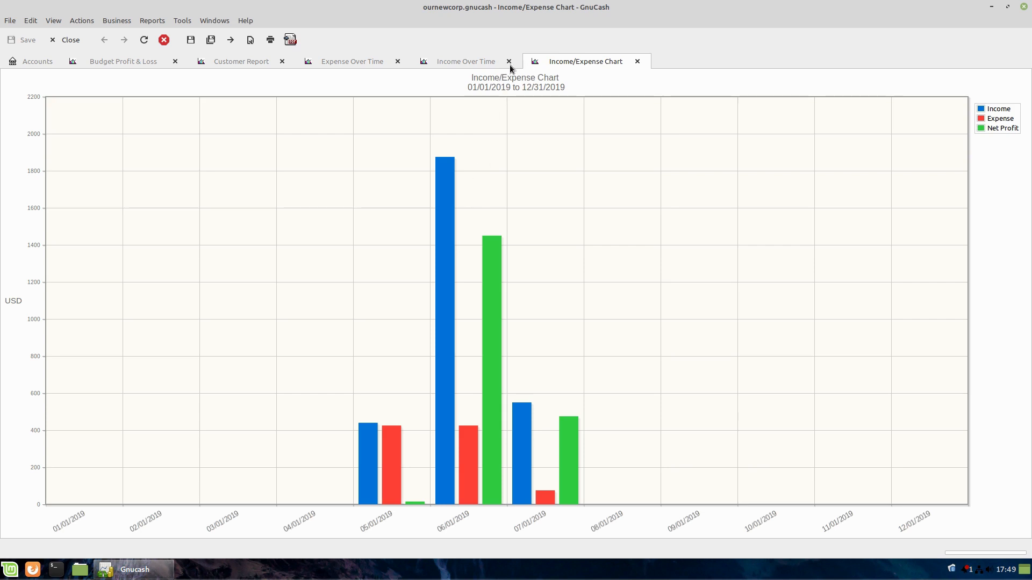
click(635, 61)
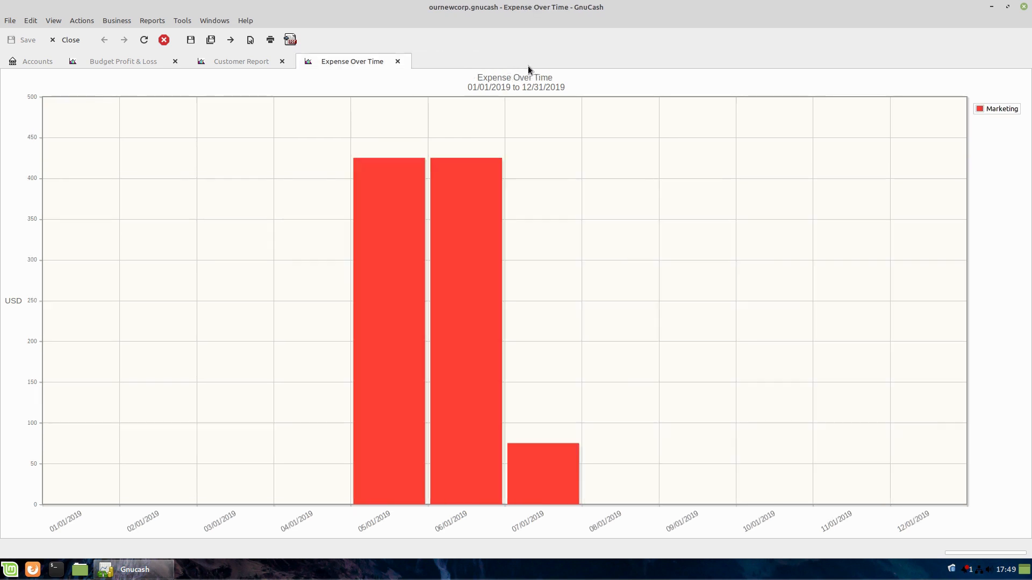
- Close the Expense Over Time chart and create a new Custom Multicolumn Report
click(396, 61)
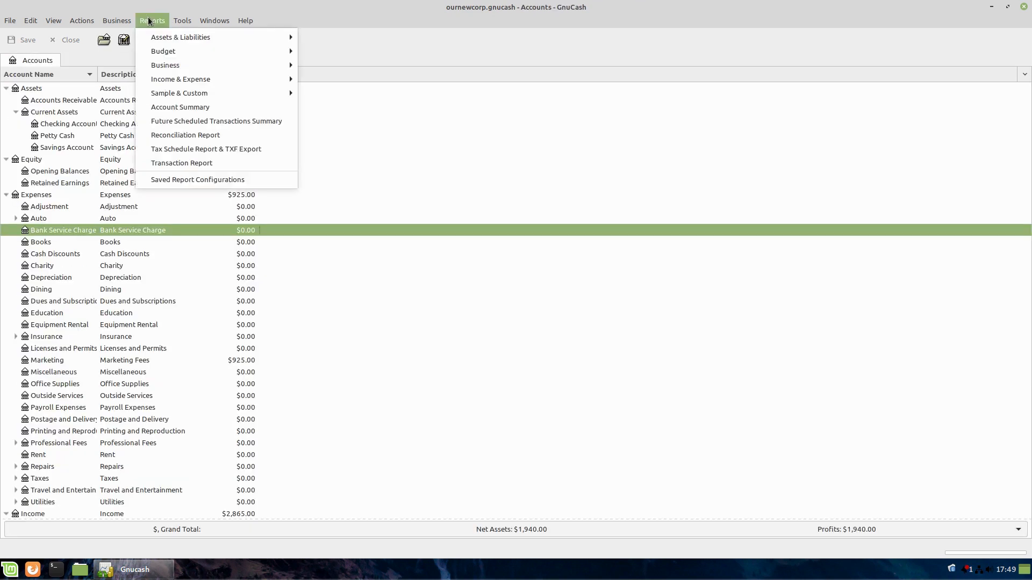
mouse_move(179, 92)
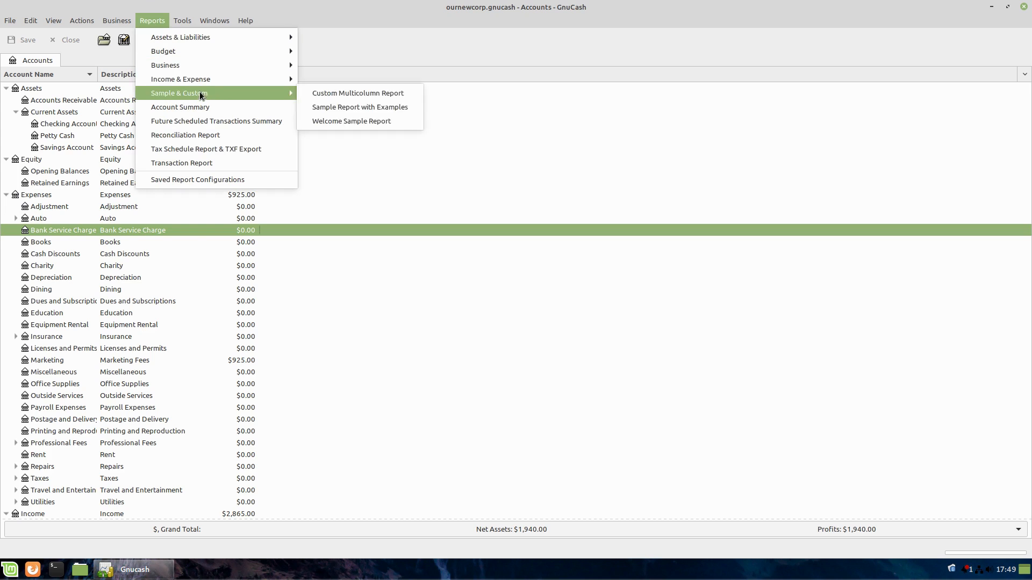
mouse_move(357, 93)
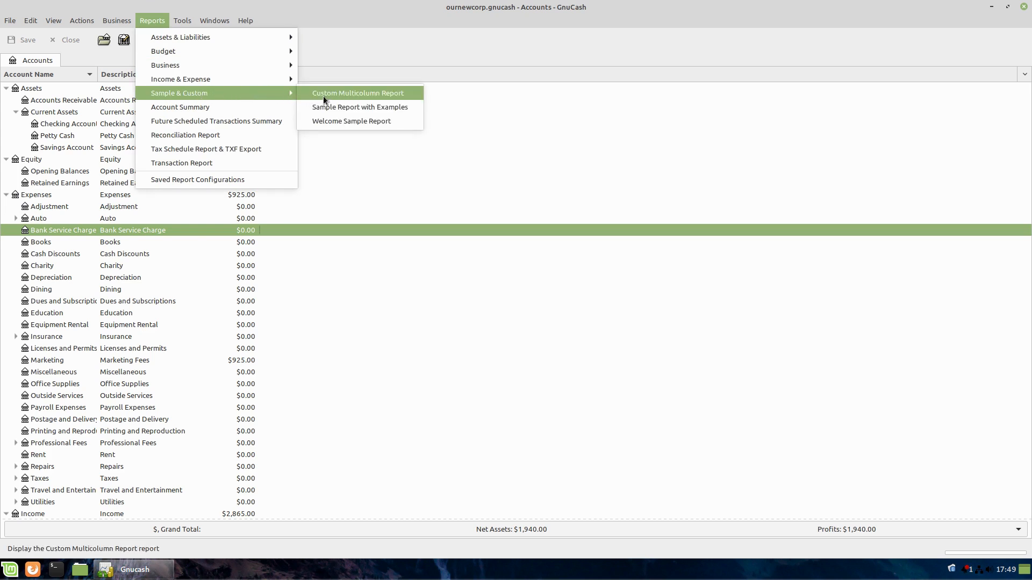
mouse_move(376, 99)
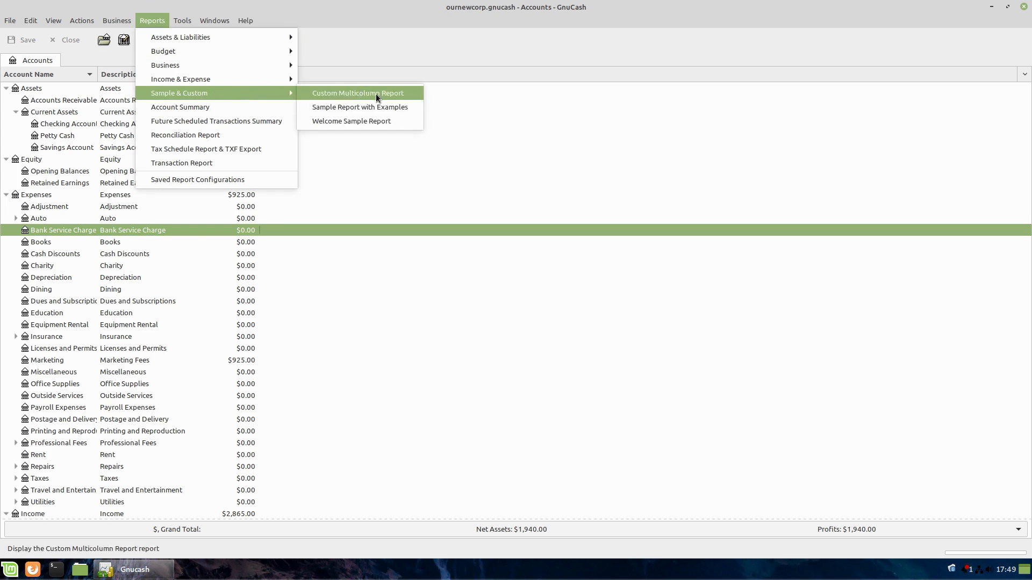
click(357, 92)
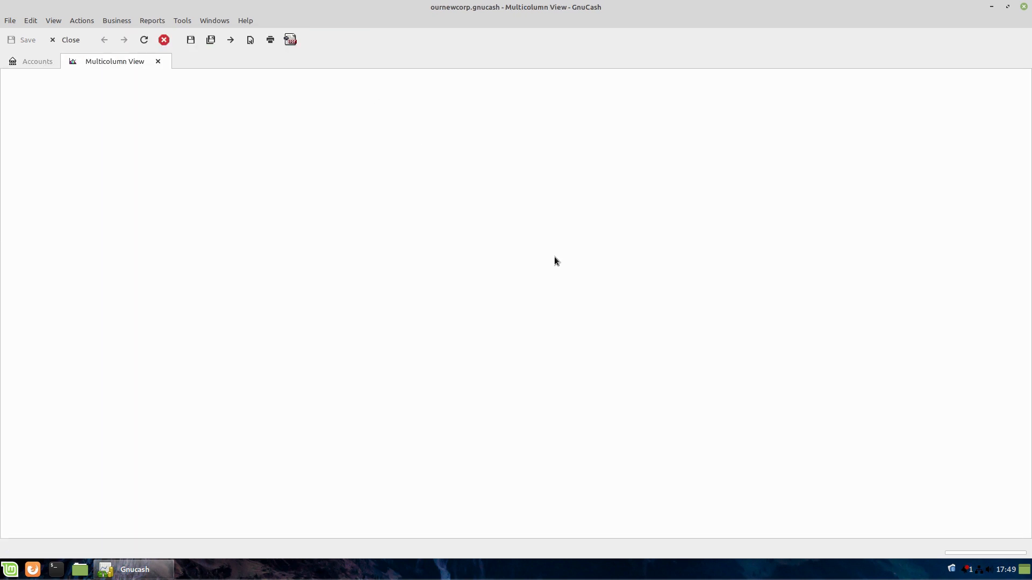
mouse_move(533, 269)
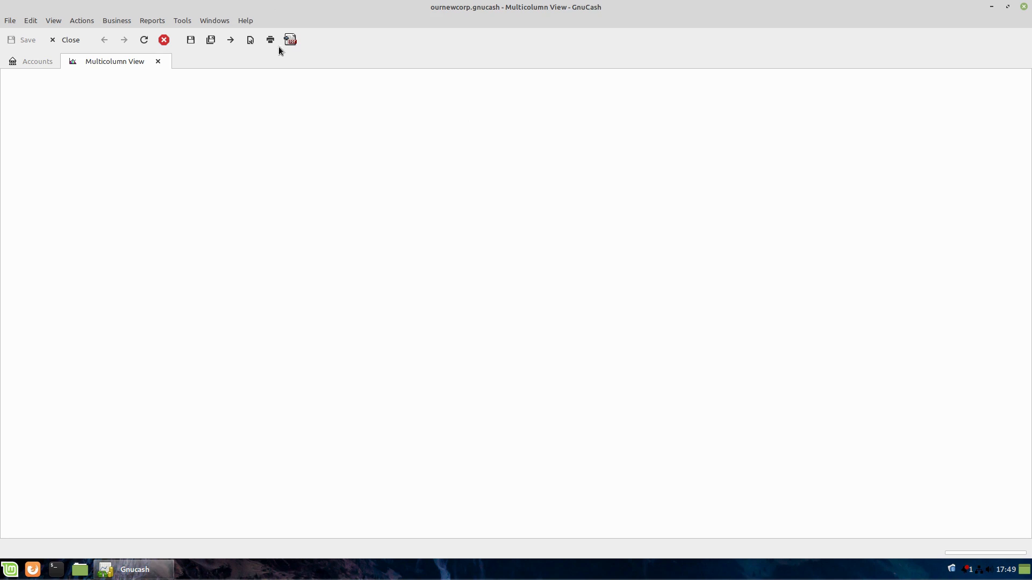
mouse_move(251, 40)
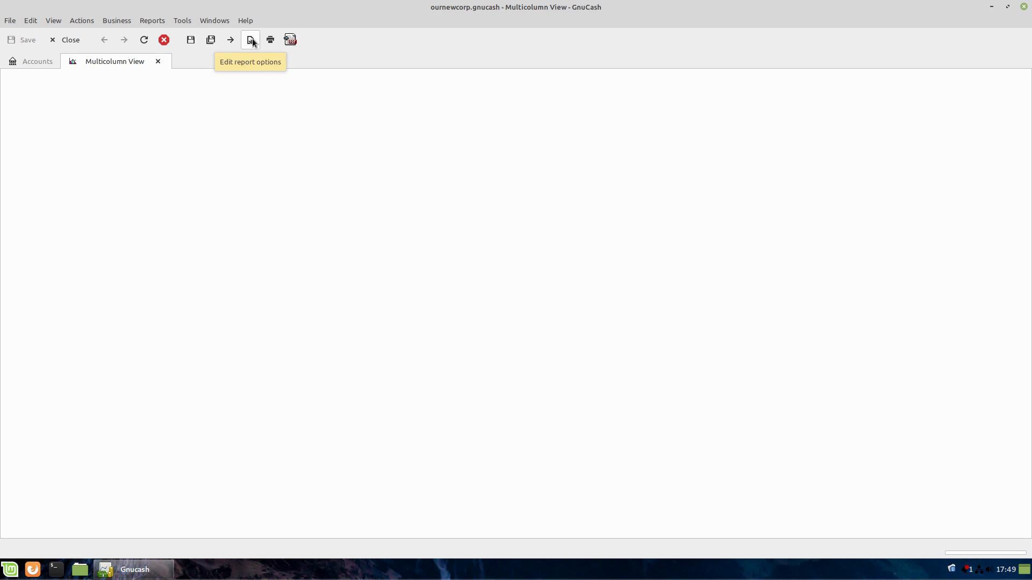
- Rename the multicolumn report to Company Summary and show its Contents list of available reports
click(250, 40)
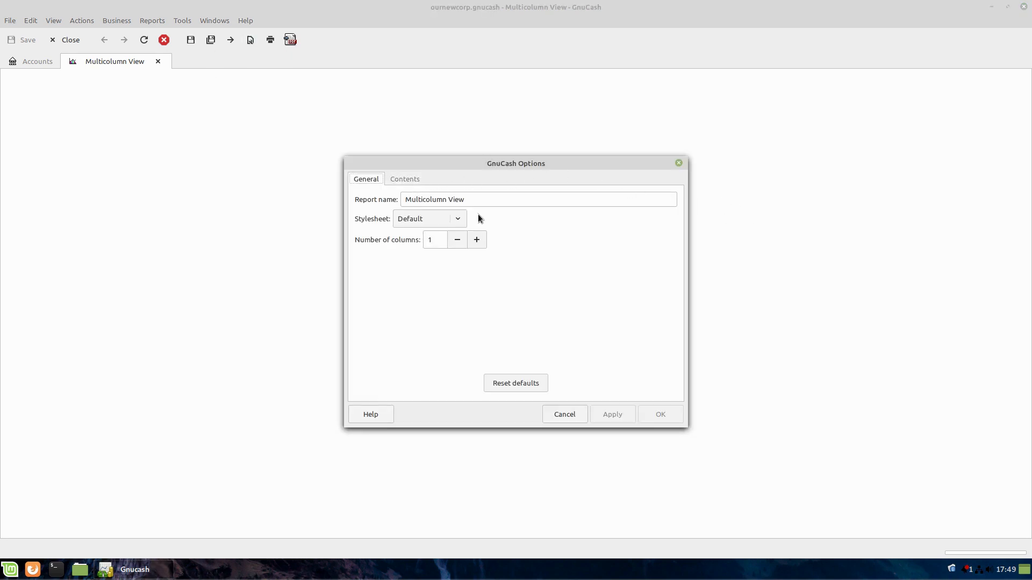
mouse_move(494, 210)
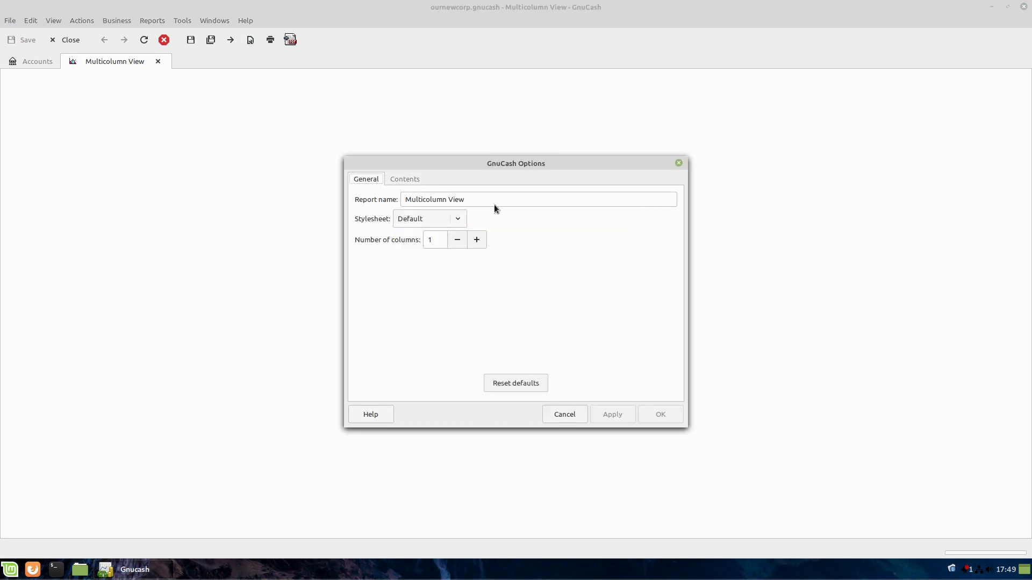
text(C)
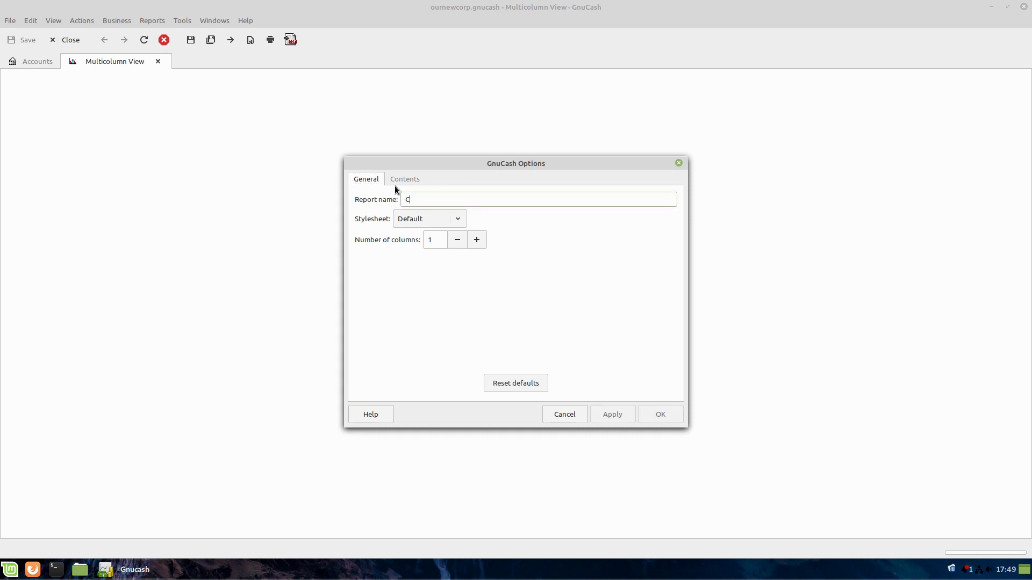
text(ompany Sum)
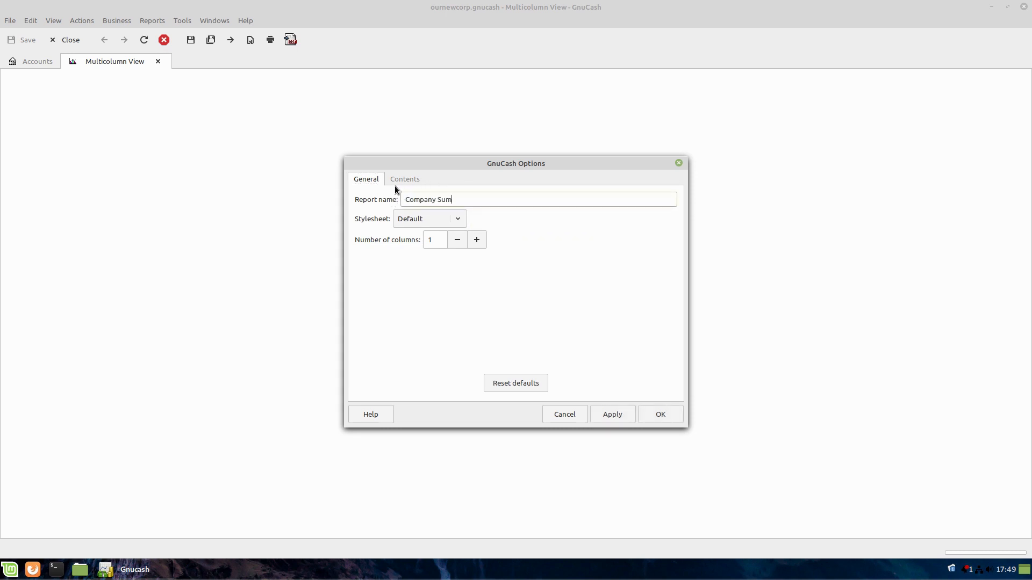
click(404, 179)
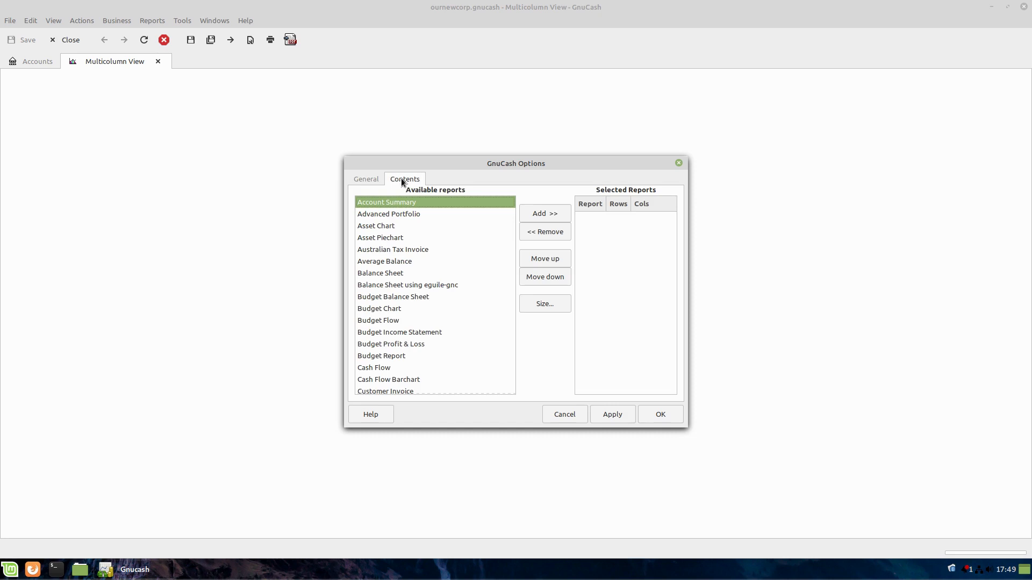
click(366, 179)
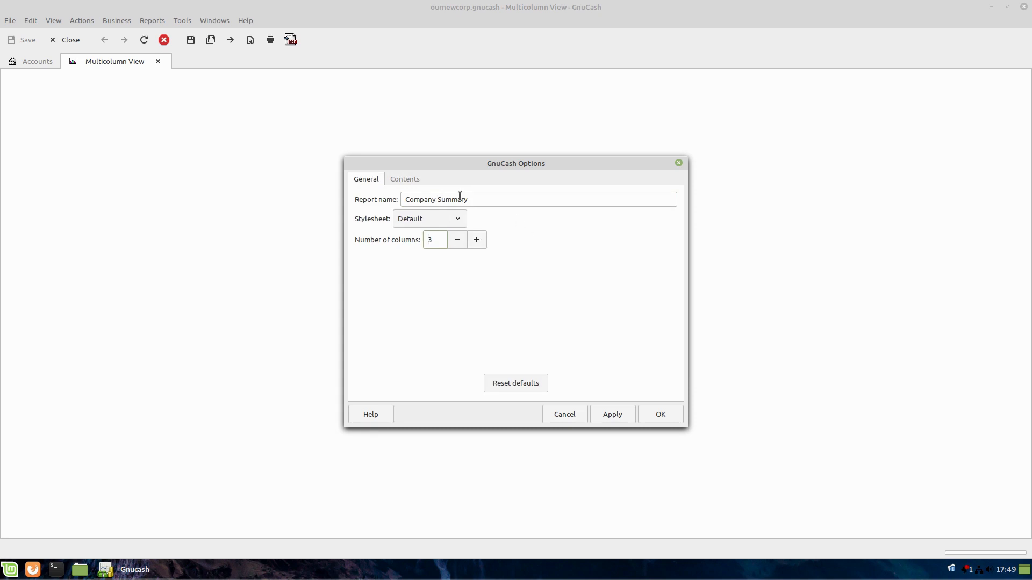
click(404, 179)
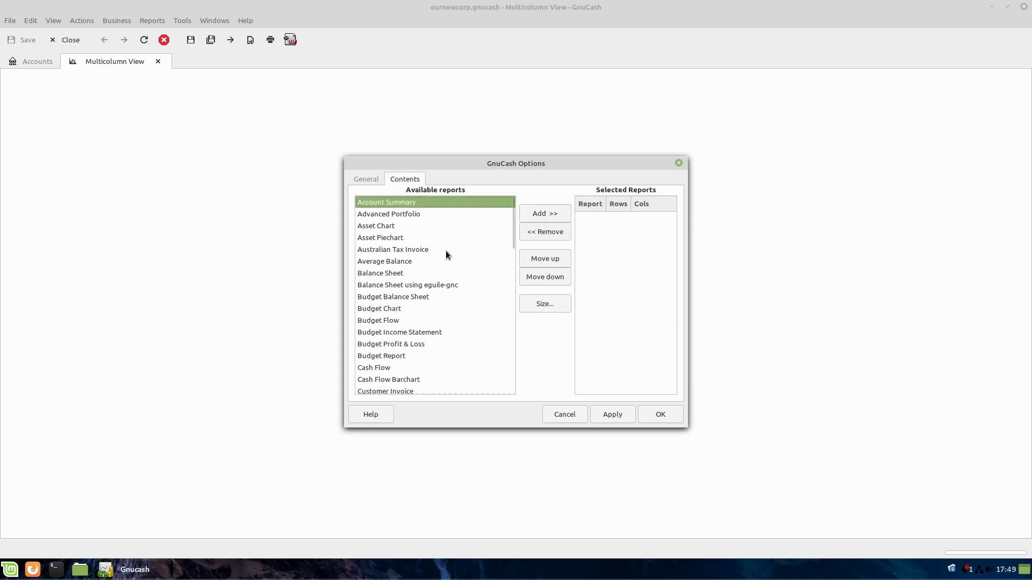
- Add two Customer Reports to the Company Summary contents and apply the change
scroll(down, 3)
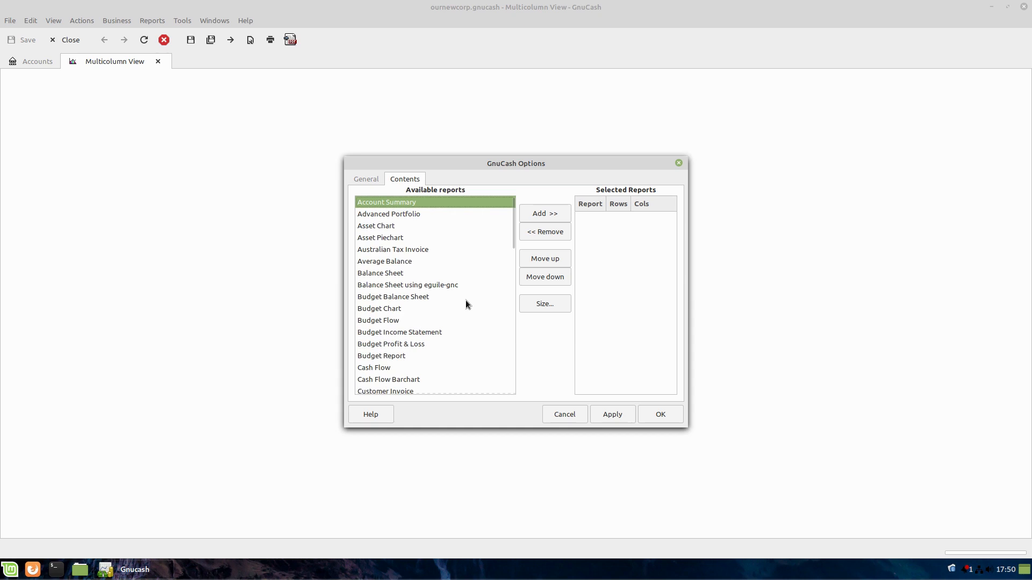
mouse_move(424, 251)
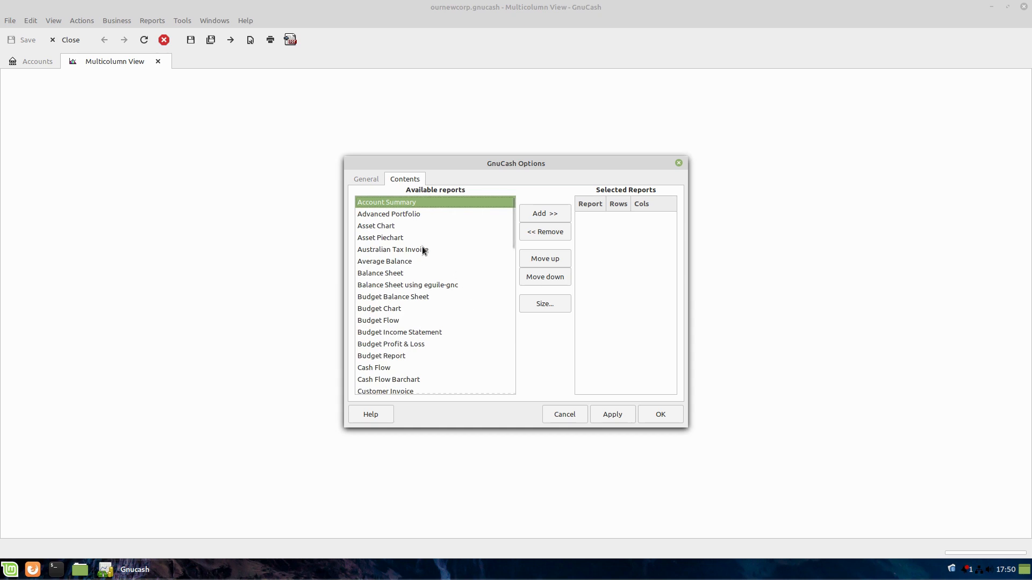
mouse_move(417, 278)
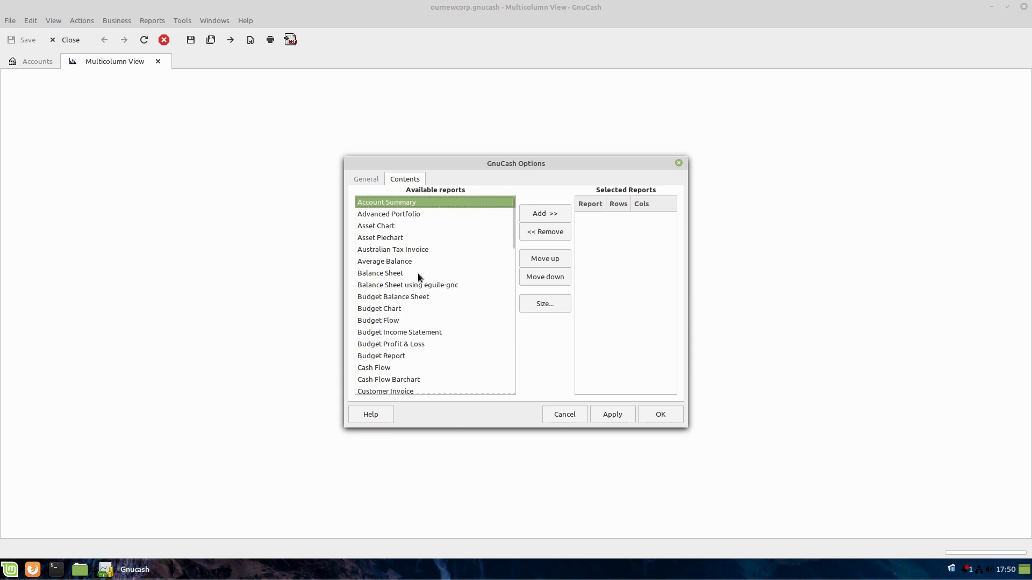
scroll(down, 3)
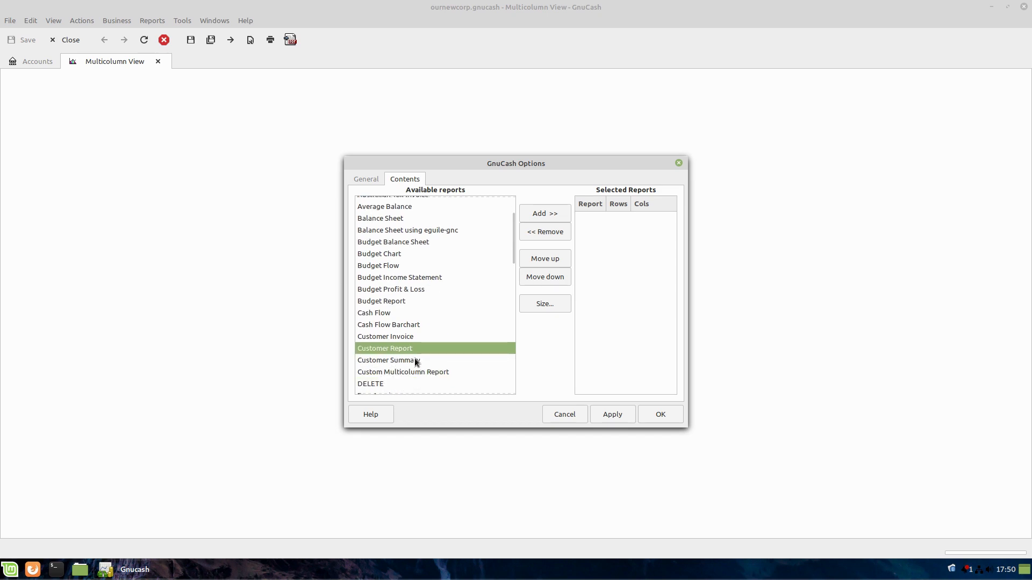
mouse_move(544, 213)
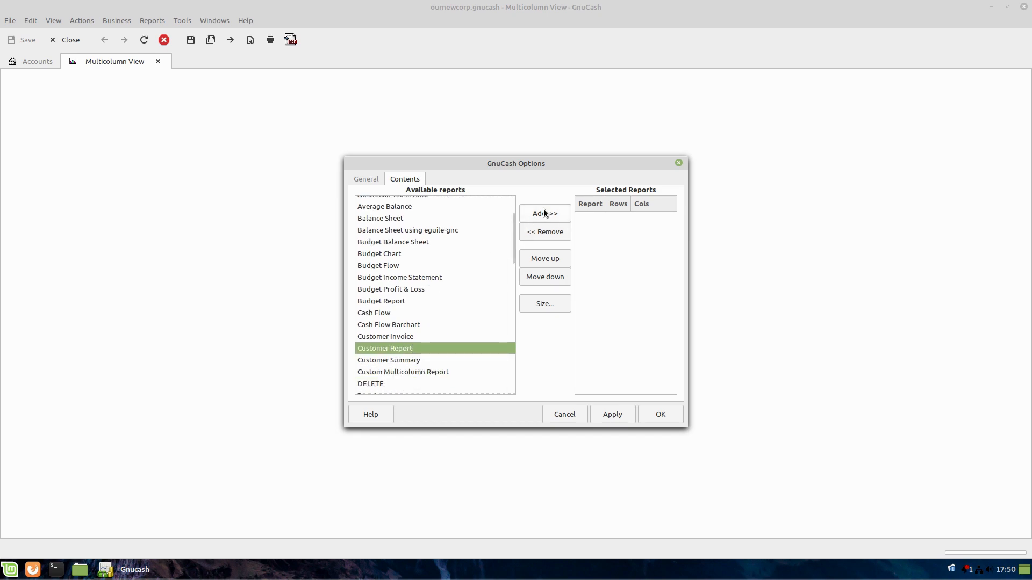
click(544, 212)
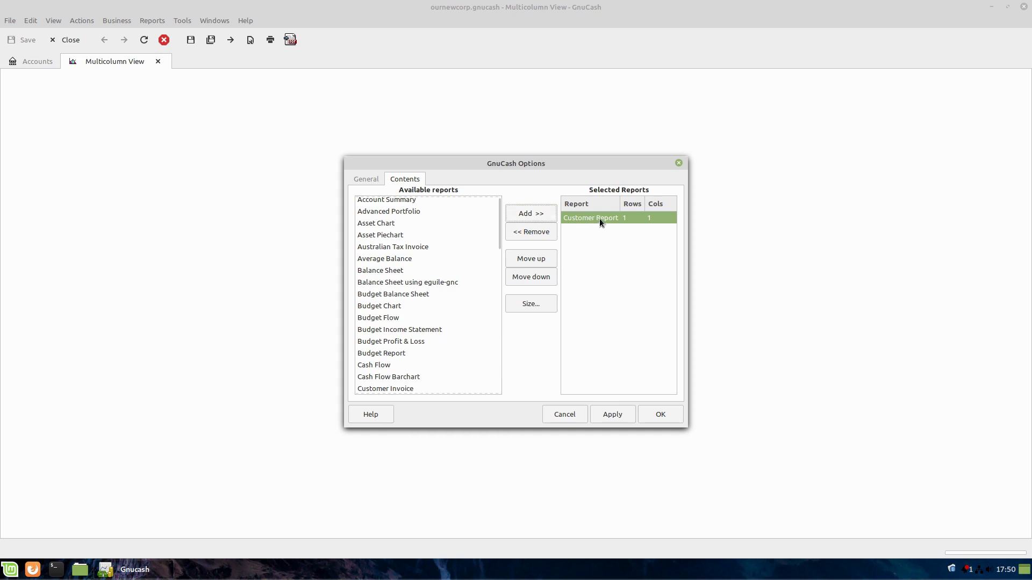
mouse_move(386, 398)
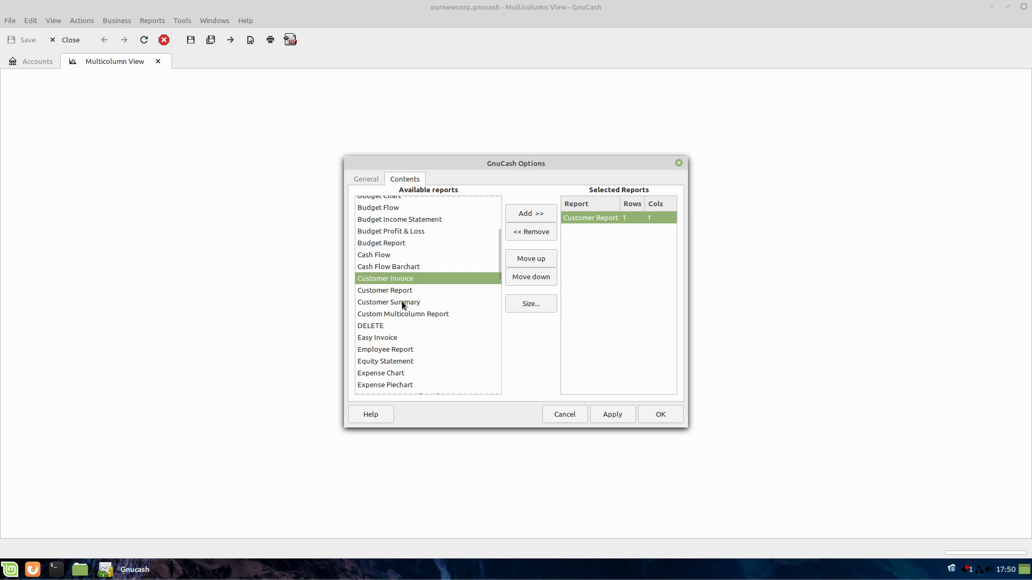
click(529, 213)
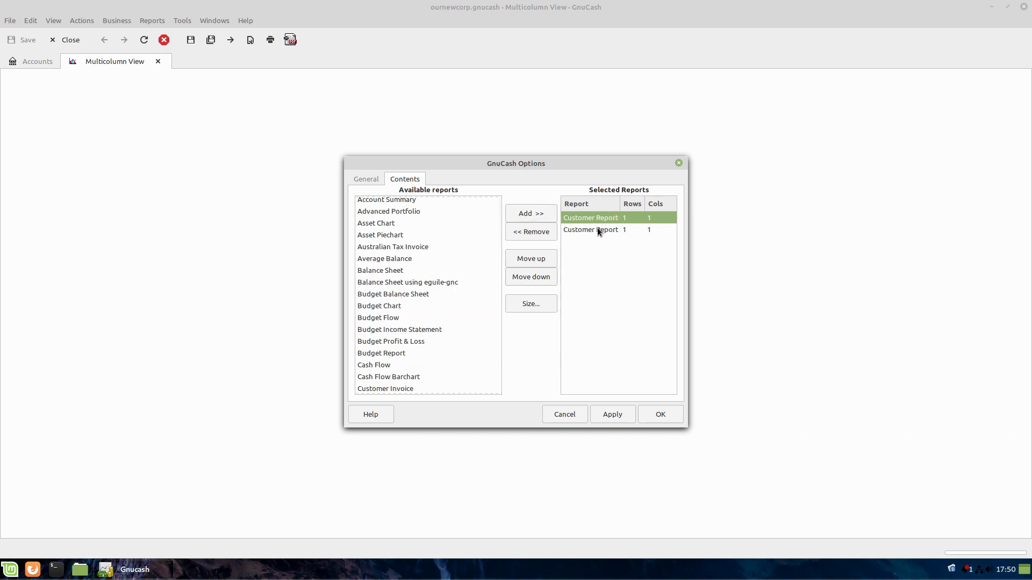
click(611, 414)
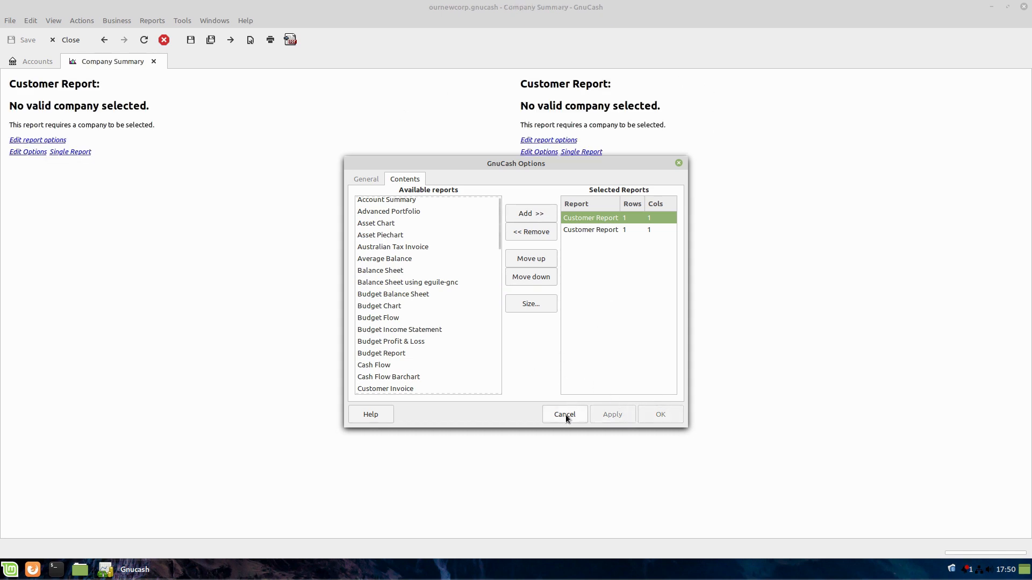
click(563, 414)
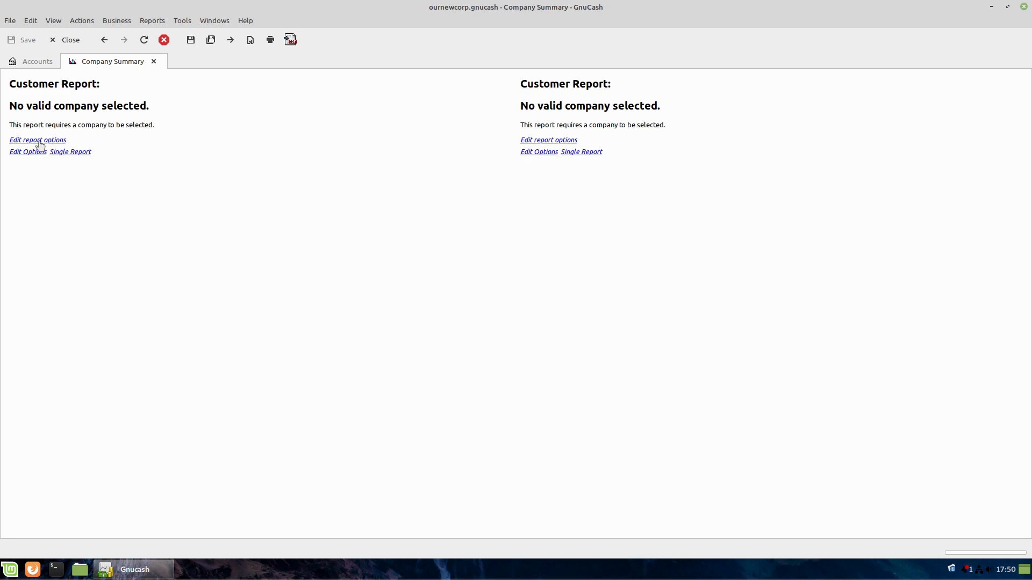
- Select OurFirstCustomer as the company for the first Customer Report, searching 'Cust'
click(38, 140)
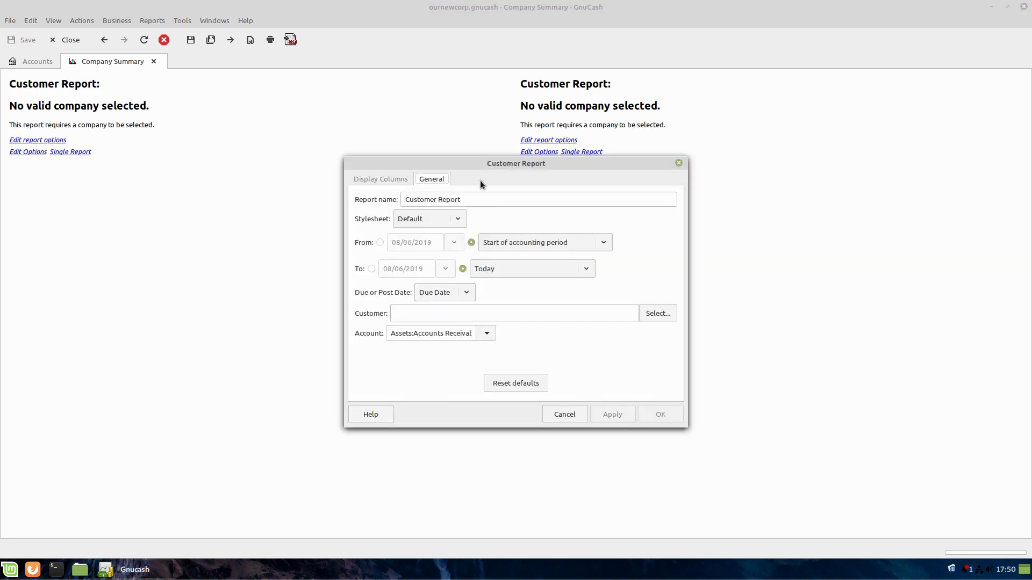
click(656, 312)
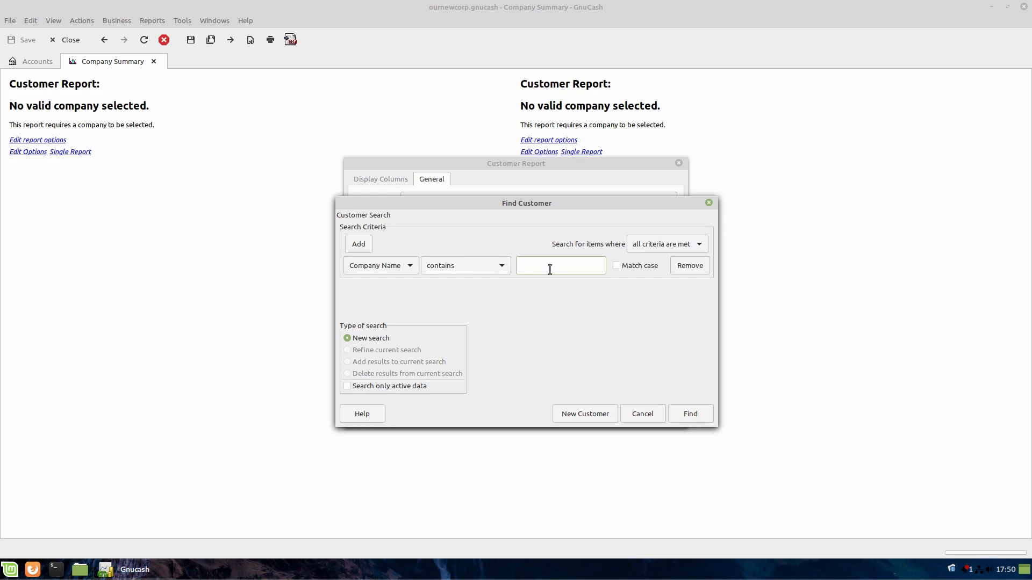
text(Cust)
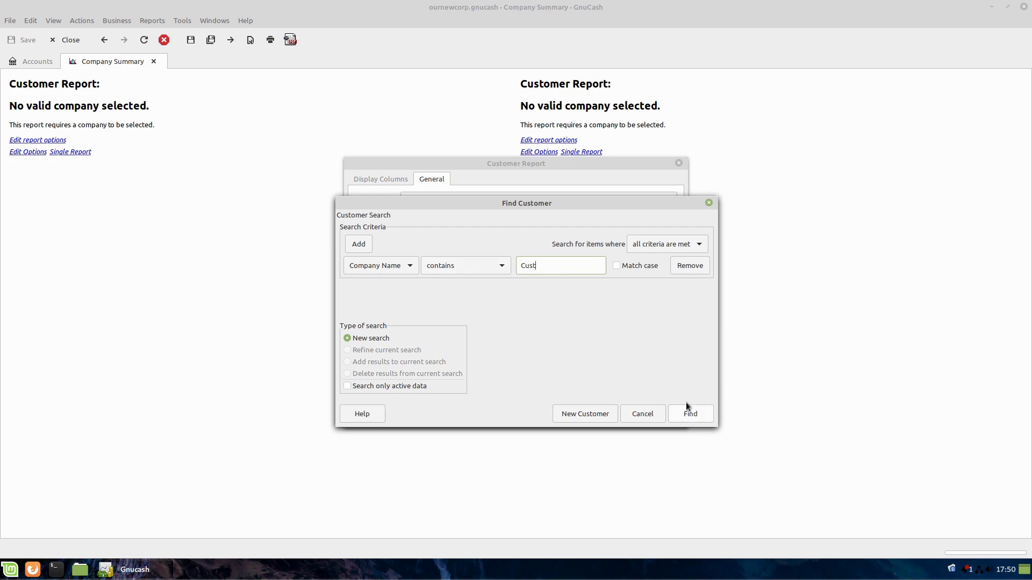
click(691, 413)
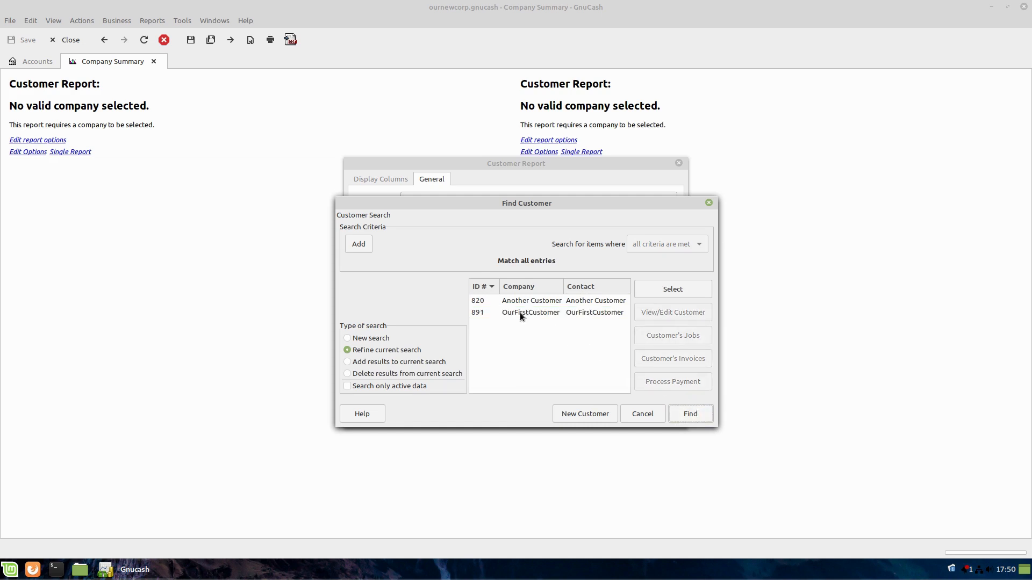
click(529, 311)
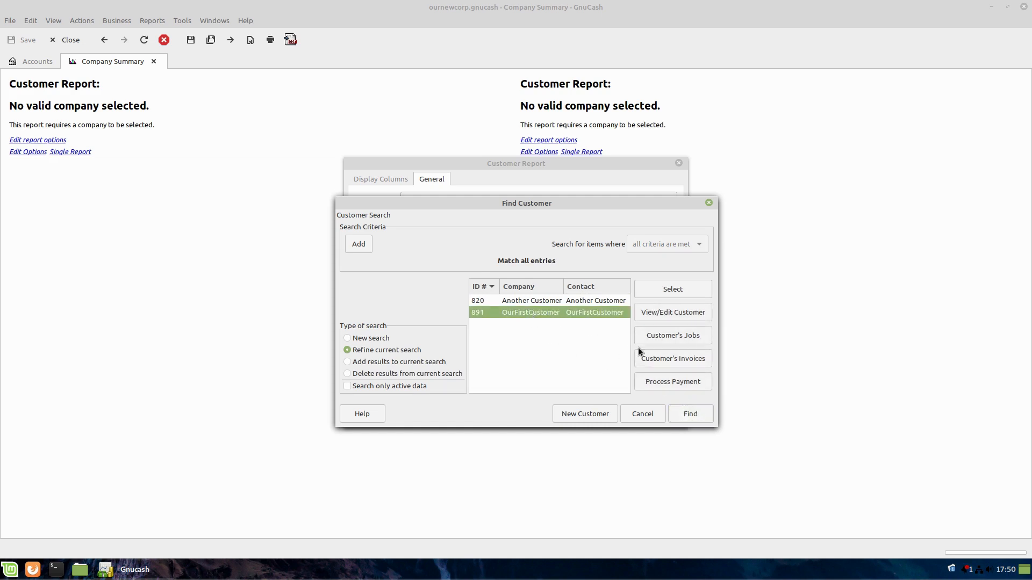
click(672, 289)
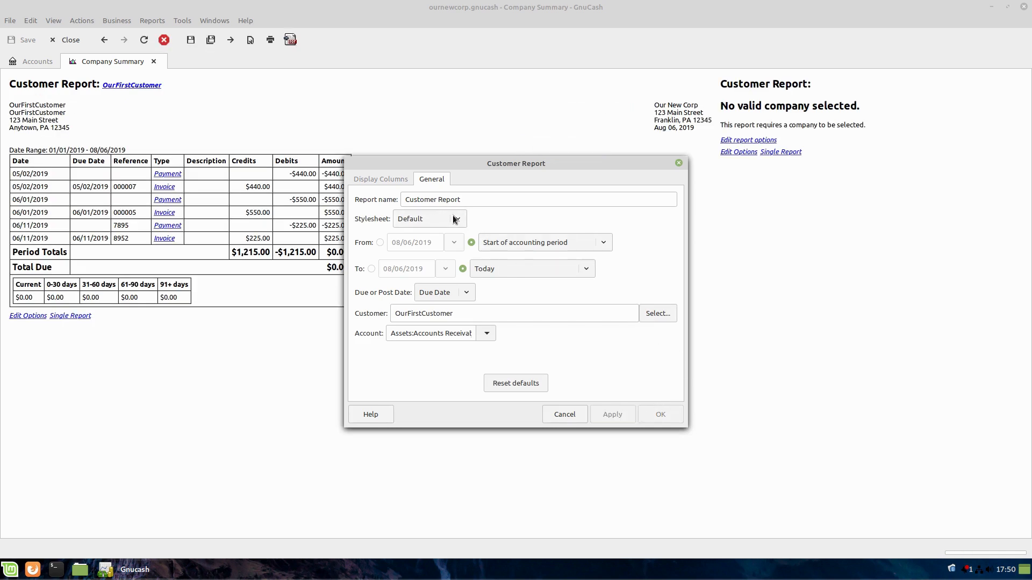
- Set the period from start to end of this year and name the report Our First Customer
click(601, 242)
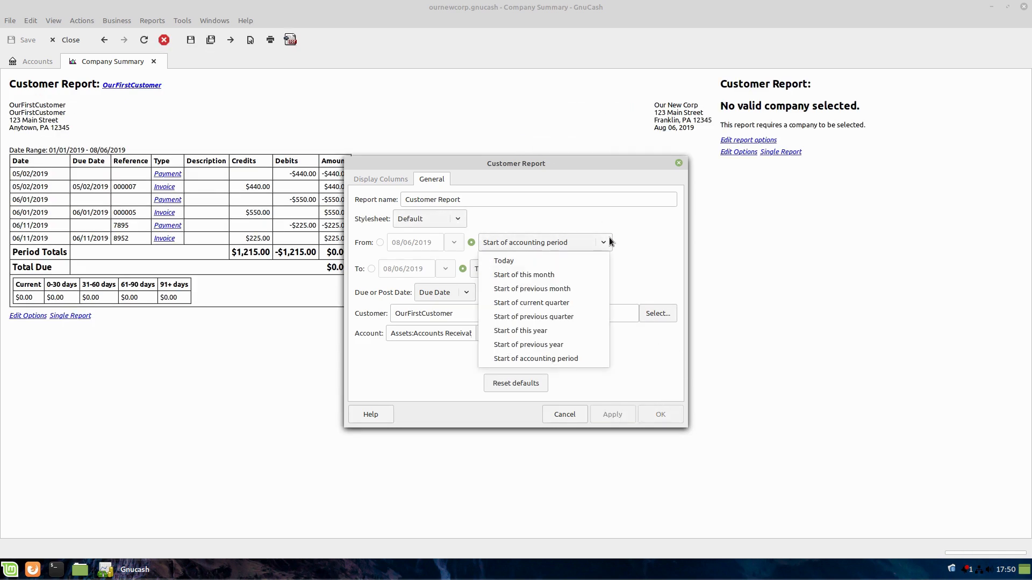
mouse_move(533, 315)
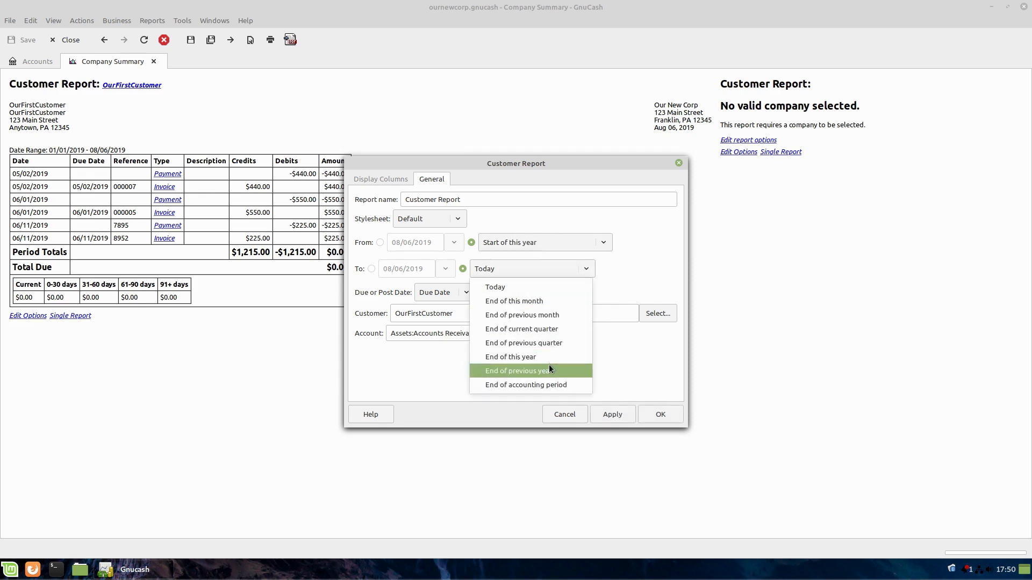
click(509, 357)
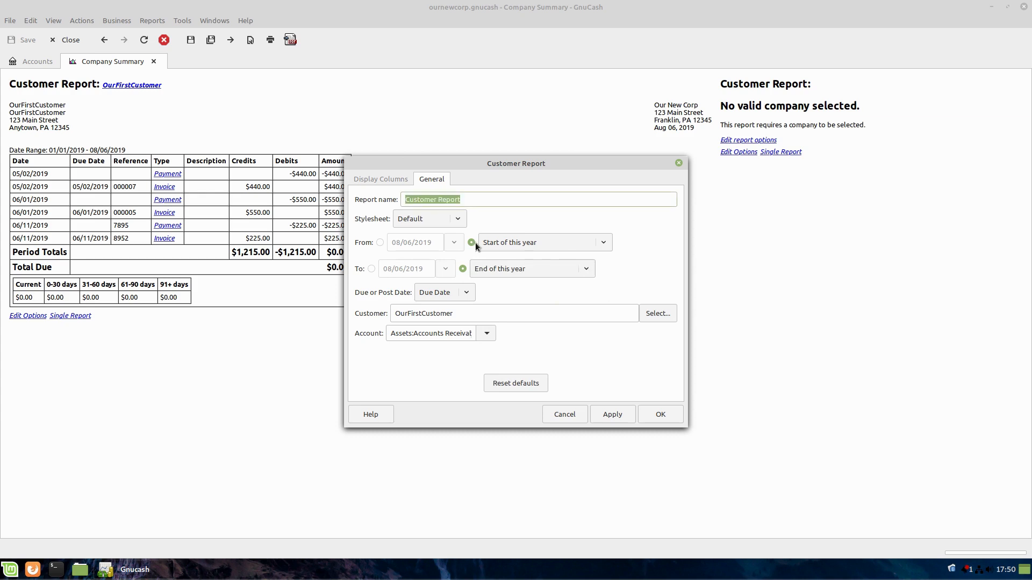
text(Our)
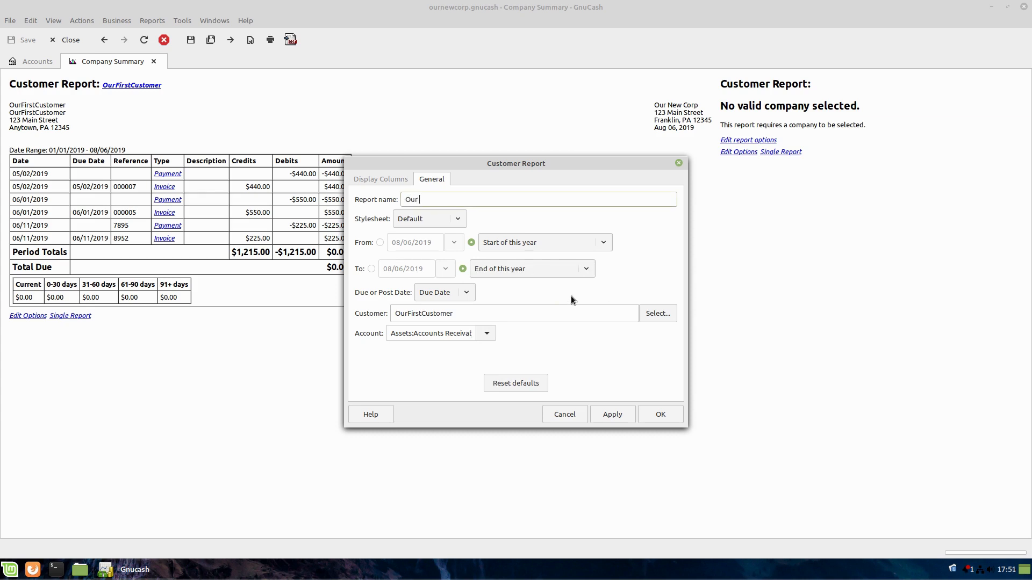
text(First Customer)
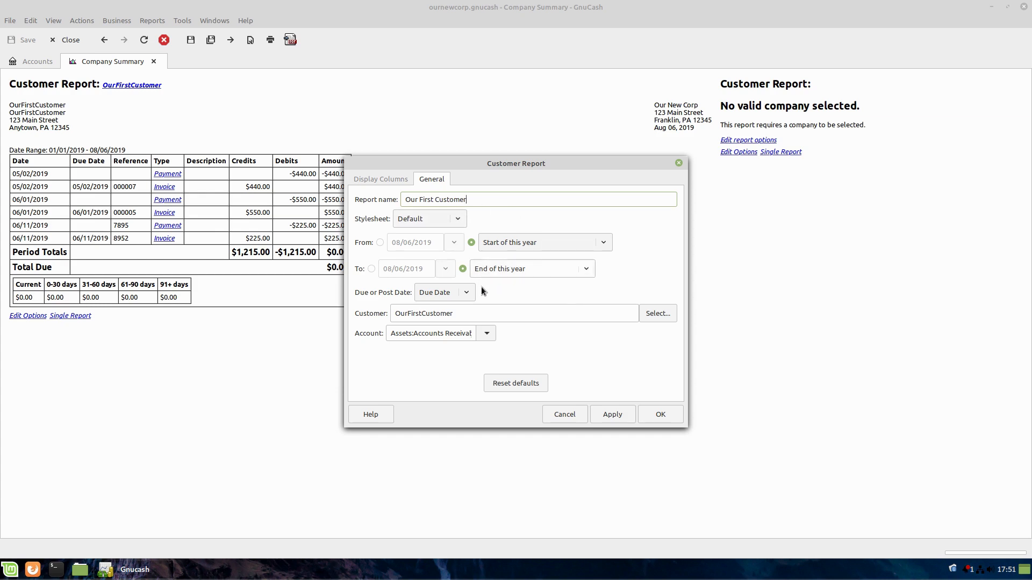
click(381, 179)
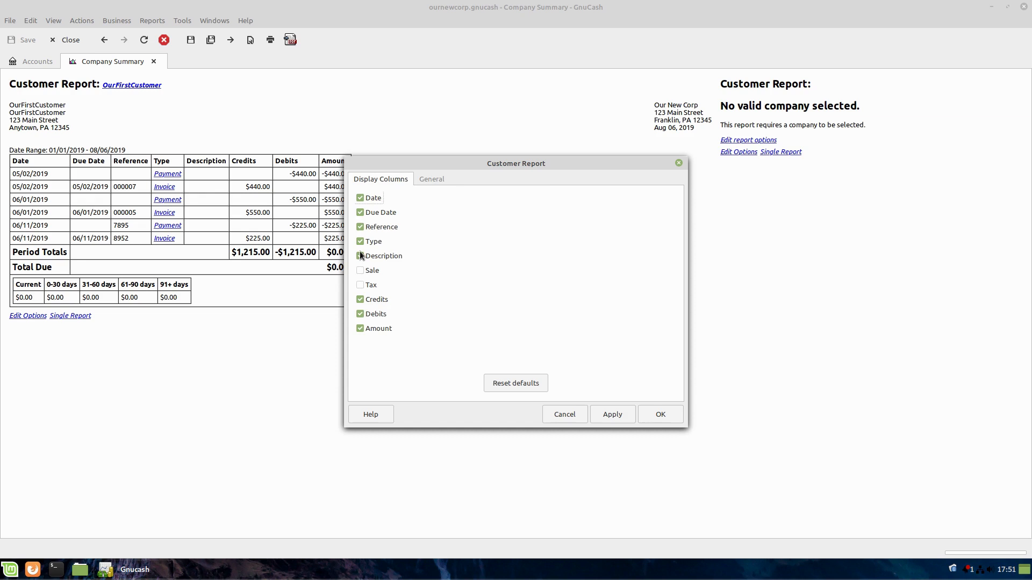
- Remove the Description, Type, Reference, Due Date and Debits columns, leaving Date and Amount, and apply
click(360, 255)
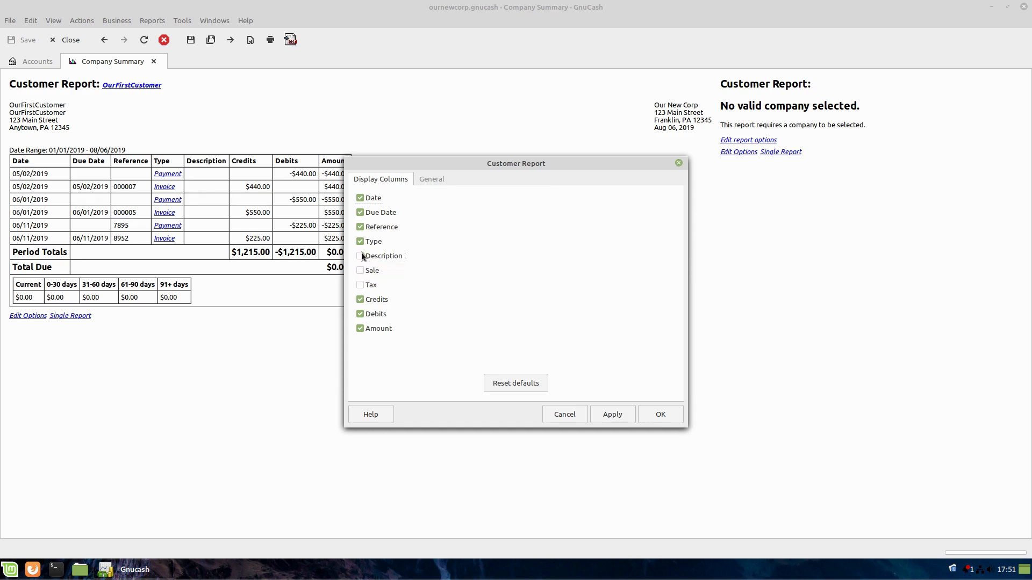
click(360, 242)
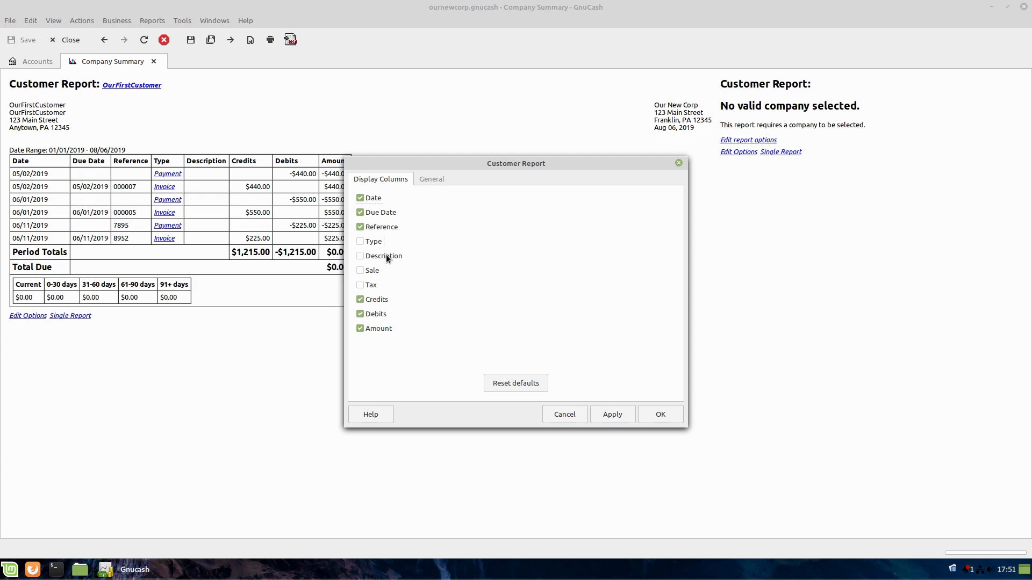
click(359, 226)
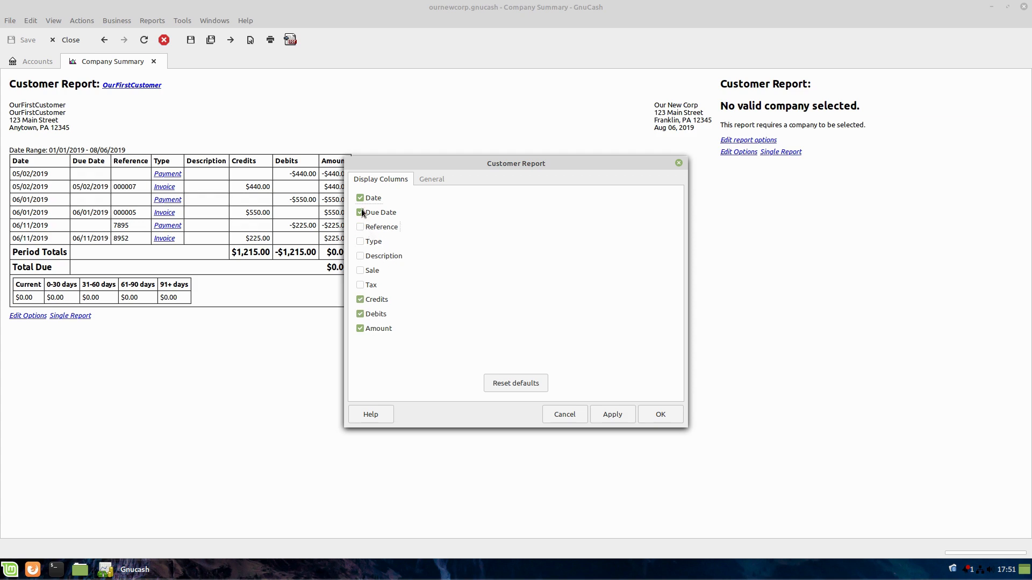
click(360, 211)
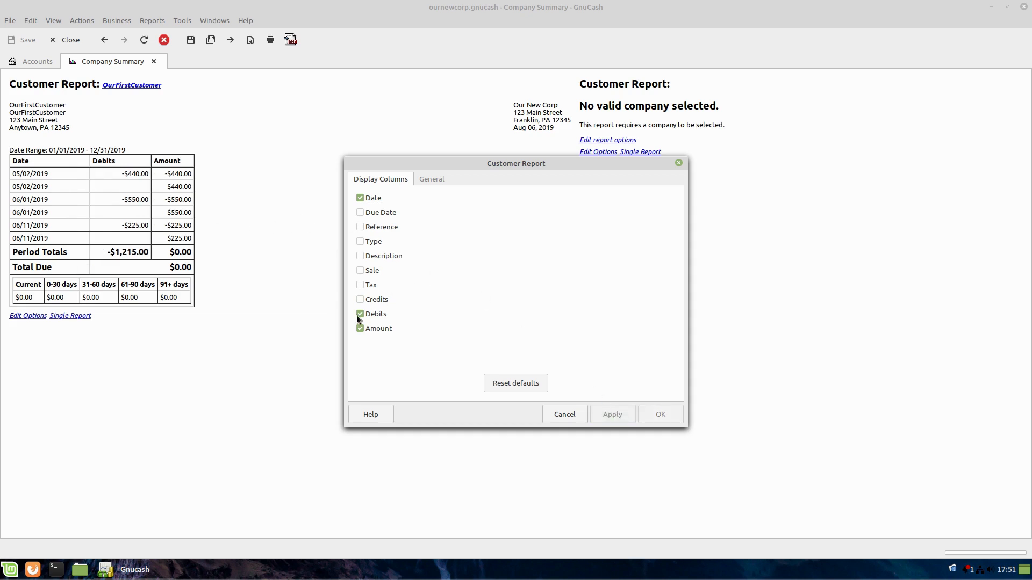
click(360, 314)
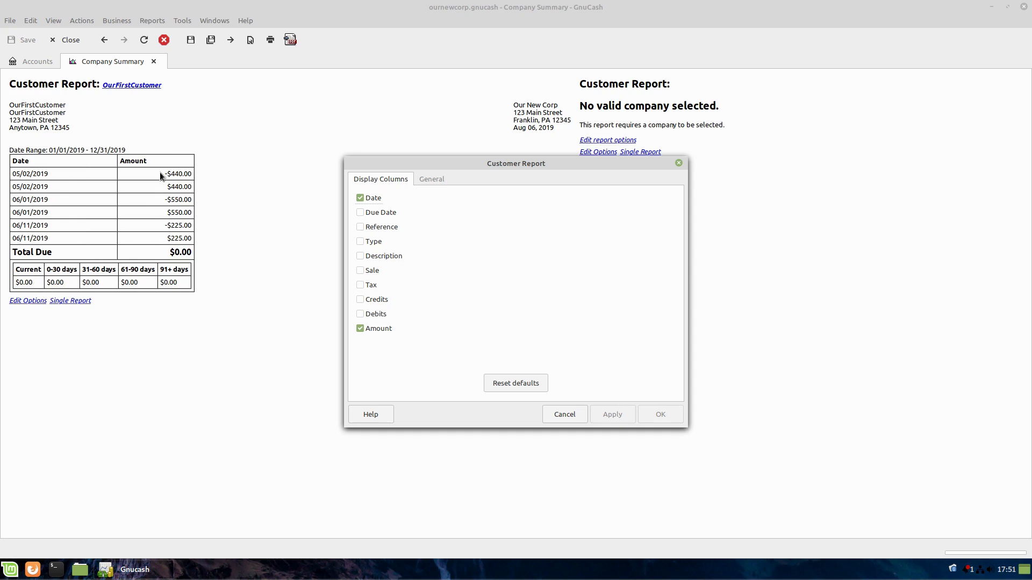
mouse_move(174, 238)
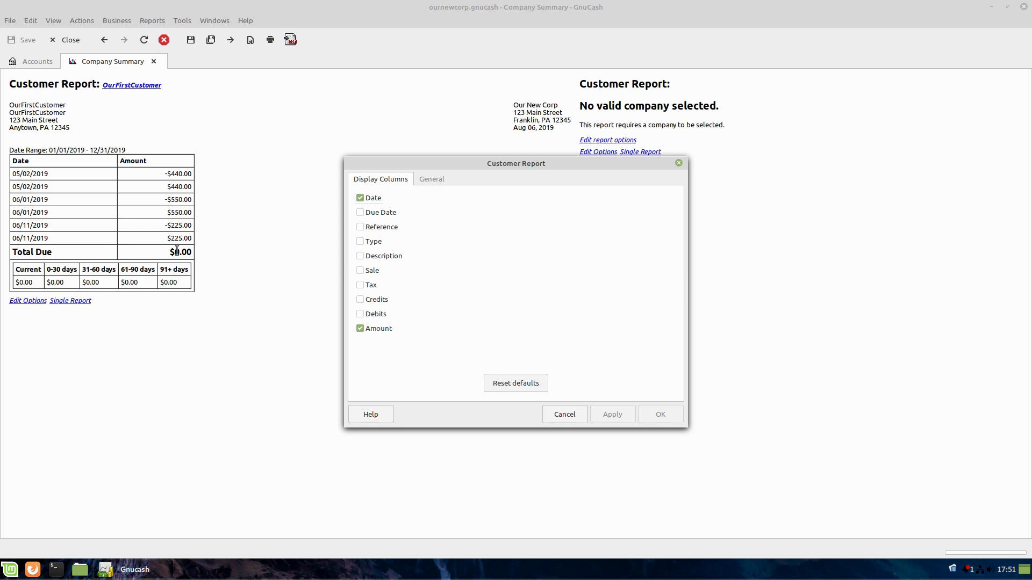
mouse_move(199, 183)
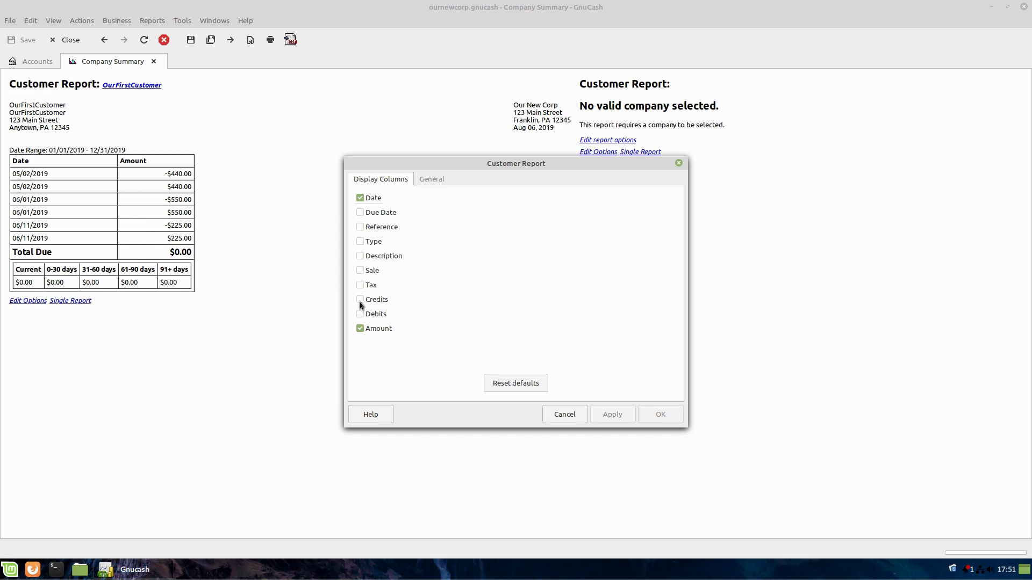
click(431, 179)
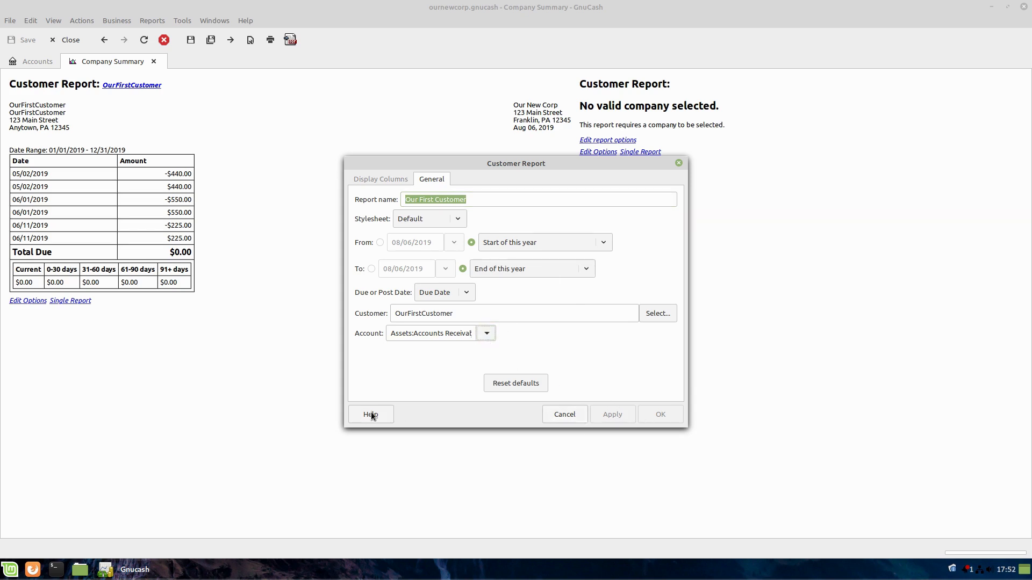
click(563, 414)
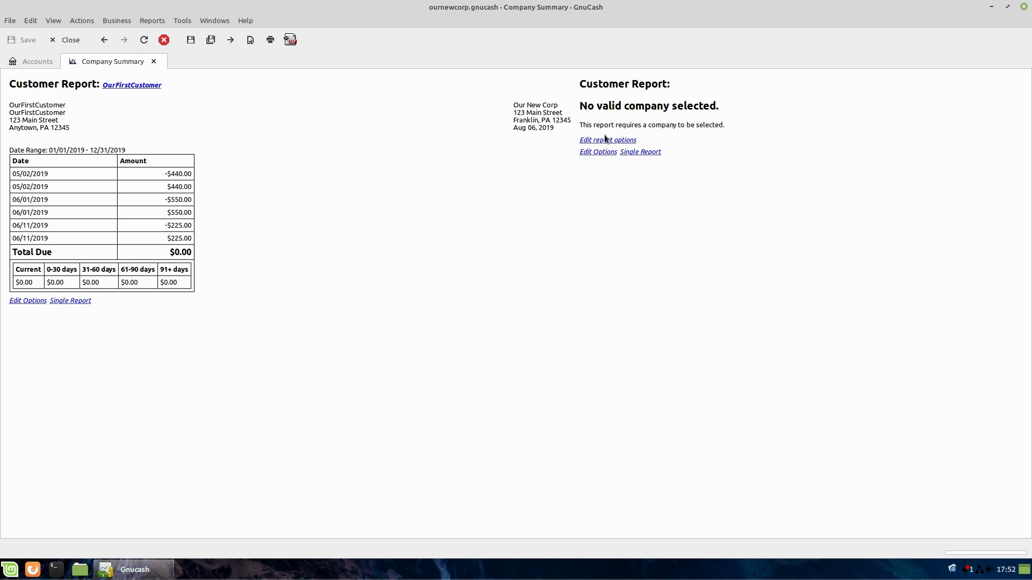
- Select Another Customer as the subject of the second Customer Report
click(607, 139)
text(Cus)
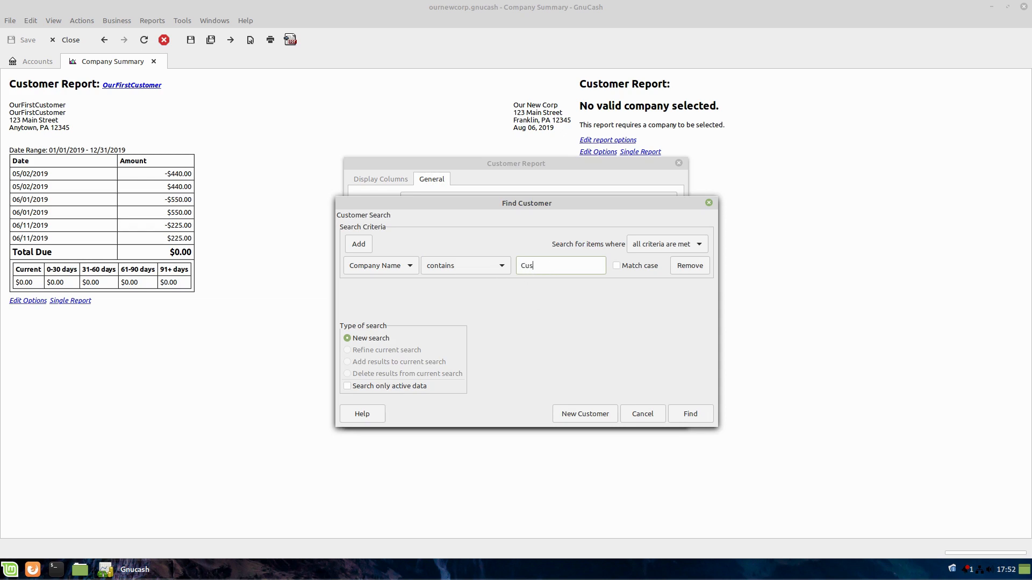
click(690, 412)
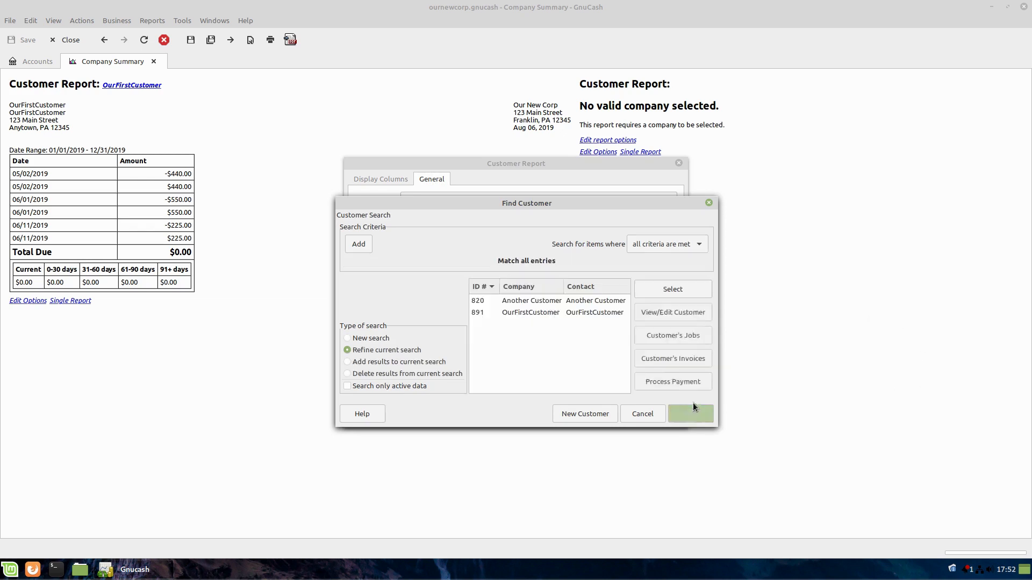
click(530, 300)
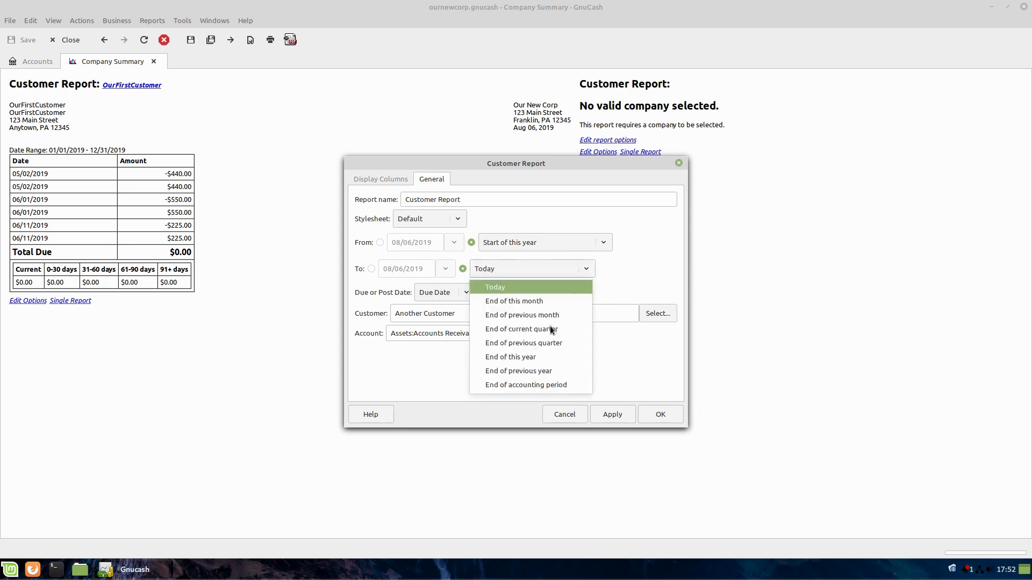
- End the report at end of this year and name it 'Another Customer'
click(509, 356)
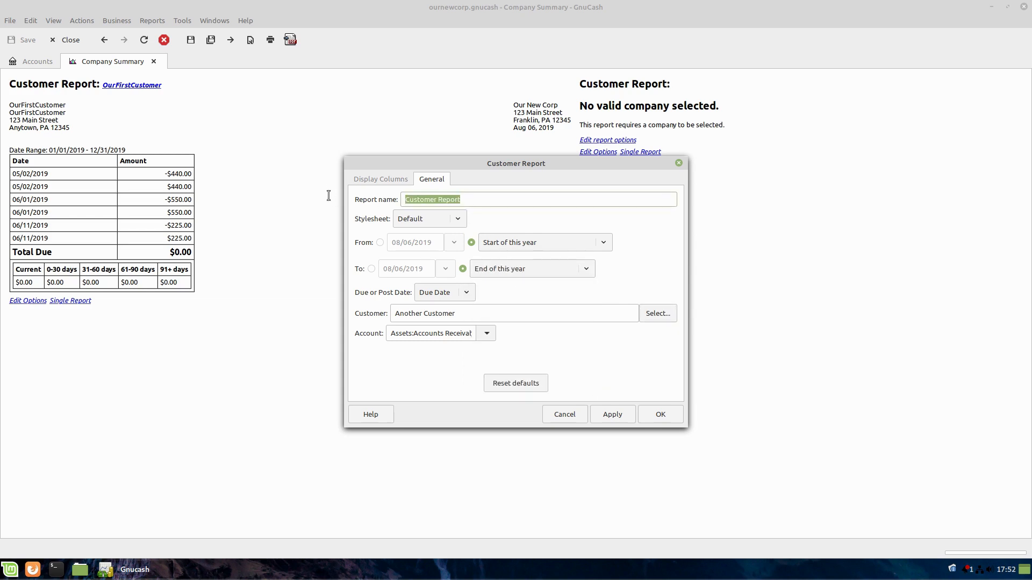
text(Another)
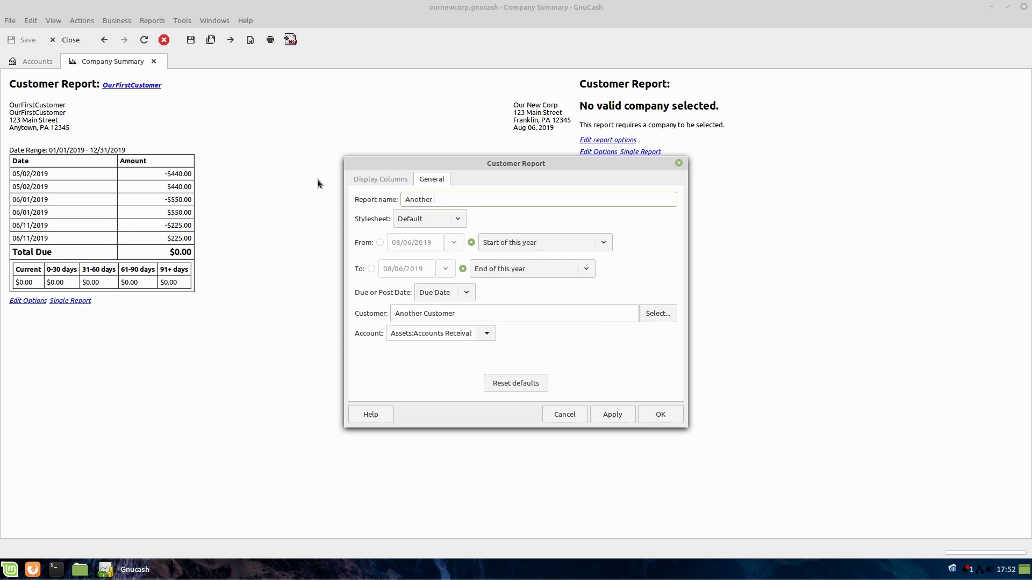
text(Customer)
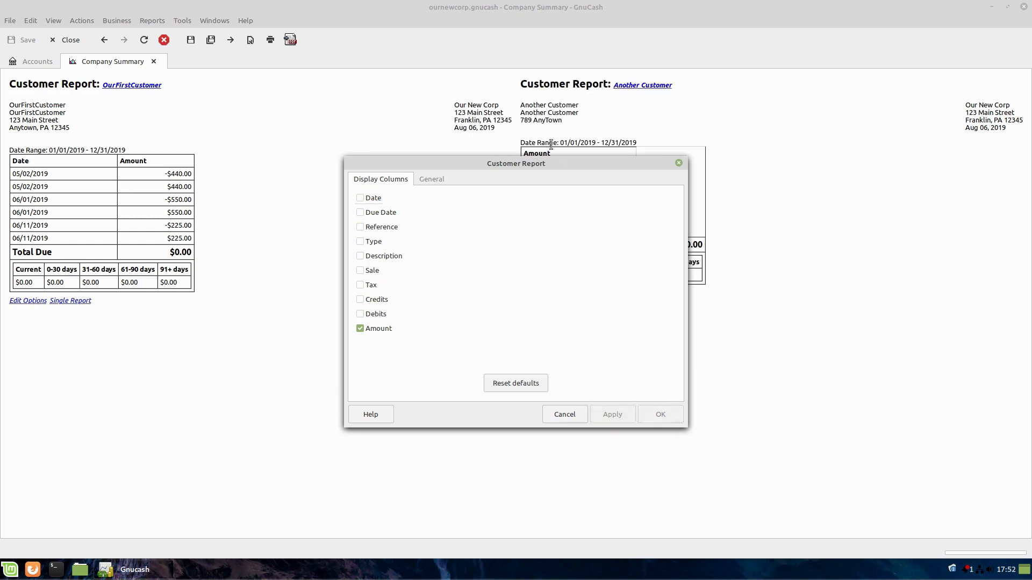
- Match the second report's display columns (Date, Amount) to the first report and confirm
drag(516, 163, 915, 241)
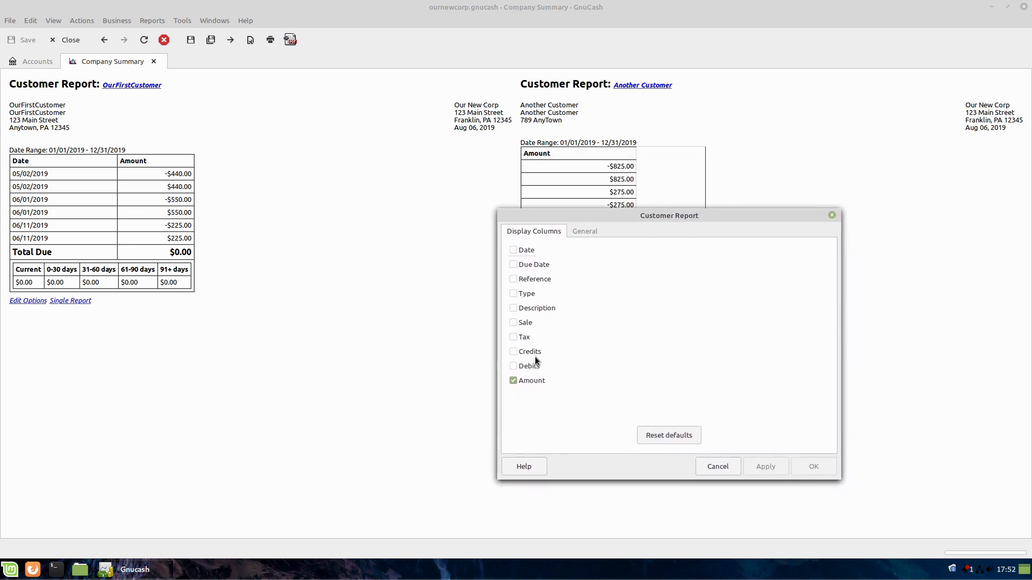
mouse_move(516, 276)
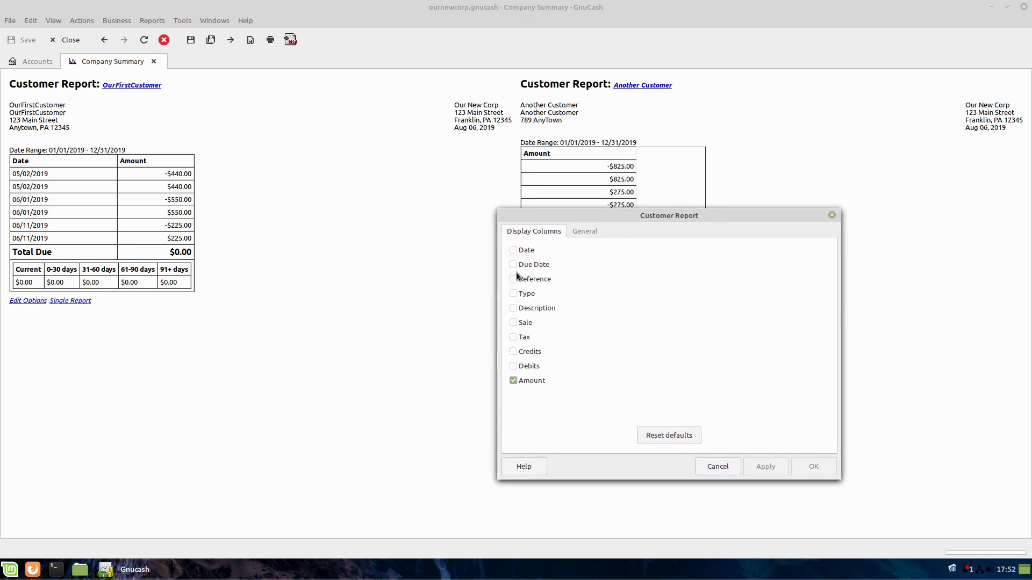
click(514, 351)
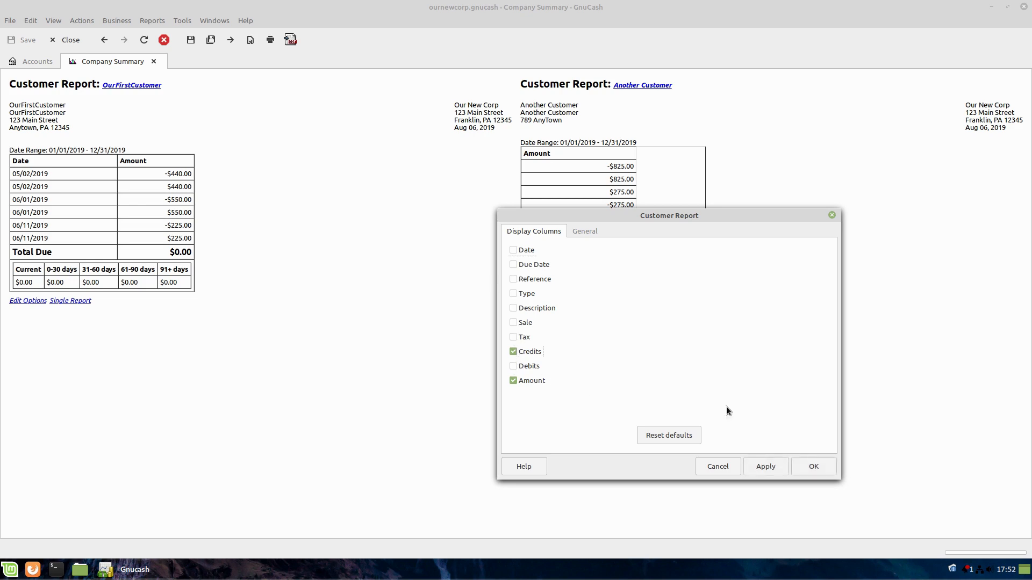
click(513, 350)
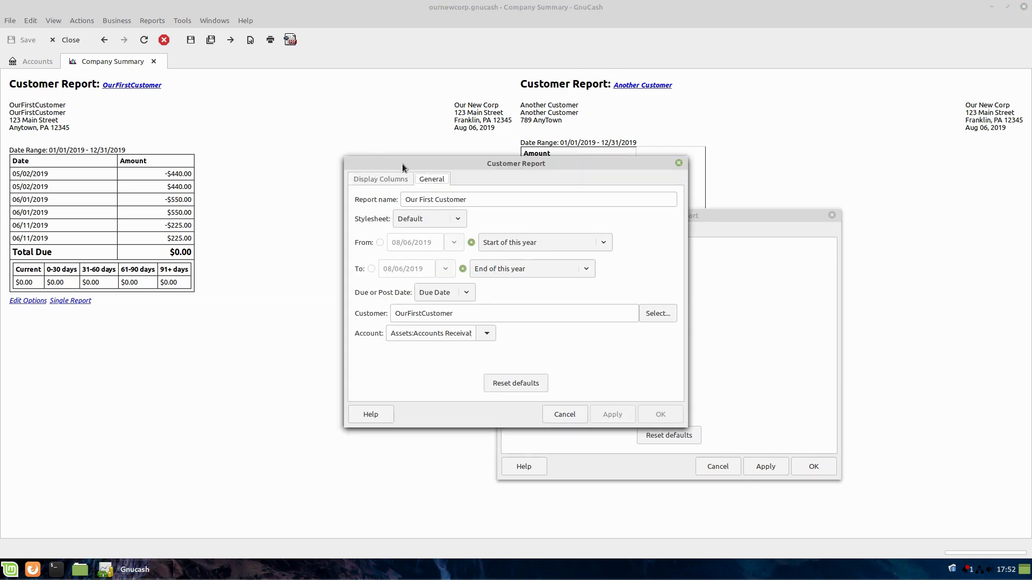
click(380, 180)
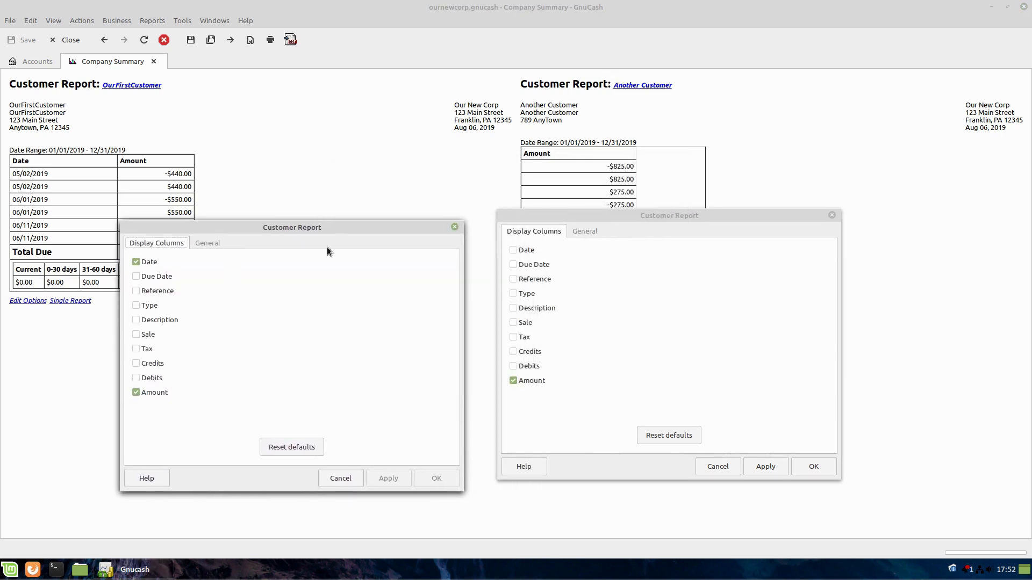
click(514, 249)
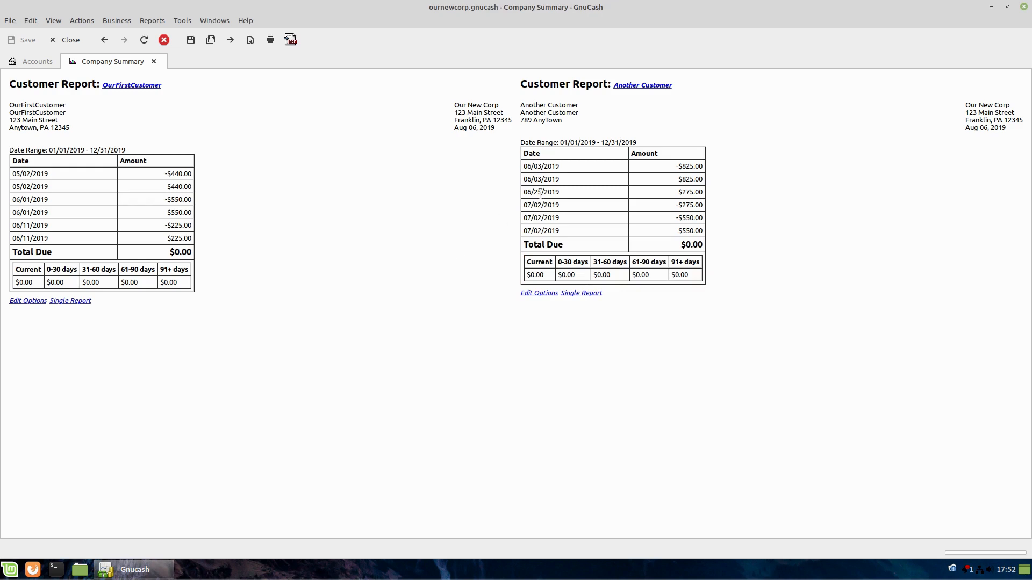
mouse_move(313, 41)
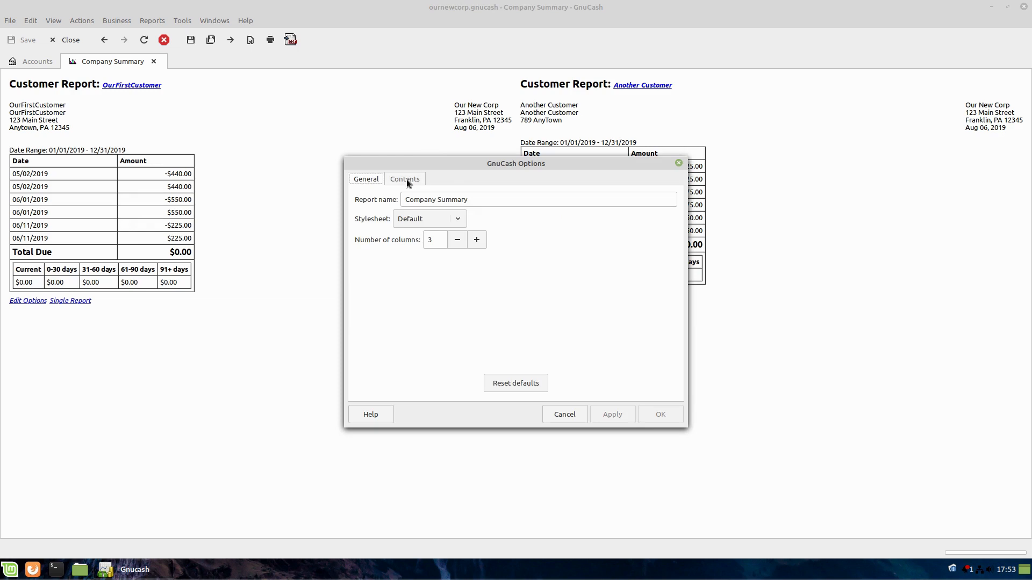
- Add the Income & Expense Barchart as a third report in the summary's contents
click(405, 180)
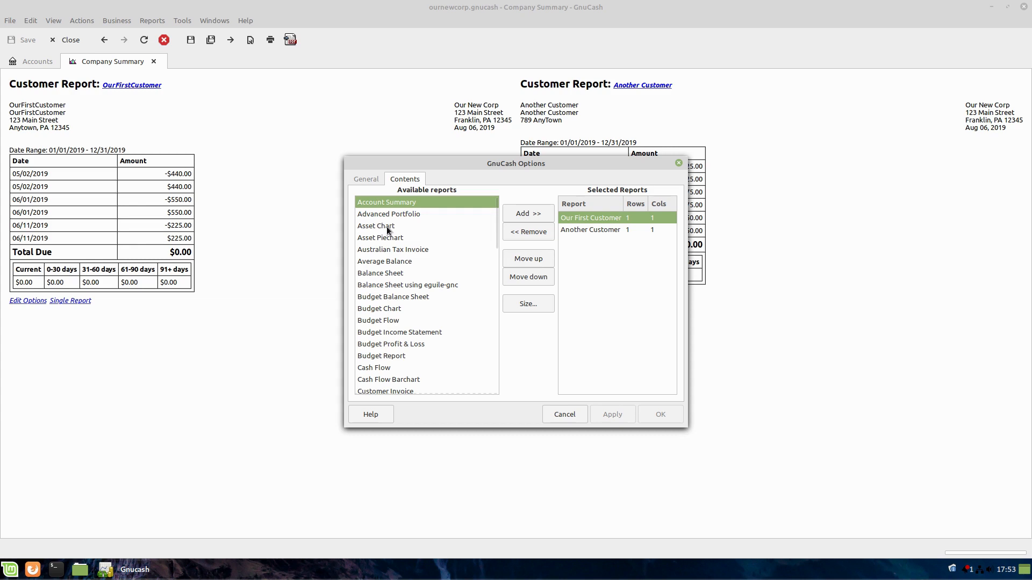
mouse_move(400, 347)
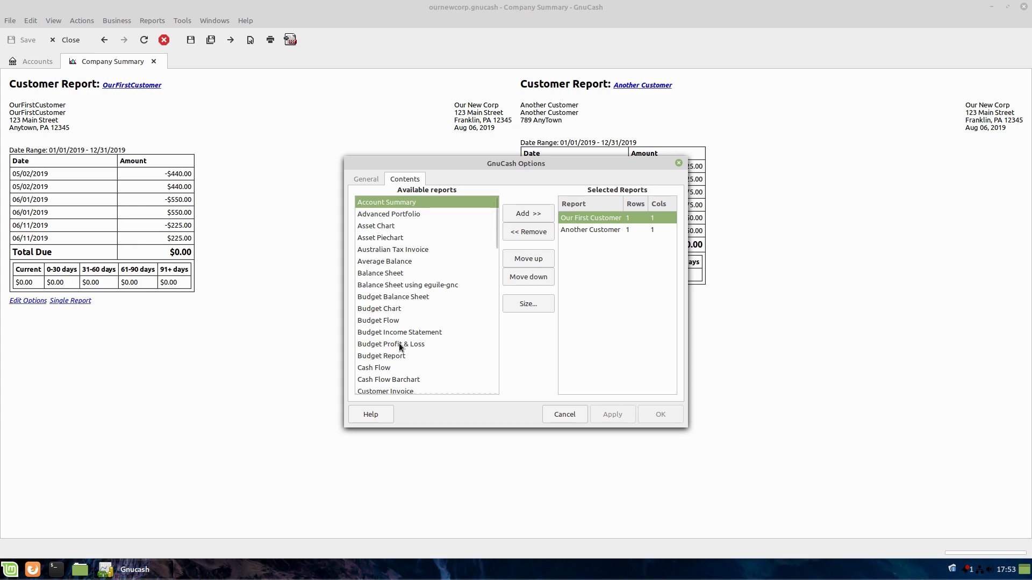
scroll(down, 3)
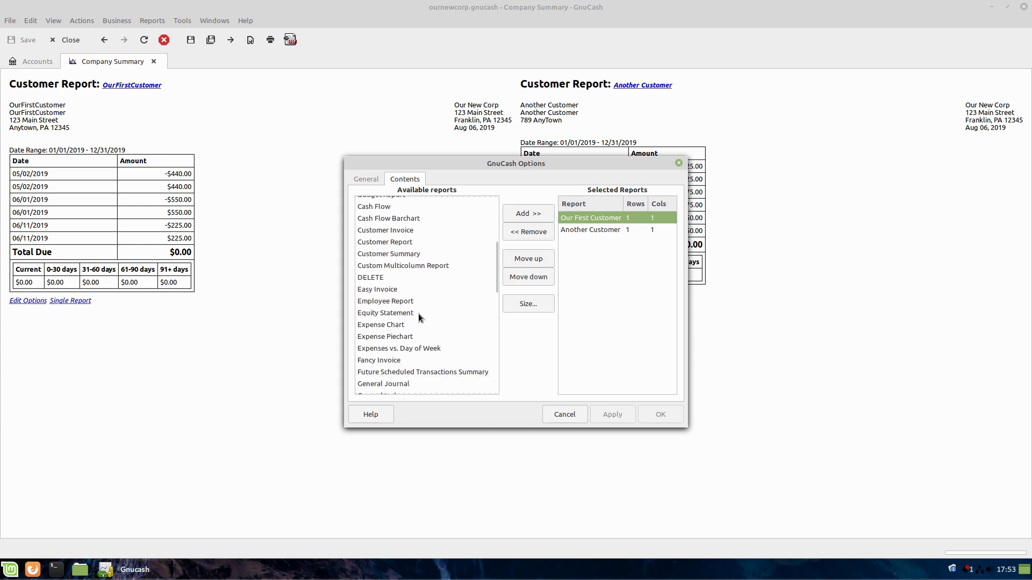
mouse_move(393, 366)
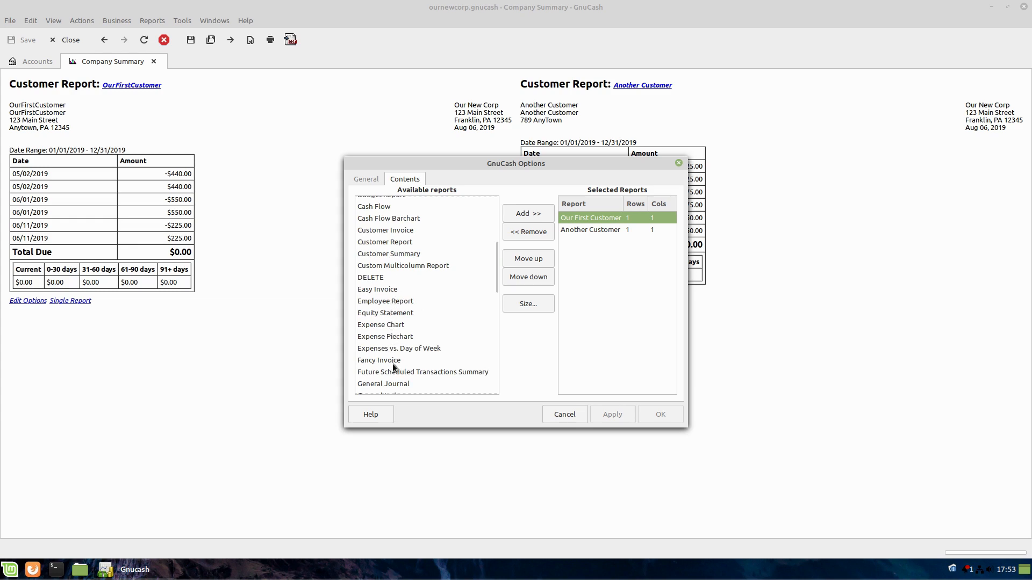
scroll(down, 3)
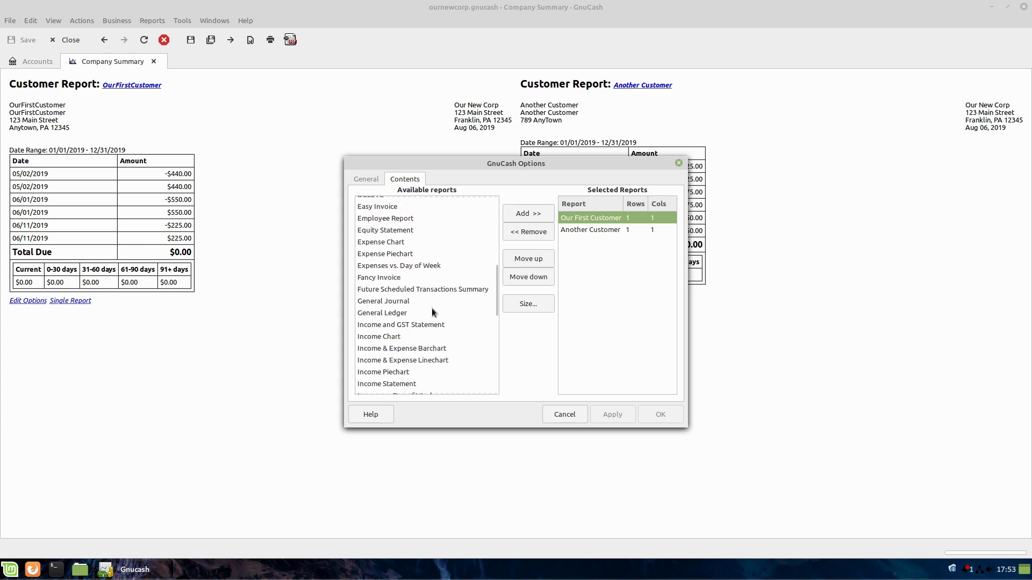
scroll(down, 3)
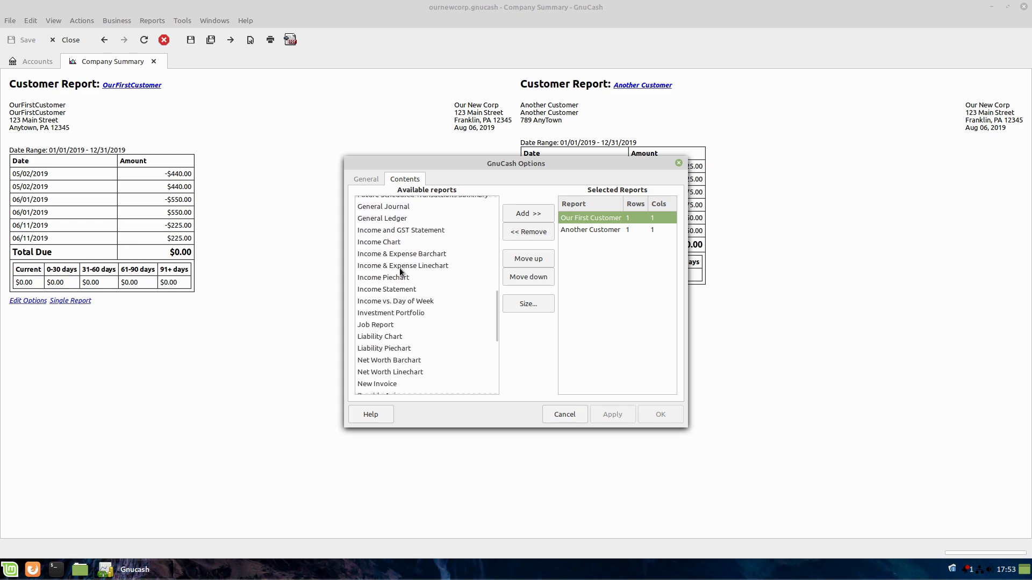
click(528, 212)
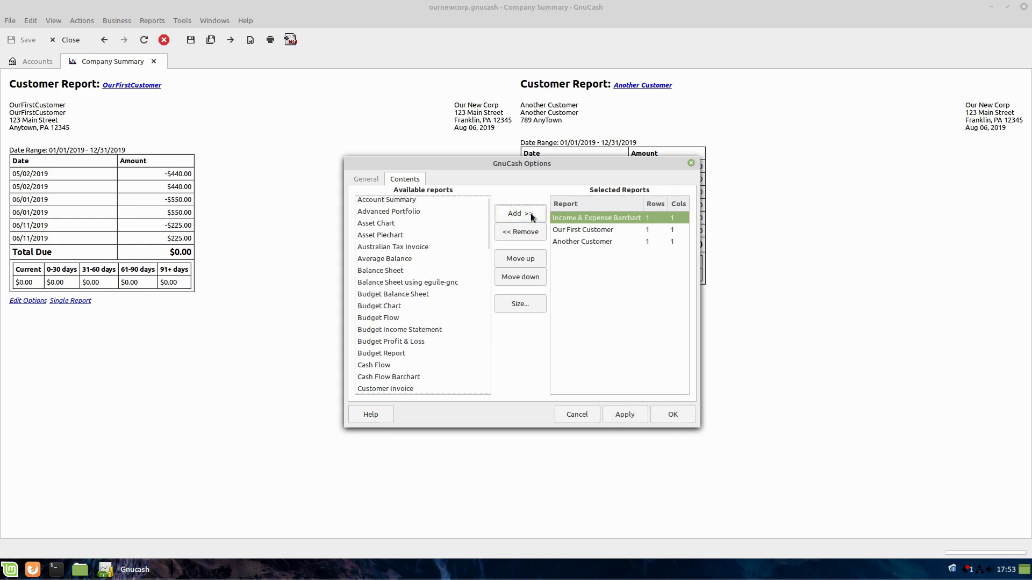
mouse_move(647, 415)
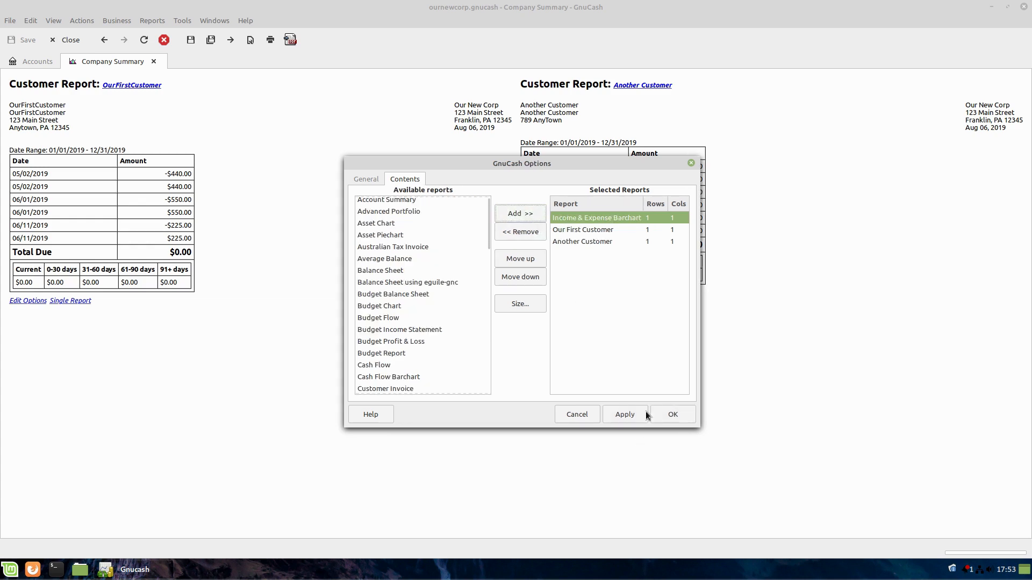
- Apply the updated layout and bring up the new chart's options
click(623, 413)
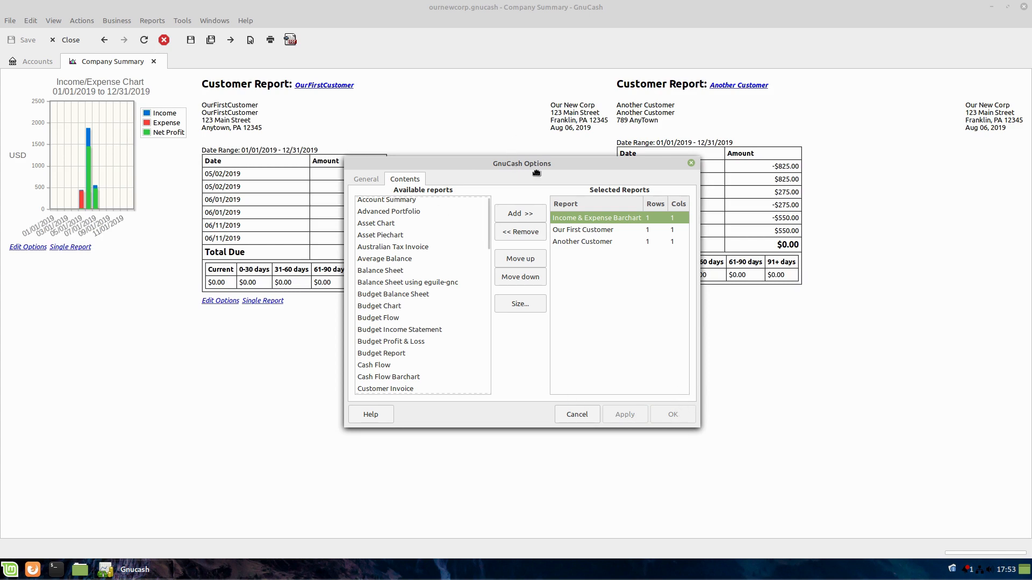
drag(522, 164, 555, 206)
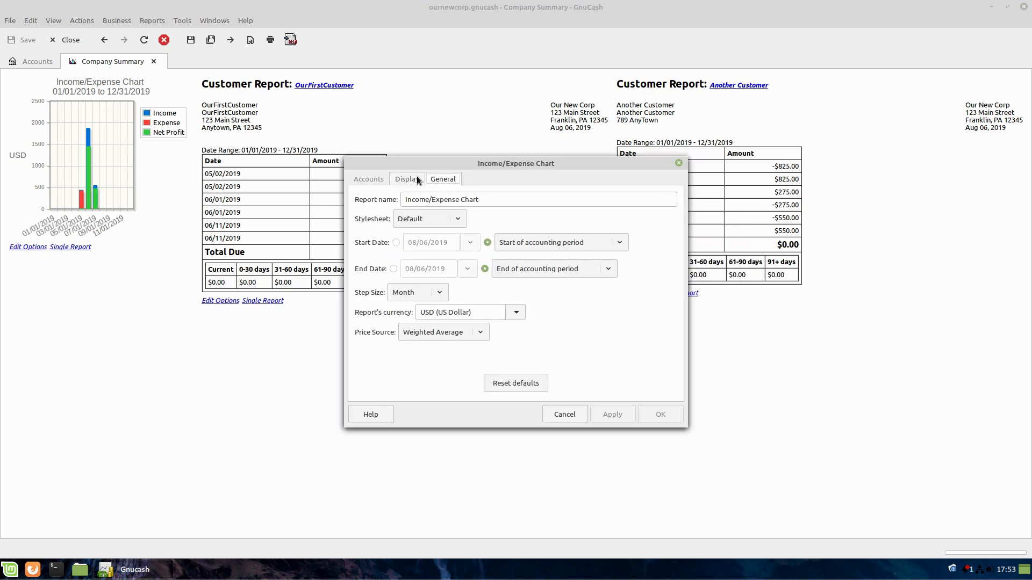
- Set the chart's period from start of this year to end of this year
click(559, 242)
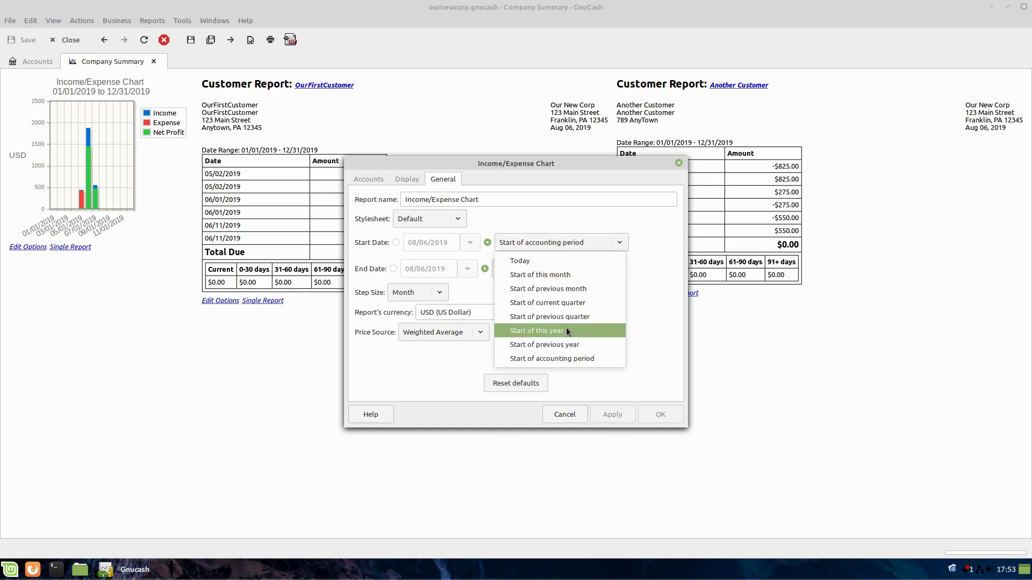
click(537, 330)
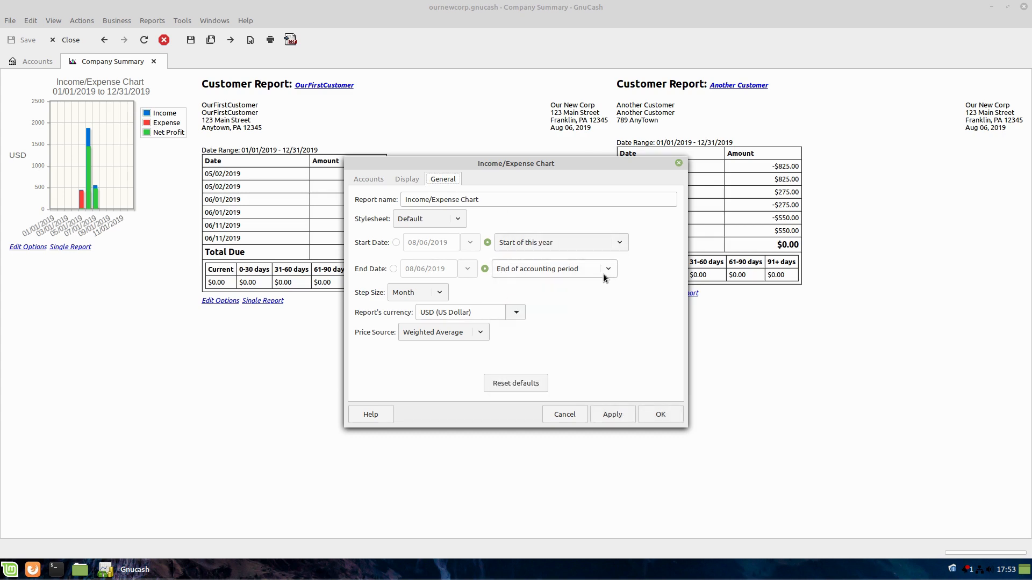
click(552, 268)
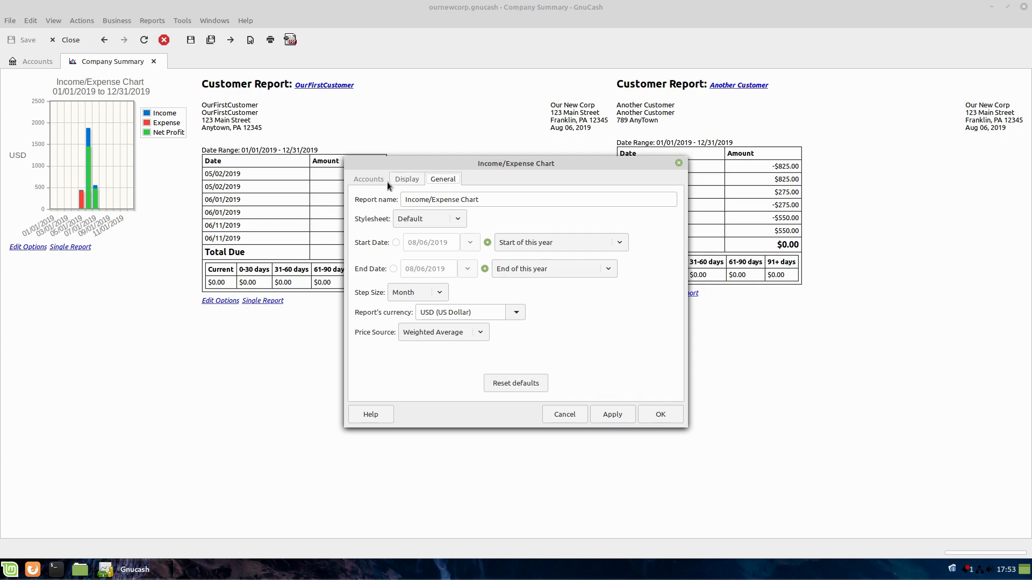
- Switch plot width and height to pixels, entering the width and applying it
click(407, 178)
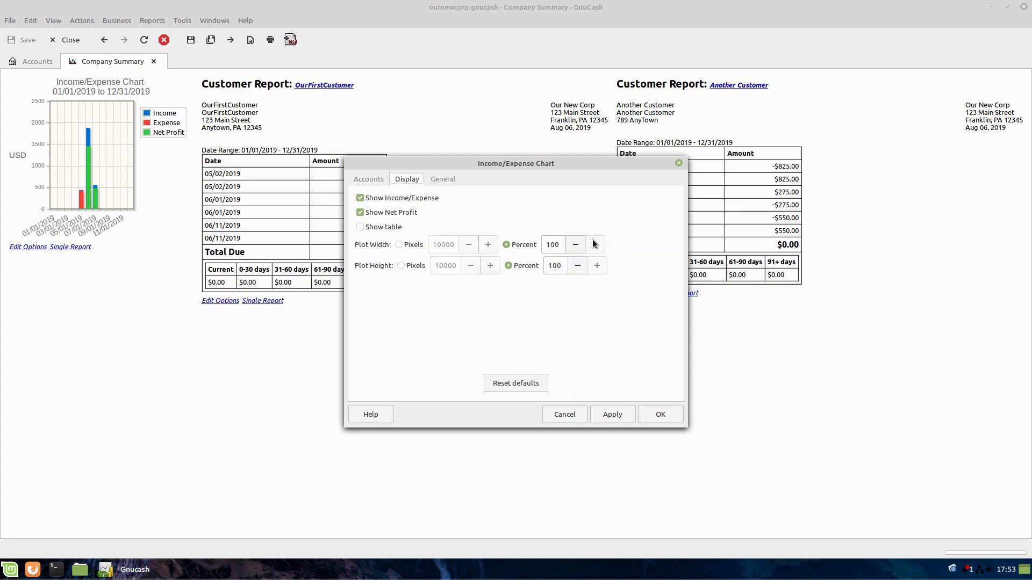
click(399, 244)
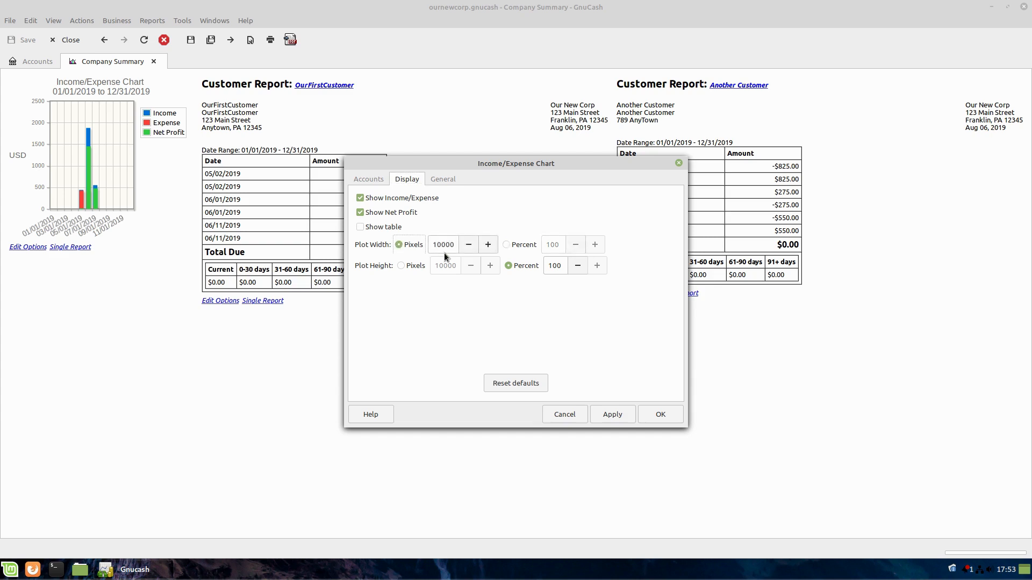
triple_click(443, 244)
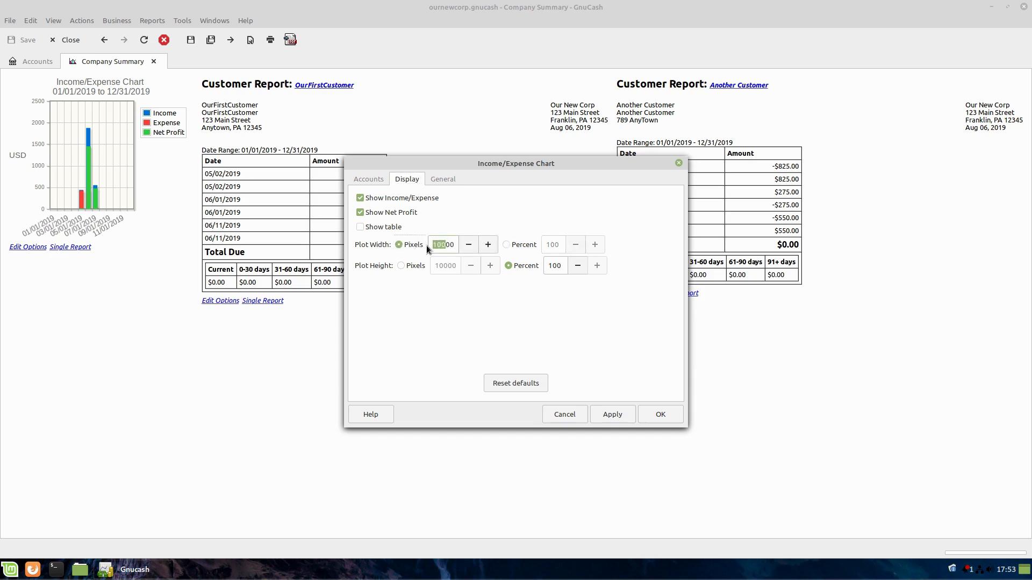
mouse_move(442, 244)
text(900)
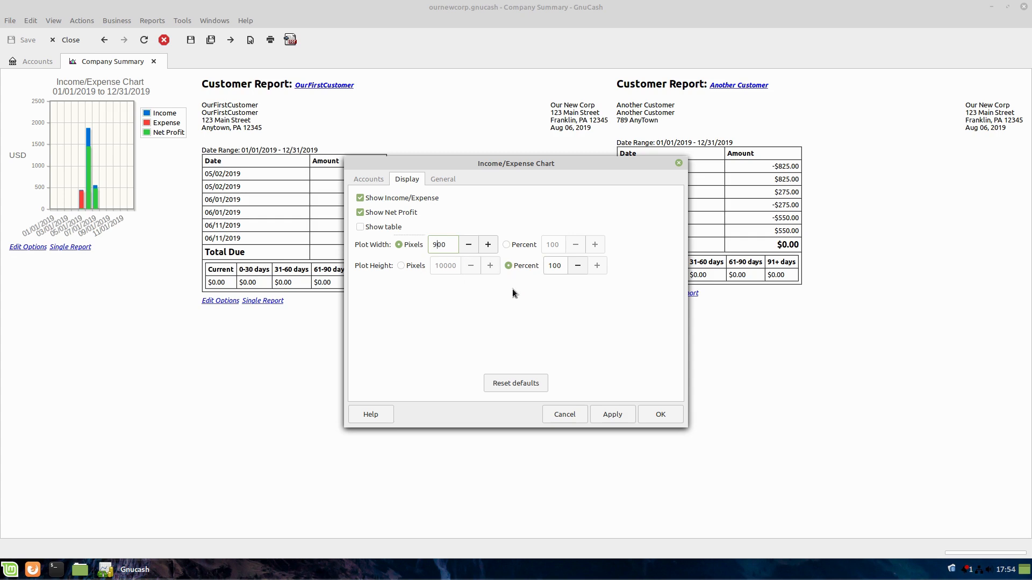
click(611, 414)
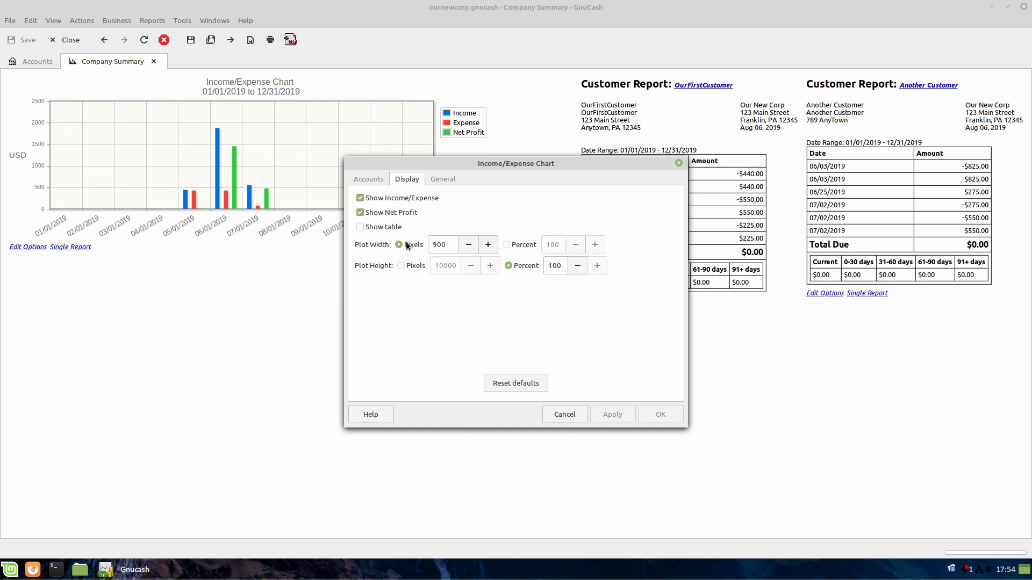
text(96)
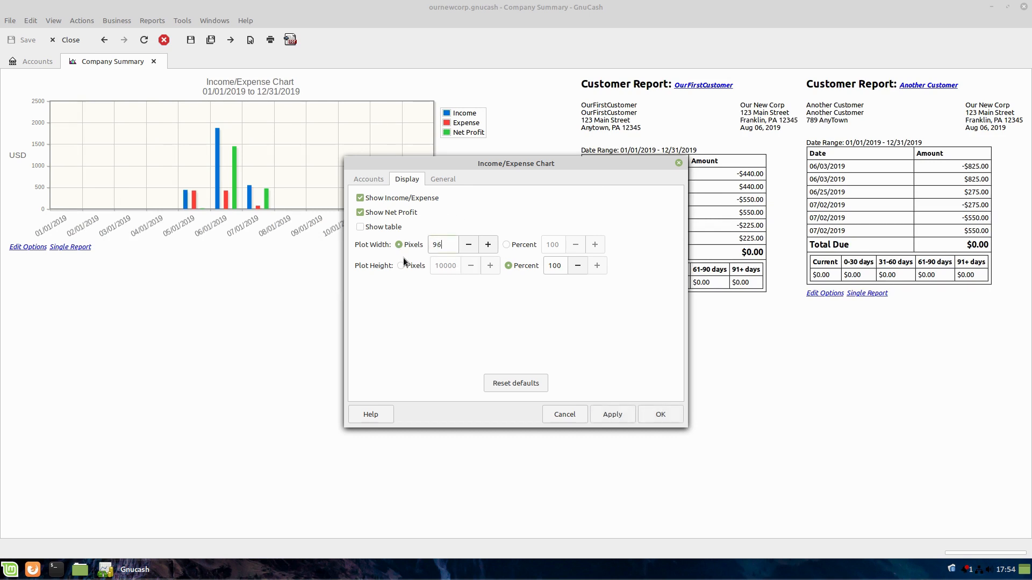
click(400, 266)
text(500)
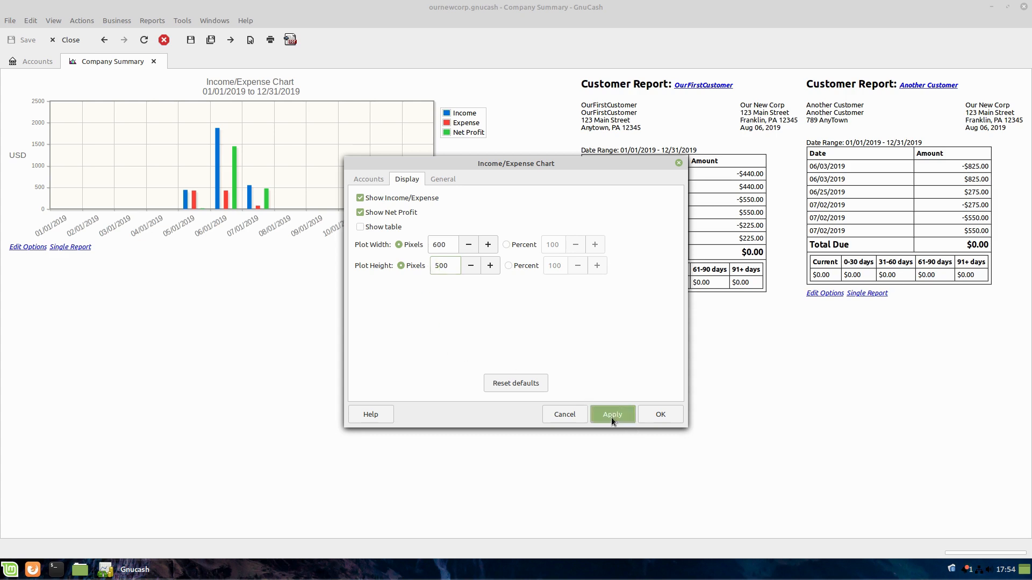
- Apply the 600×500 size, then widen the plot to 700 pixels and apply
click(612, 414)
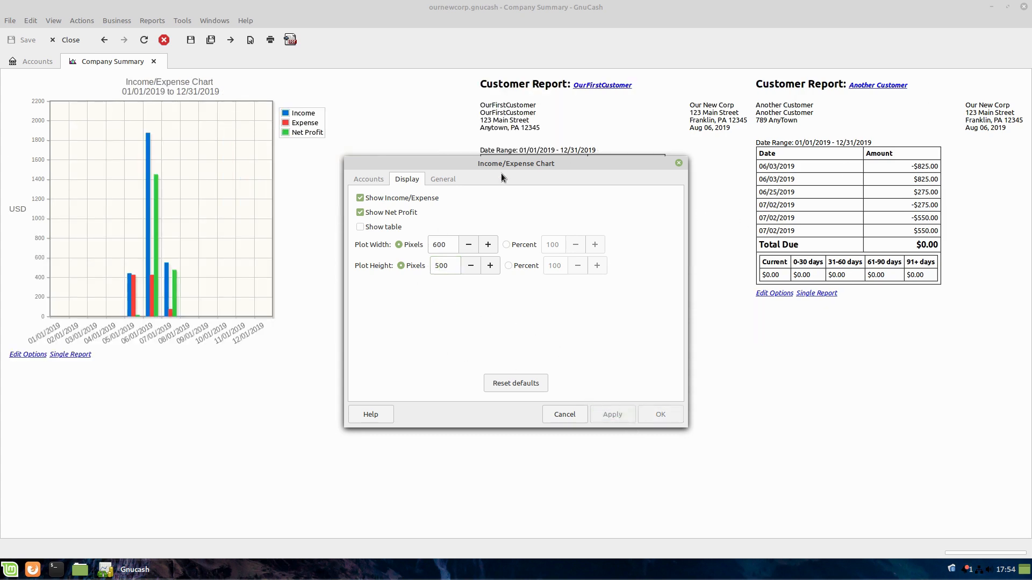
click(442, 244)
text(700)
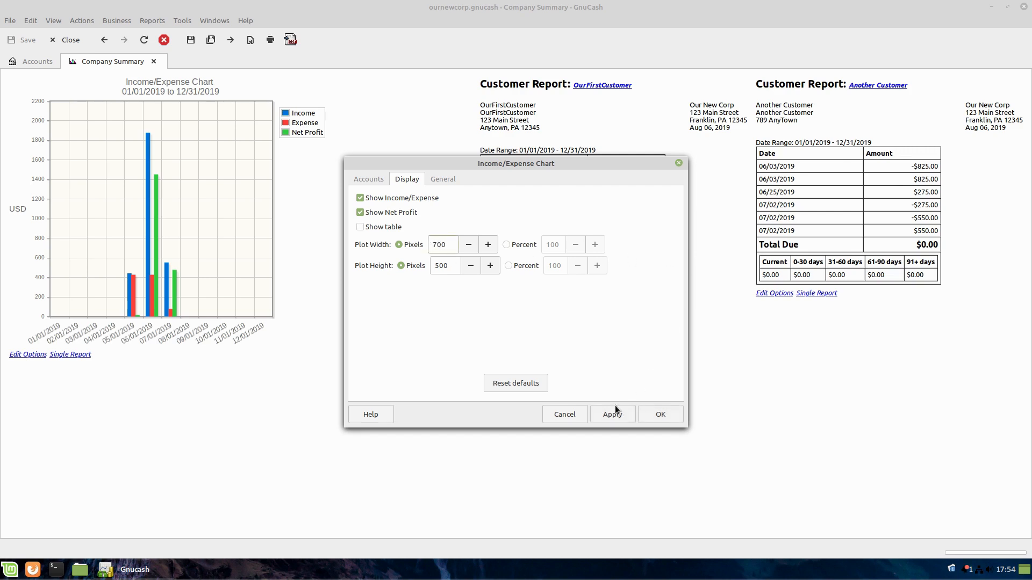
click(611, 414)
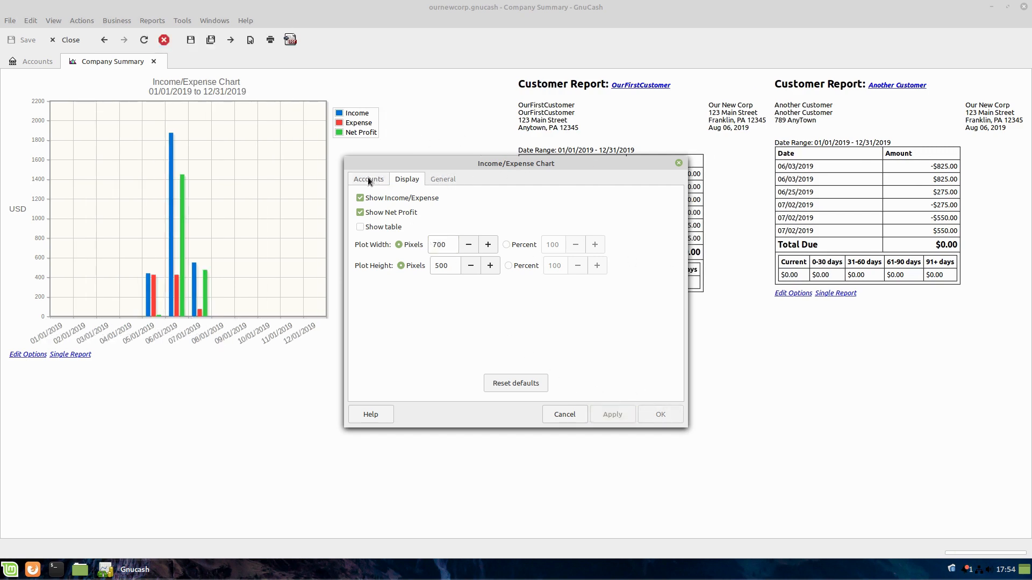
click(368, 178)
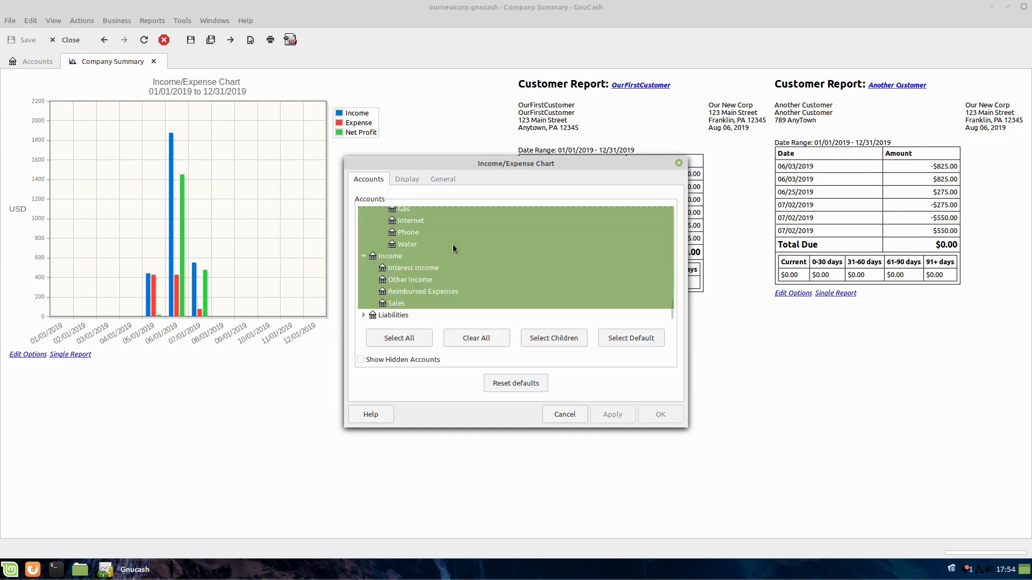
click(406, 179)
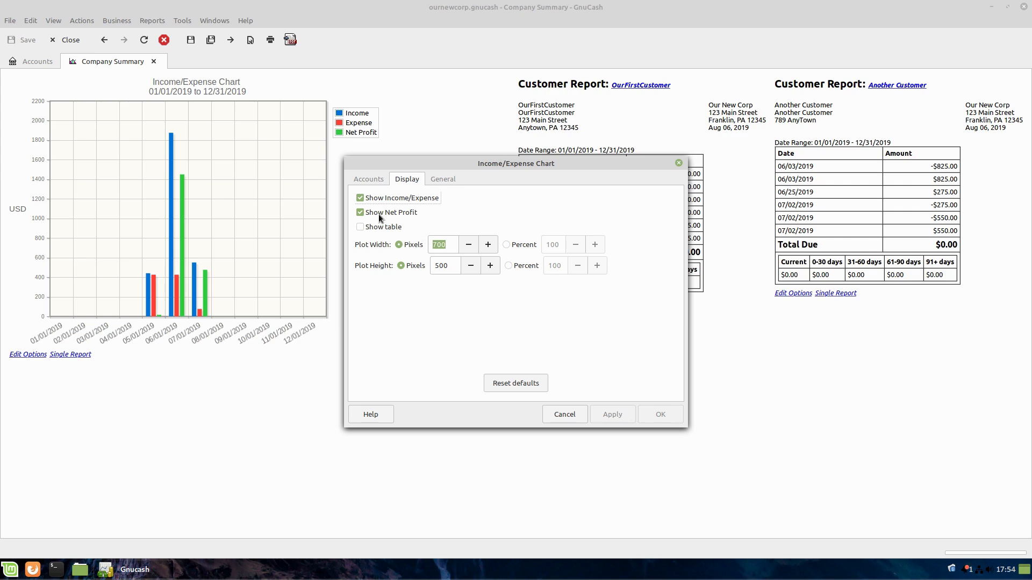
- Toggle Show Income/Expense, remove the data table, and close the chart's options
click(360, 197)
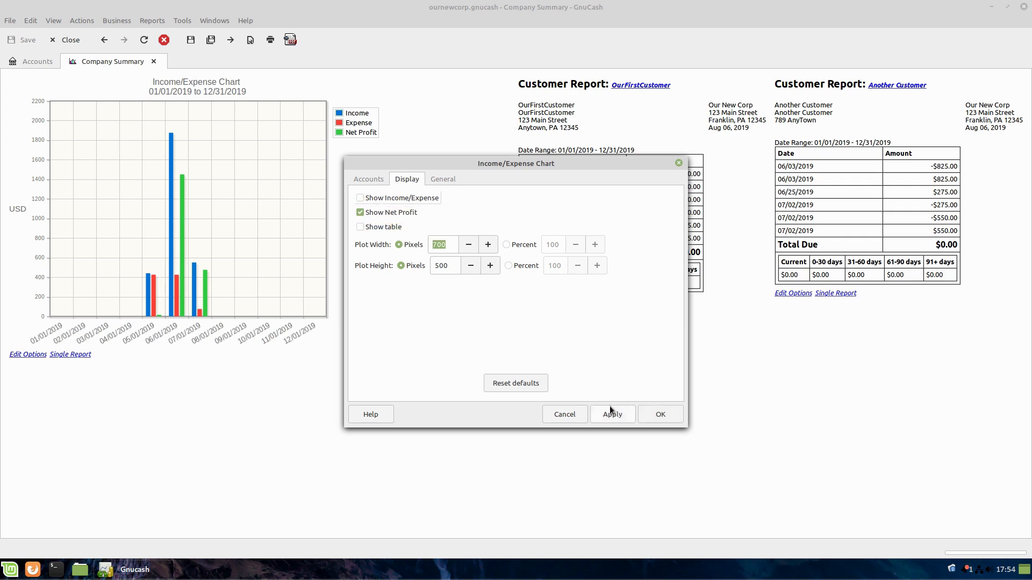
click(612, 413)
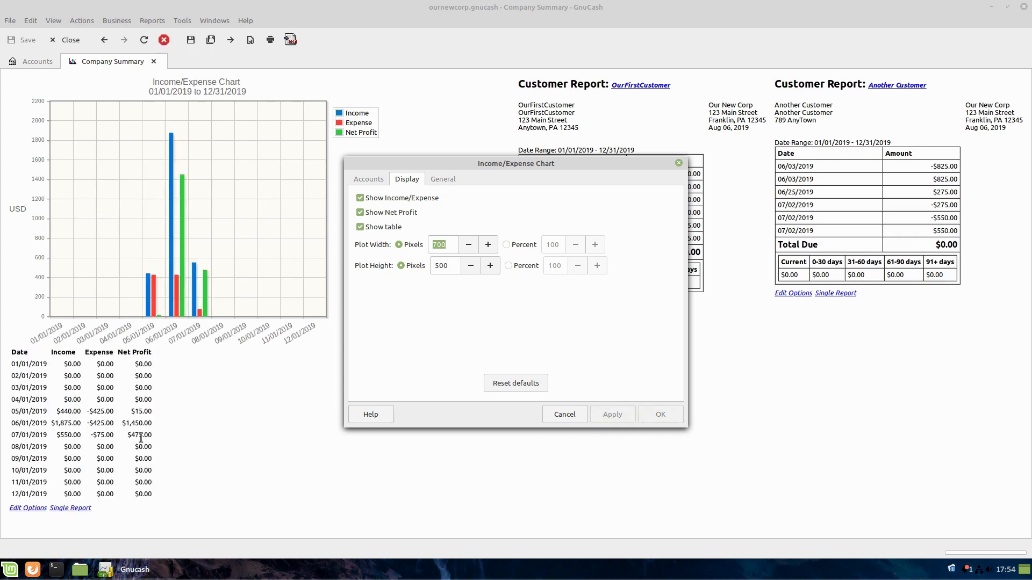
click(359, 227)
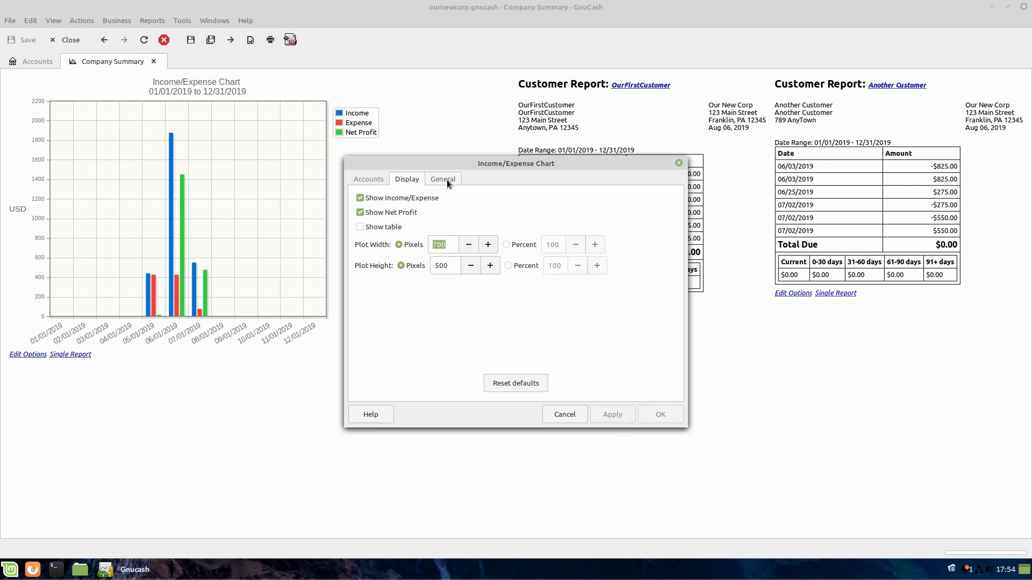
click(442, 180)
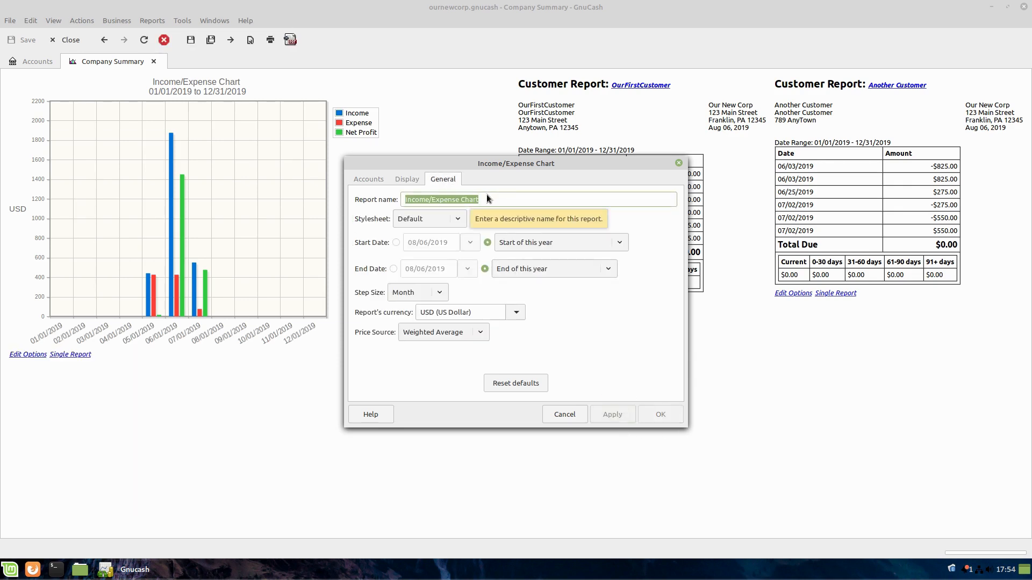
mouse_move(590, 283)
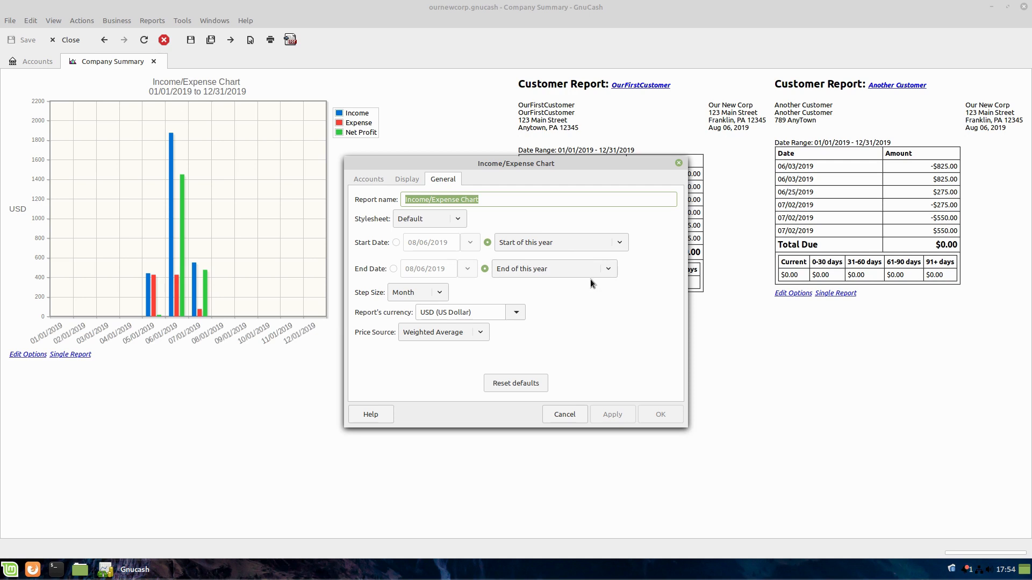
mouse_move(588, 426)
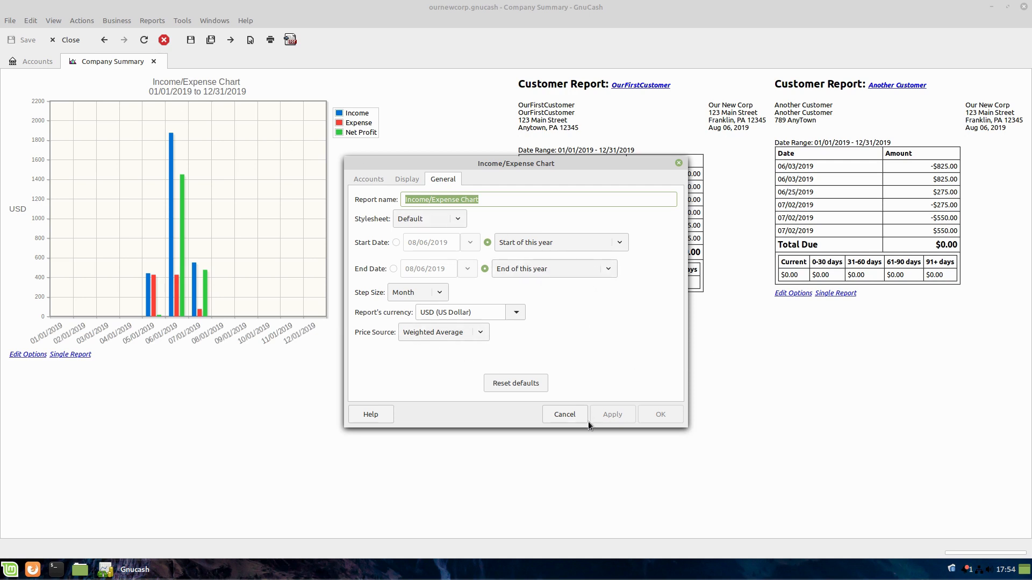
click(564, 413)
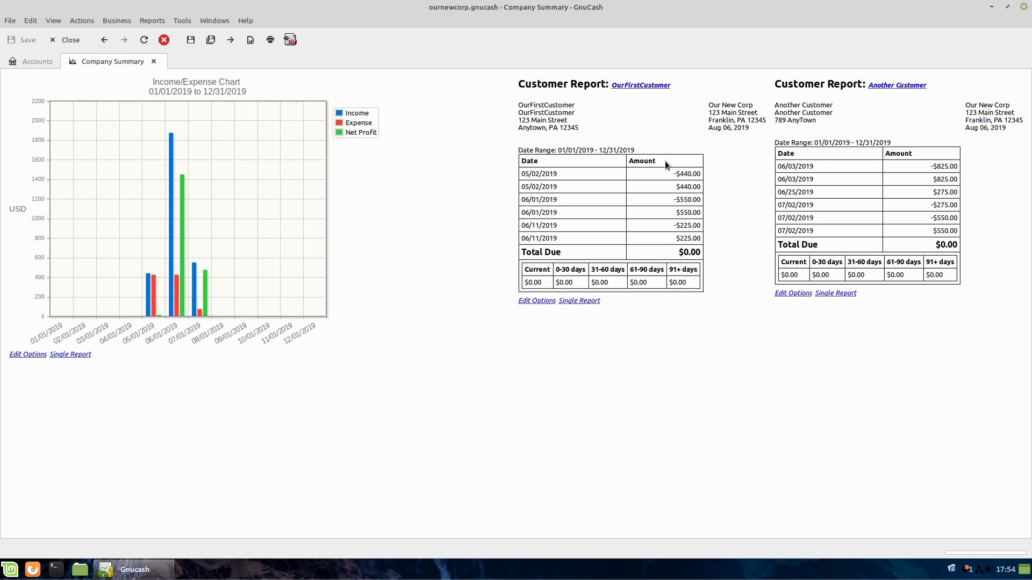
mouse_move(668, 192)
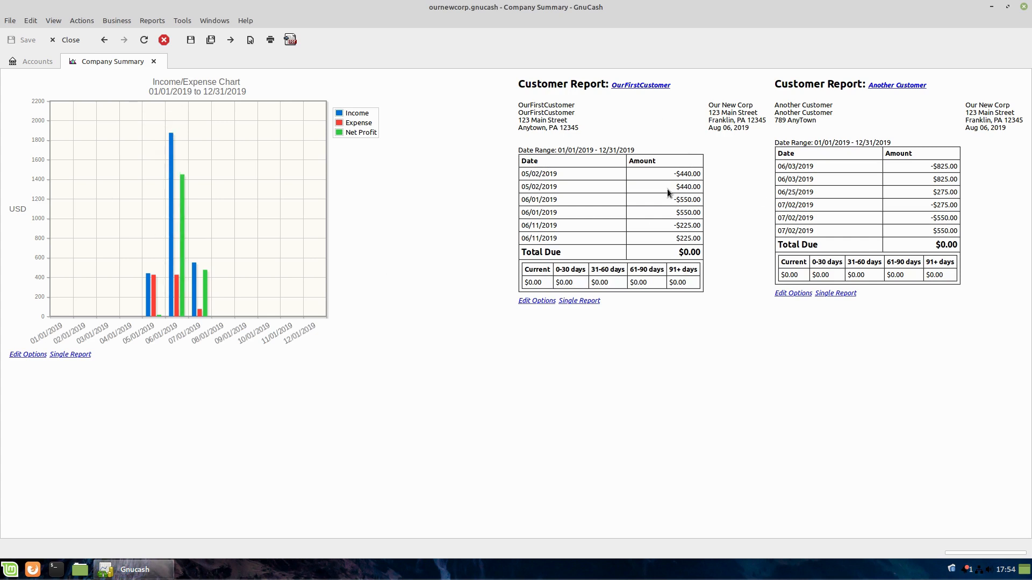
mouse_move(857, 233)
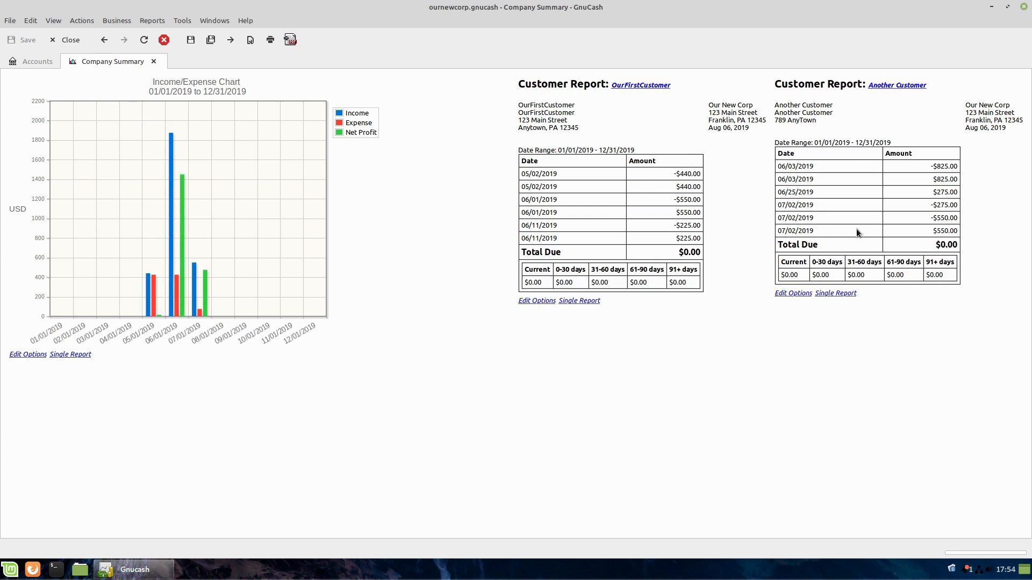
mouse_move(710, 251)
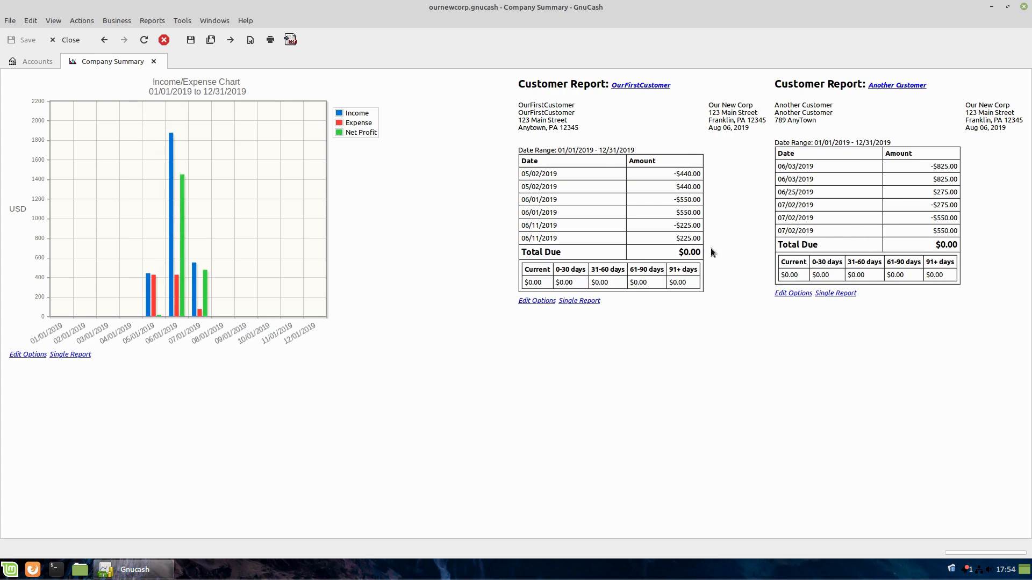
mouse_move(941, 228)
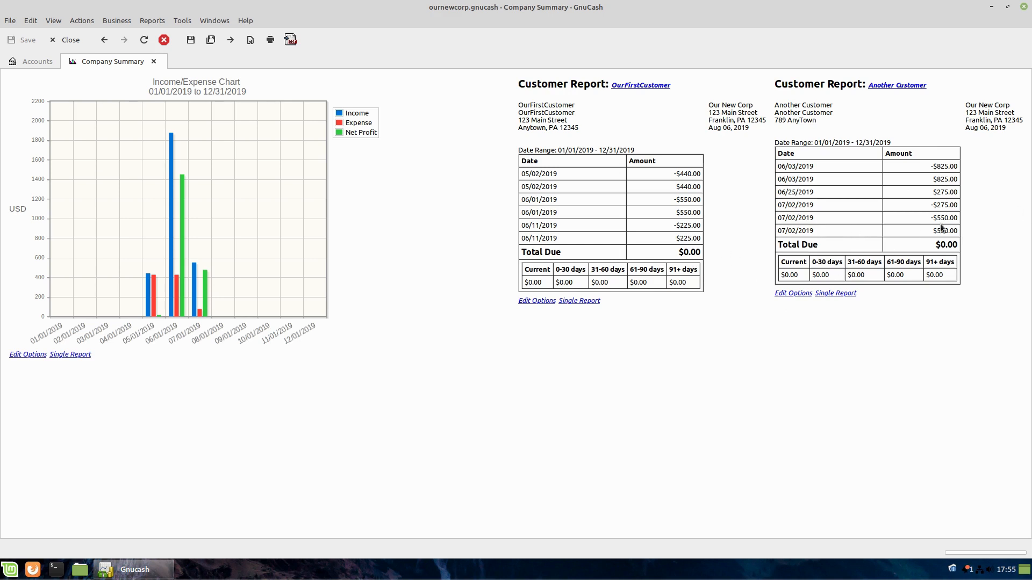
mouse_move(642, 283)
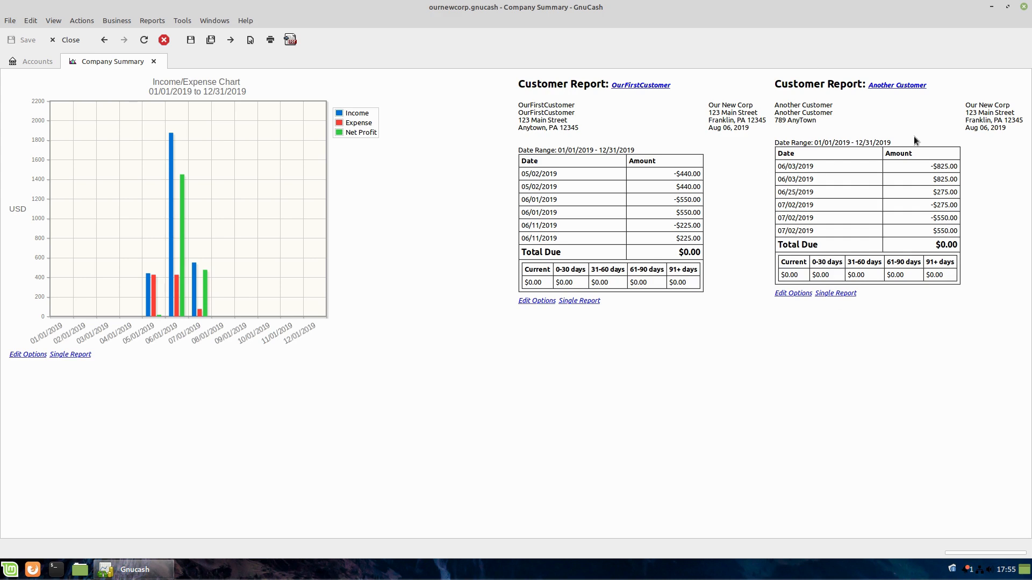
mouse_move(161, 4)
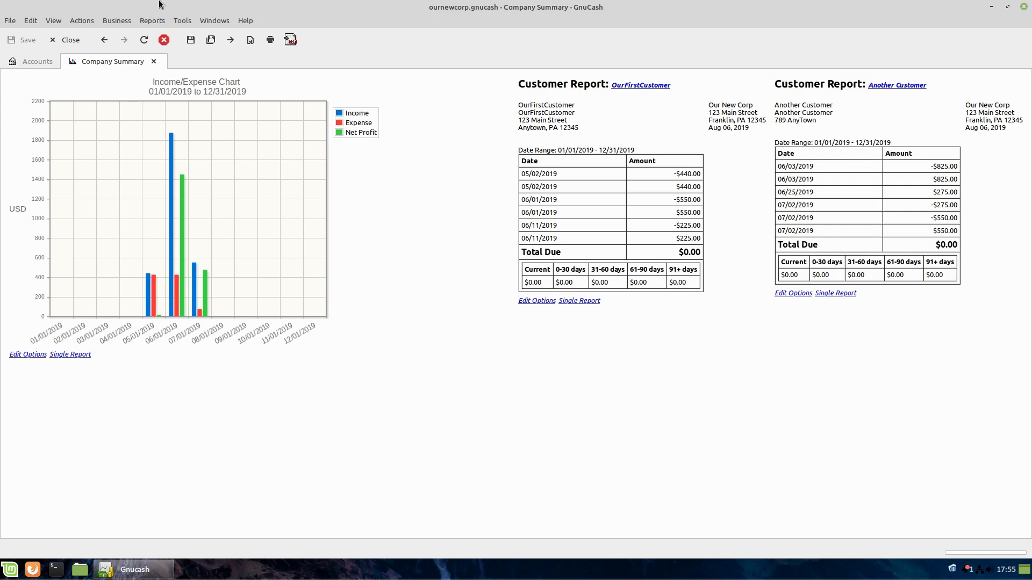
- Open Edit > Report Options for the whole Company Summary
click(151, 20)
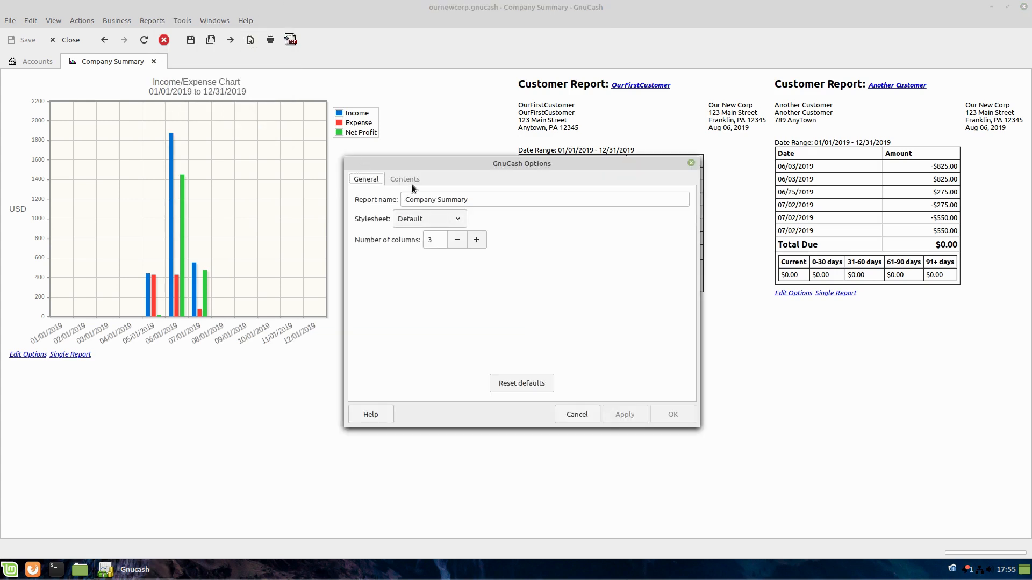
- In Contents, move Customer Summary to the end, apply the layout and close the dialog
click(404, 178)
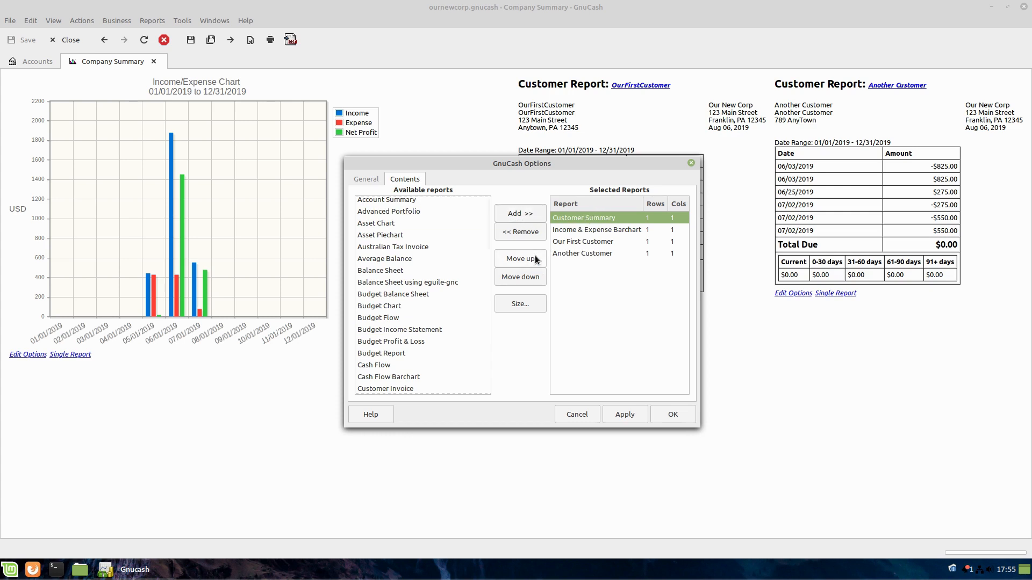
click(520, 277)
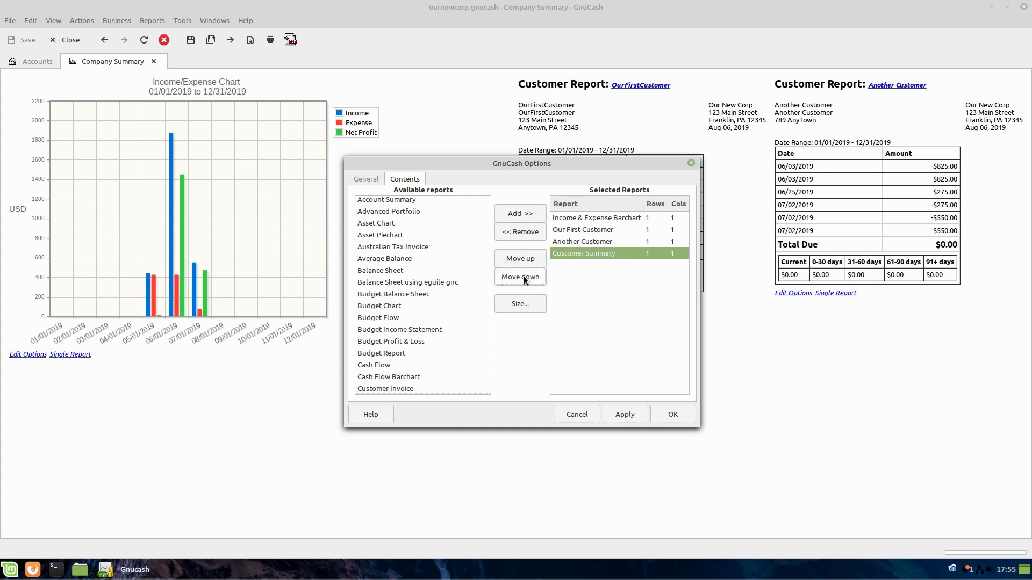
click(519, 277)
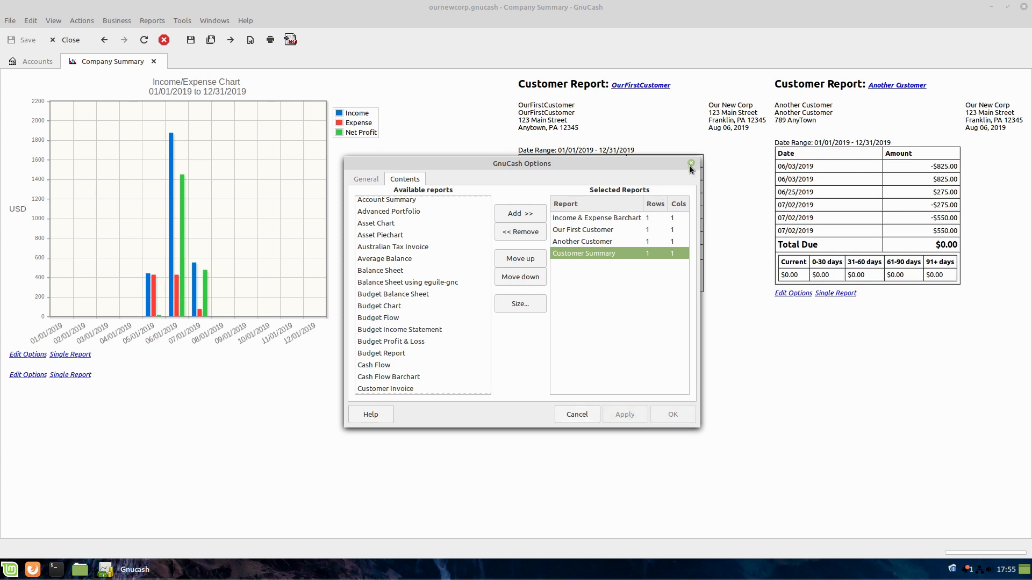
click(690, 162)
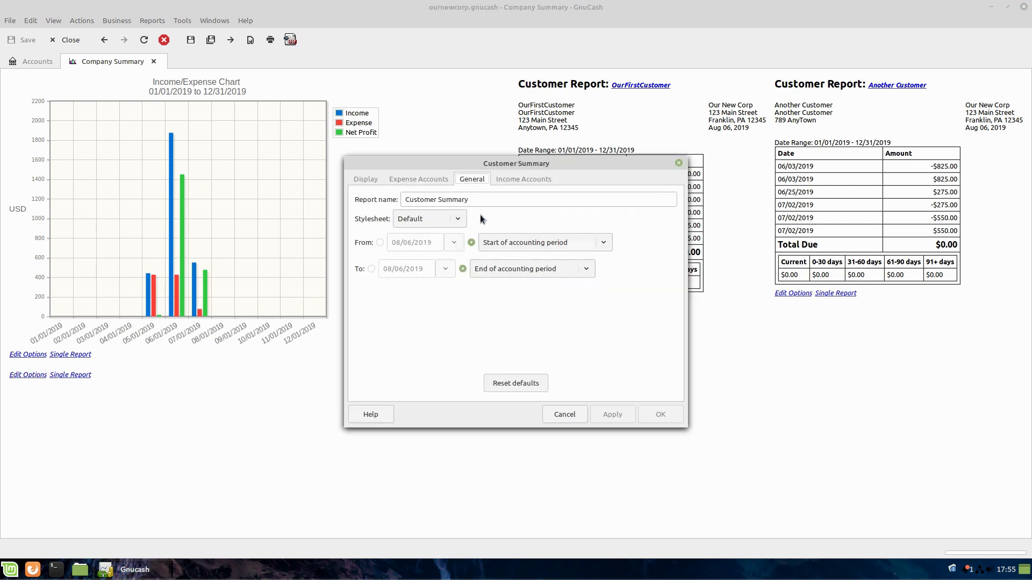
- Review the Customer Summary's expense accounts, apply its settings and close the dialog
click(418, 179)
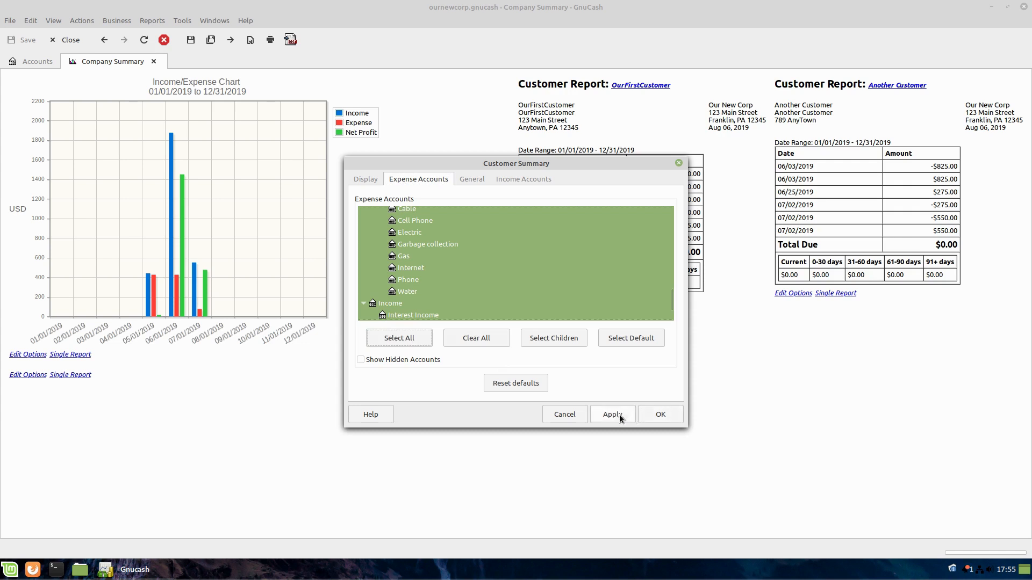
click(611, 414)
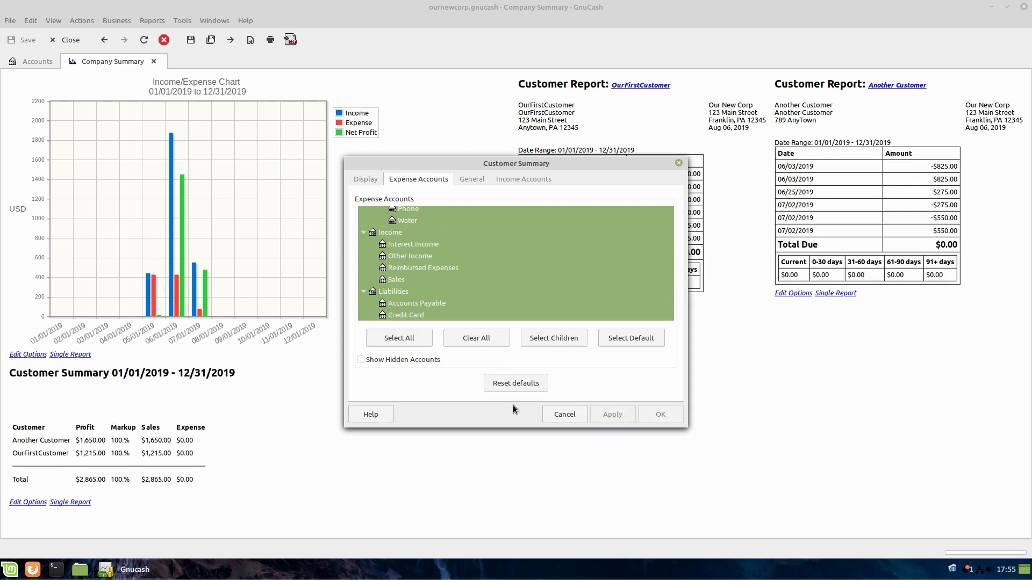
mouse_move(564, 413)
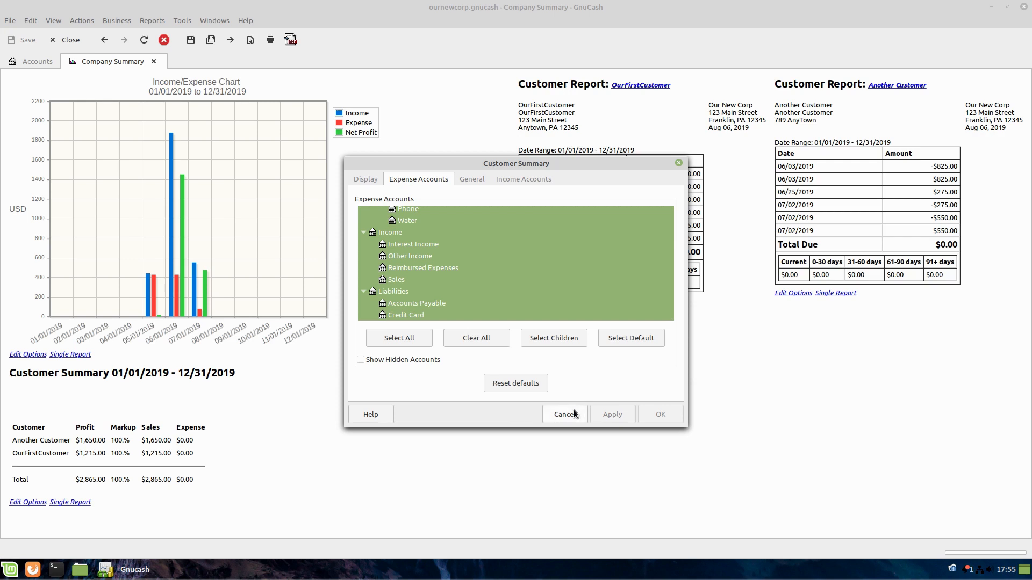
click(565, 415)
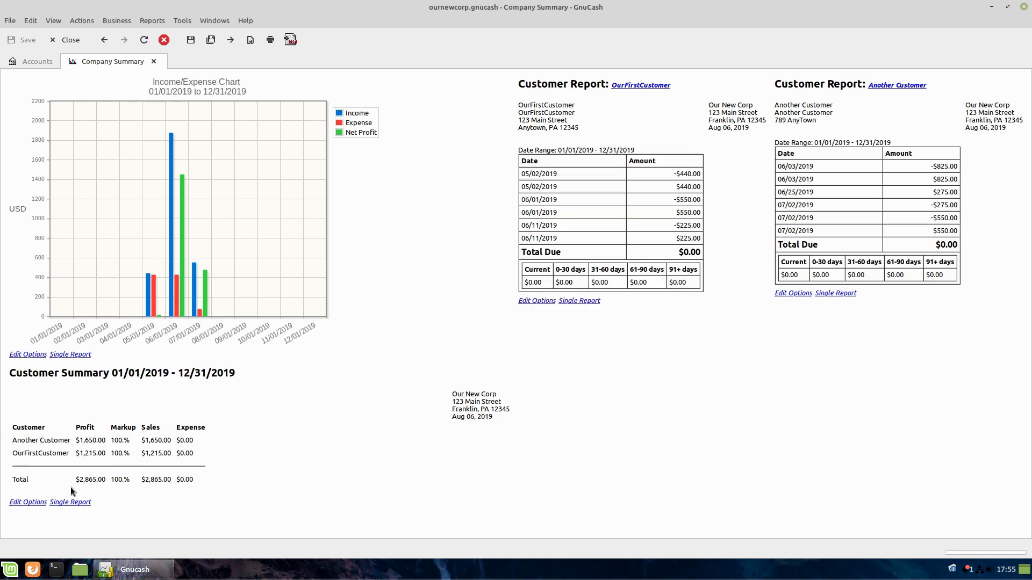
mouse_move(98, 439)
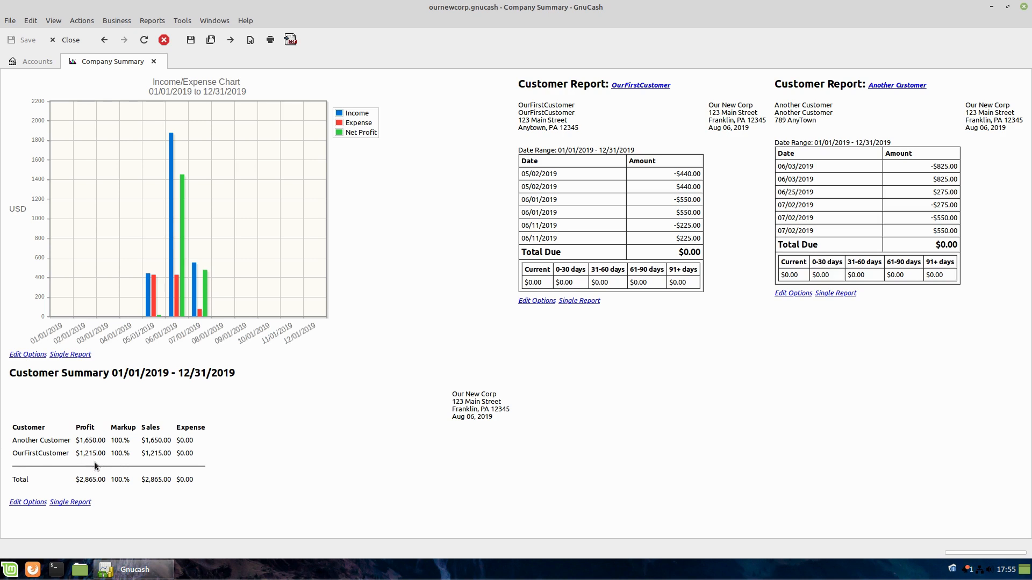
mouse_move(154, 18)
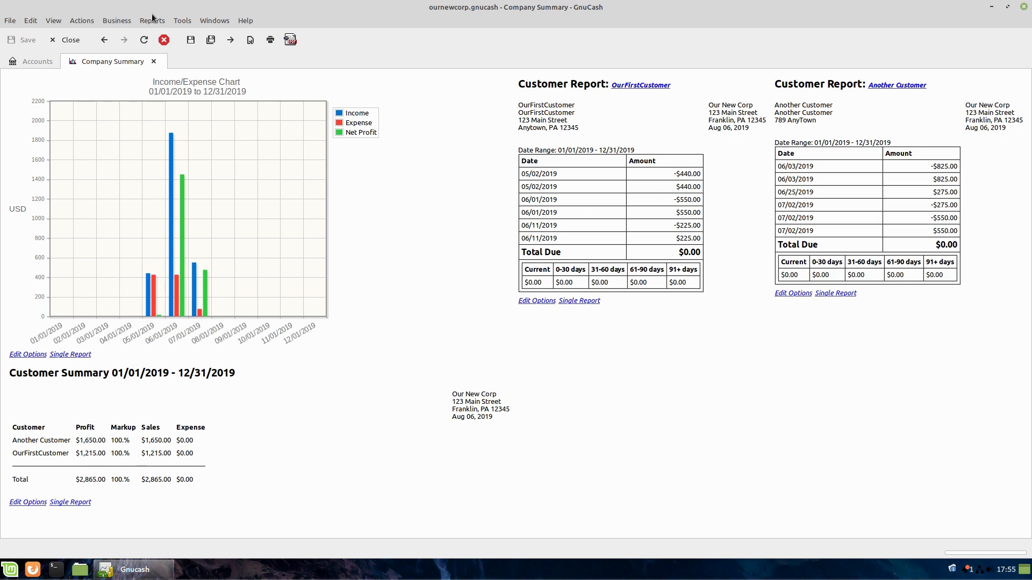
- In the summary's Contents, move Average Balance to the end and close the dialog
click(152, 21)
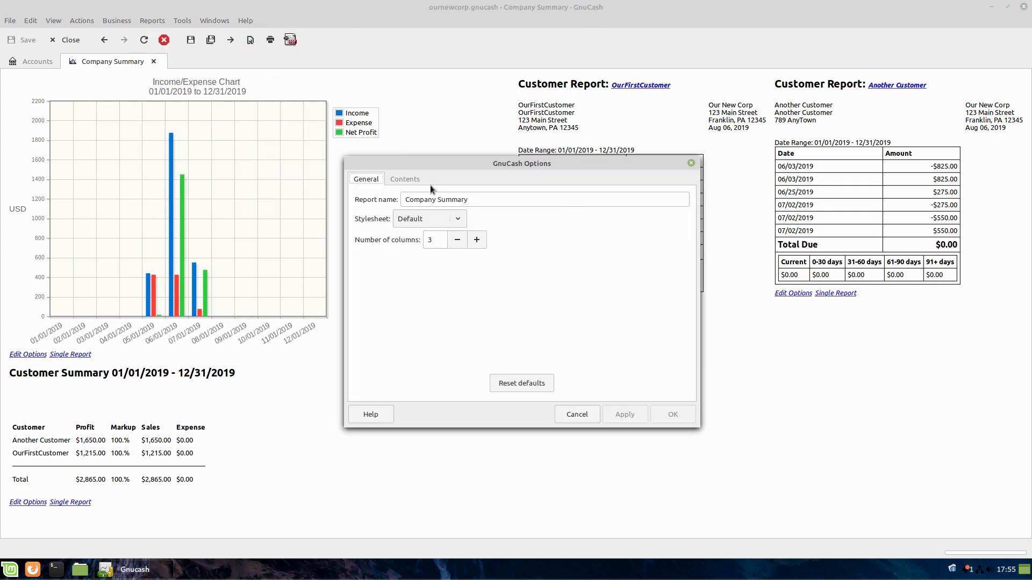
click(405, 178)
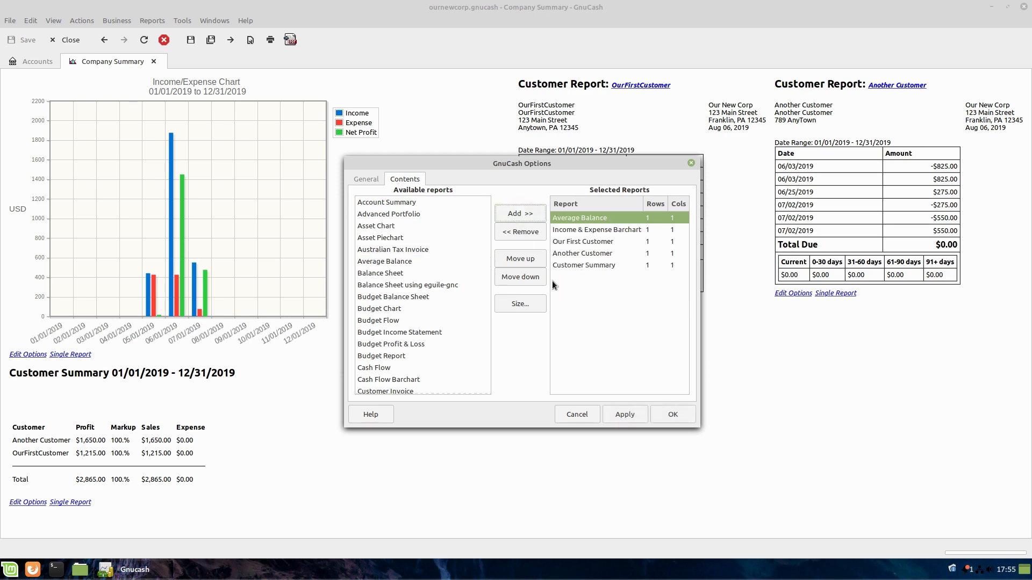
click(520, 277)
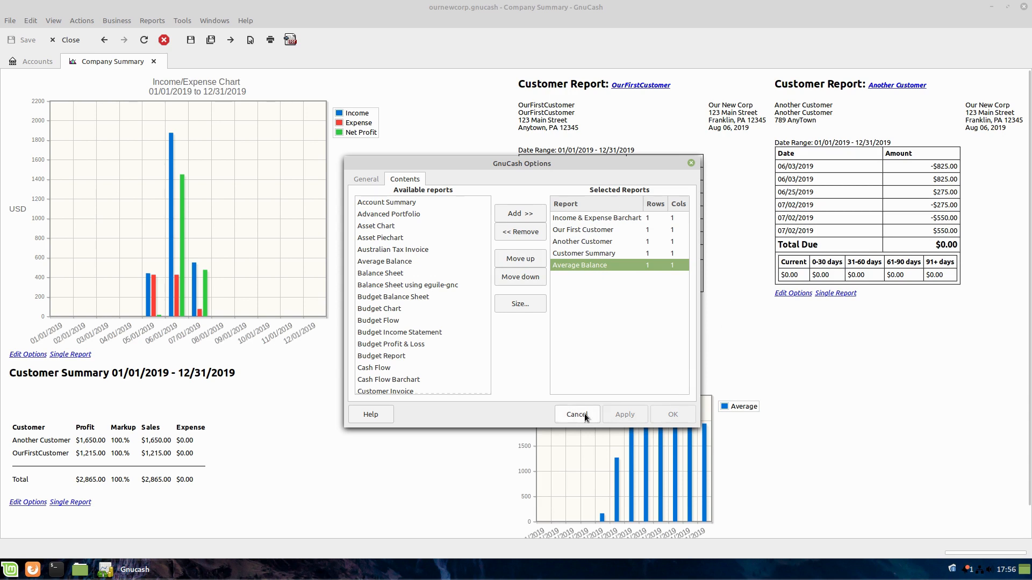
click(576, 415)
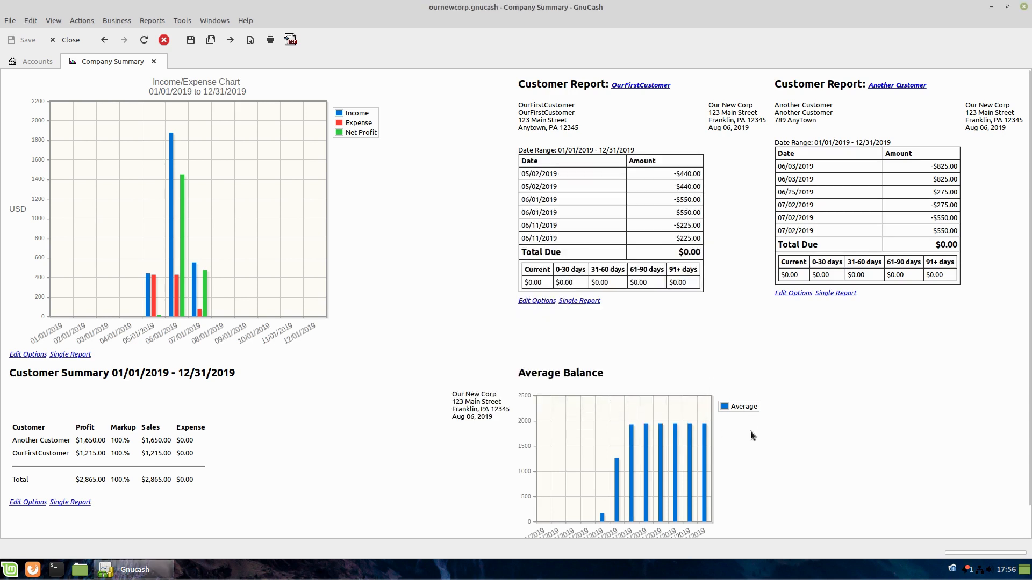
- Open the Average Balance chart's options on its Display settings
scroll(down, 3)
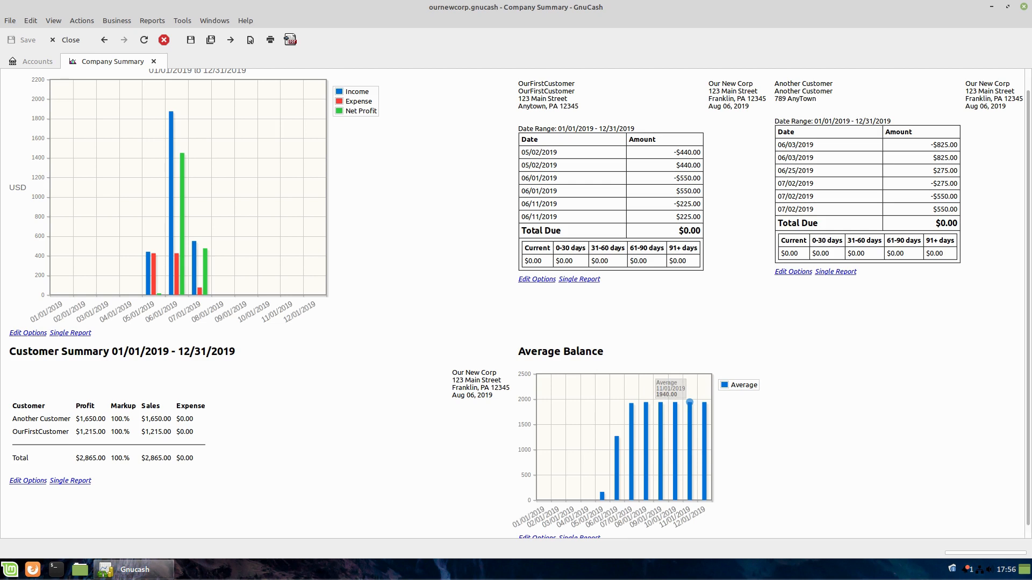
scroll(down, 3)
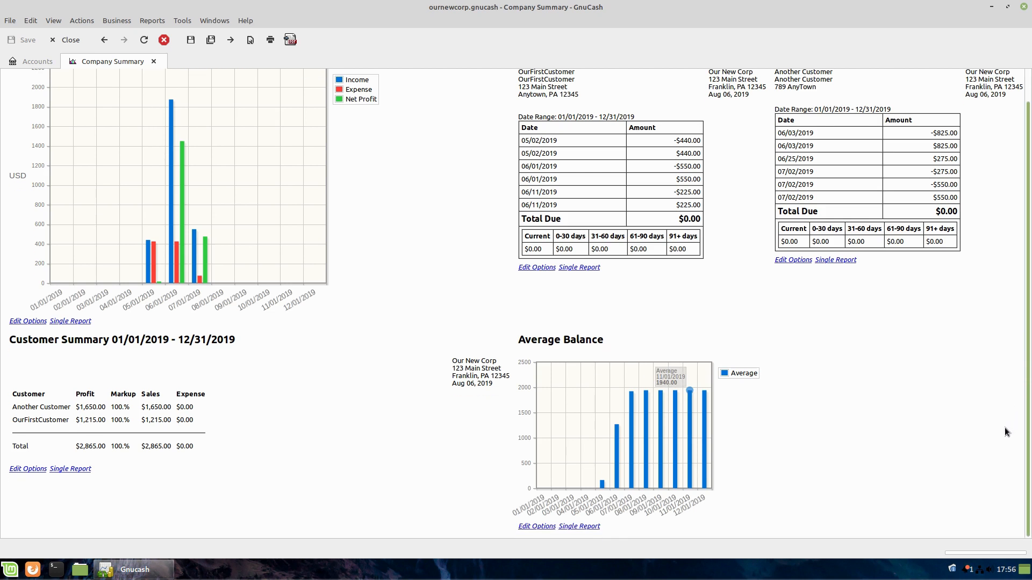
click(535, 526)
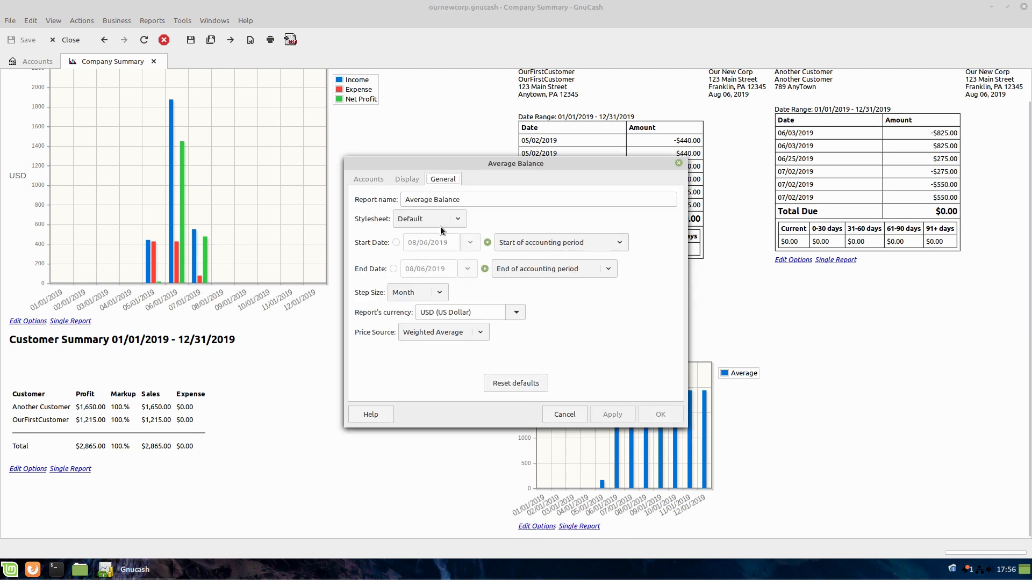
click(406, 179)
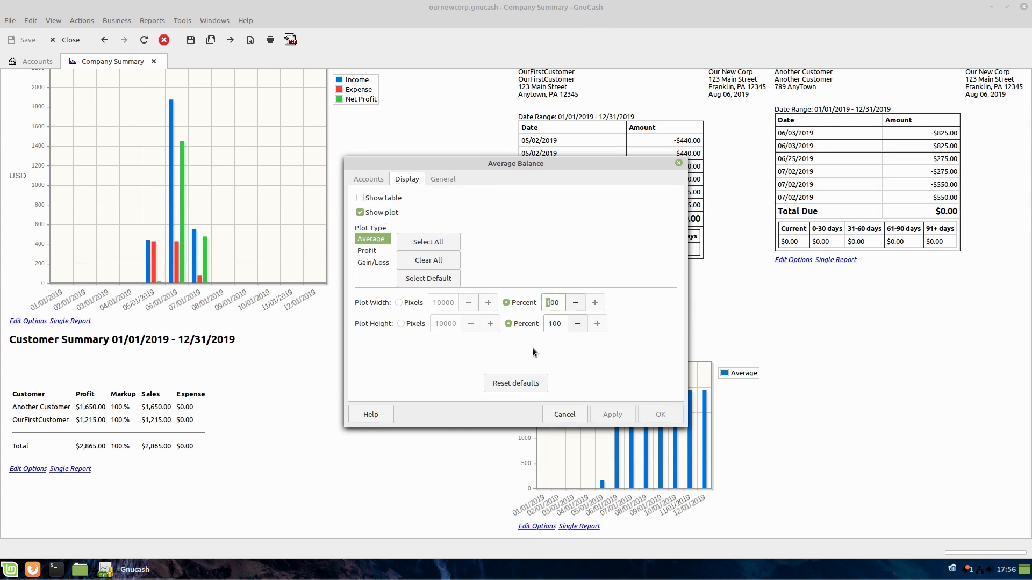
- Set plot width 700 and height 500 in pixels and apply
text(700)
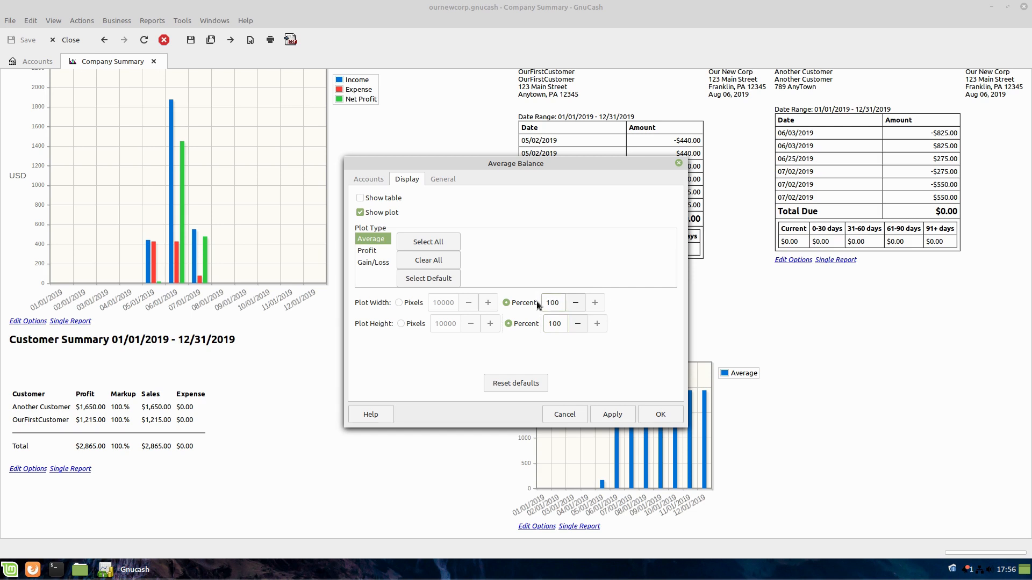
click(400, 303)
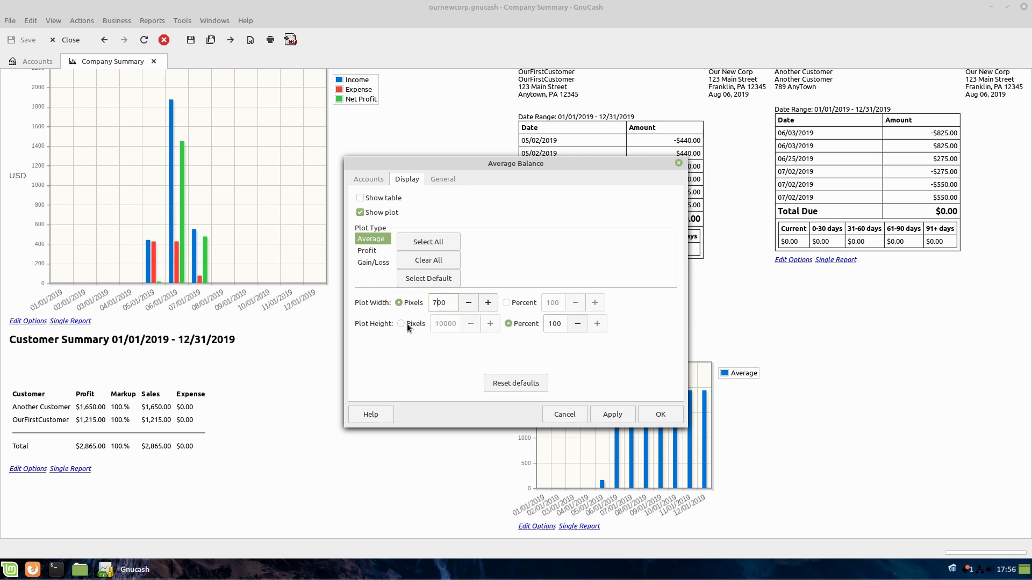
click(401, 324)
text(500)
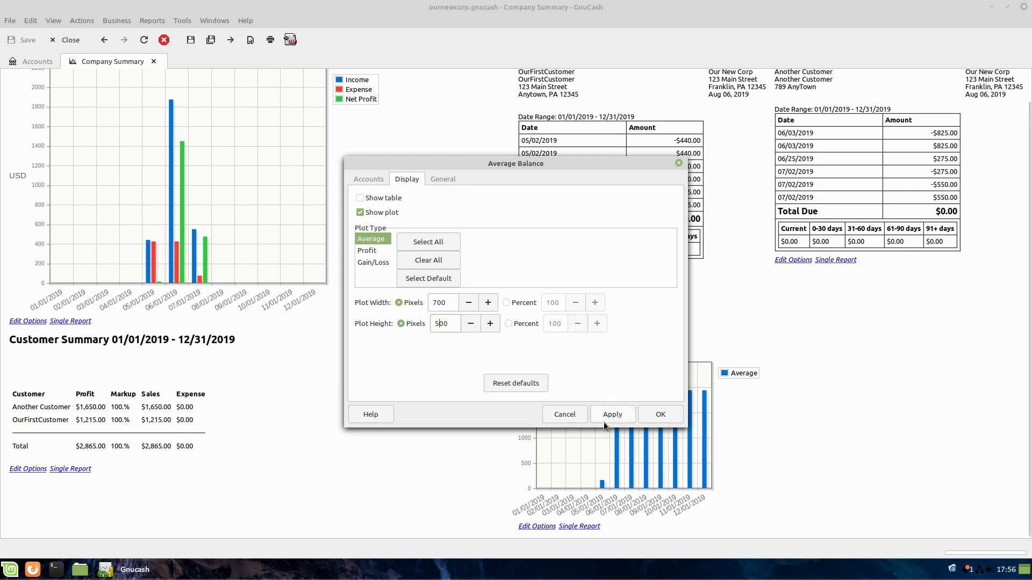
click(612, 414)
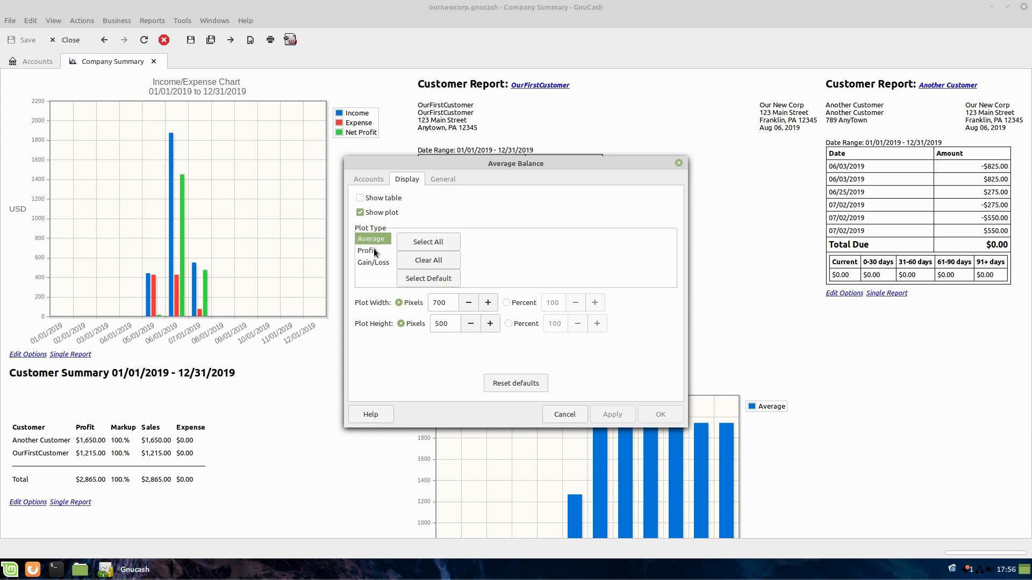
mouse_move(375, 262)
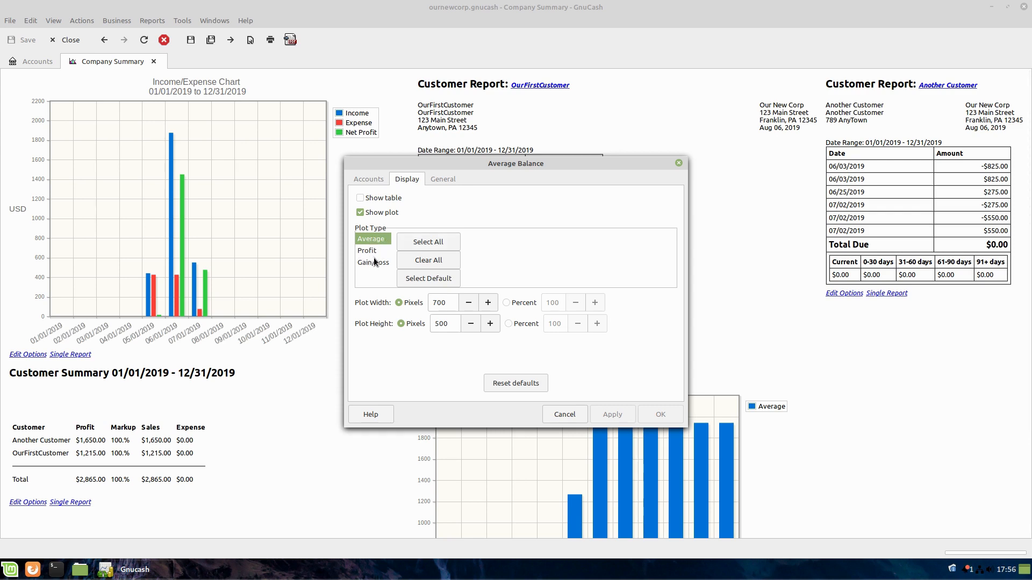
click(367, 251)
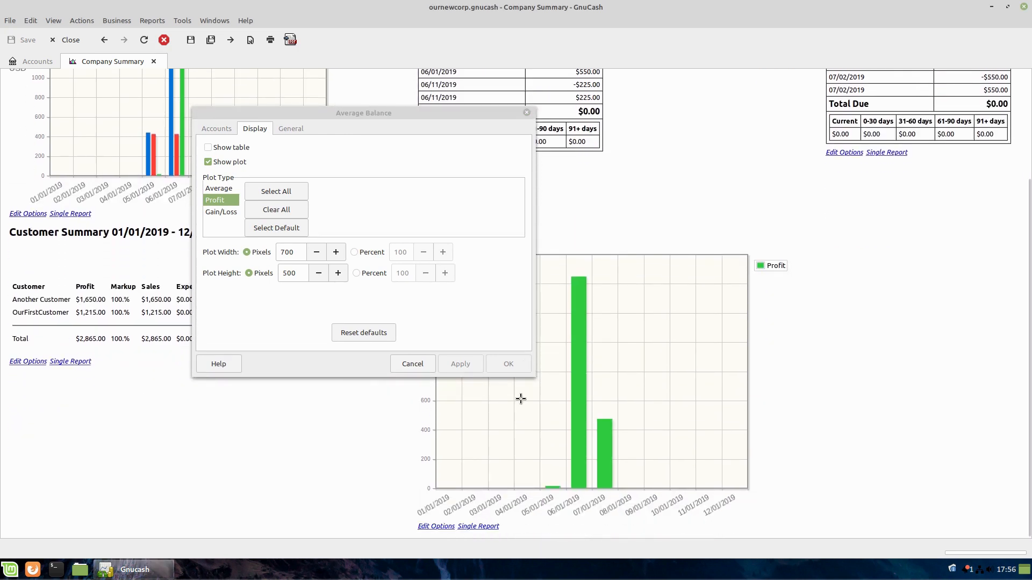
mouse_move(307, 134)
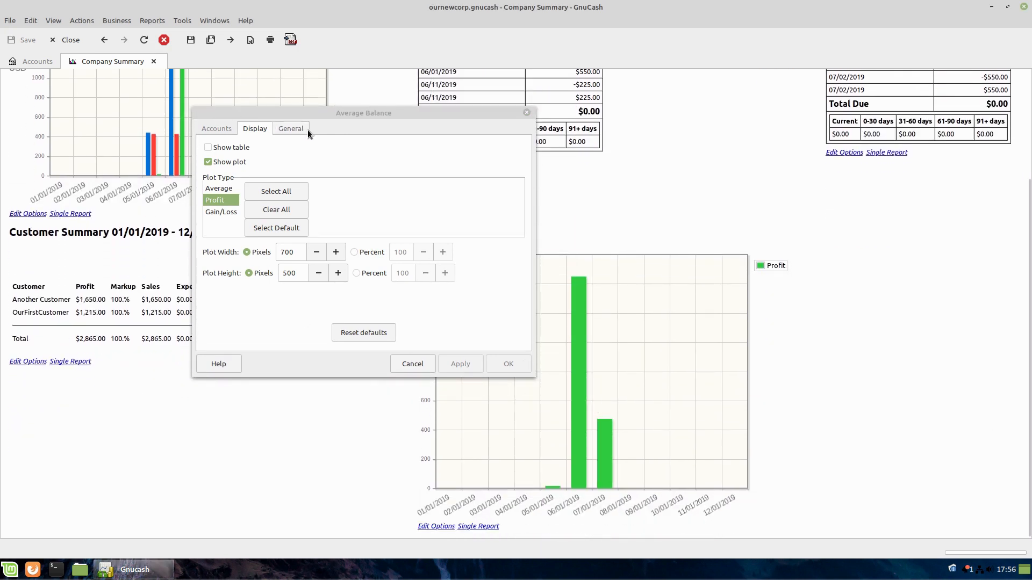
click(218, 188)
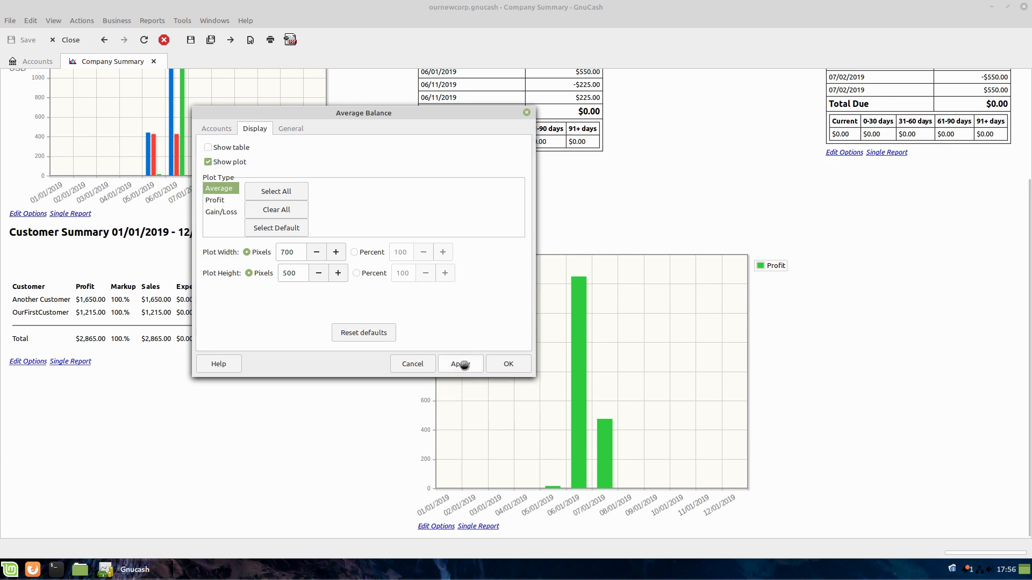
click(460, 365)
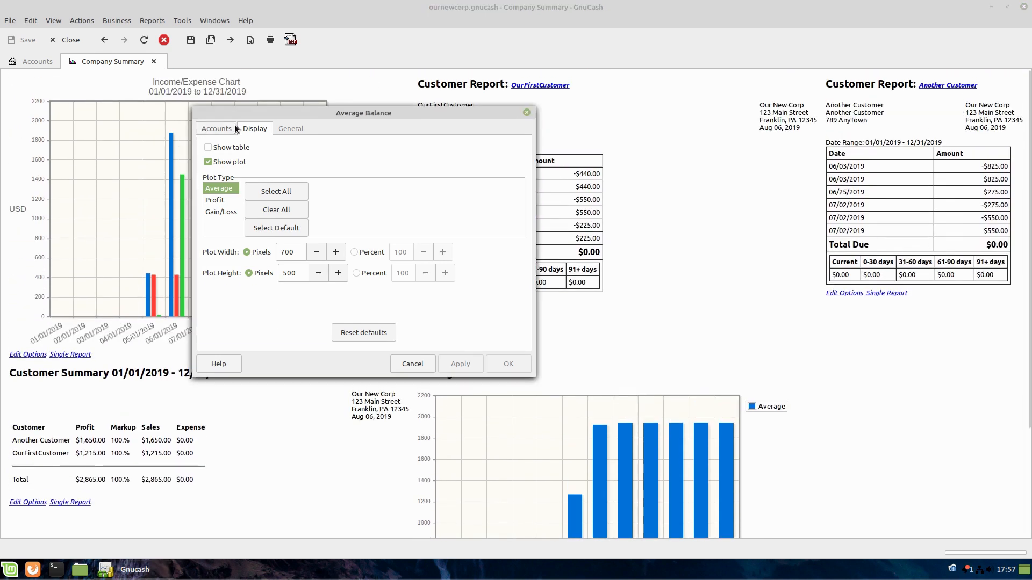
click(216, 128)
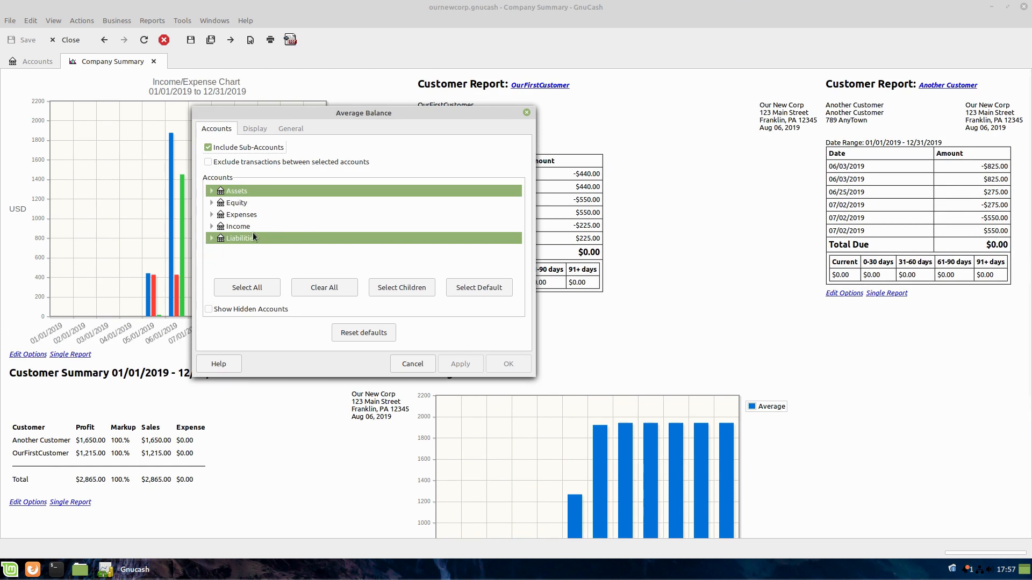
mouse_move(273, 205)
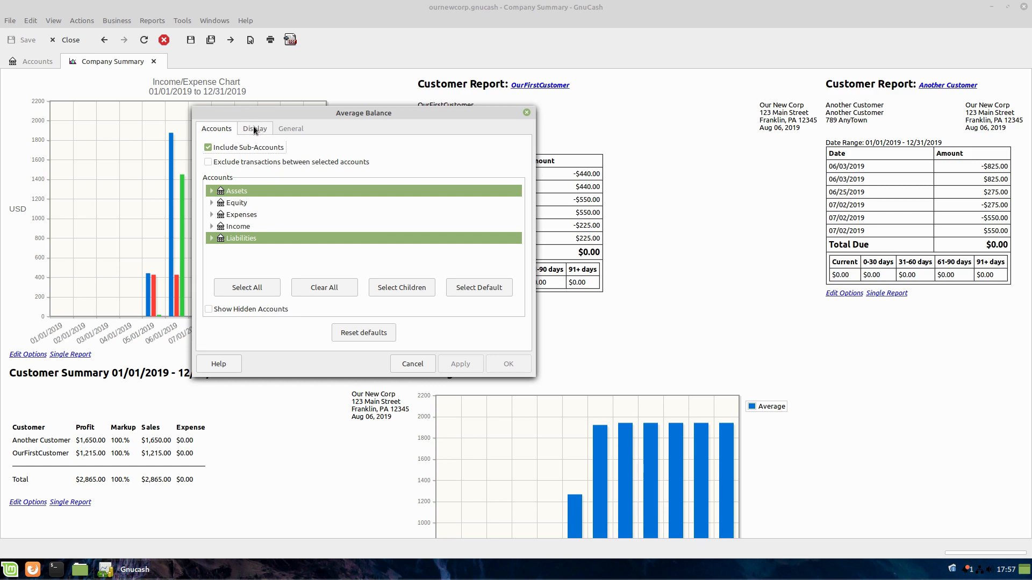
mouse_move(973, 217)
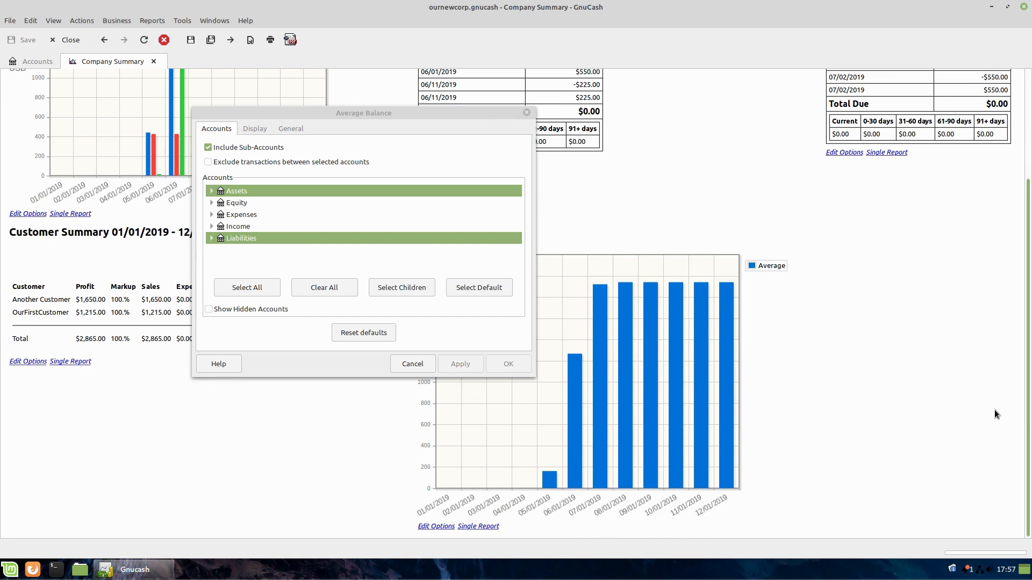
mouse_move(997, 394)
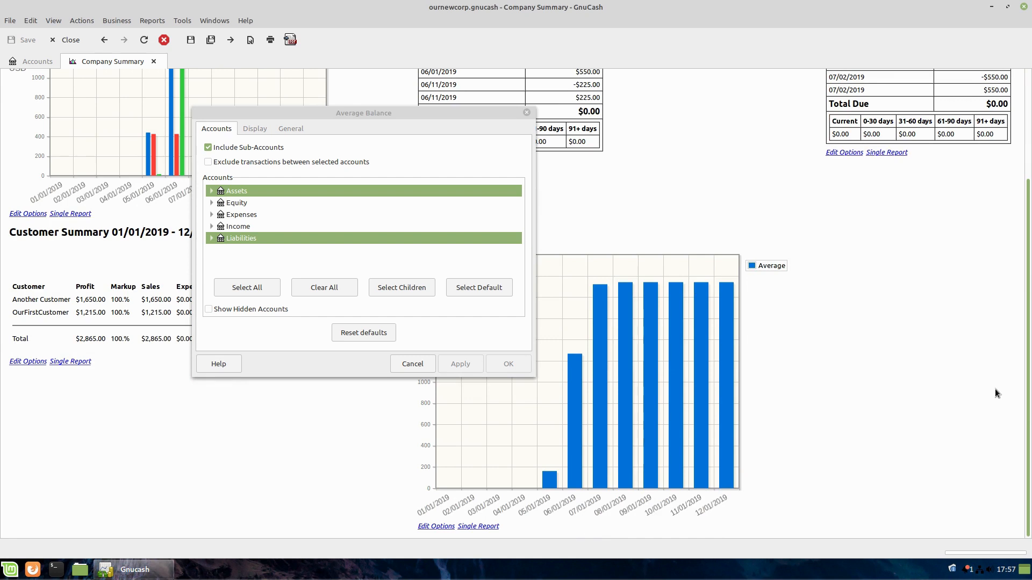
click(255, 127)
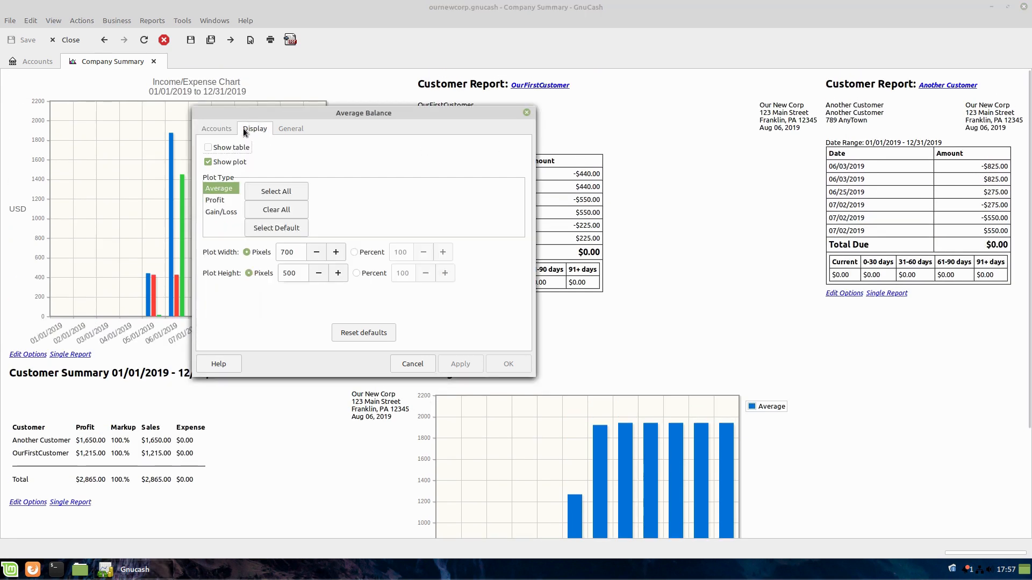
mouse_move(264, 304)
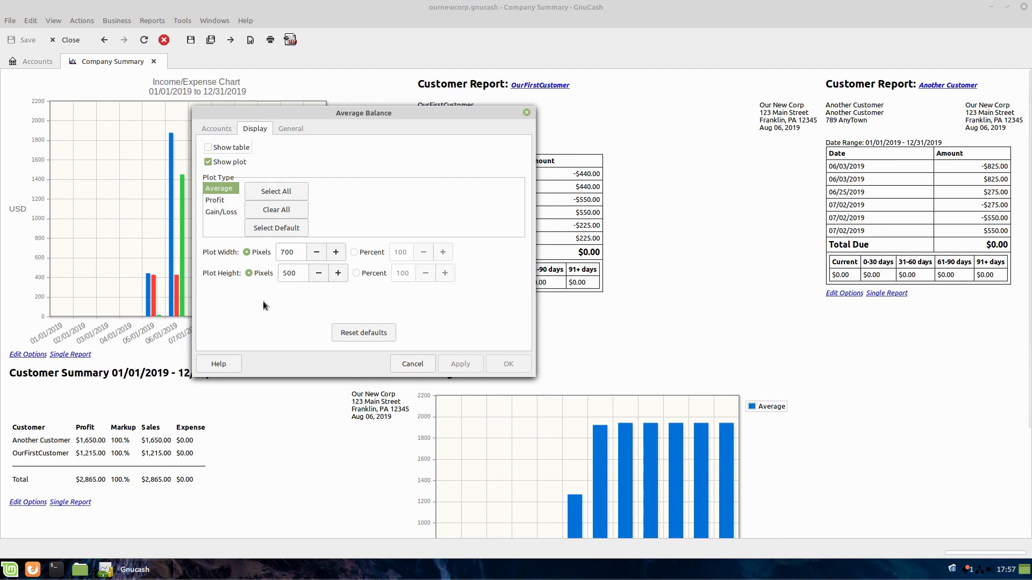
mouse_move(371, 217)
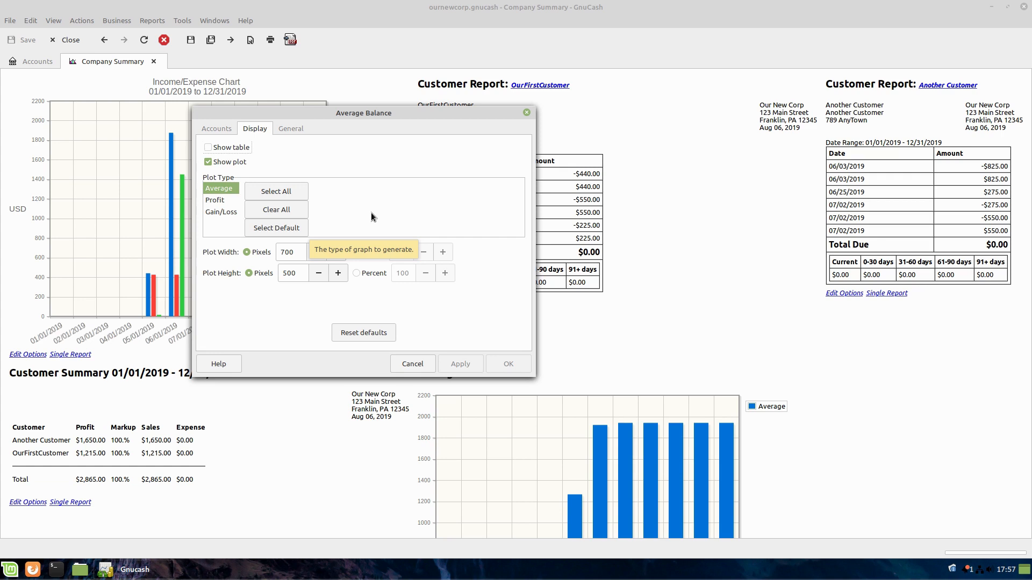
- In the General settings, start the Average Balance chart at the beginning of this year and close the options
click(291, 128)
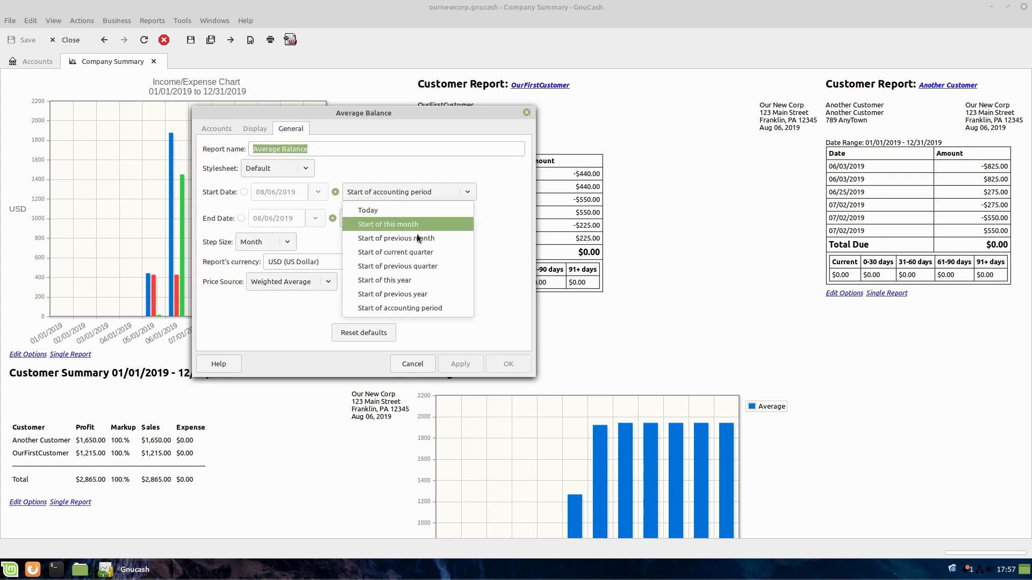
click(384, 280)
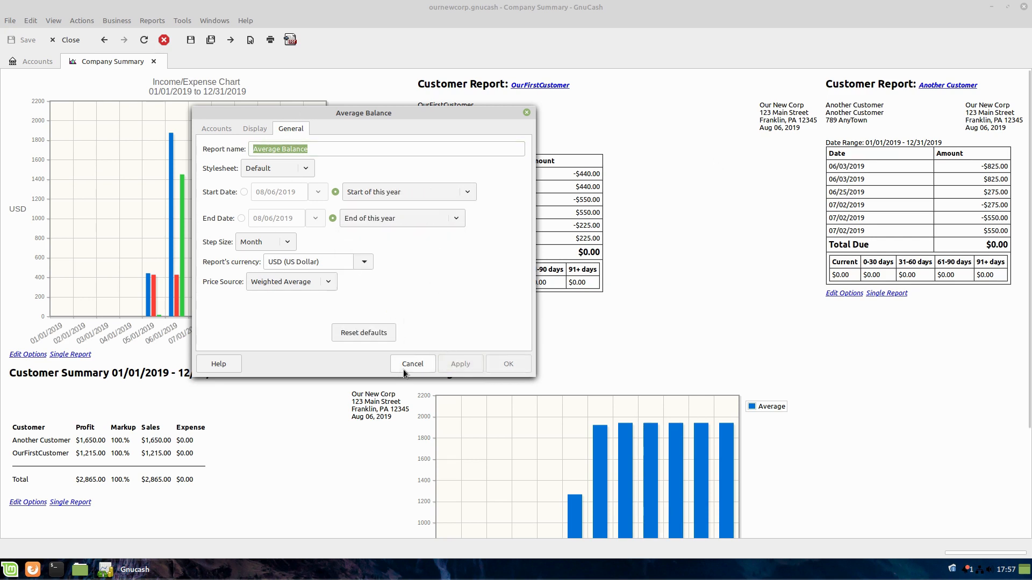
click(412, 363)
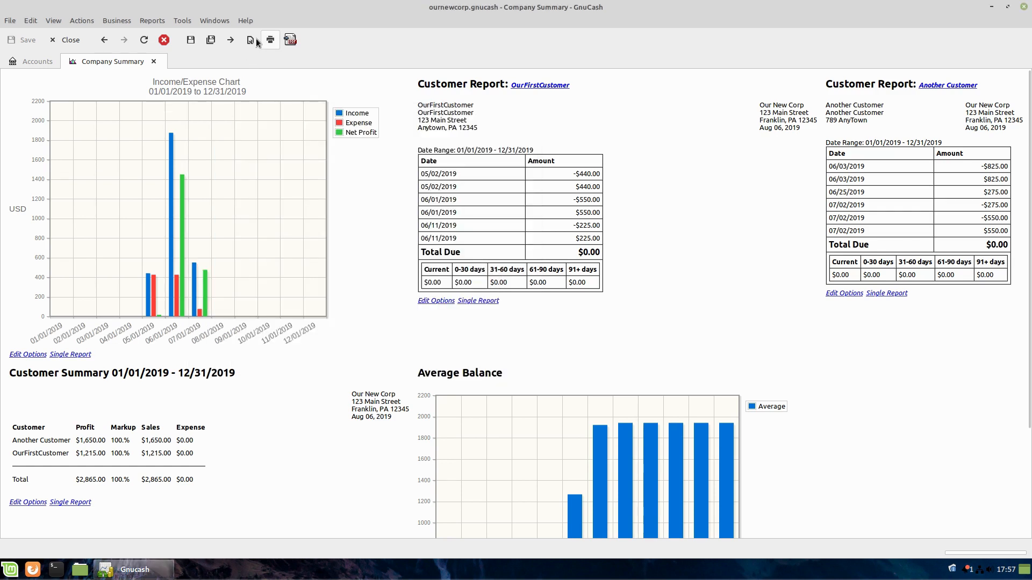
- Bring up the Company Summary report's options to rearrange its layout
click(251, 40)
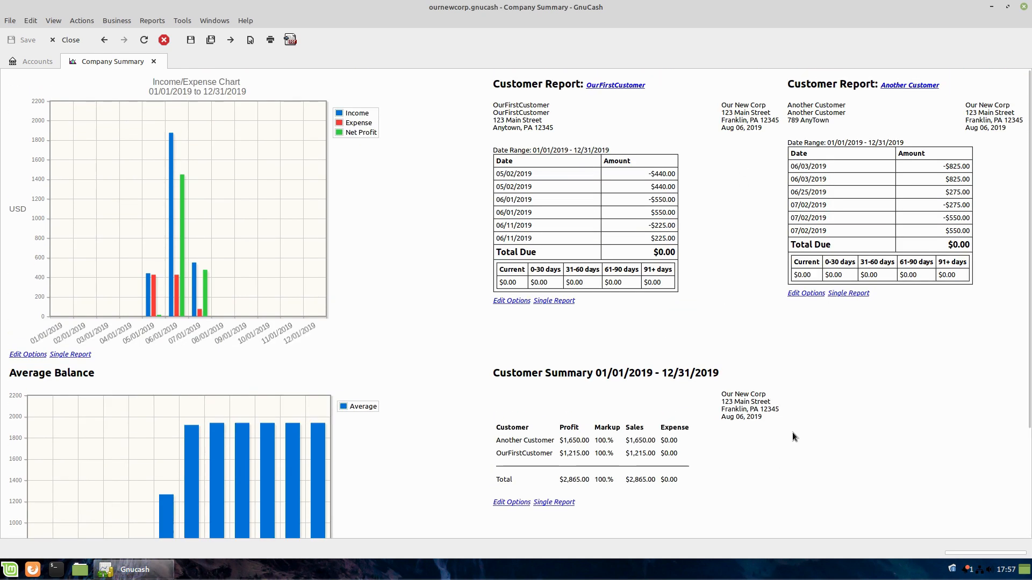
mouse_move(1016, 444)
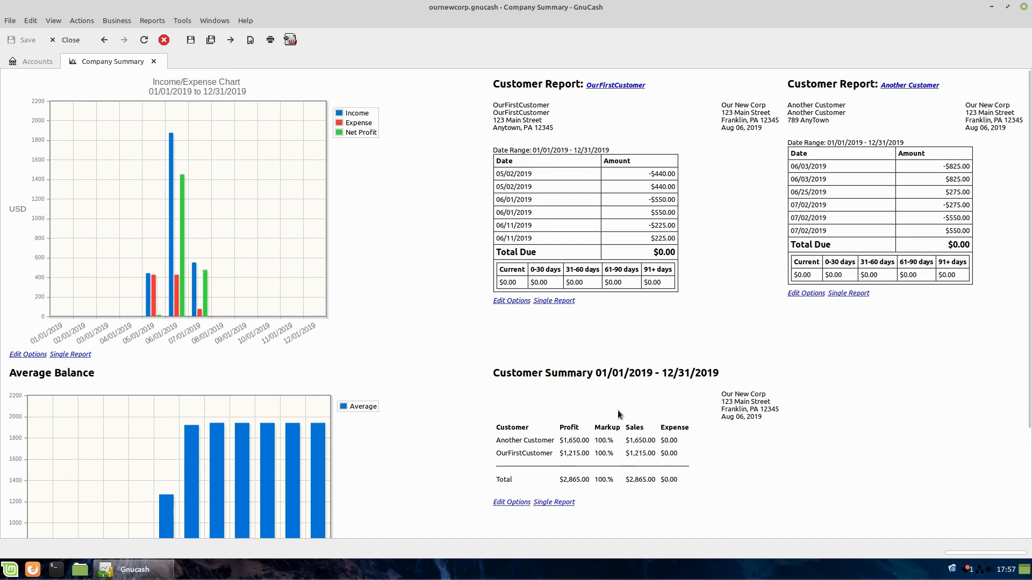
mouse_move(152, 20)
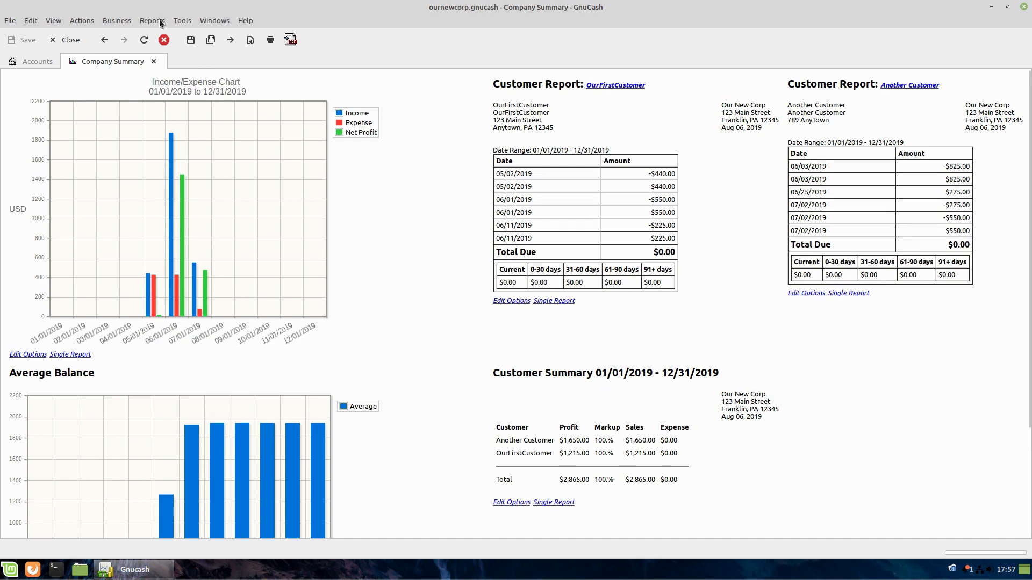
click(152, 20)
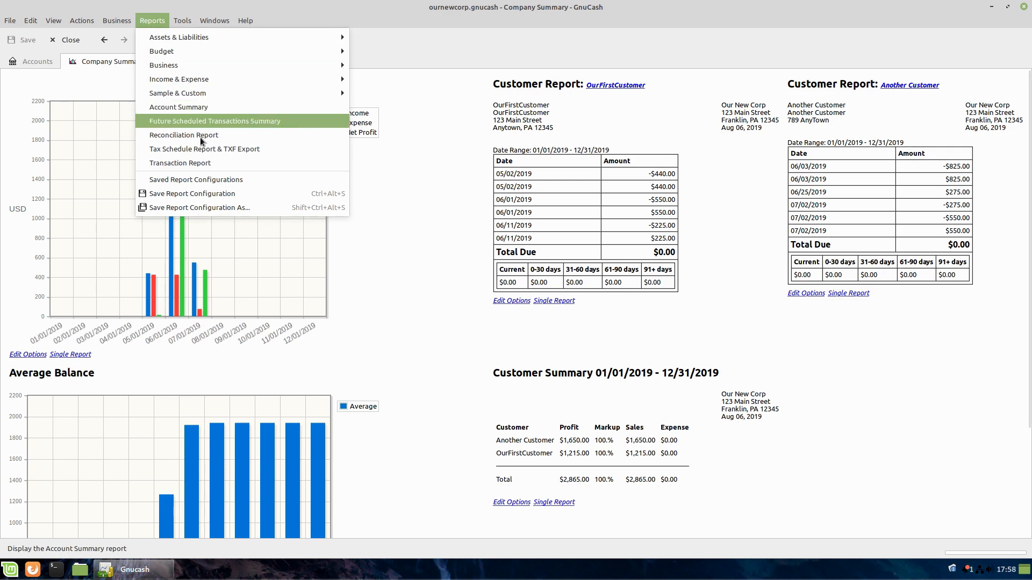
click(196, 180)
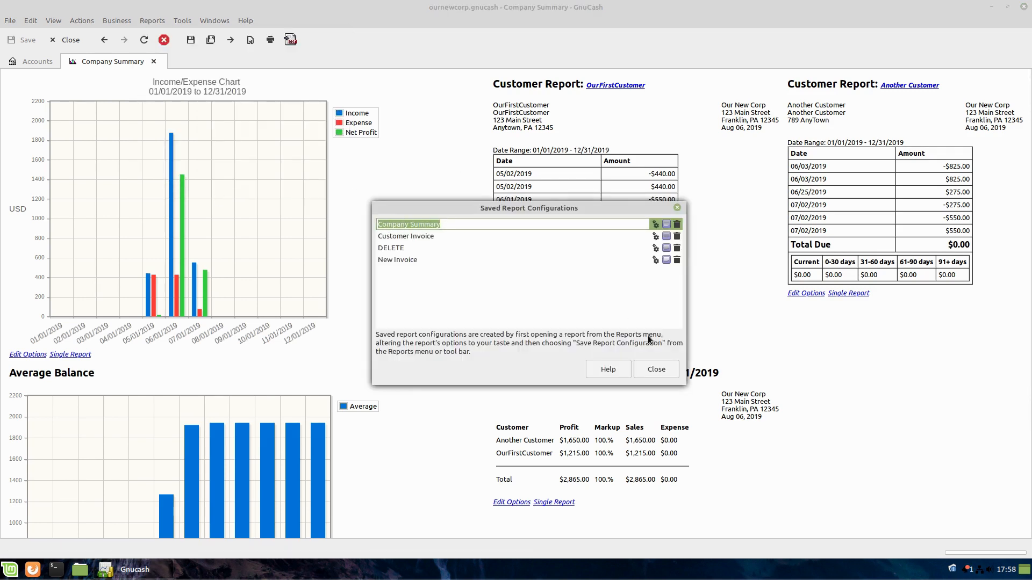
click(655, 369)
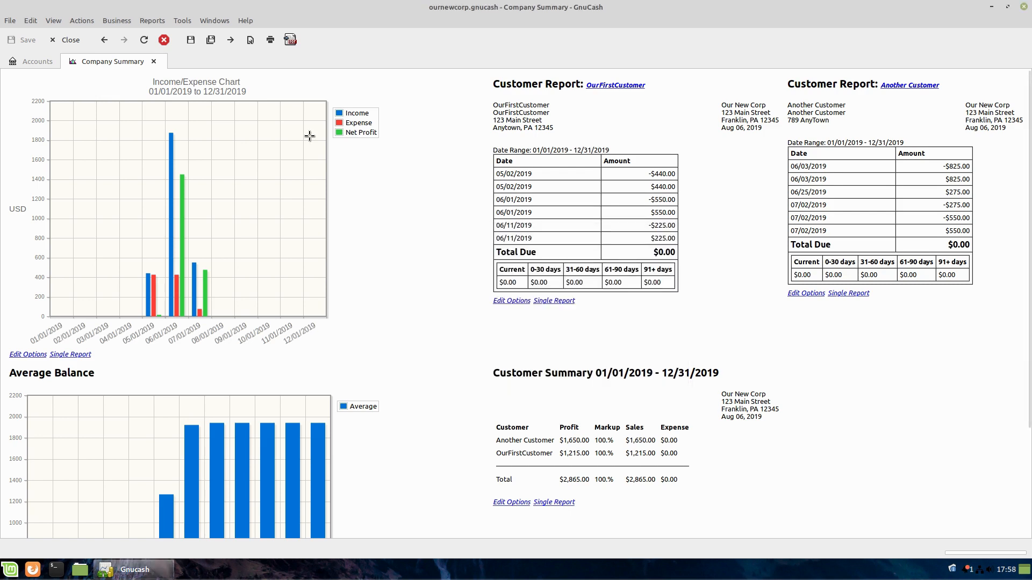
click(38, 62)
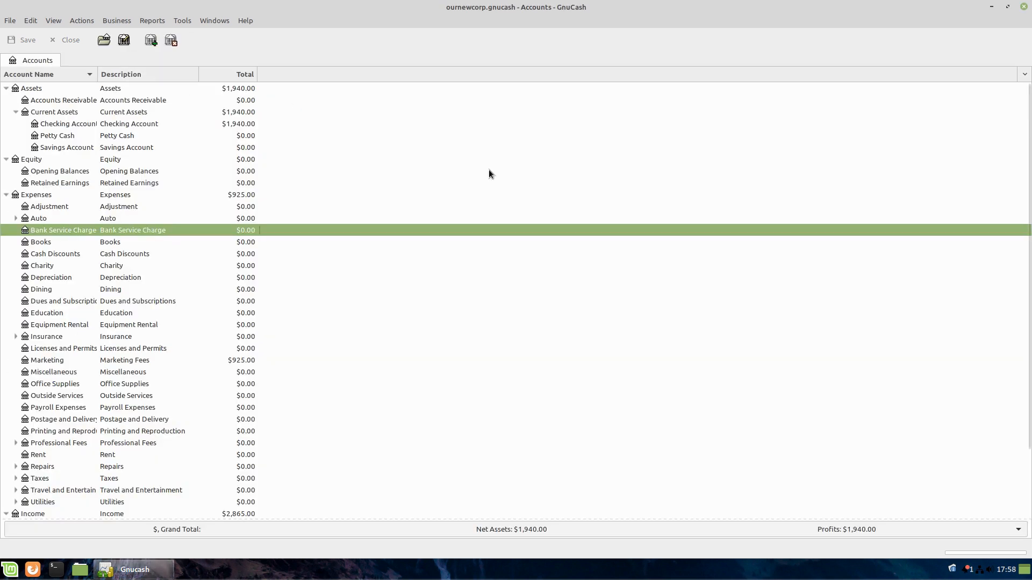
mouse_move(176, 303)
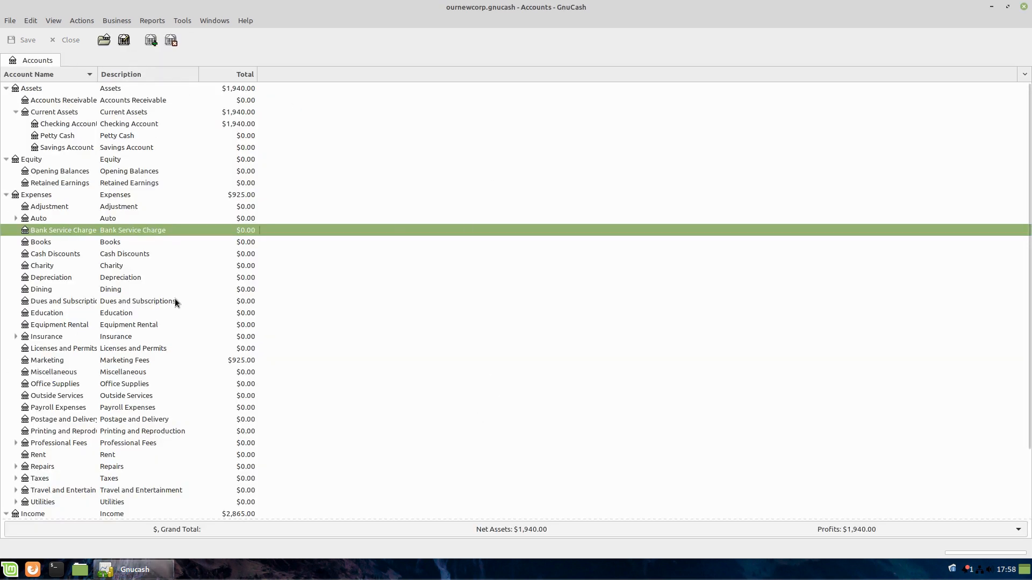
mouse_move(200, 176)
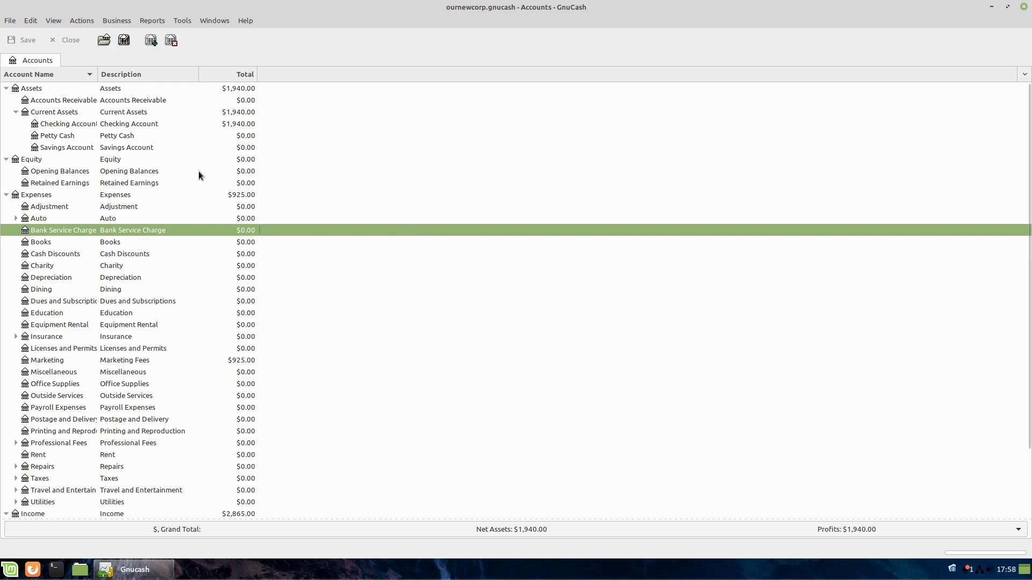
click(152, 21)
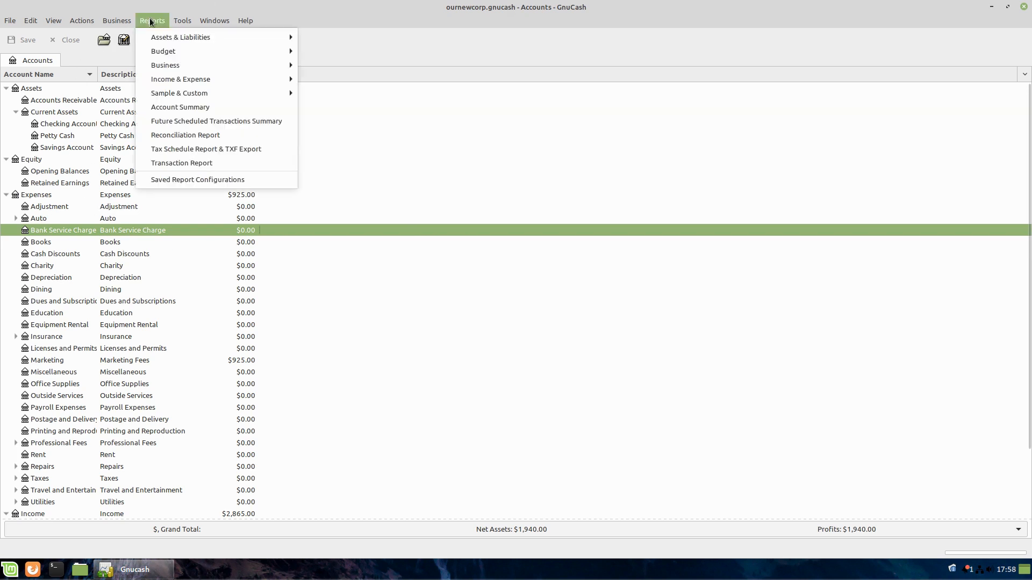
mouse_move(197, 179)
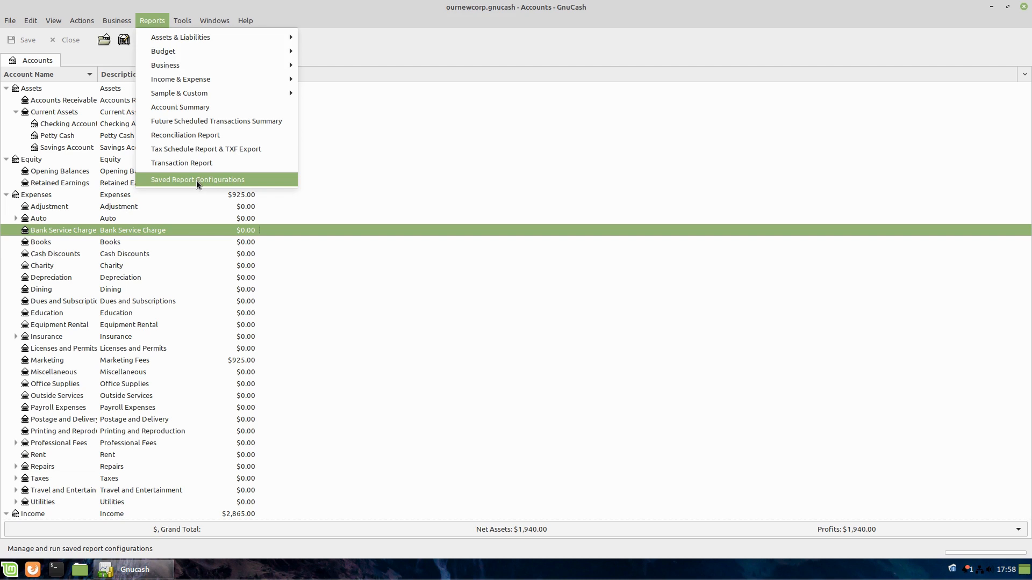
click(197, 180)
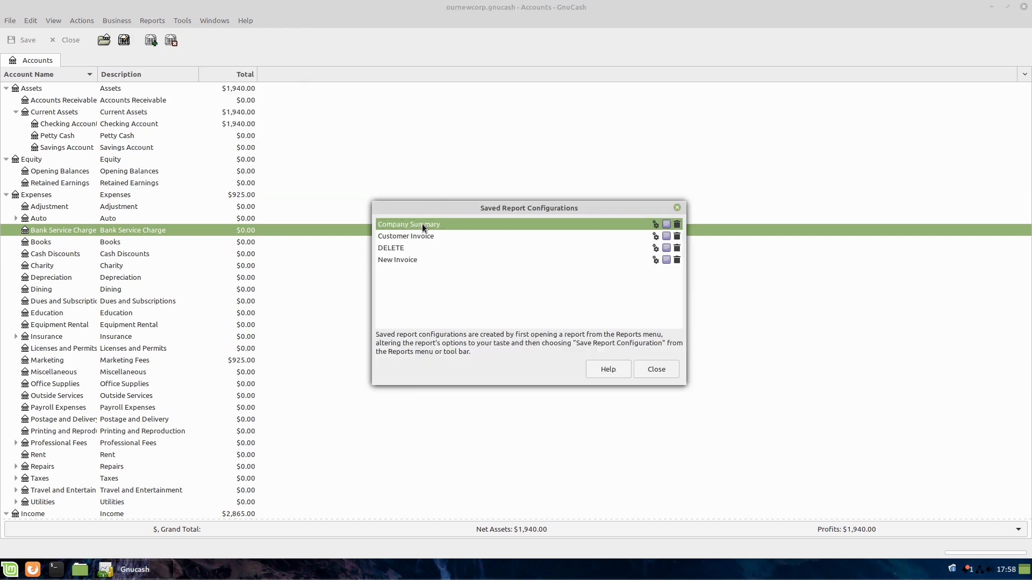
click(655, 225)
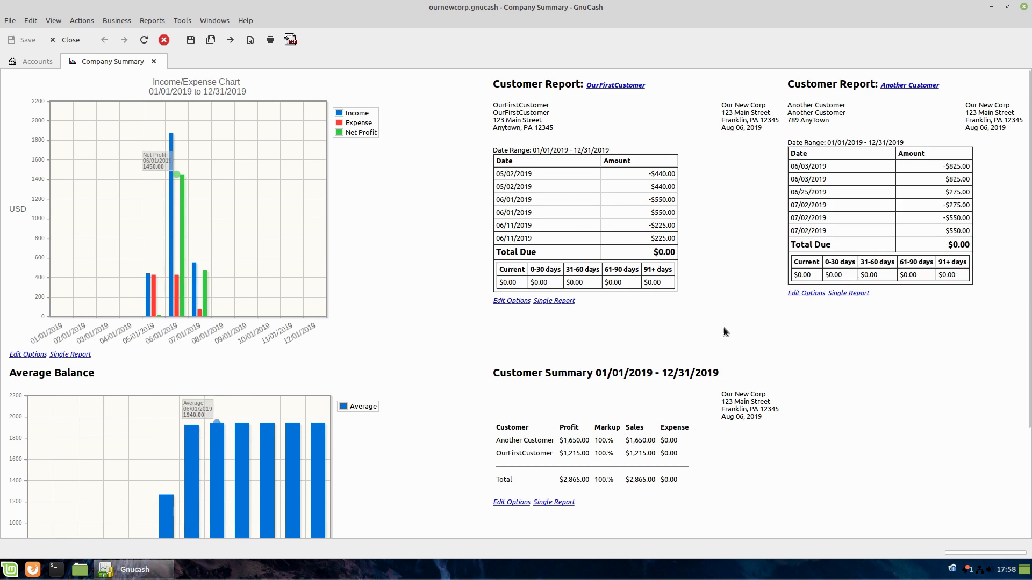
mouse_move(829, 418)
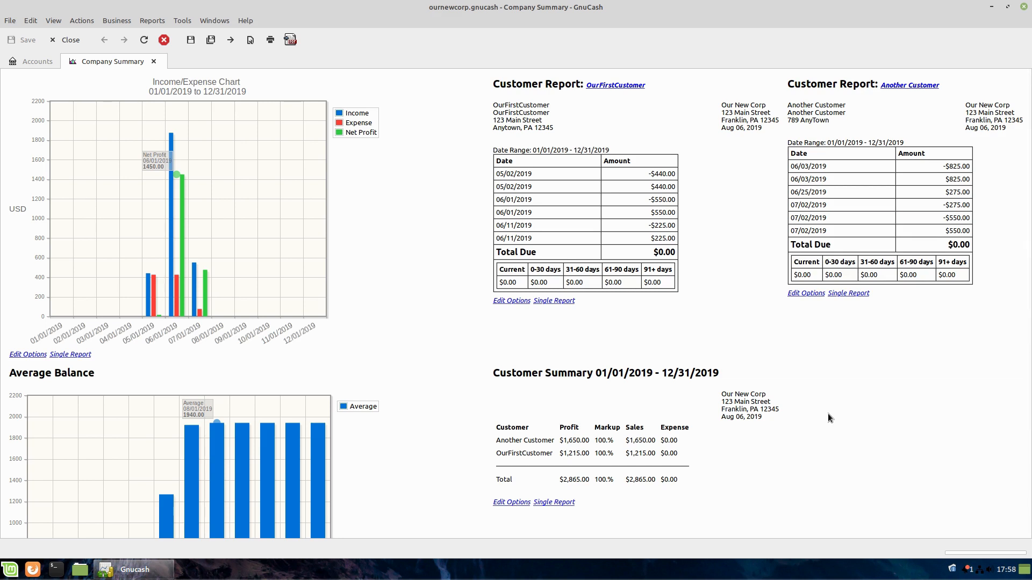
mouse_move(424, 4)
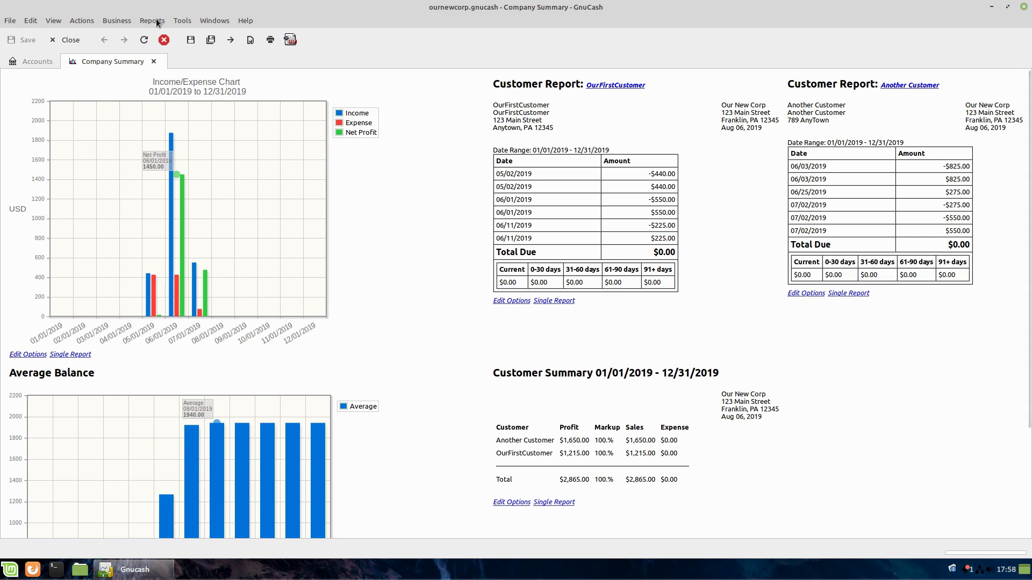
click(152, 20)
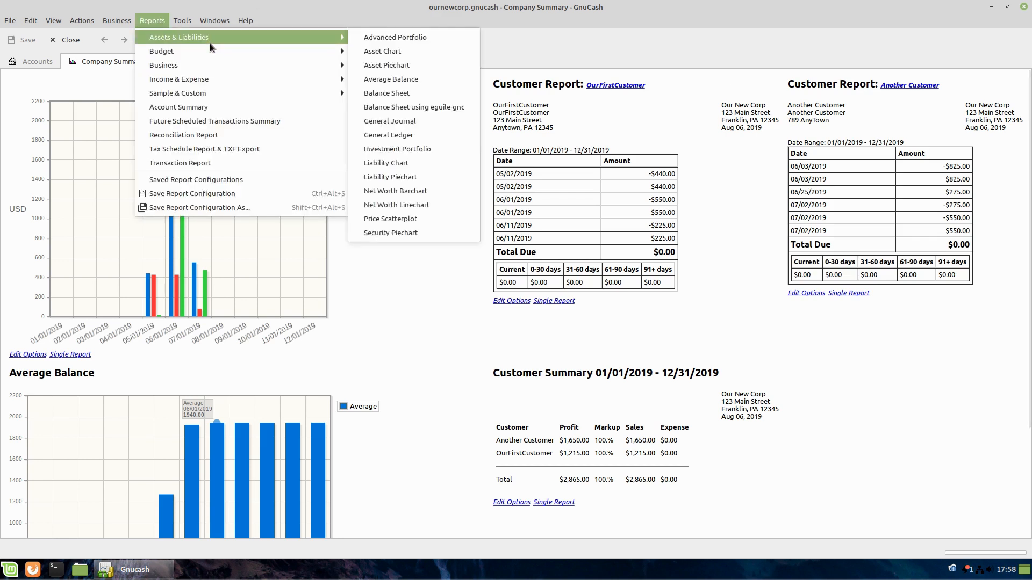
click(214, 20)
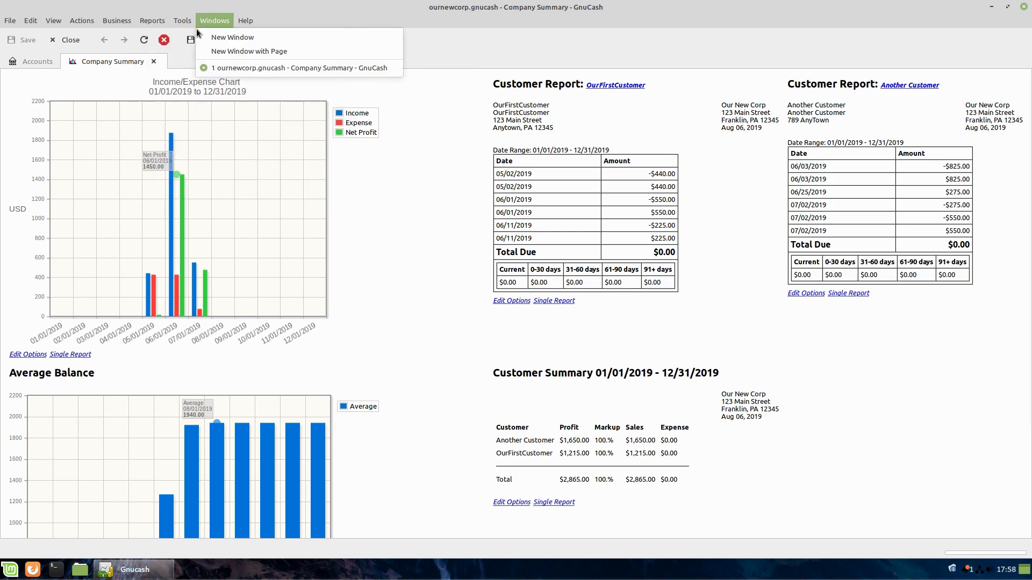
click(151, 21)
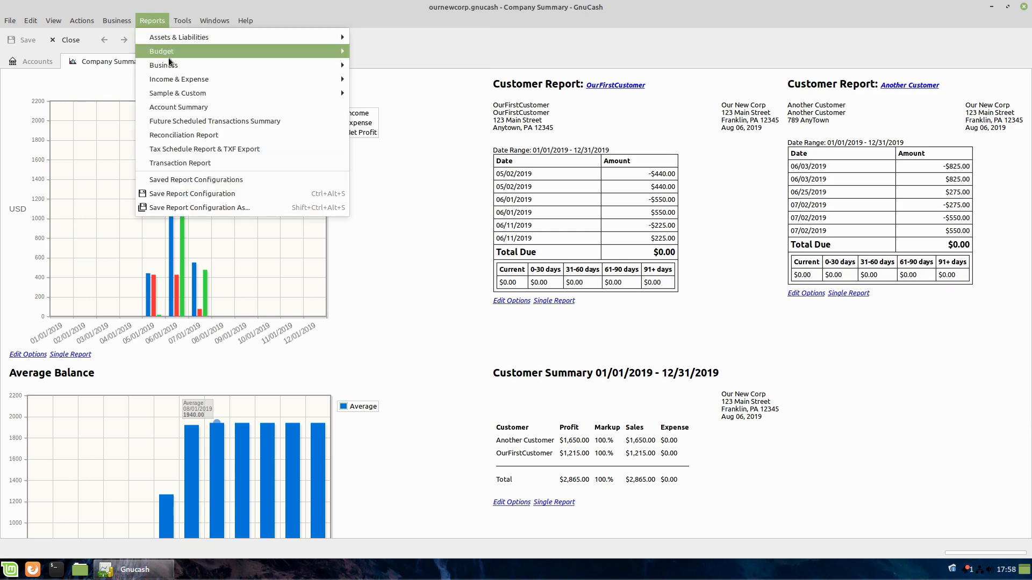
mouse_move(162, 51)
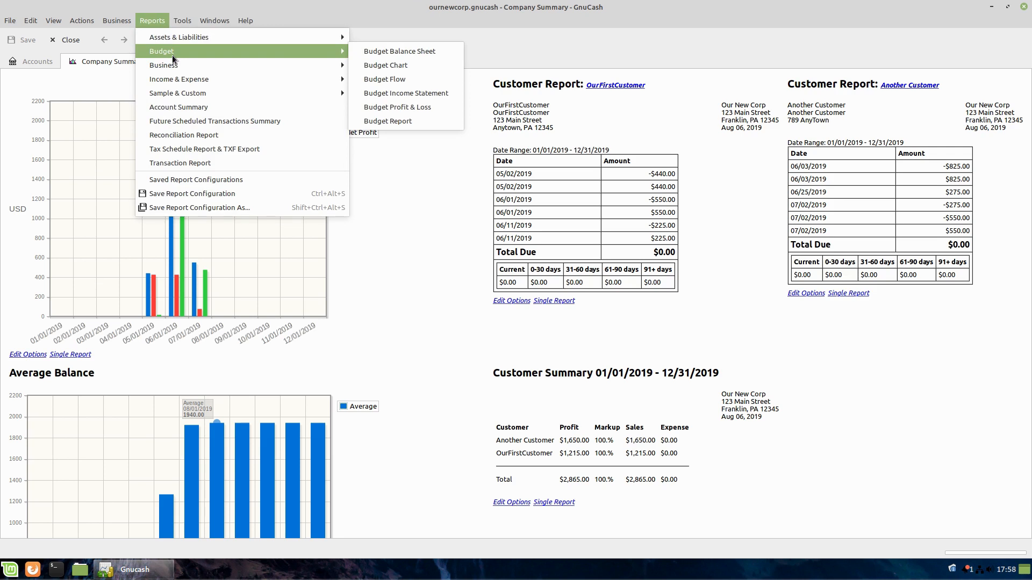
mouse_move(824, 420)
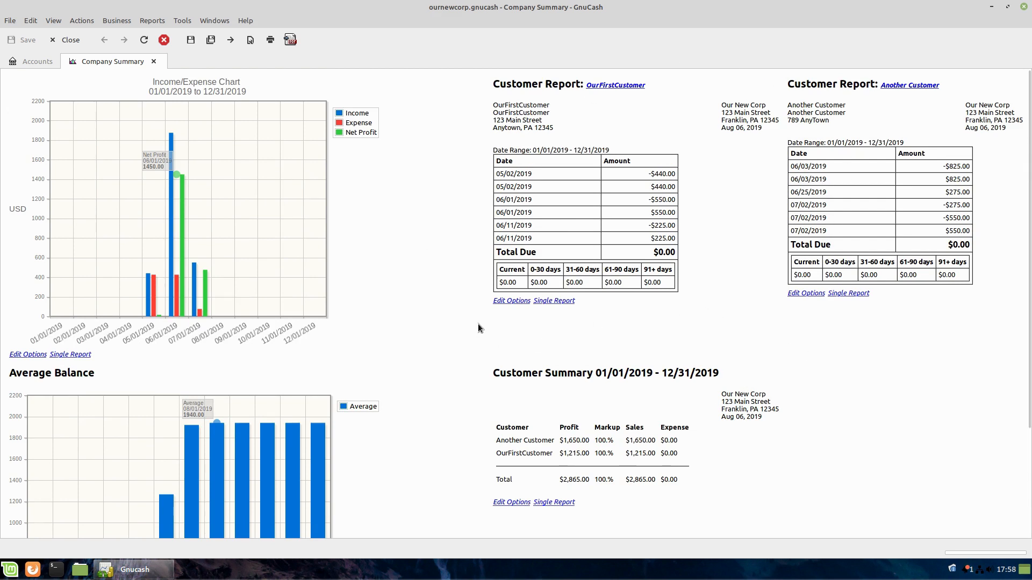
mouse_move(533, 324)
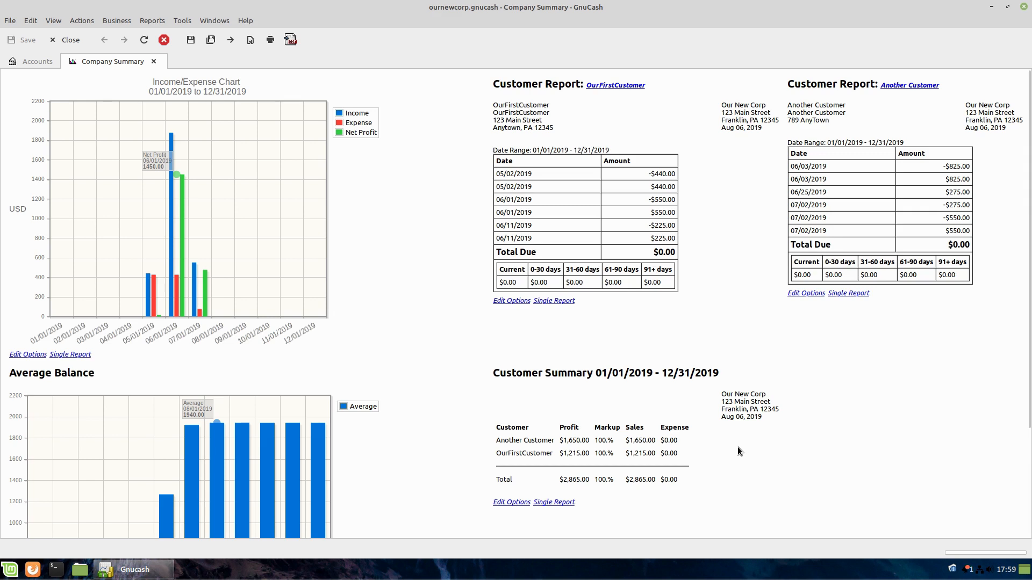
mouse_move(402, 329)
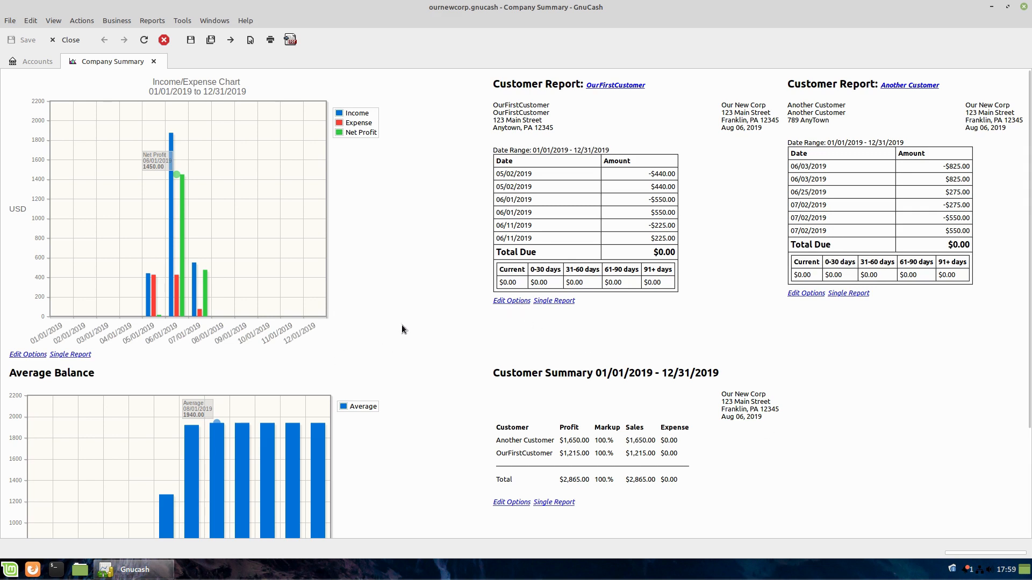
mouse_move(180, 209)
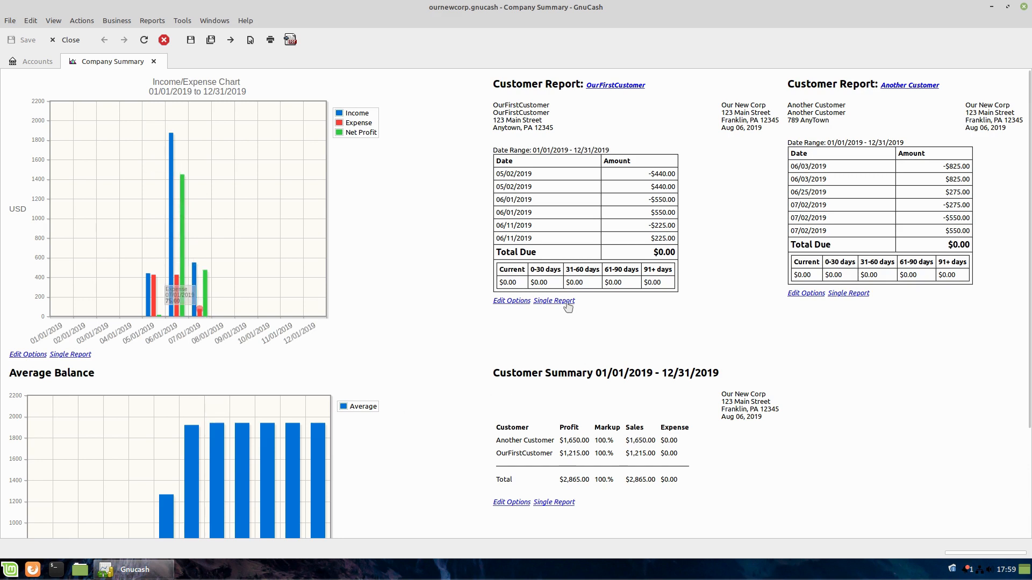
- Review OurFirstCustomer's report settings, checking its display columns and moving the window aside
click(512, 301)
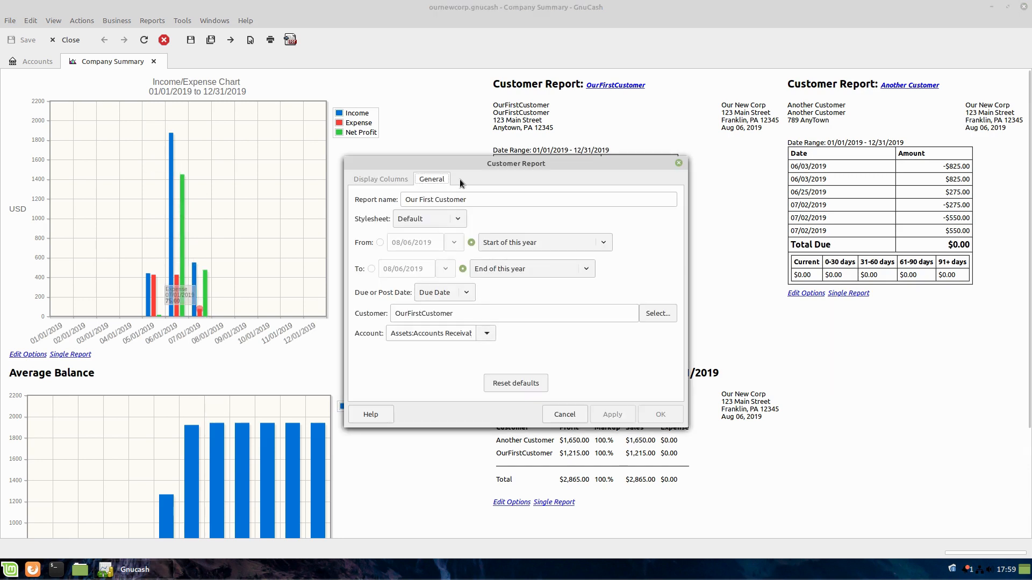
click(379, 179)
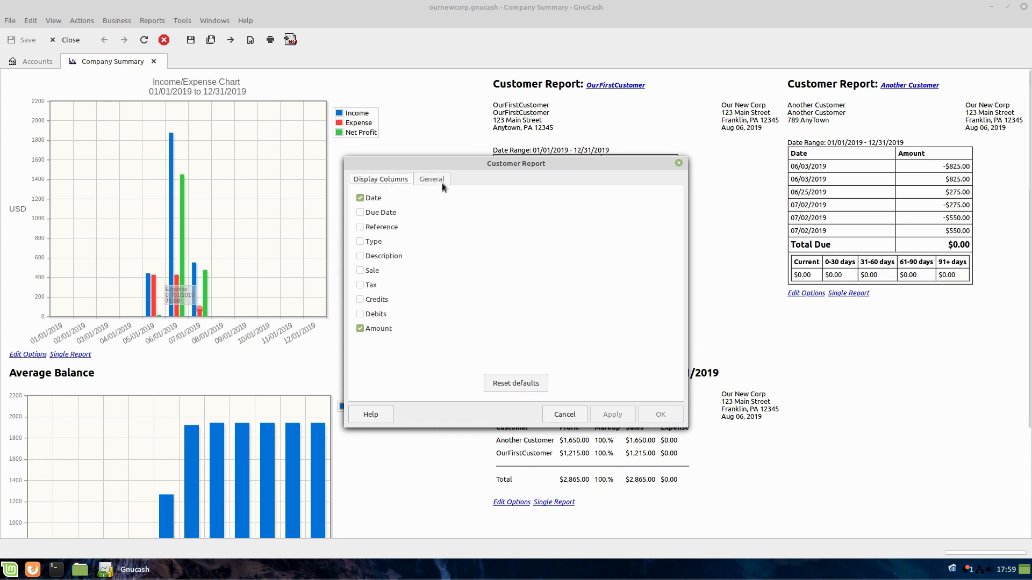
click(431, 179)
text(Our First Customer)
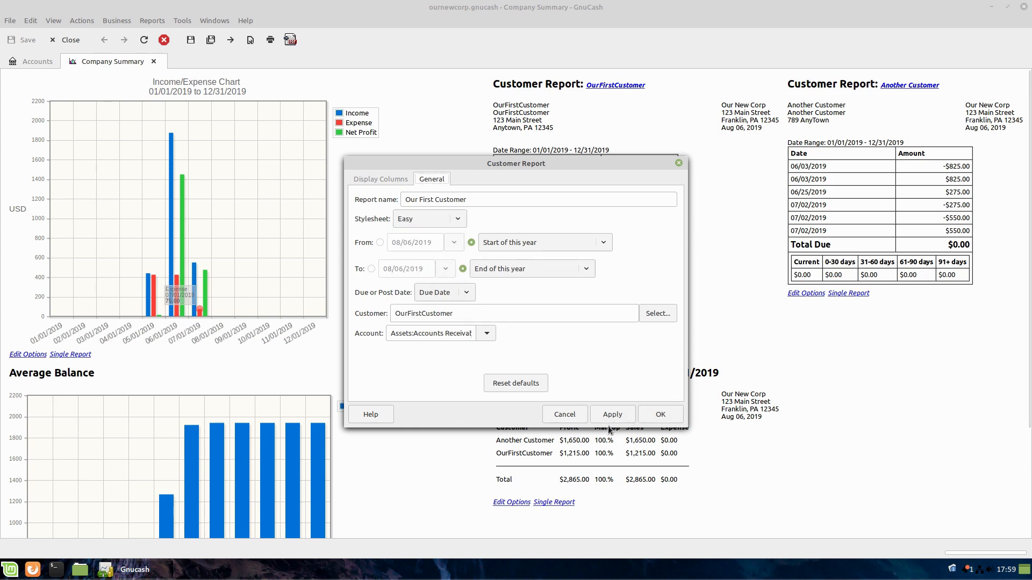
drag(516, 163, 213, 242)
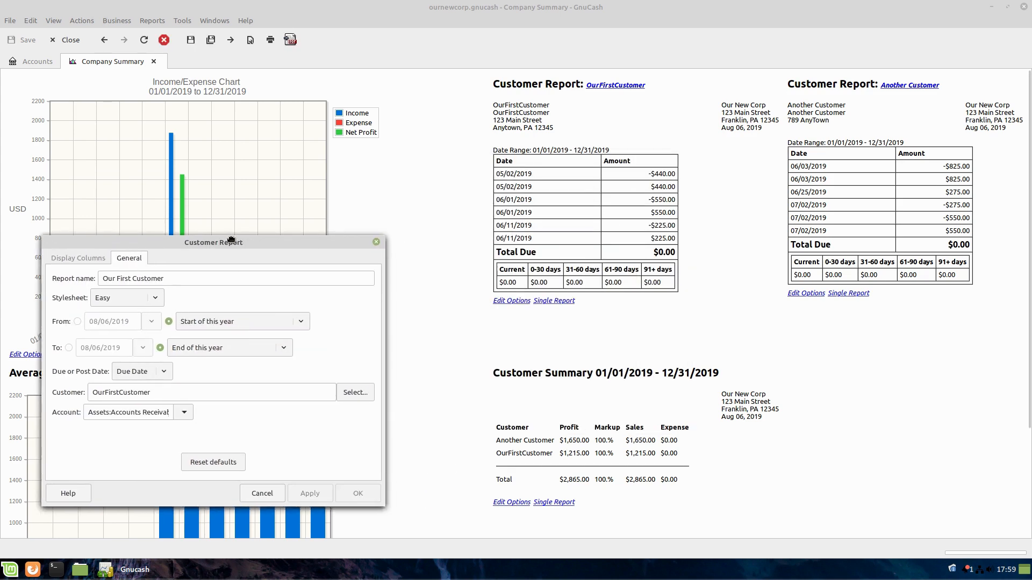
- Preview the Footer, Invoice and Technicolor stylesheets on the customer report
click(233, 244)
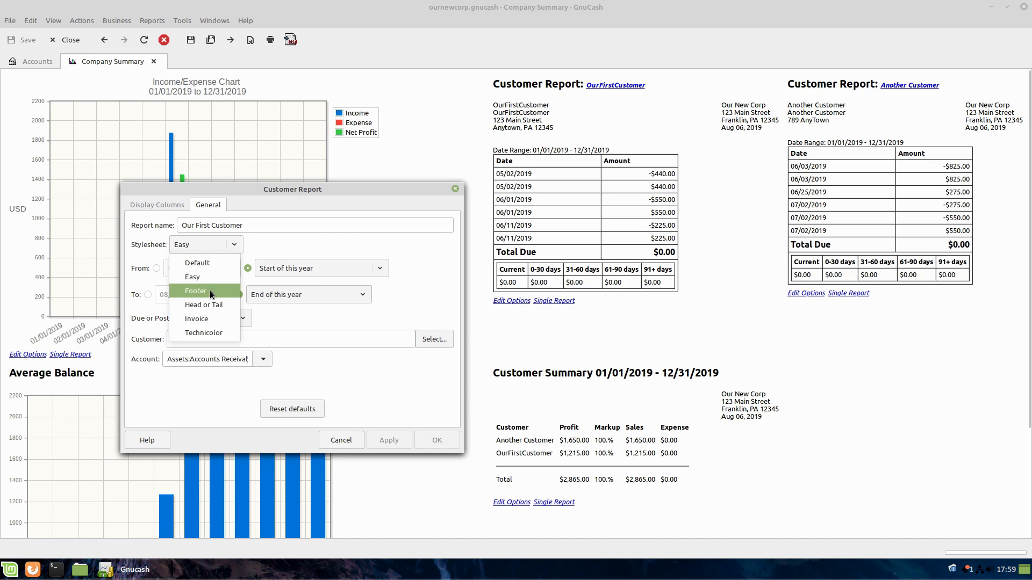
click(196, 291)
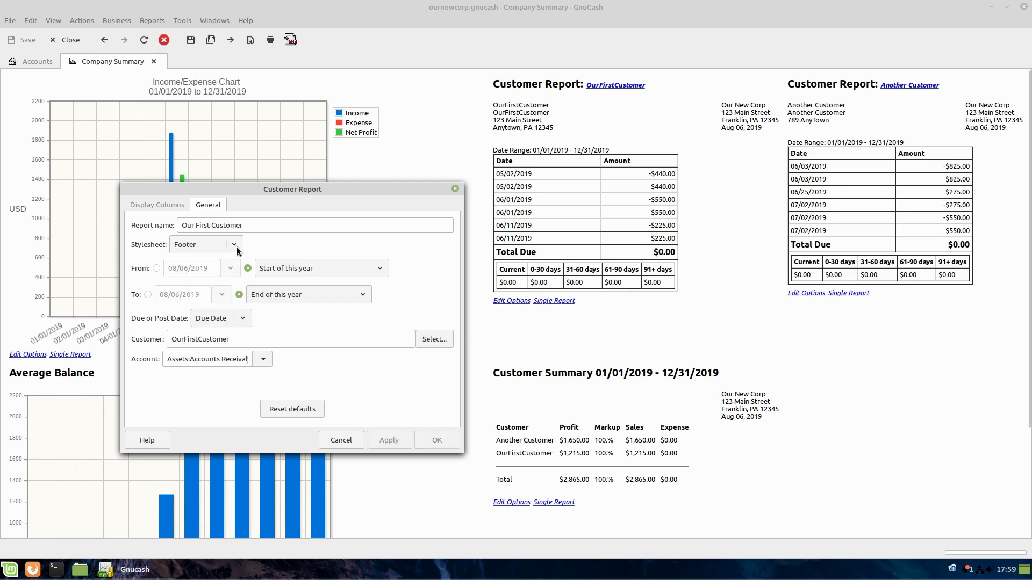
click(204, 244)
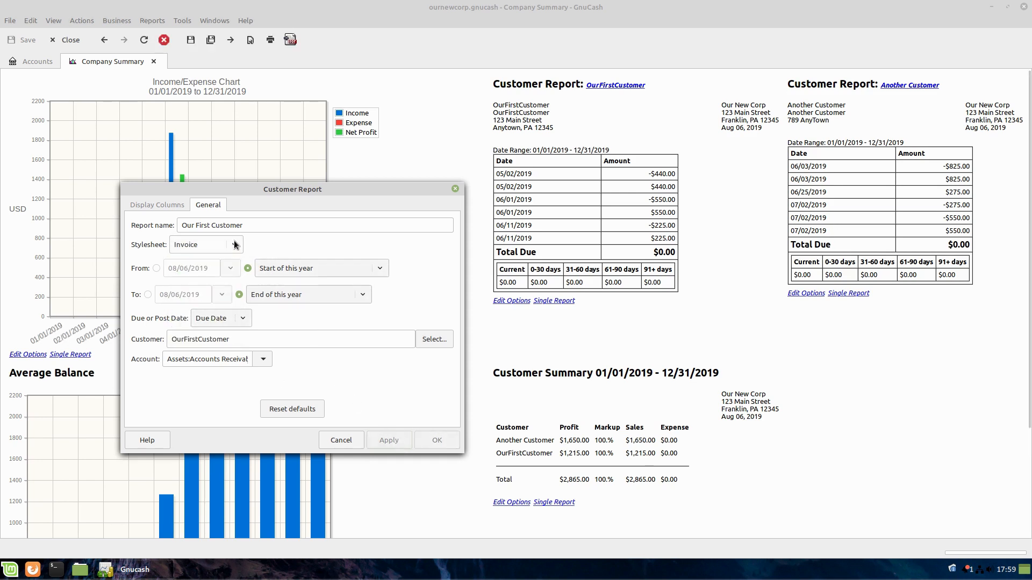
click(198, 244)
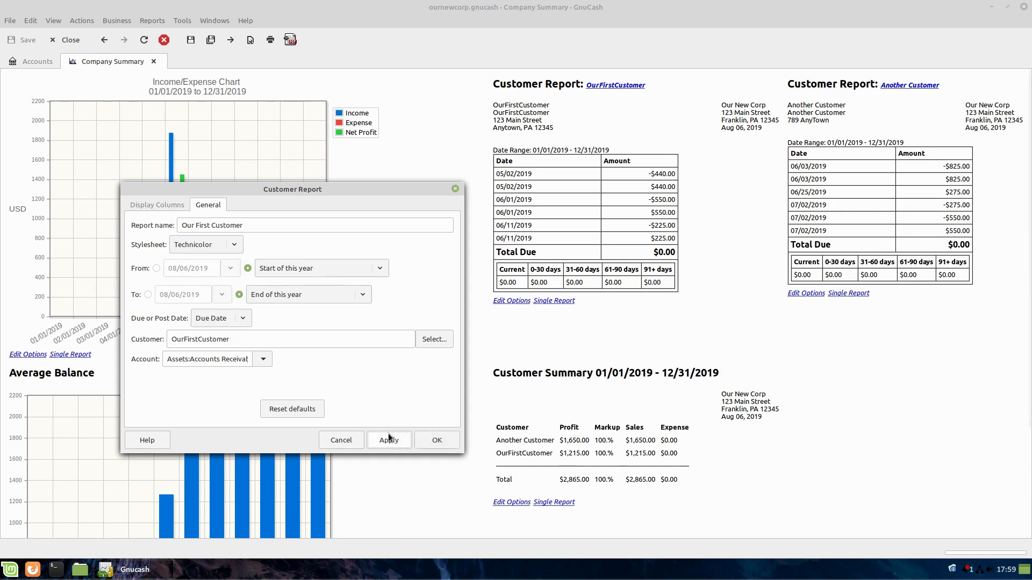
- Settle on the Default stylesheet, apply it and close the report options
click(232, 244)
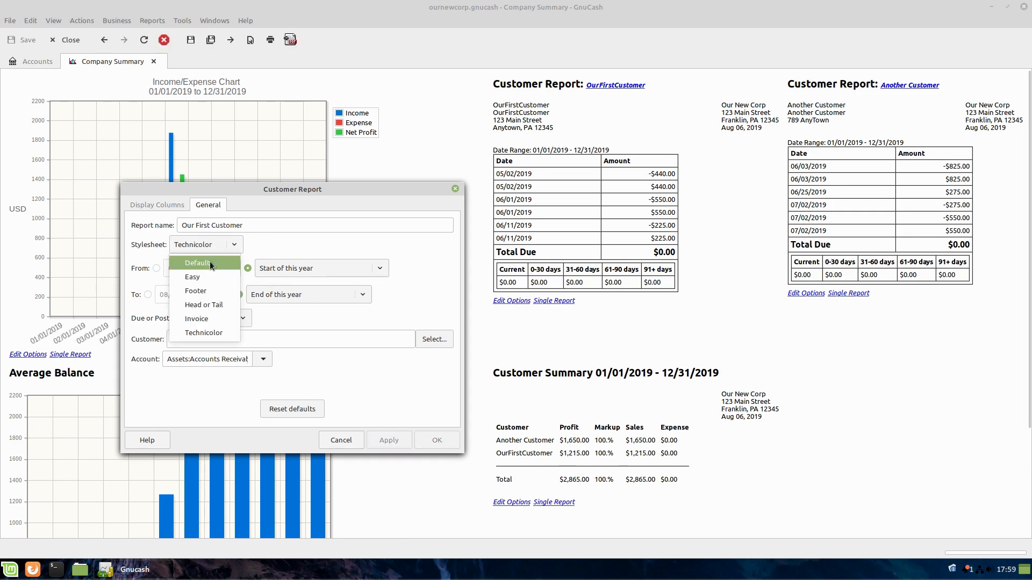
click(197, 262)
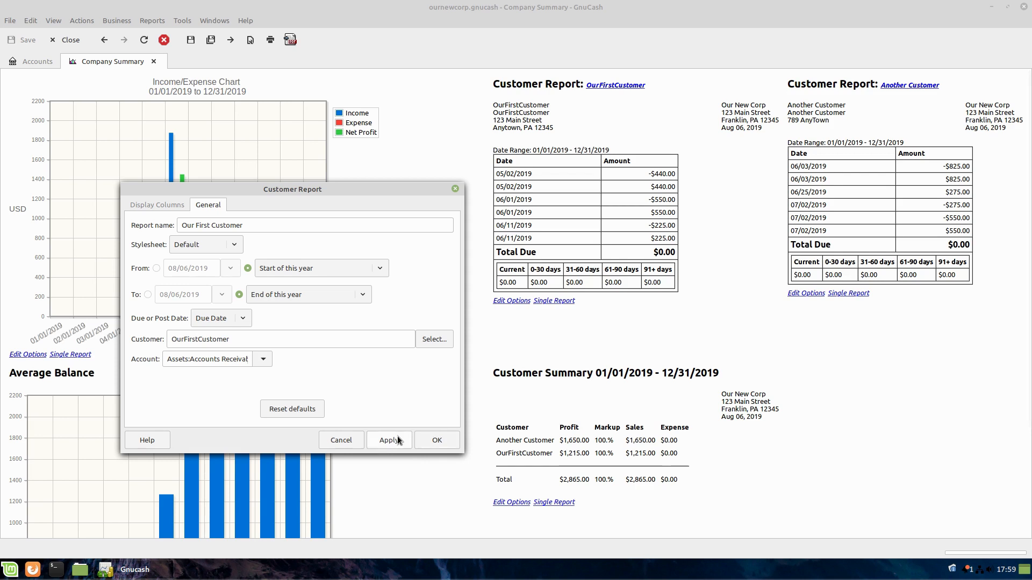
click(388, 440)
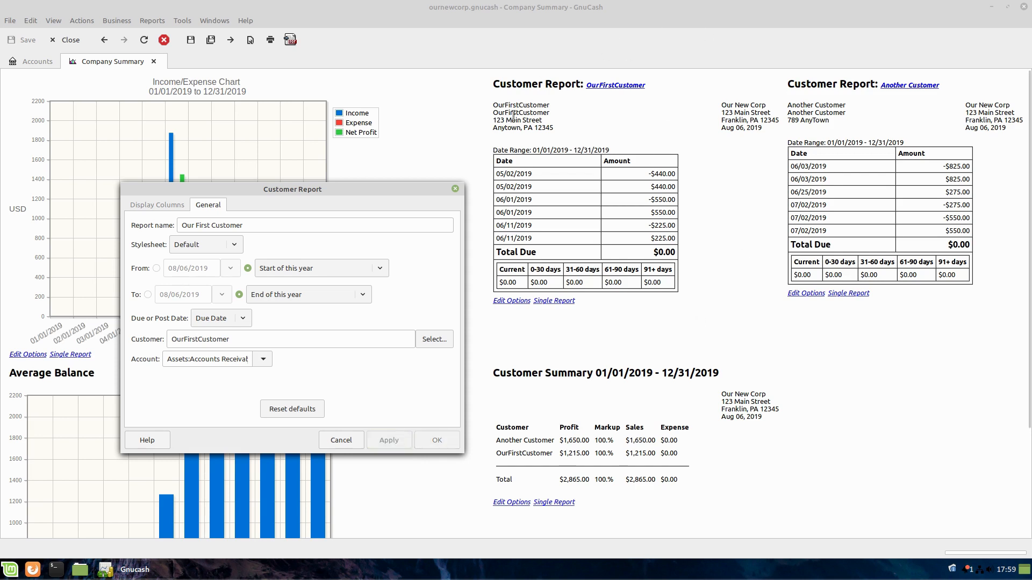
mouse_move(881, 139)
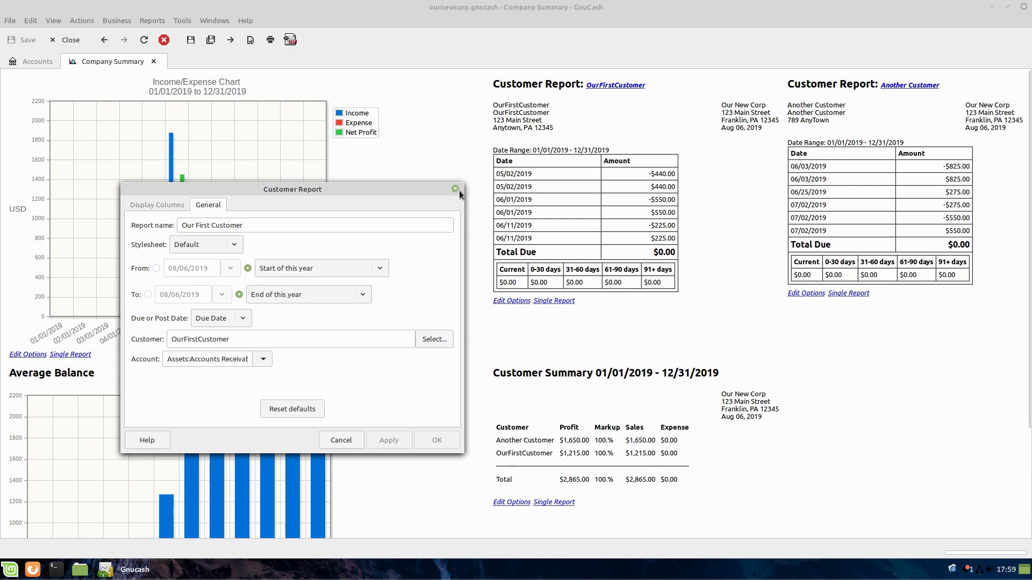
click(455, 189)
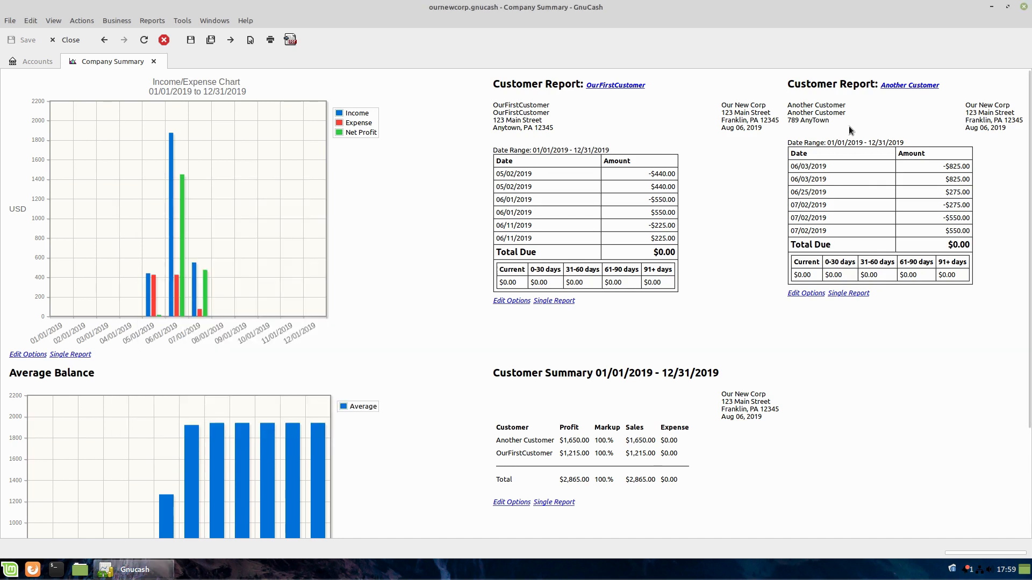
scroll(down, 3)
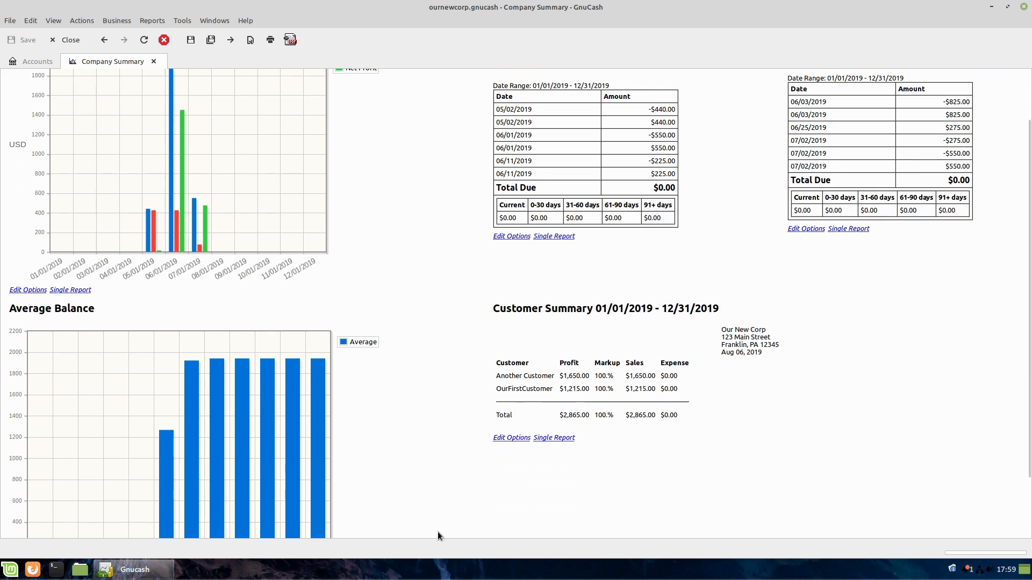
mouse_move(550, 400)
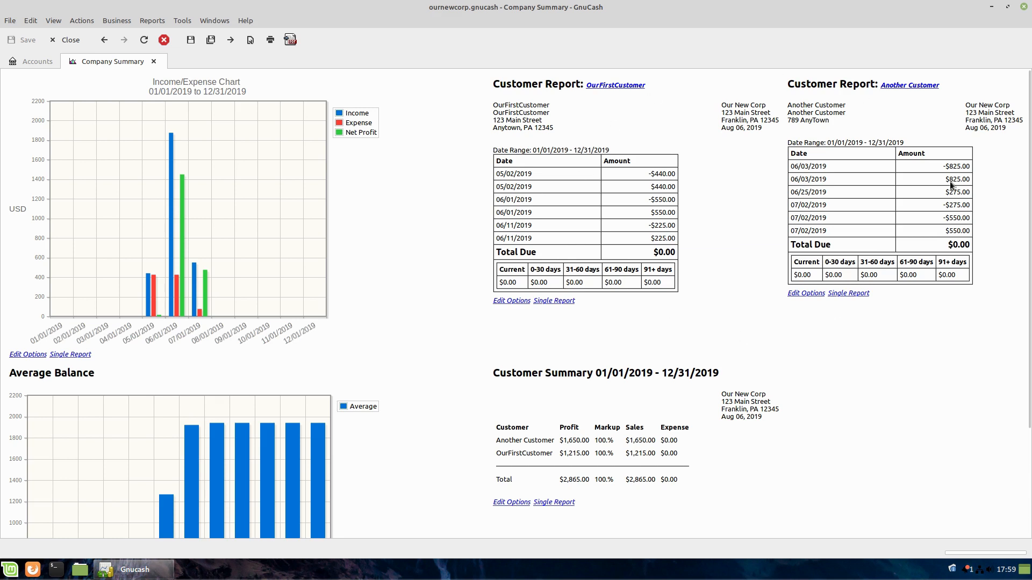
mouse_move(625, 108)
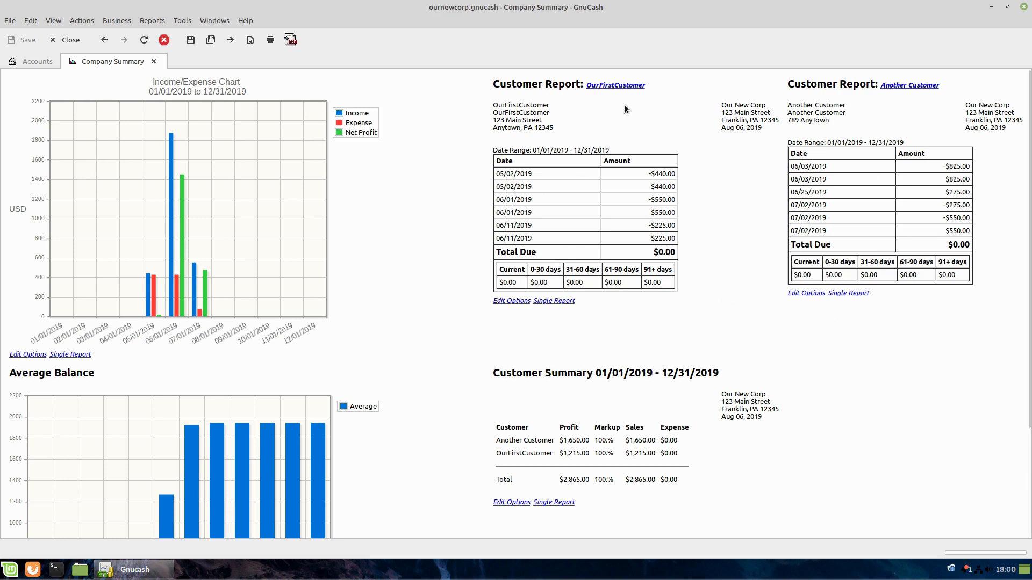
mouse_move(862, 220)
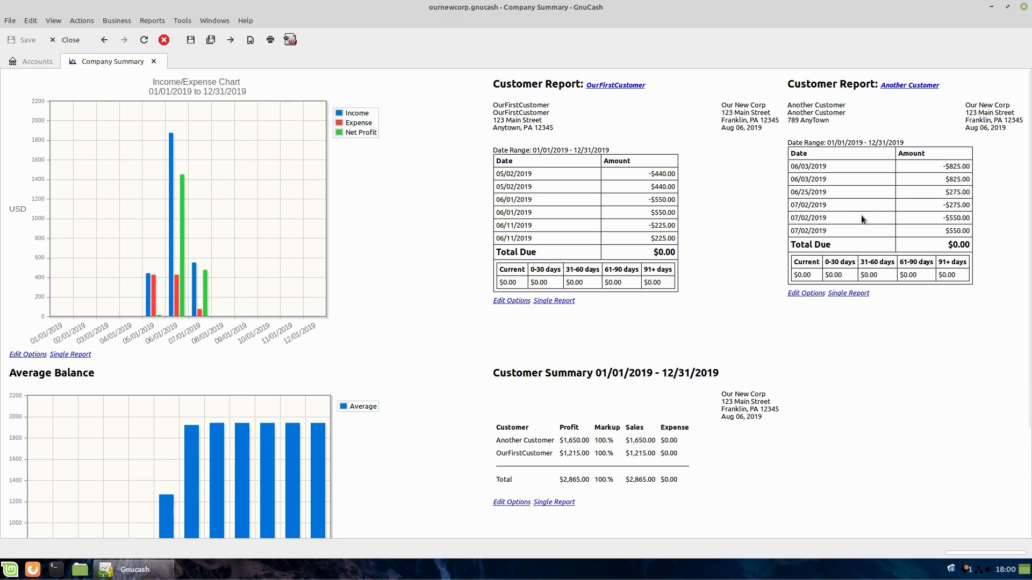
mouse_move(821, 243)
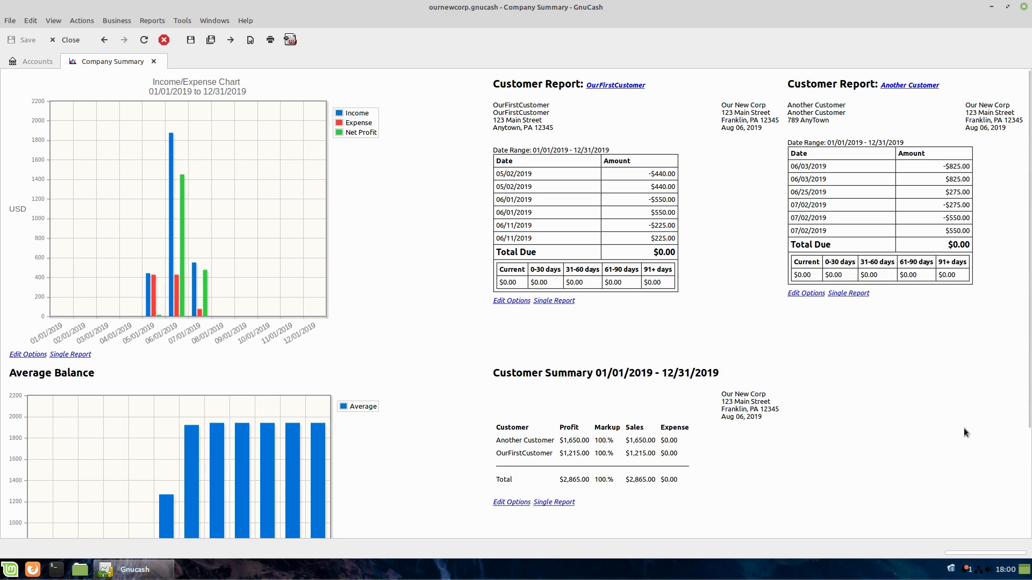
mouse_move(549, 477)
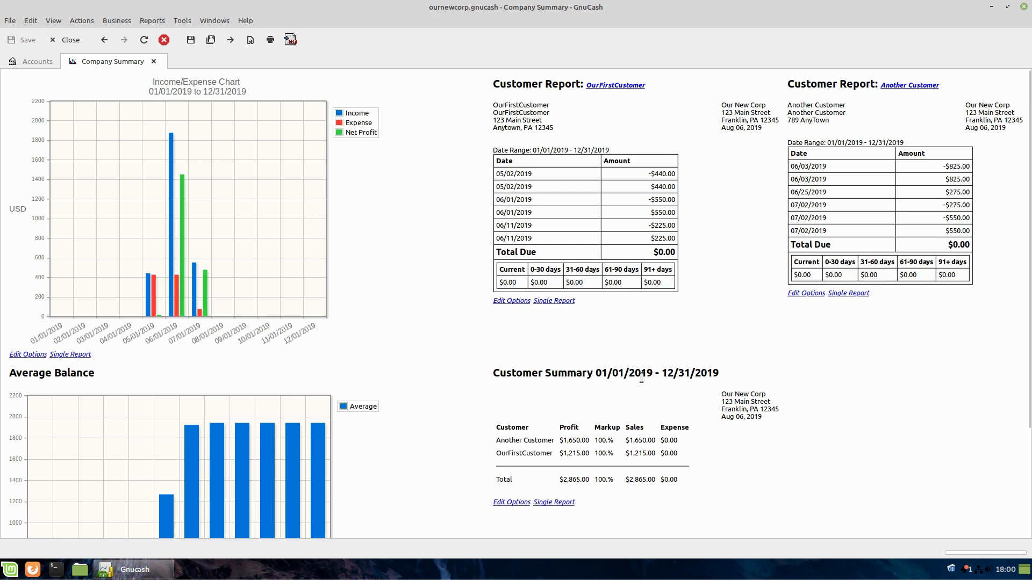
scroll(down, 3)
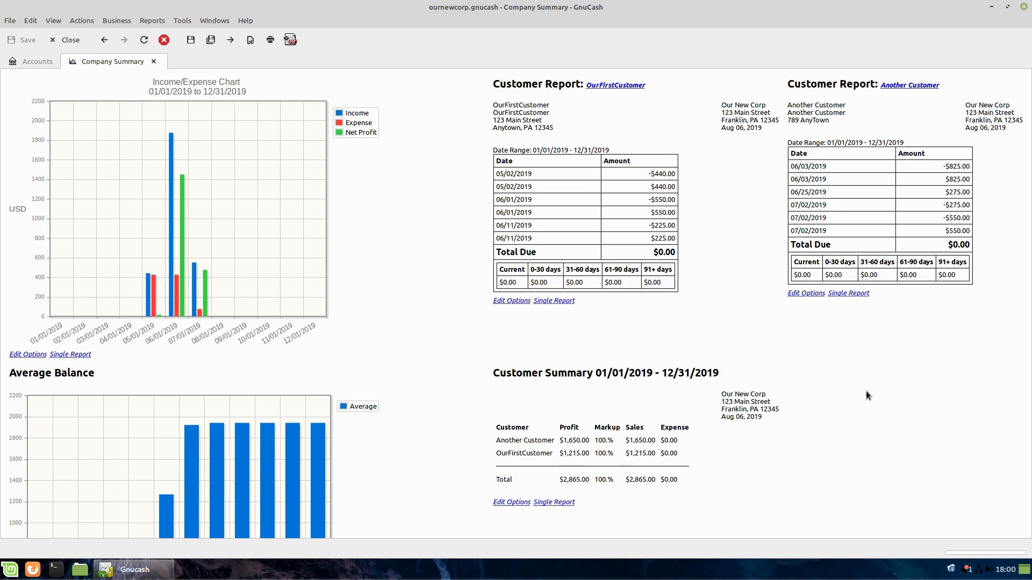
mouse_move(902, 342)
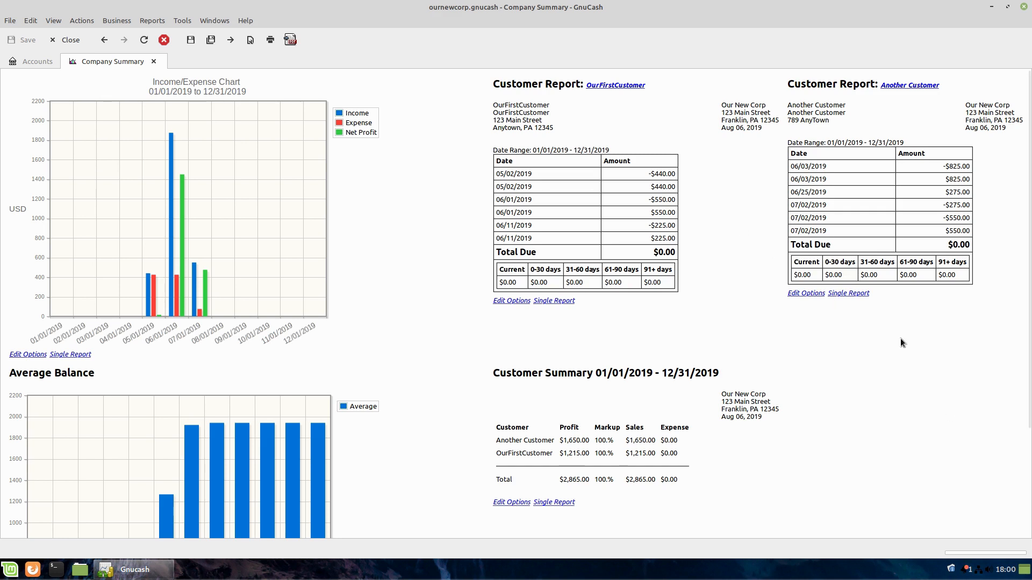
mouse_move(926, 445)
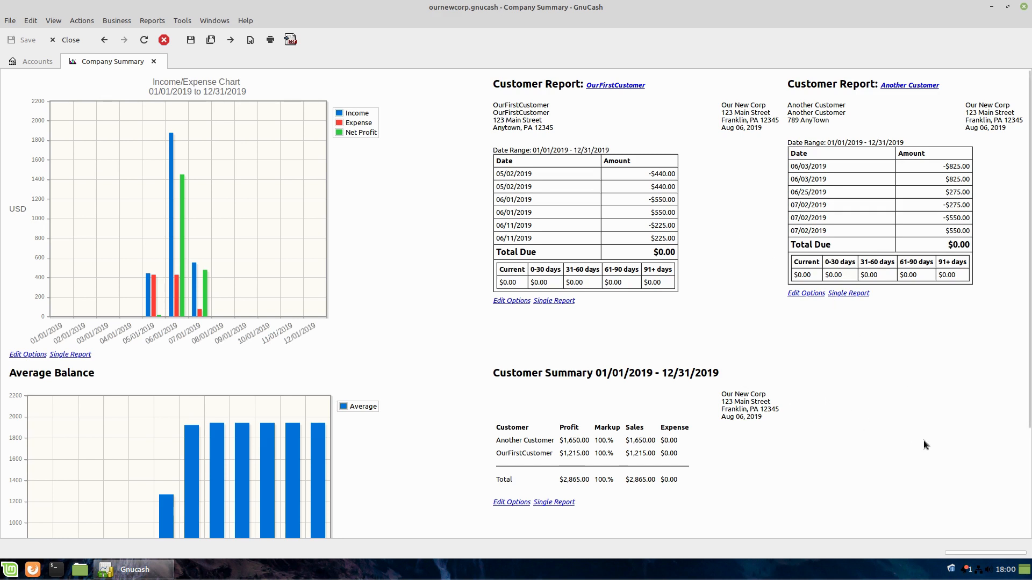
mouse_move(183, 20)
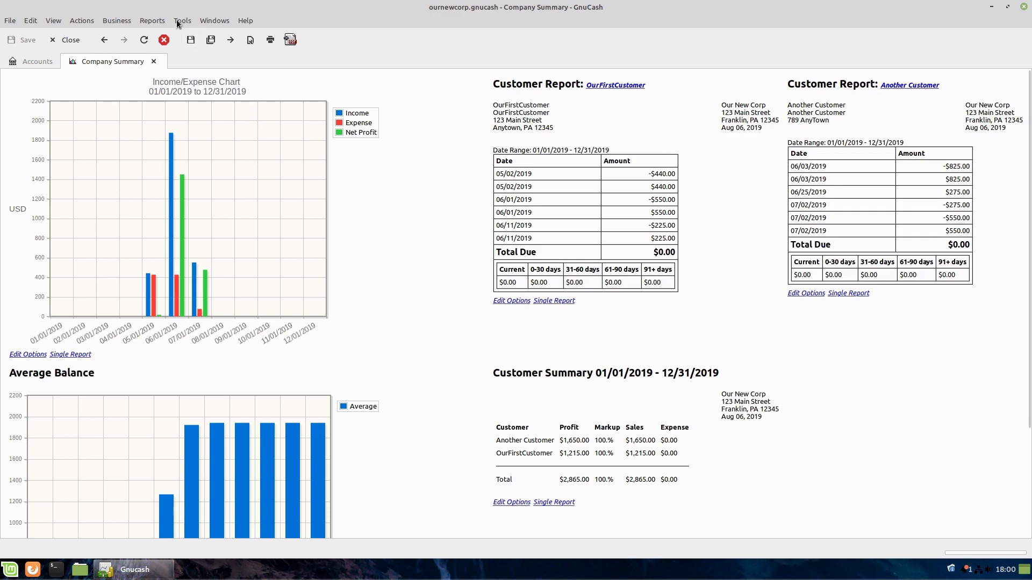
- From Saved Report Configurations, delete the DELETE entry and run the saved Company Summary
click(152, 20)
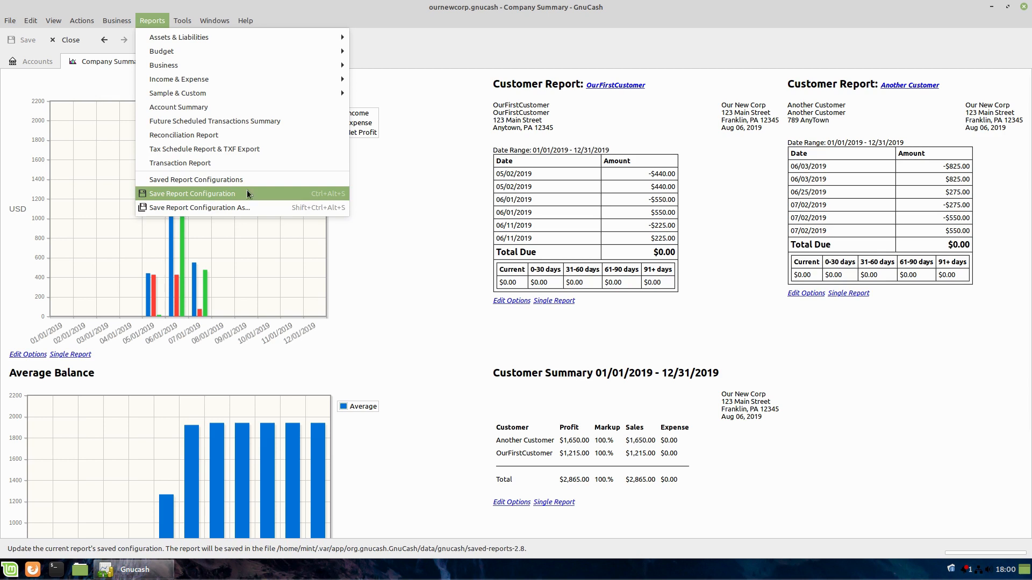
mouse_move(196, 179)
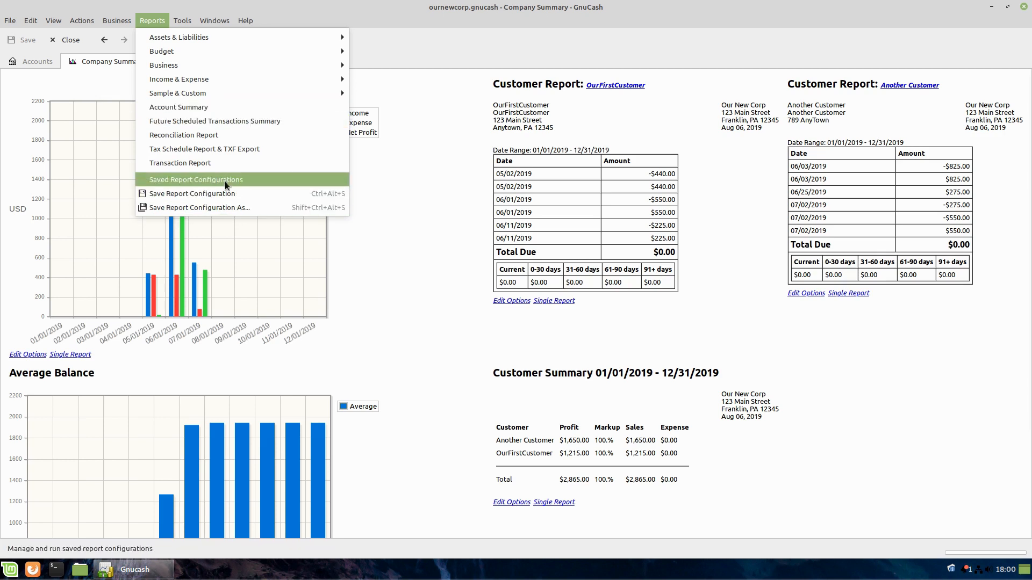
click(196, 179)
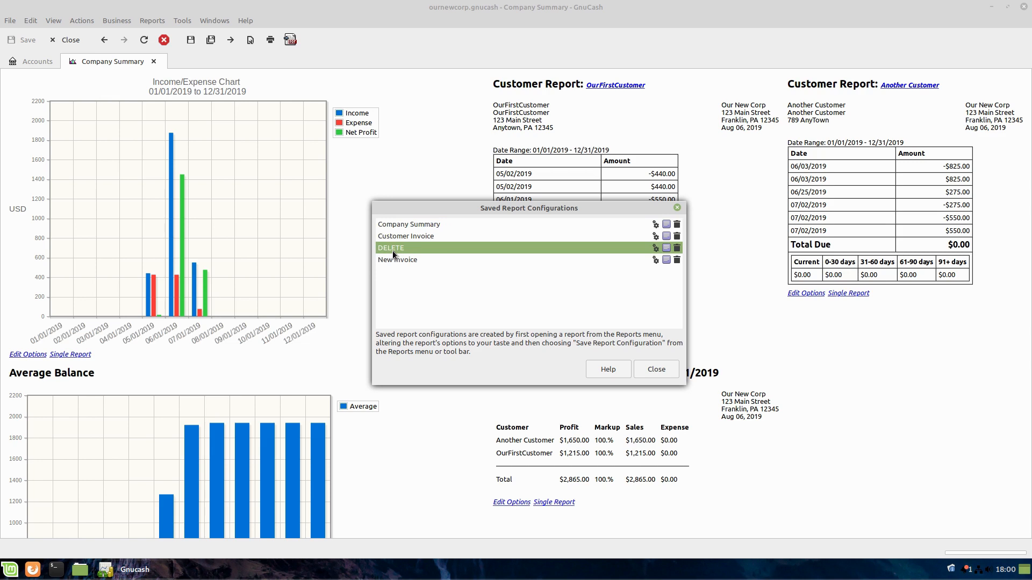
mouse_move(679, 251)
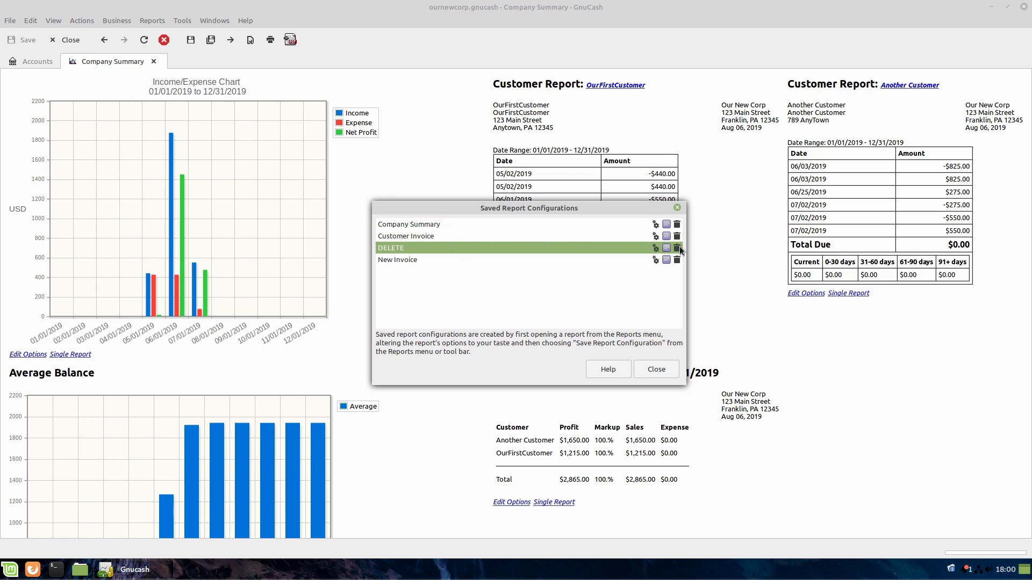
click(676, 248)
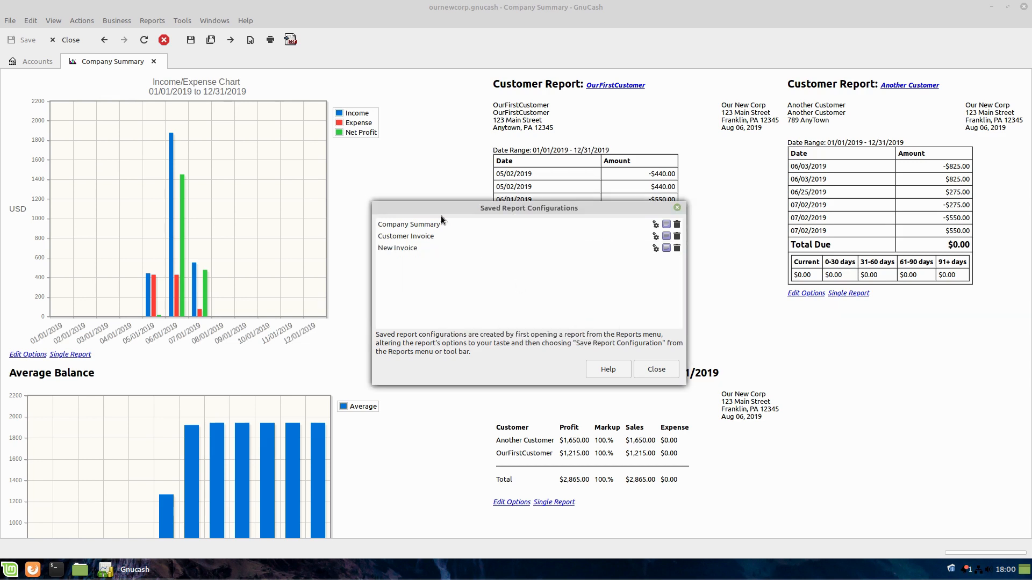
mouse_move(598, 224)
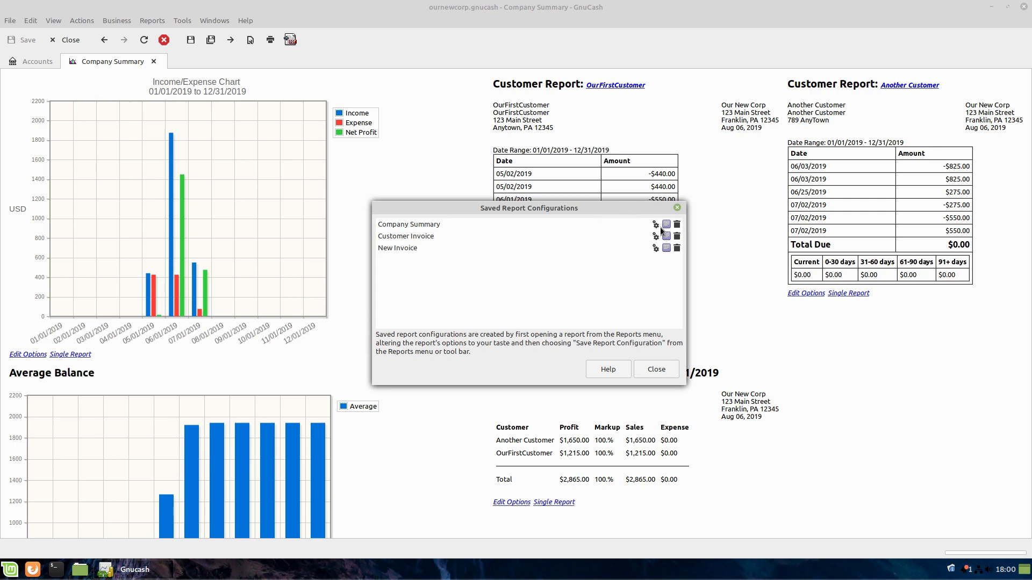
click(654, 369)
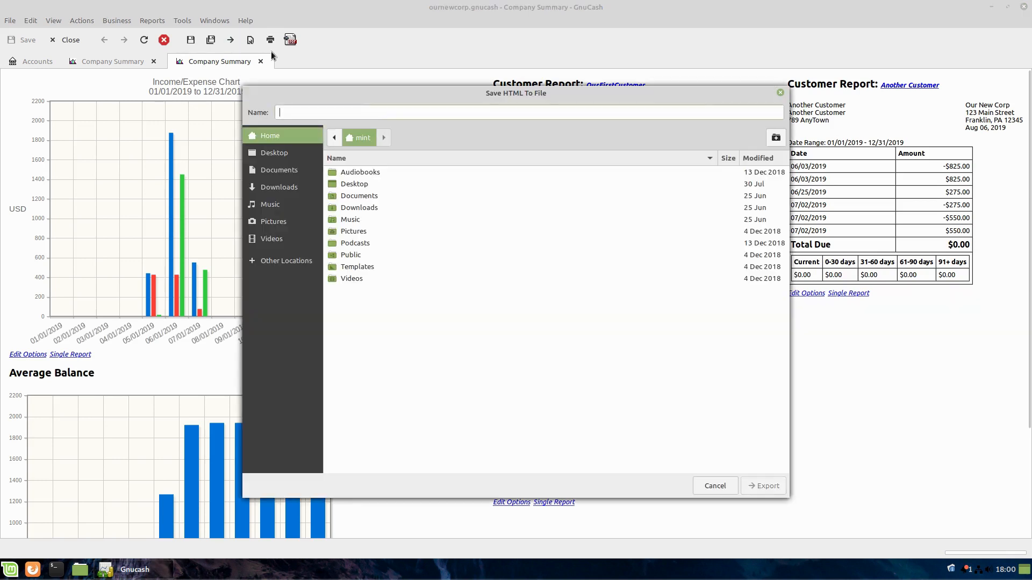
- Cancel the Save HTML To File dialog and show the Windows menu
click(713, 486)
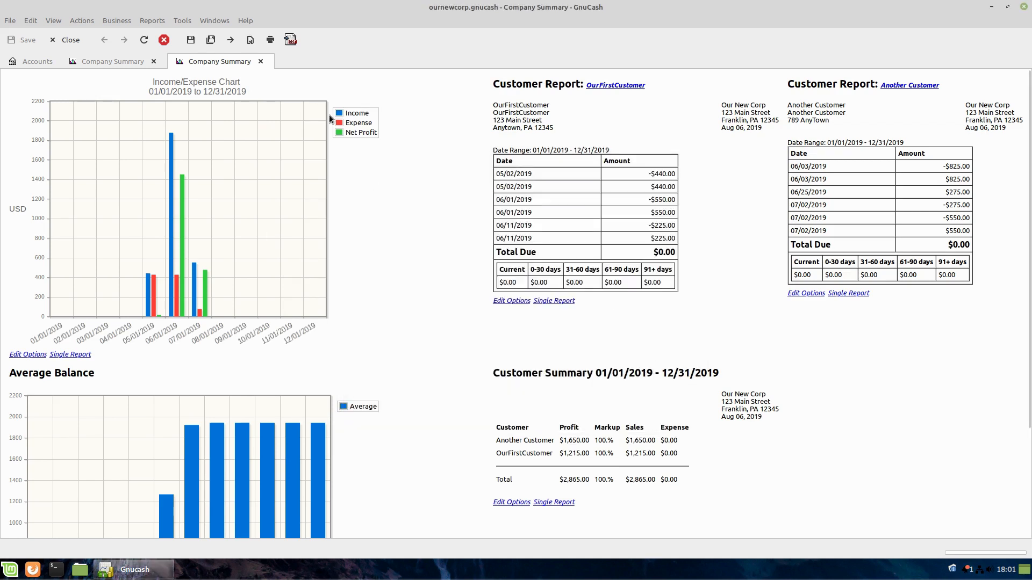
click(213, 20)
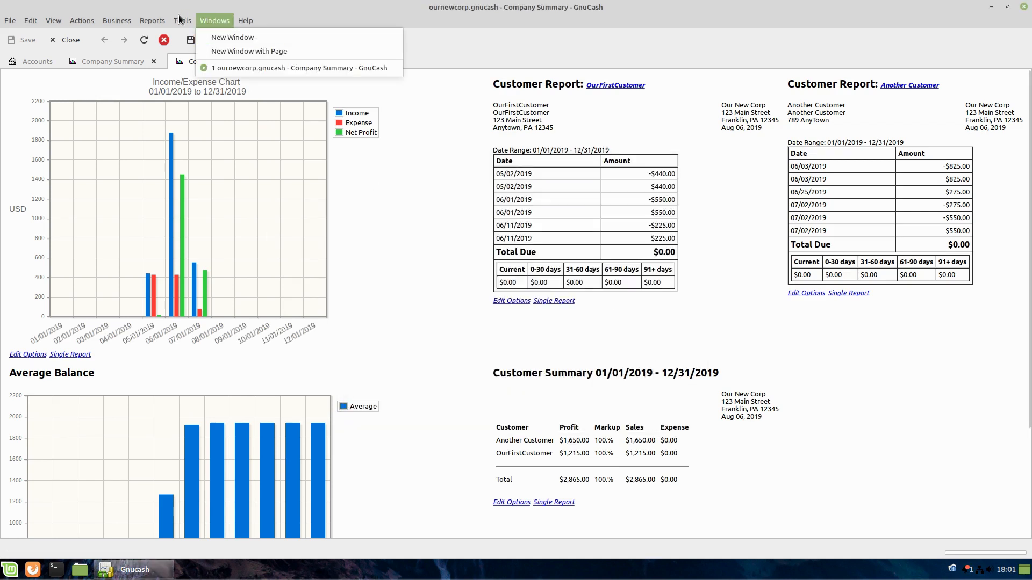